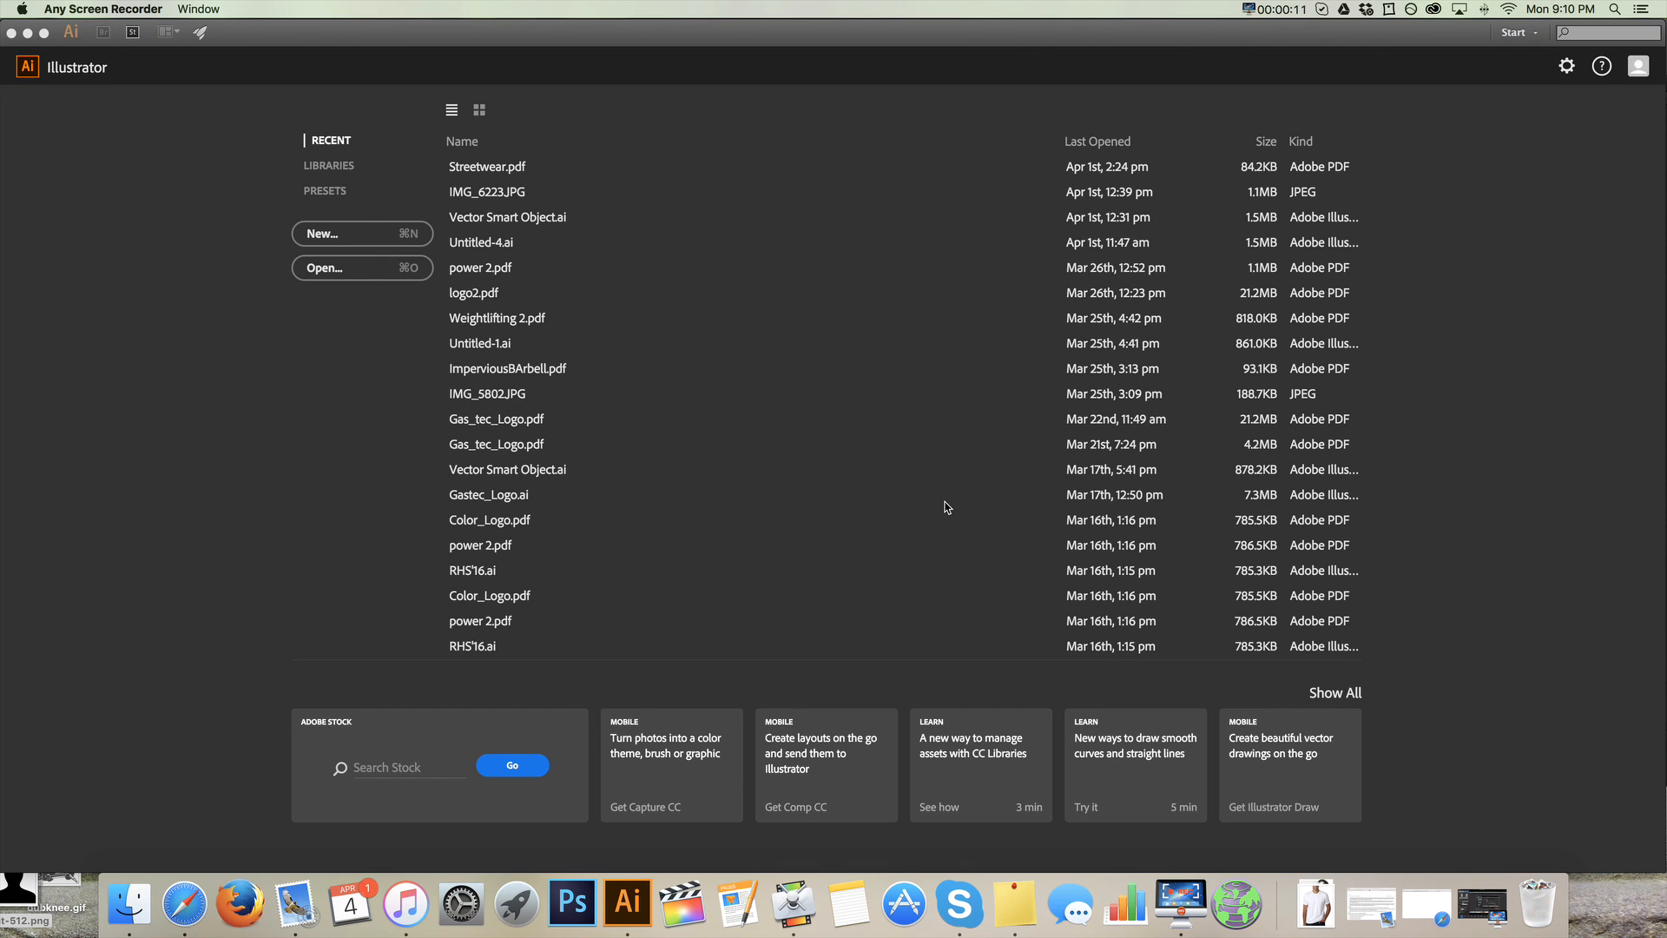
mouse_move(730, 630)
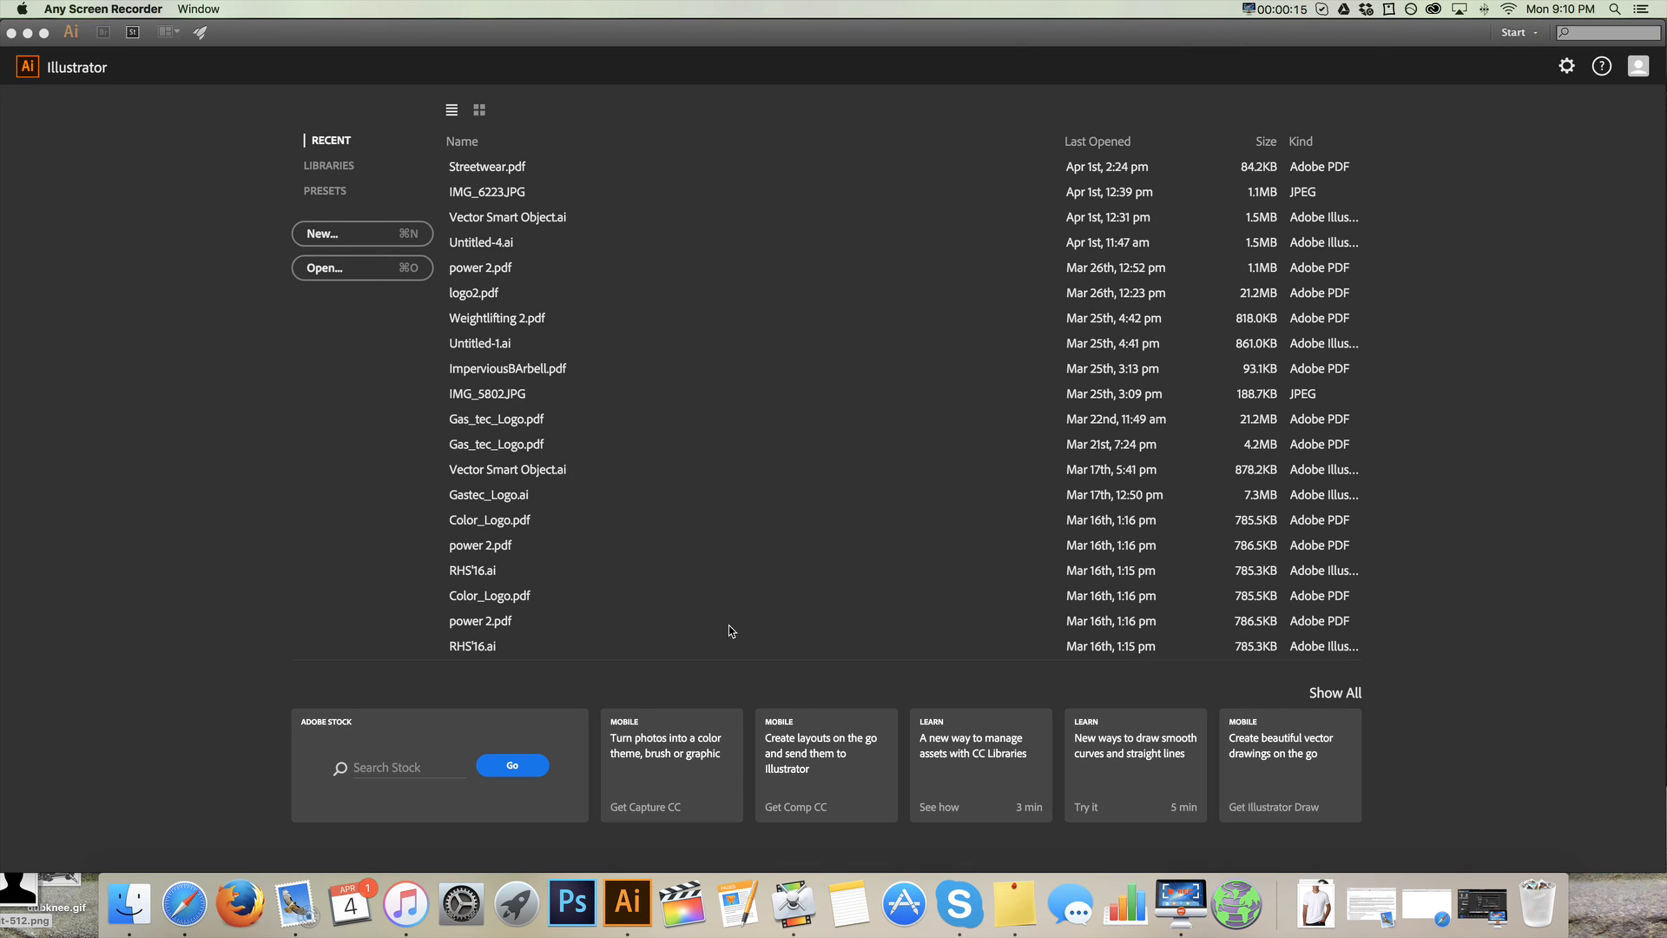
mouse_move(726, 240)
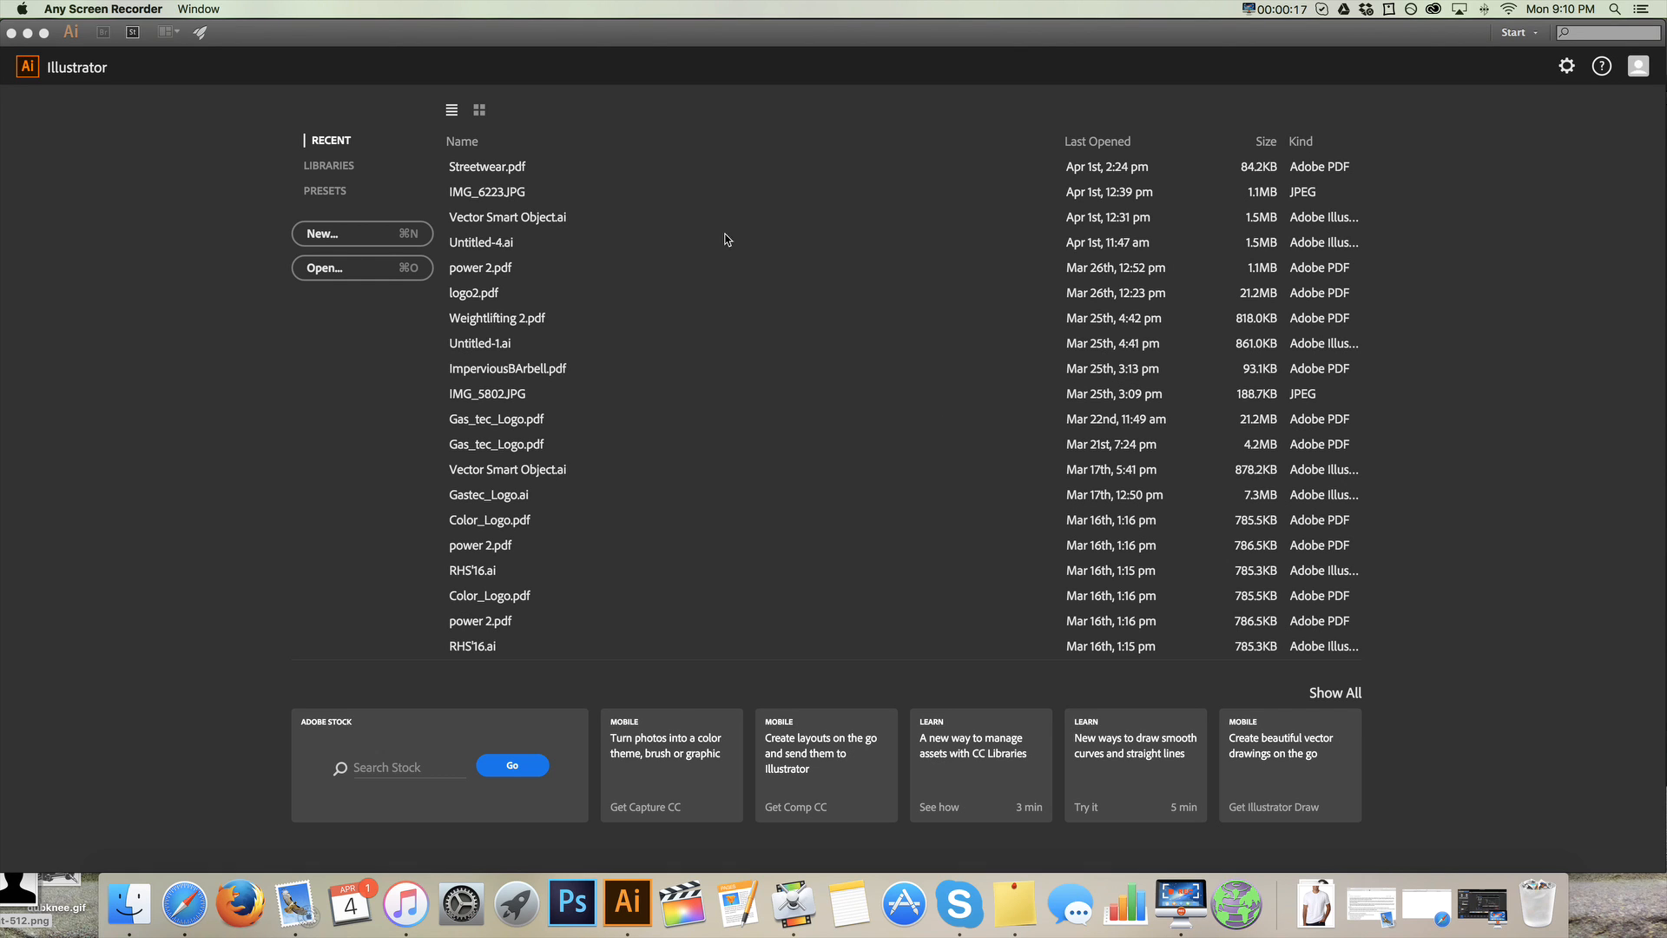
- Create a new Letter-size Print document named 'teach'
click(362, 232)
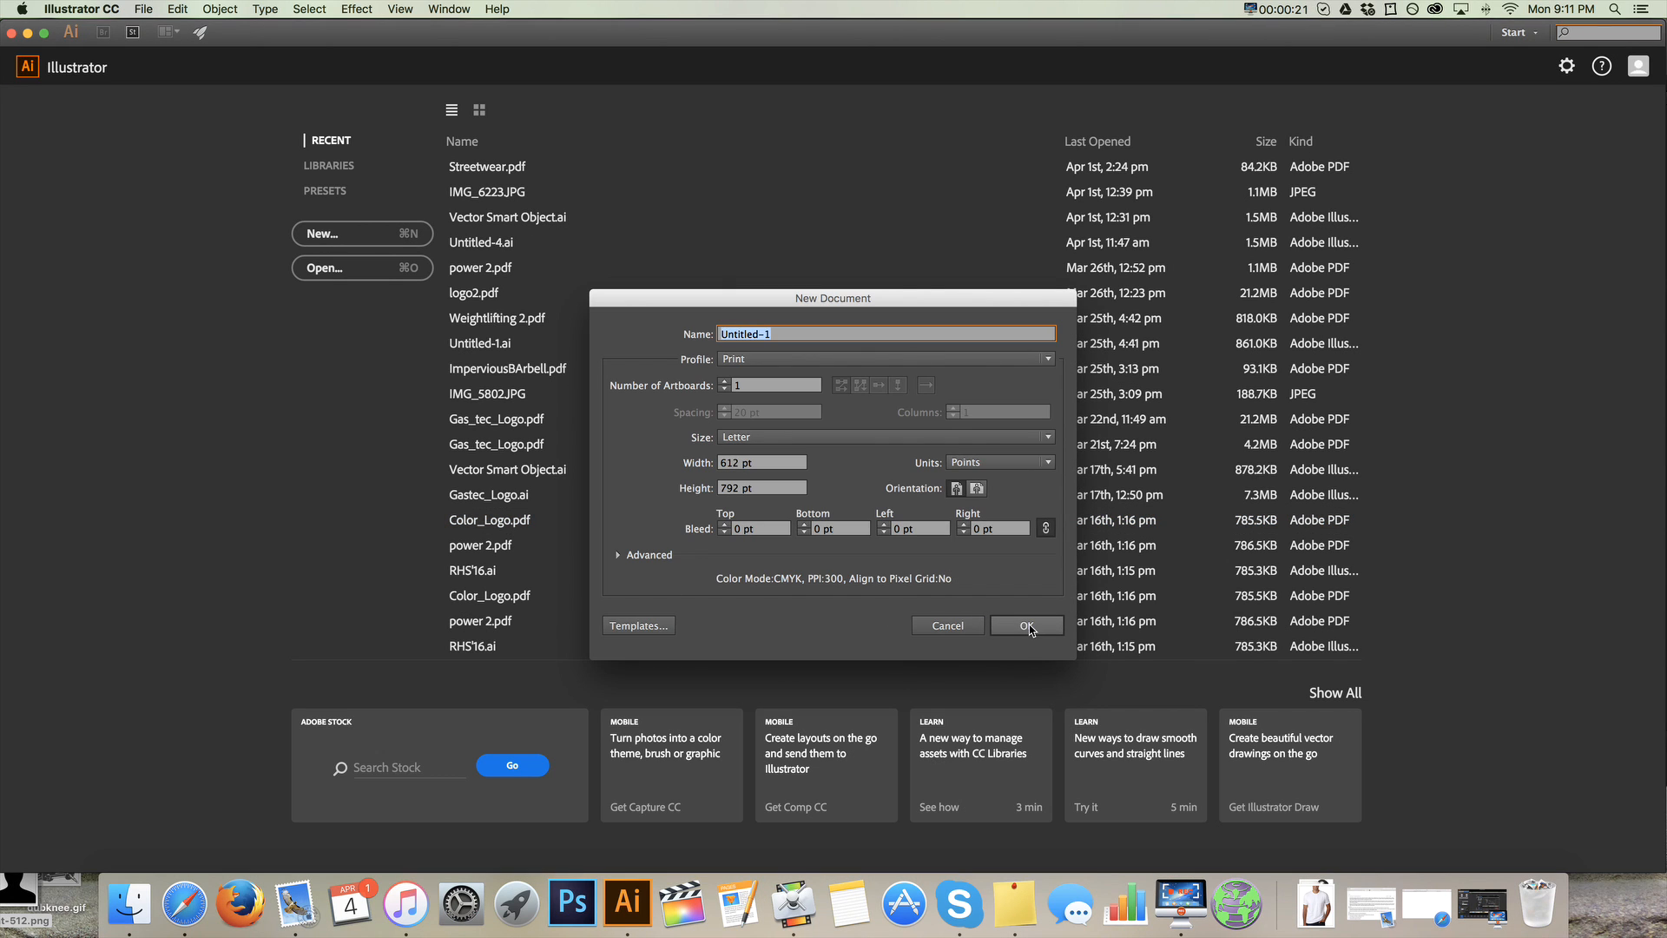
text(teach)
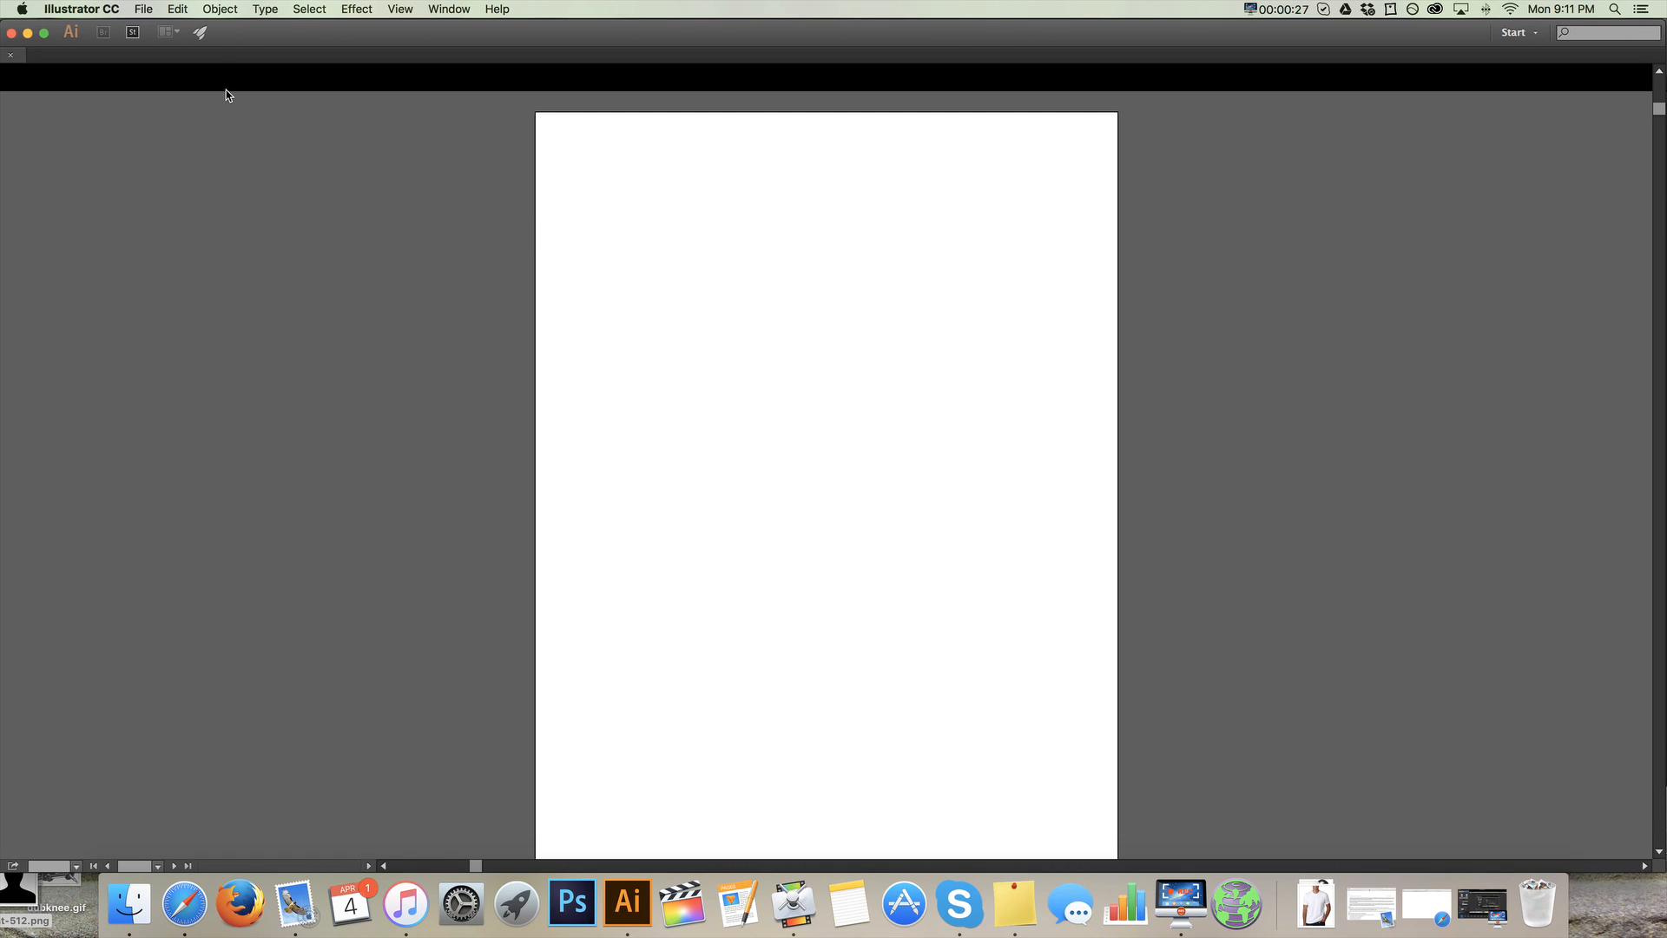
mouse_move(329, 39)
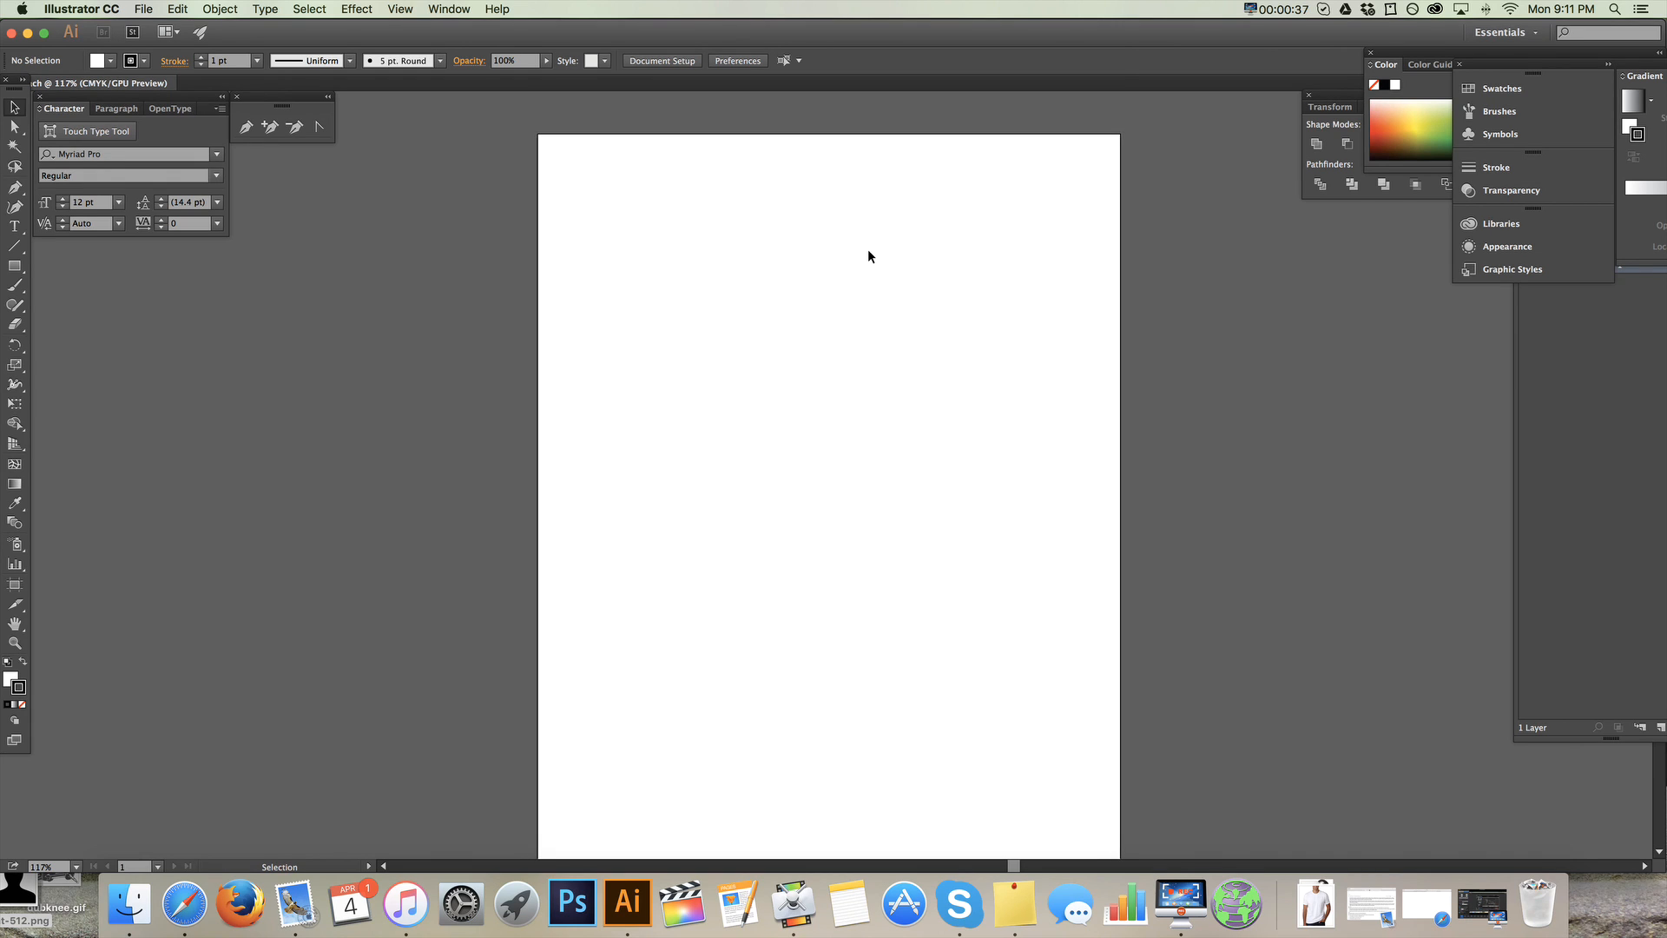
- Bring the Transform, Align and Pathfinder panels forward and check the Window menu's panel list
scroll(down, 3)
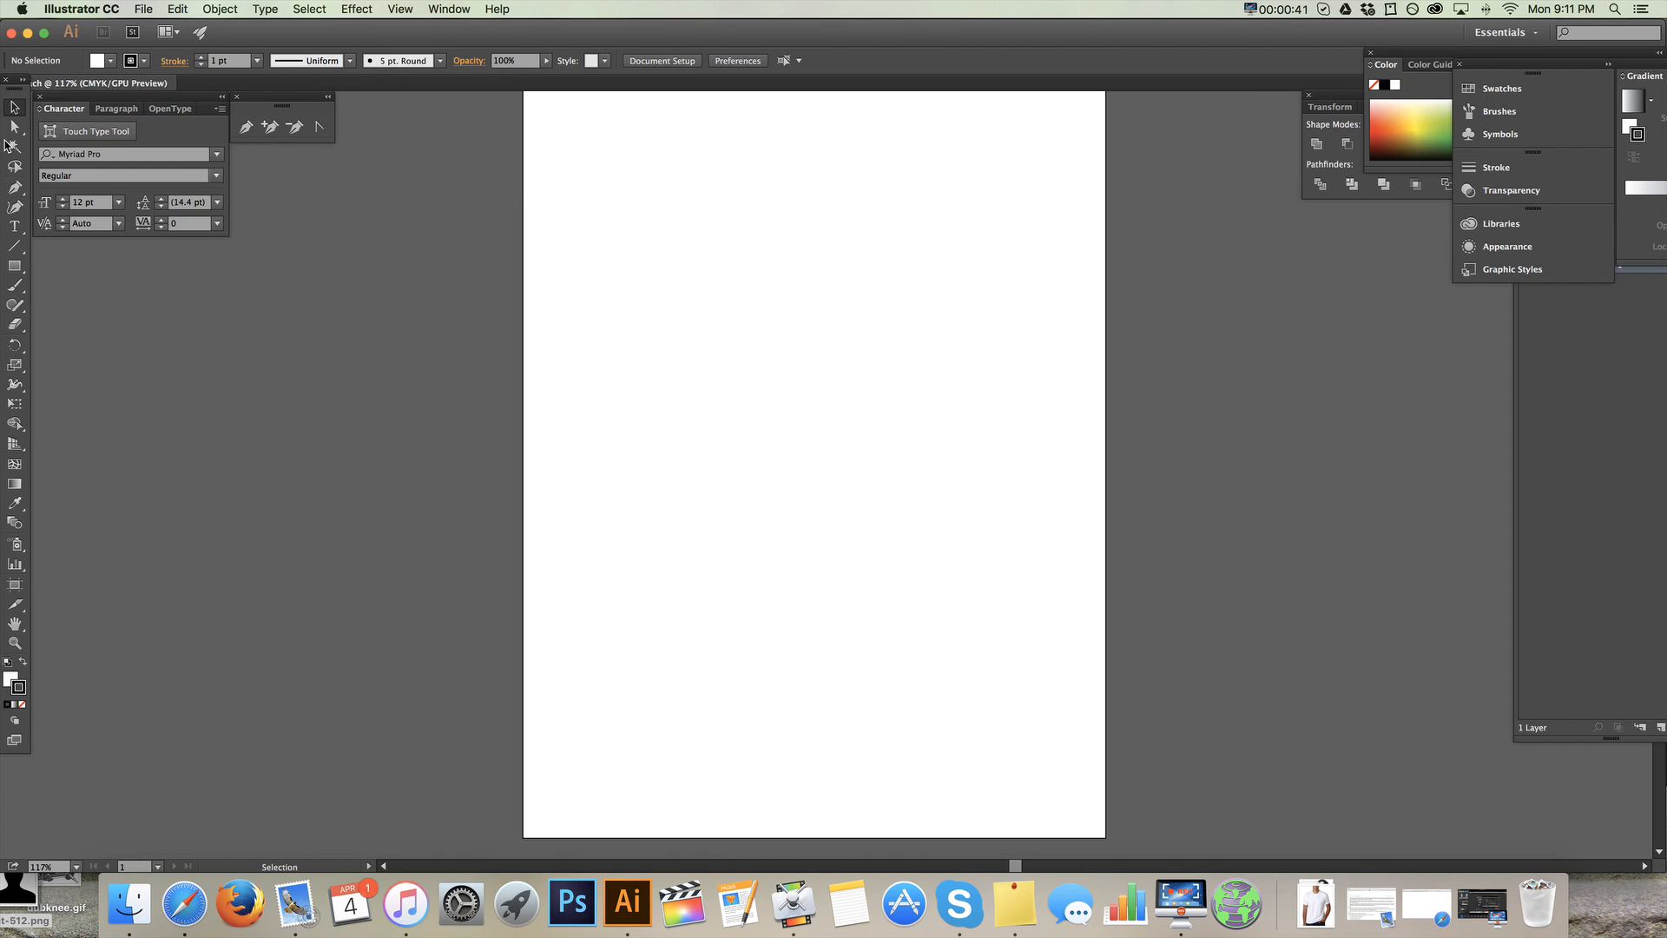
mouse_move(8, 769)
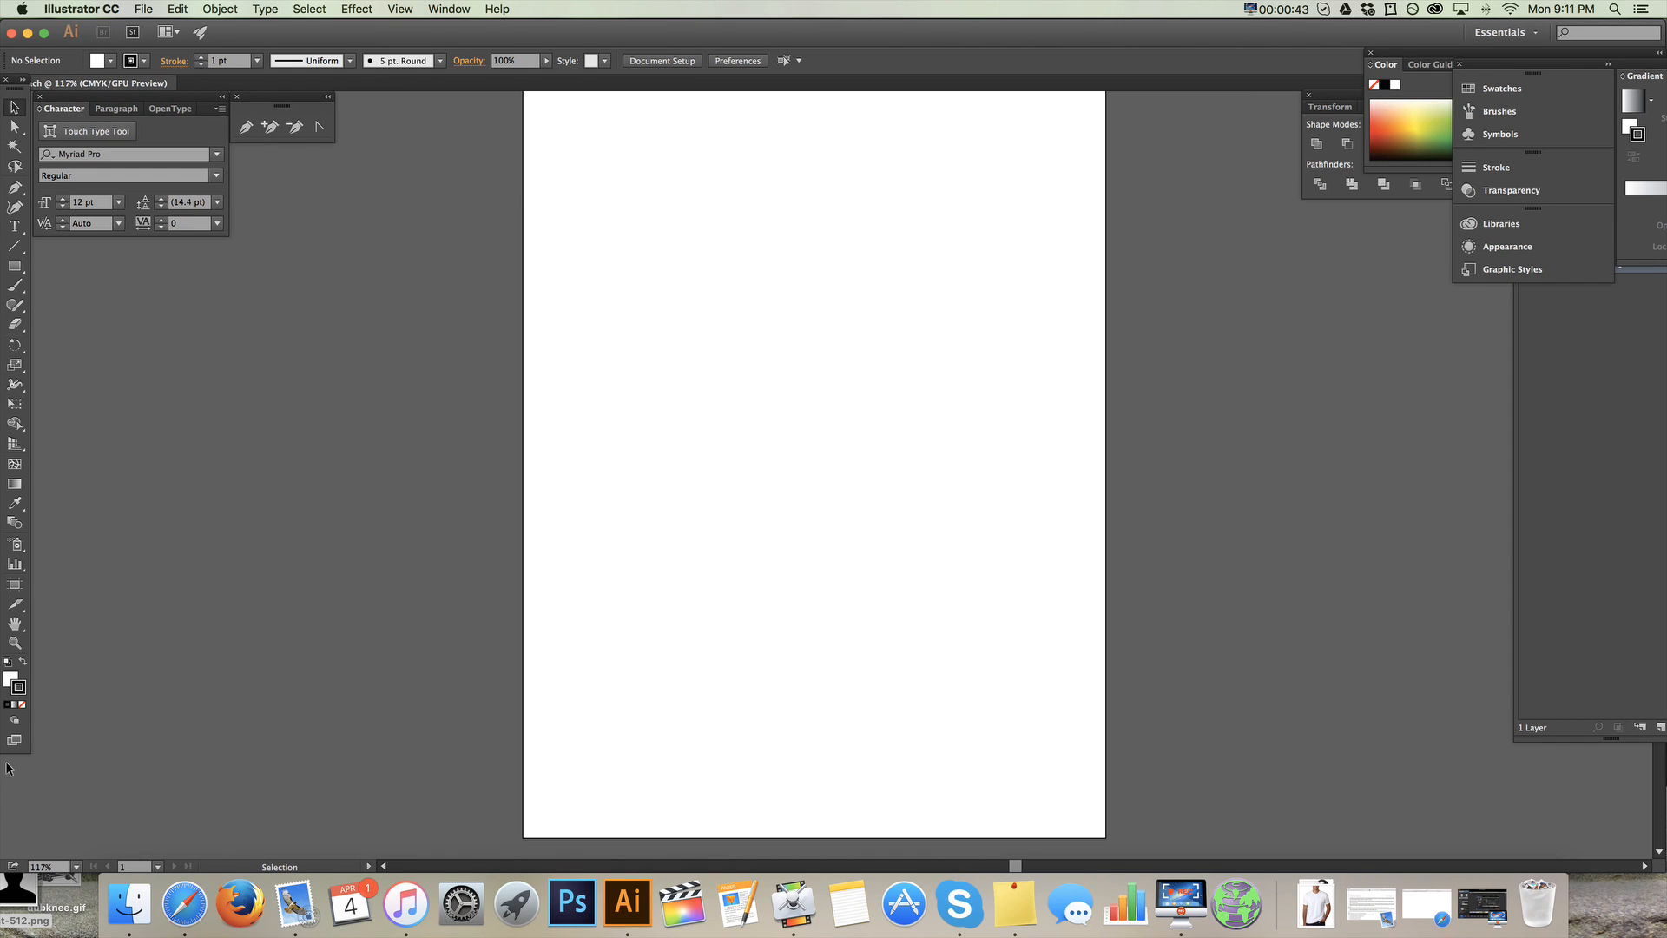
mouse_move(1343, 103)
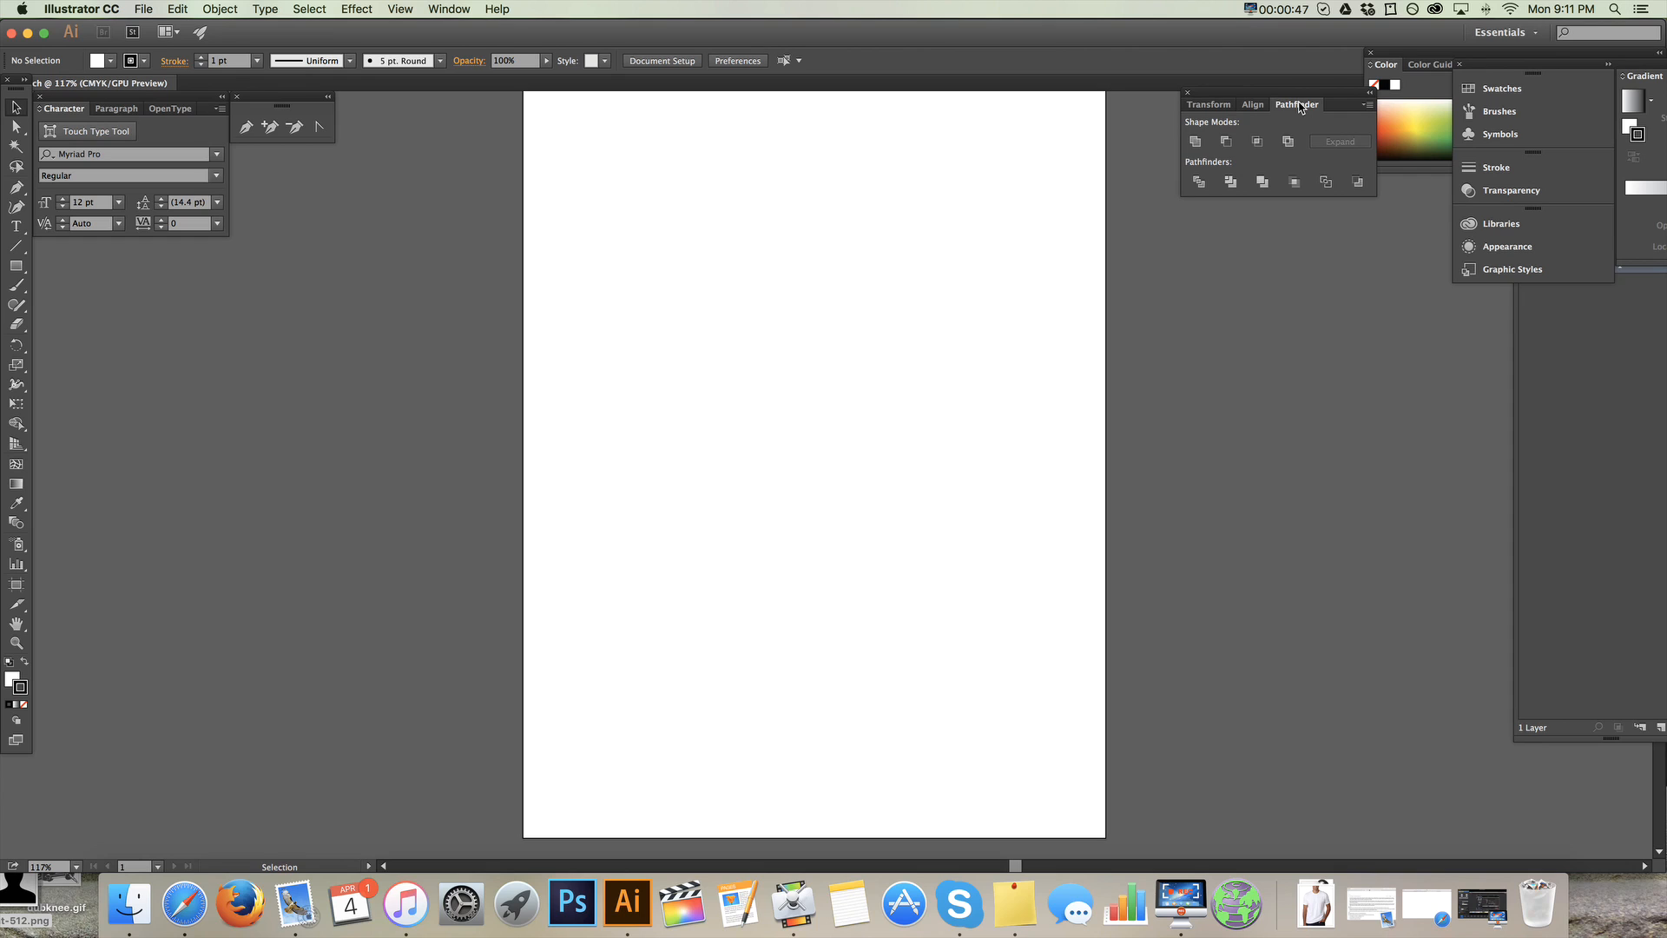
click(1208, 104)
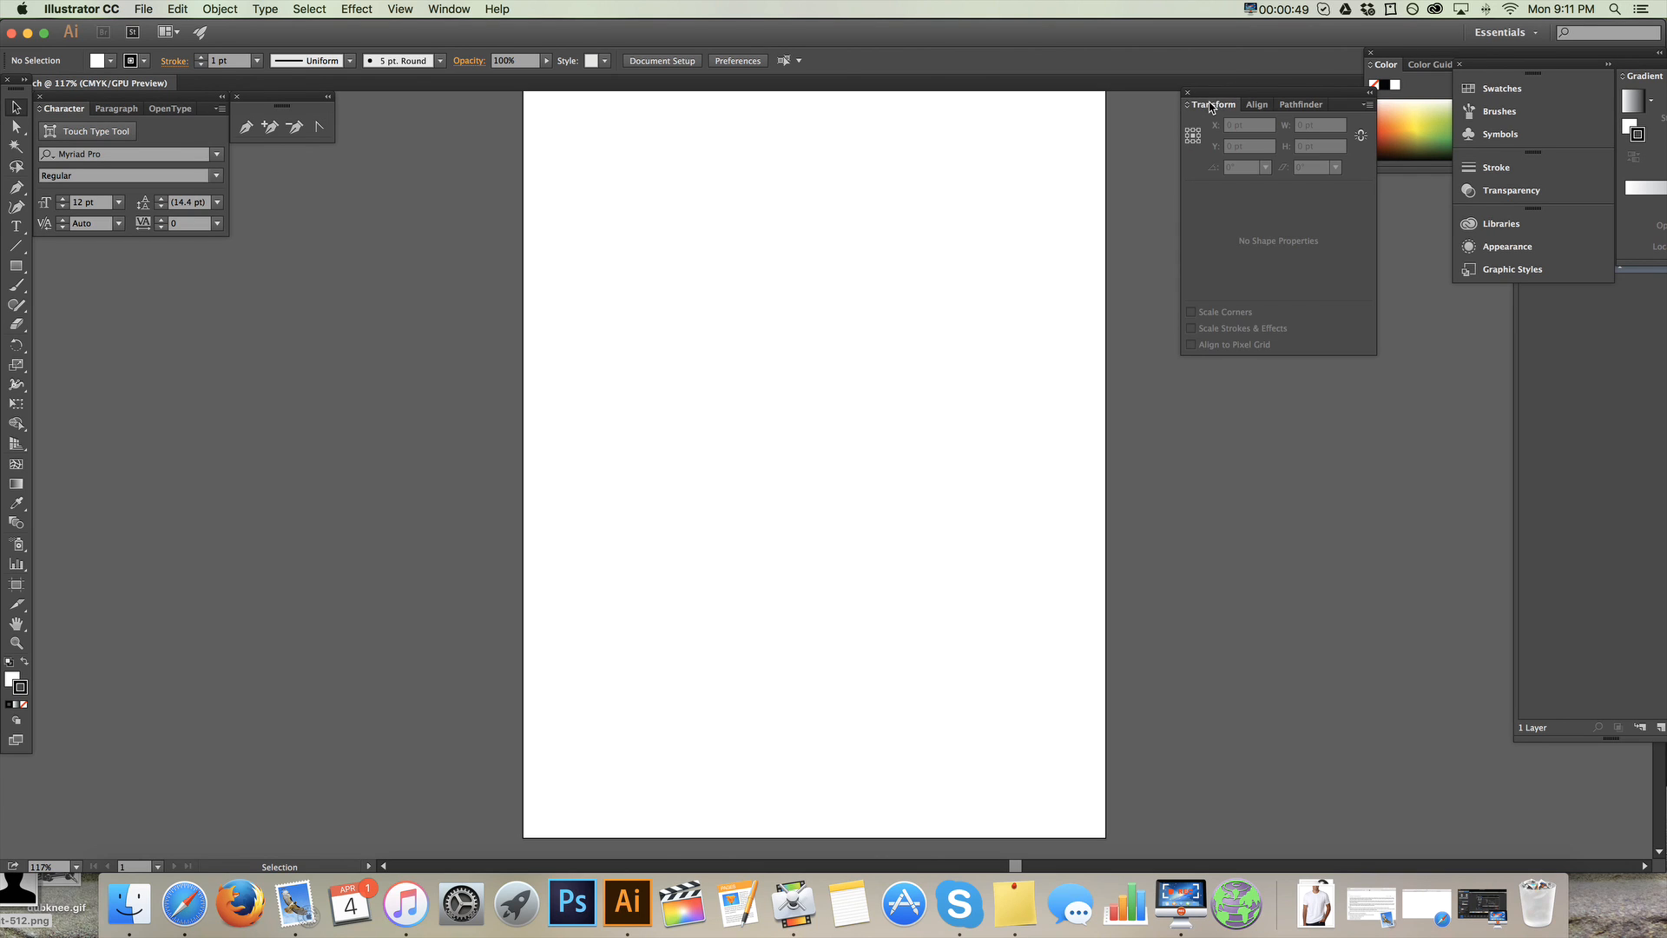
click(1256, 104)
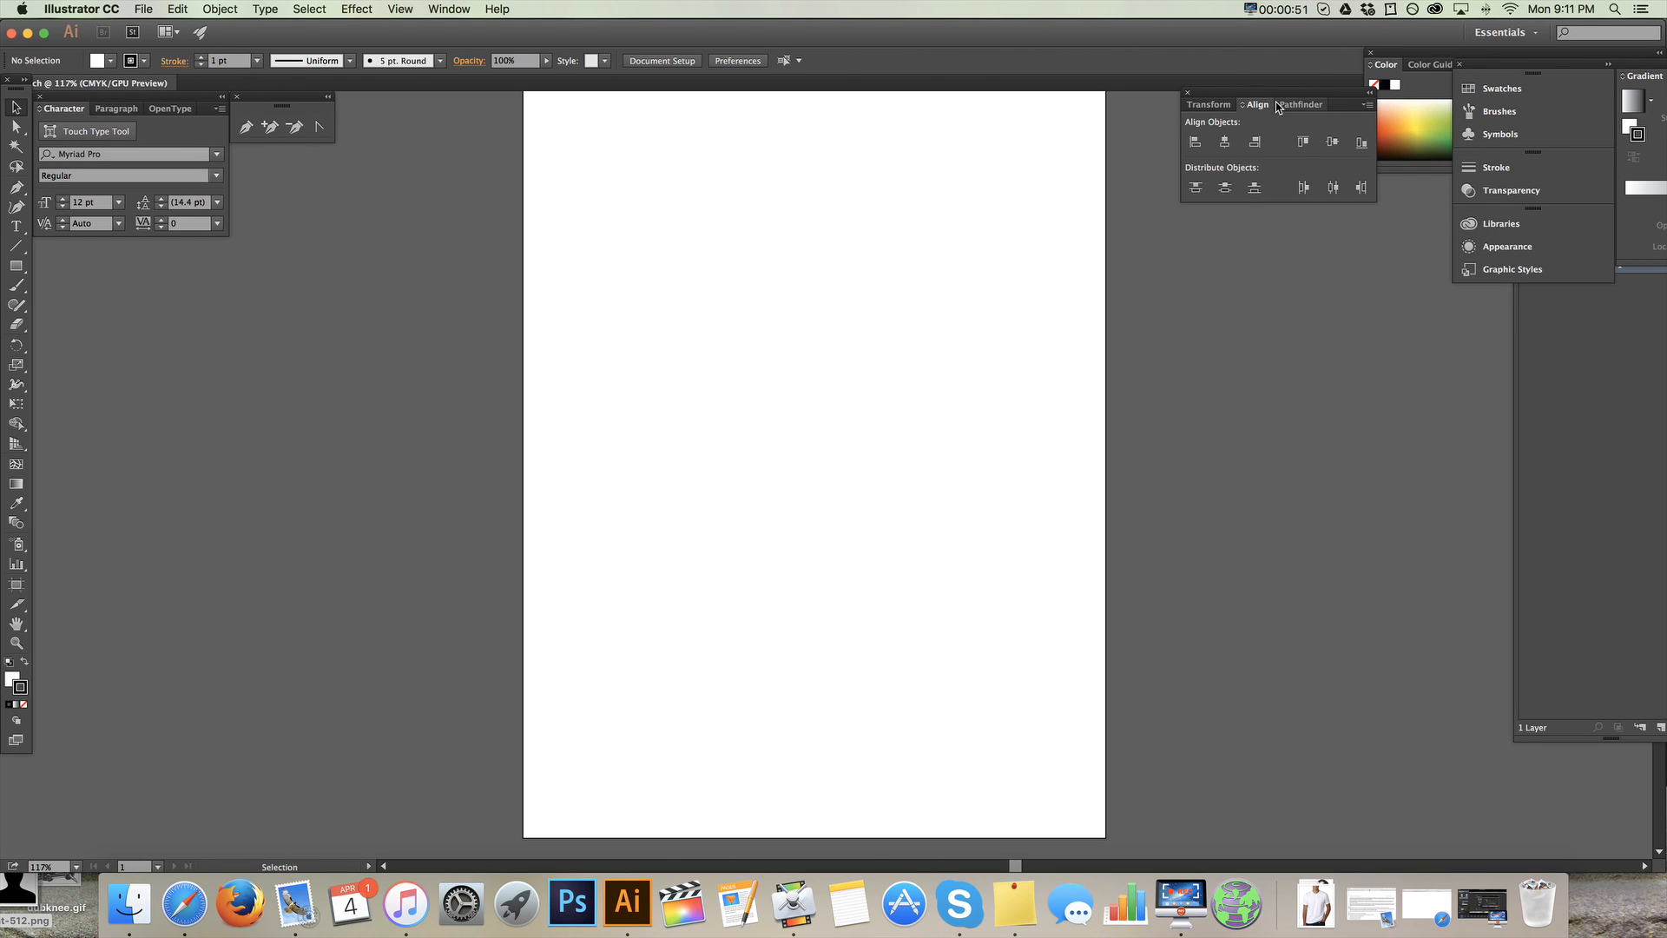
click(1297, 104)
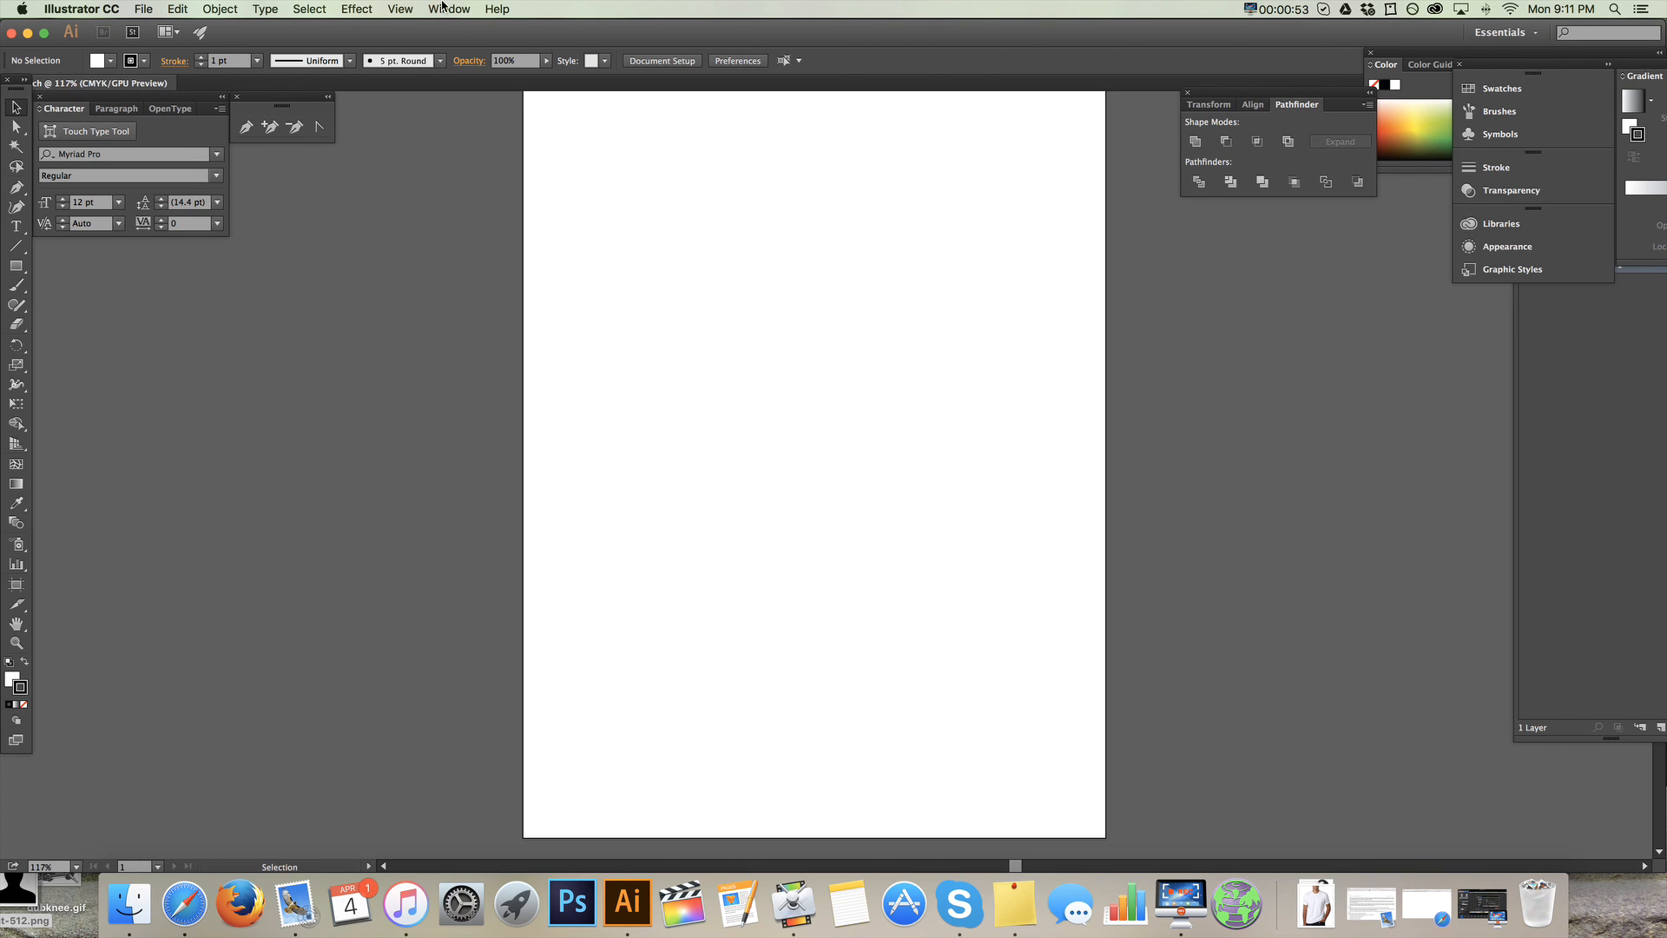
click(449, 8)
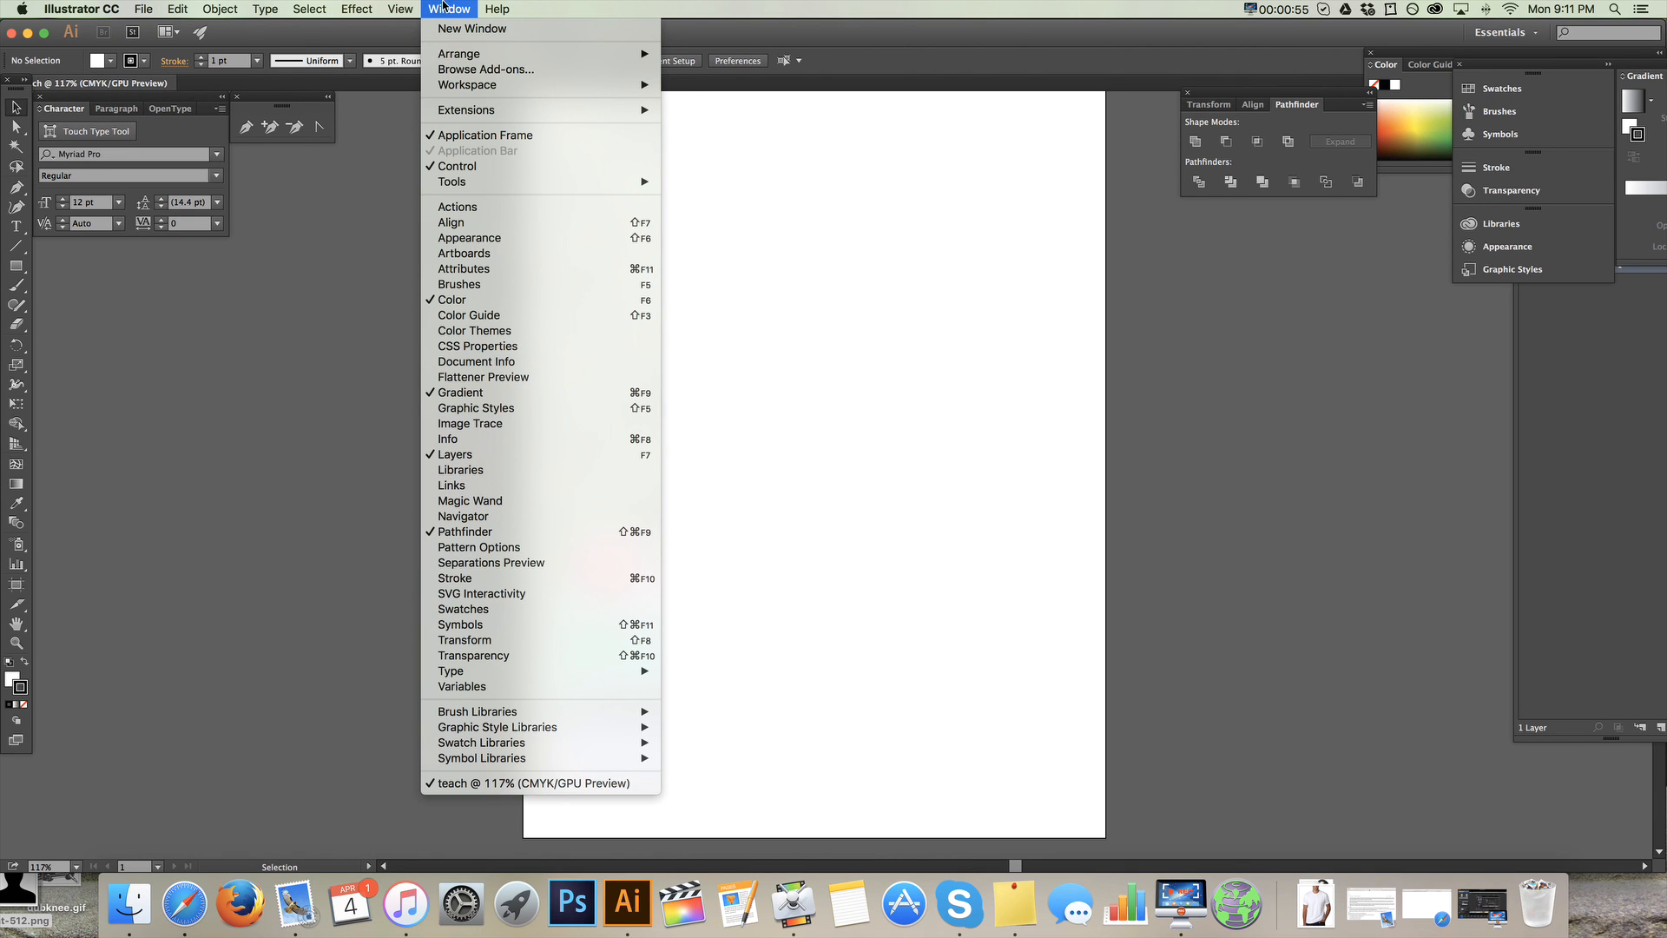
mouse_move(461, 469)
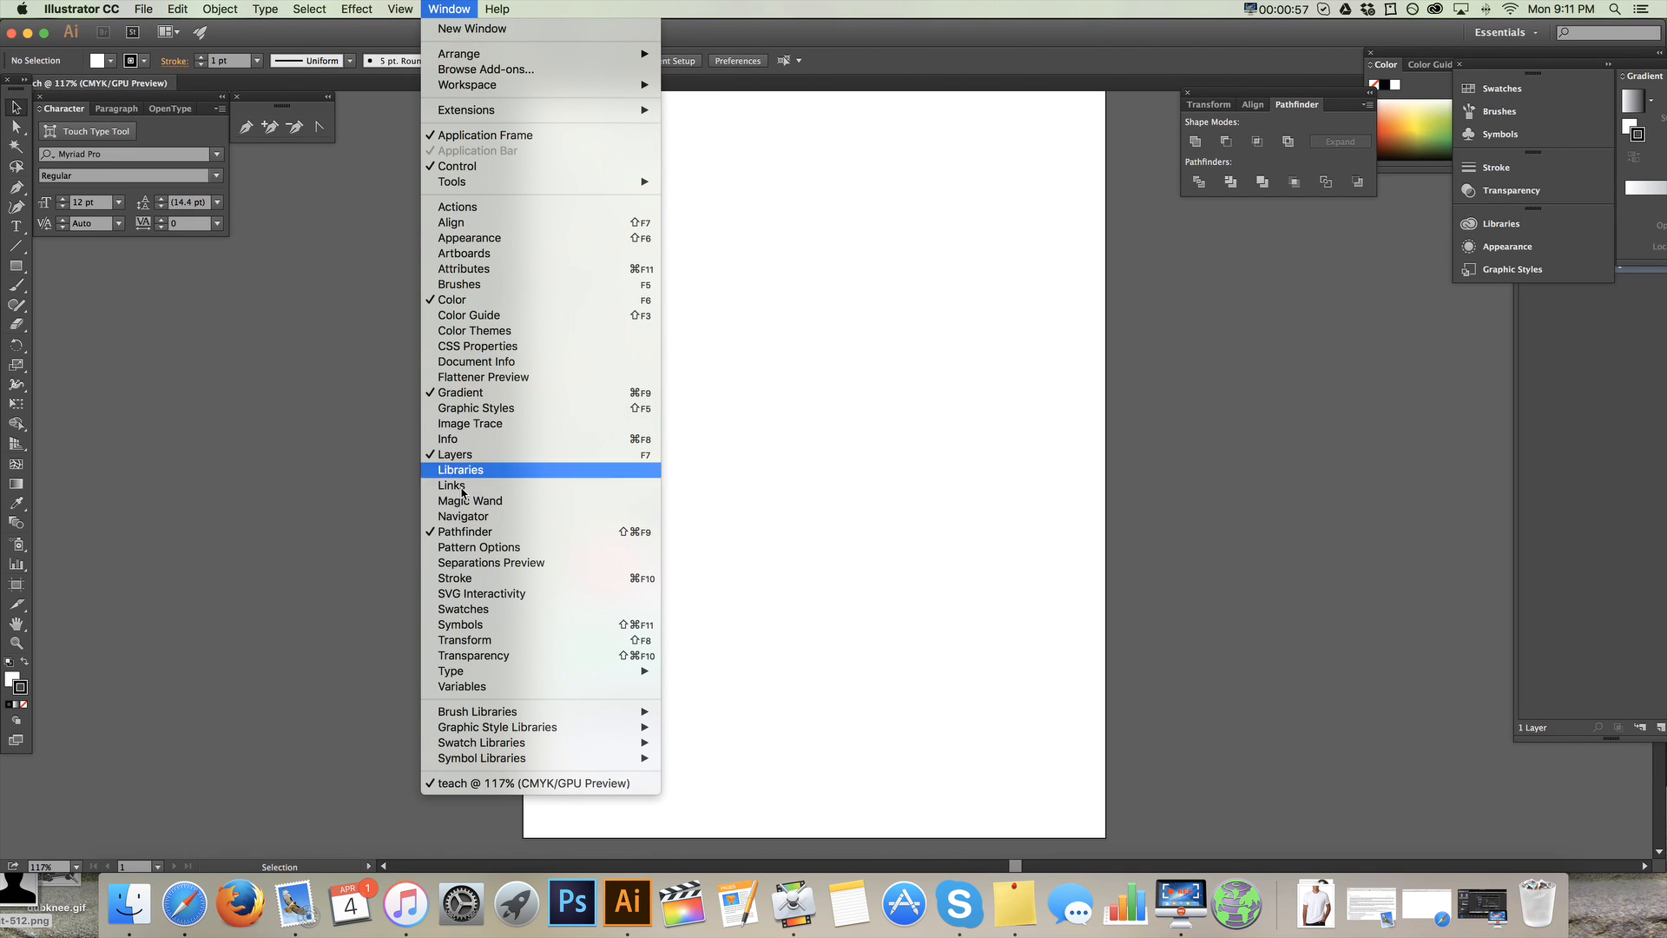
mouse_move(465, 537)
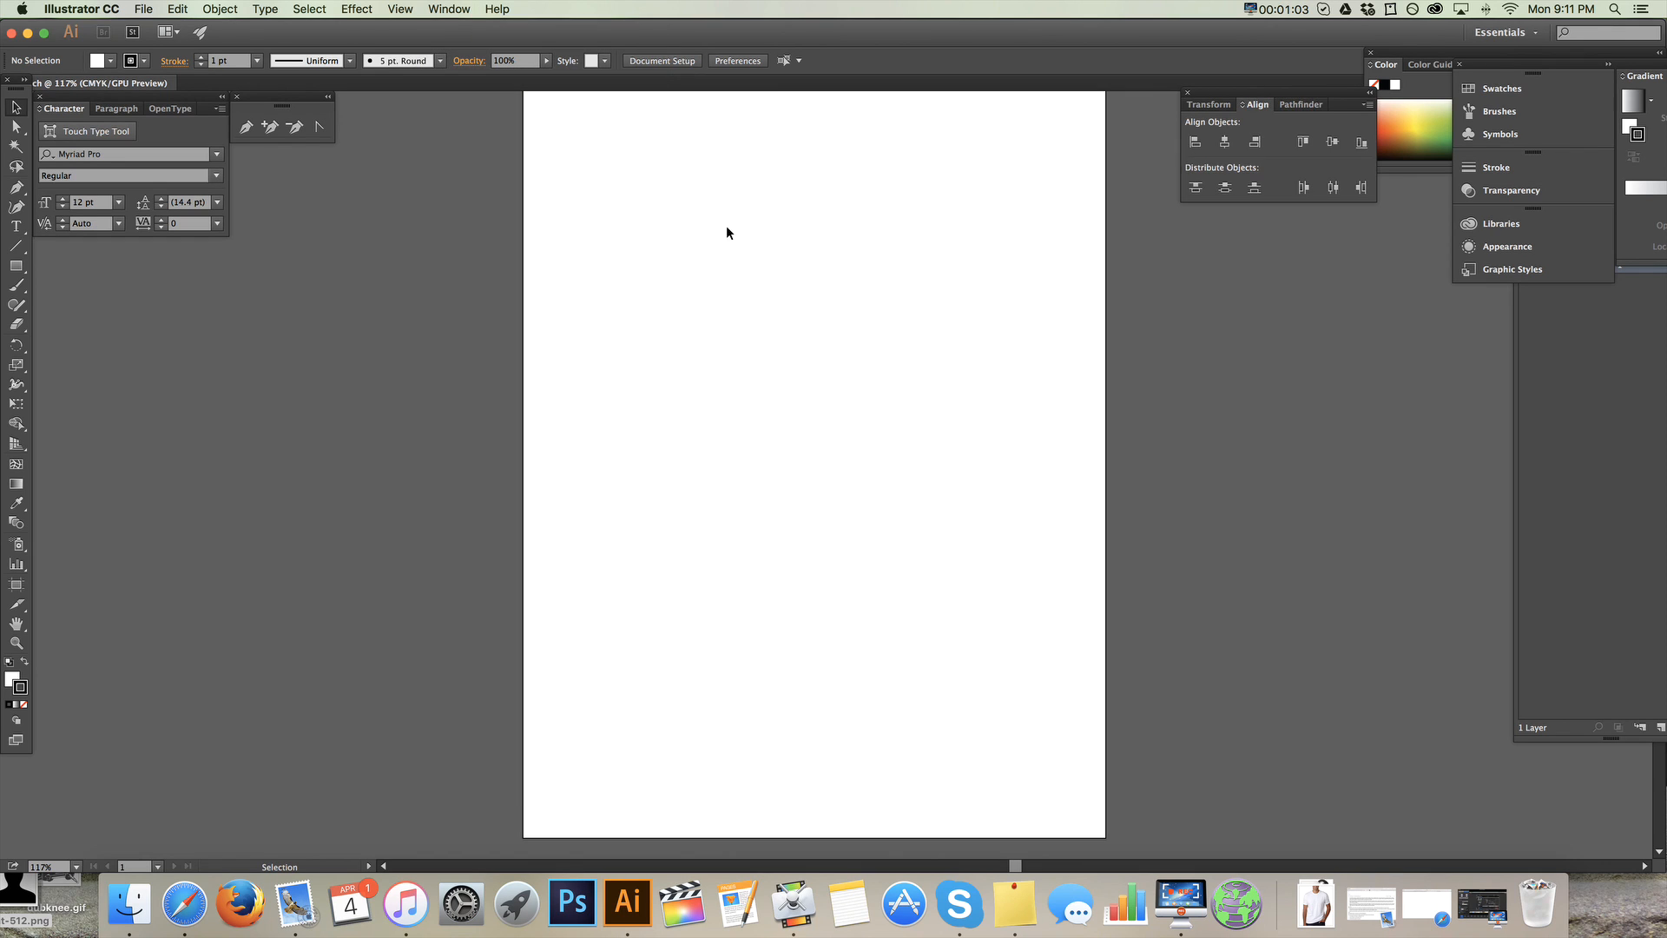
- Show the Layers panel with Layer 1 next to the expanded Color spectrum
click(1298, 104)
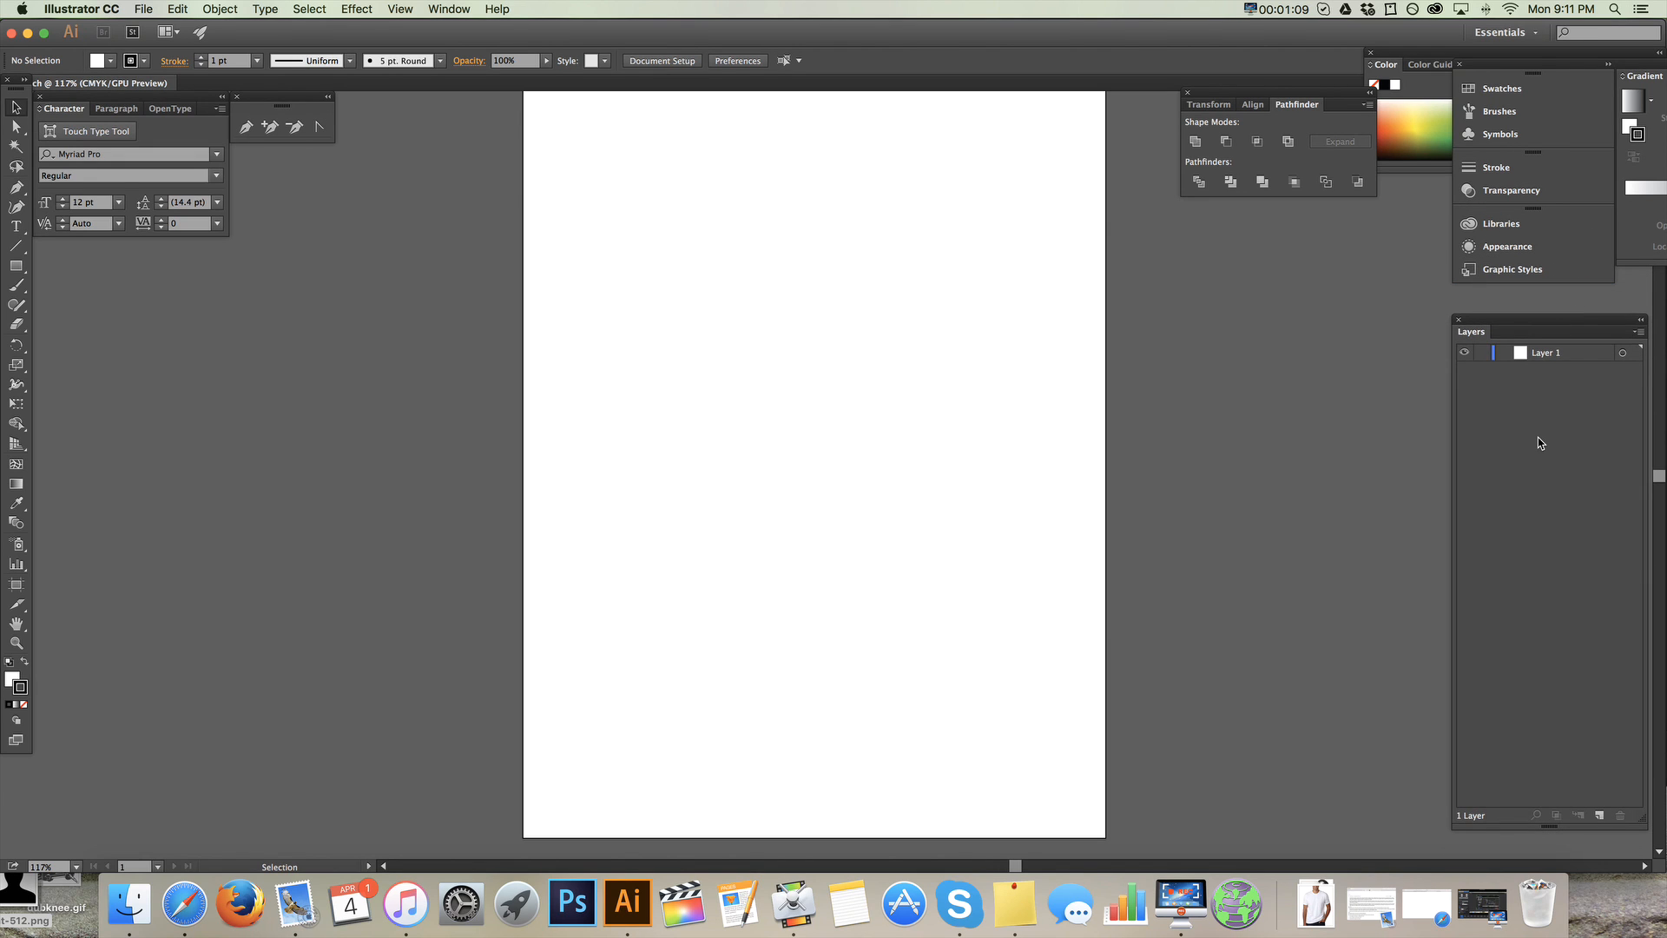
mouse_move(1524, 598)
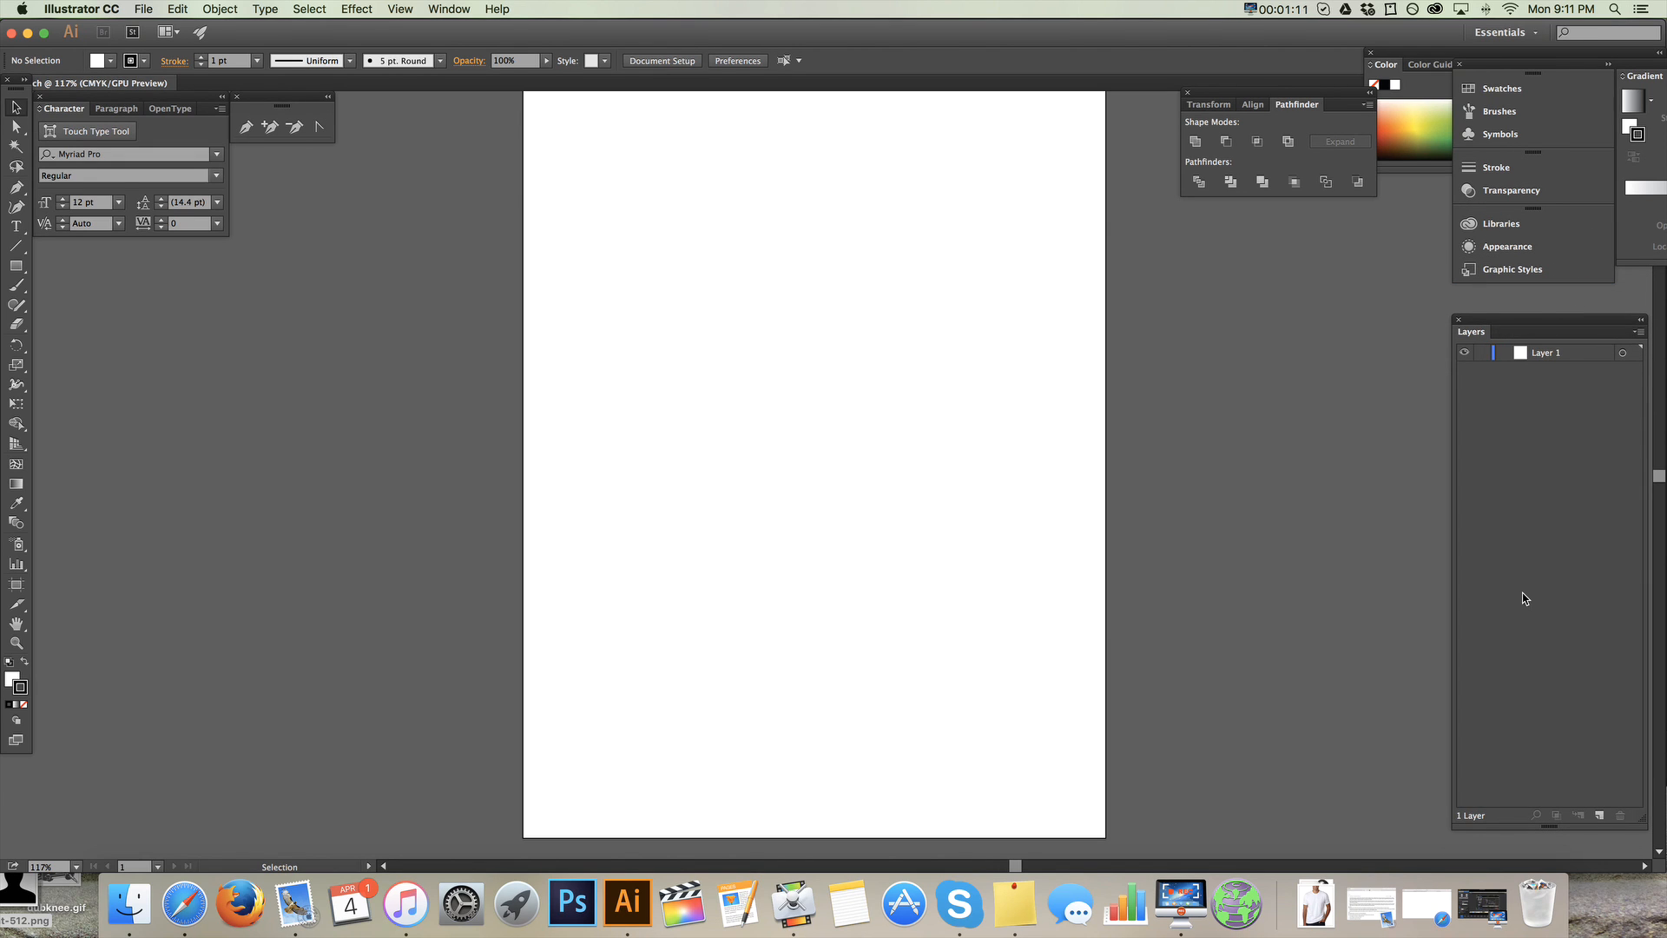
mouse_move(943, 157)
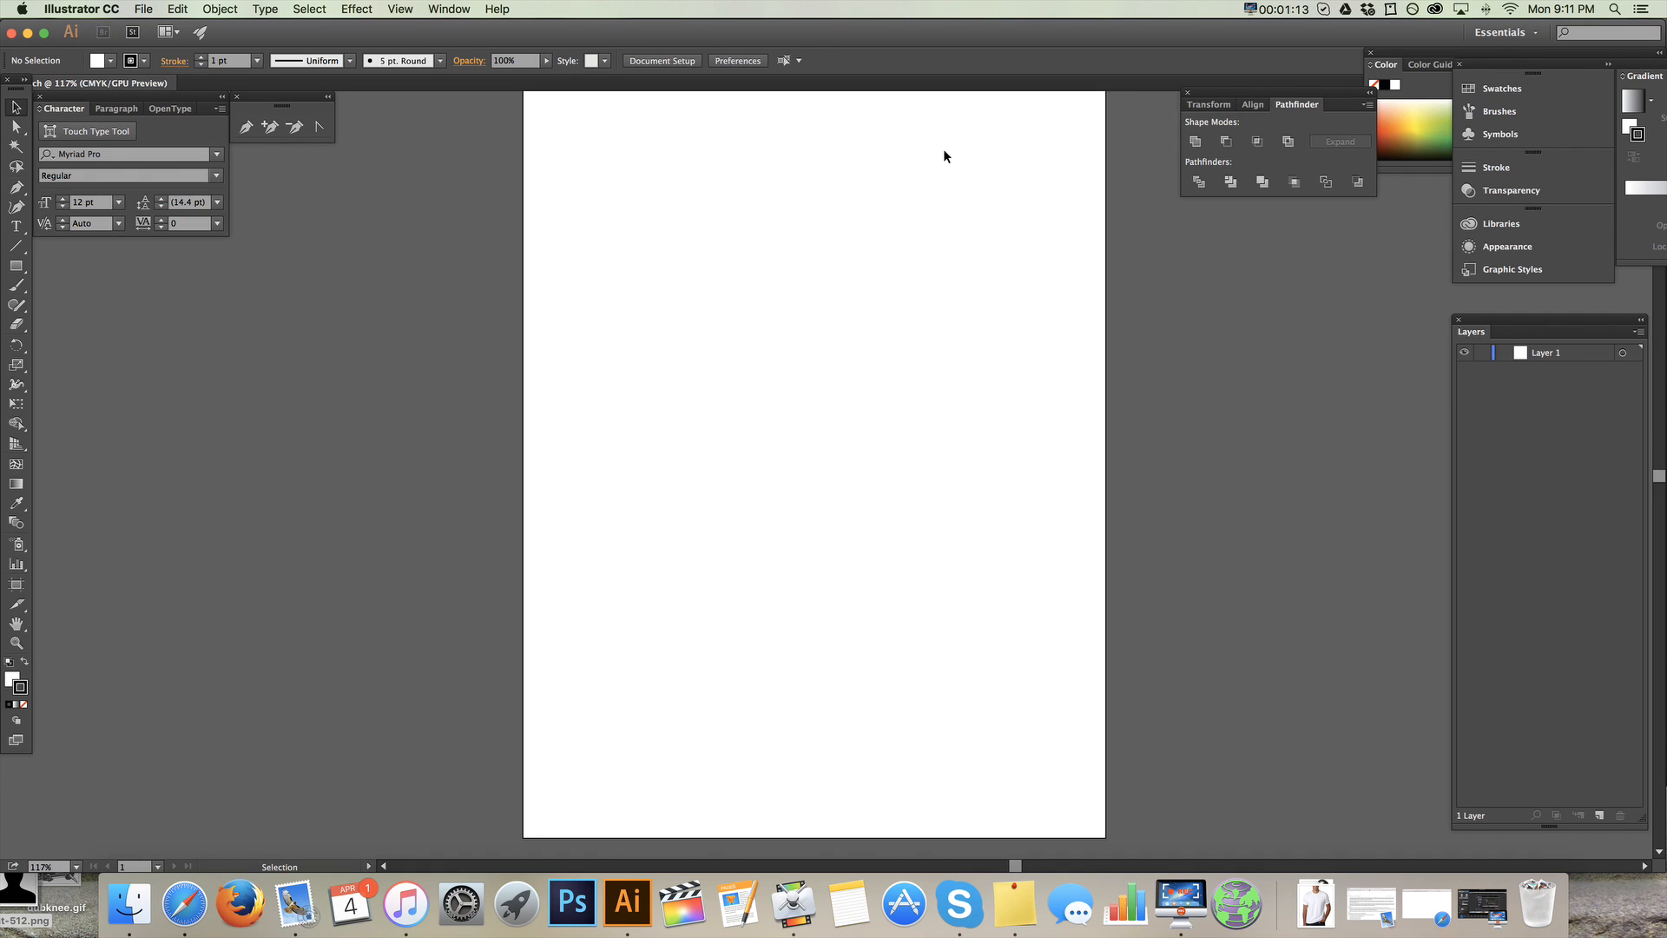
mouse_move(699, 270)
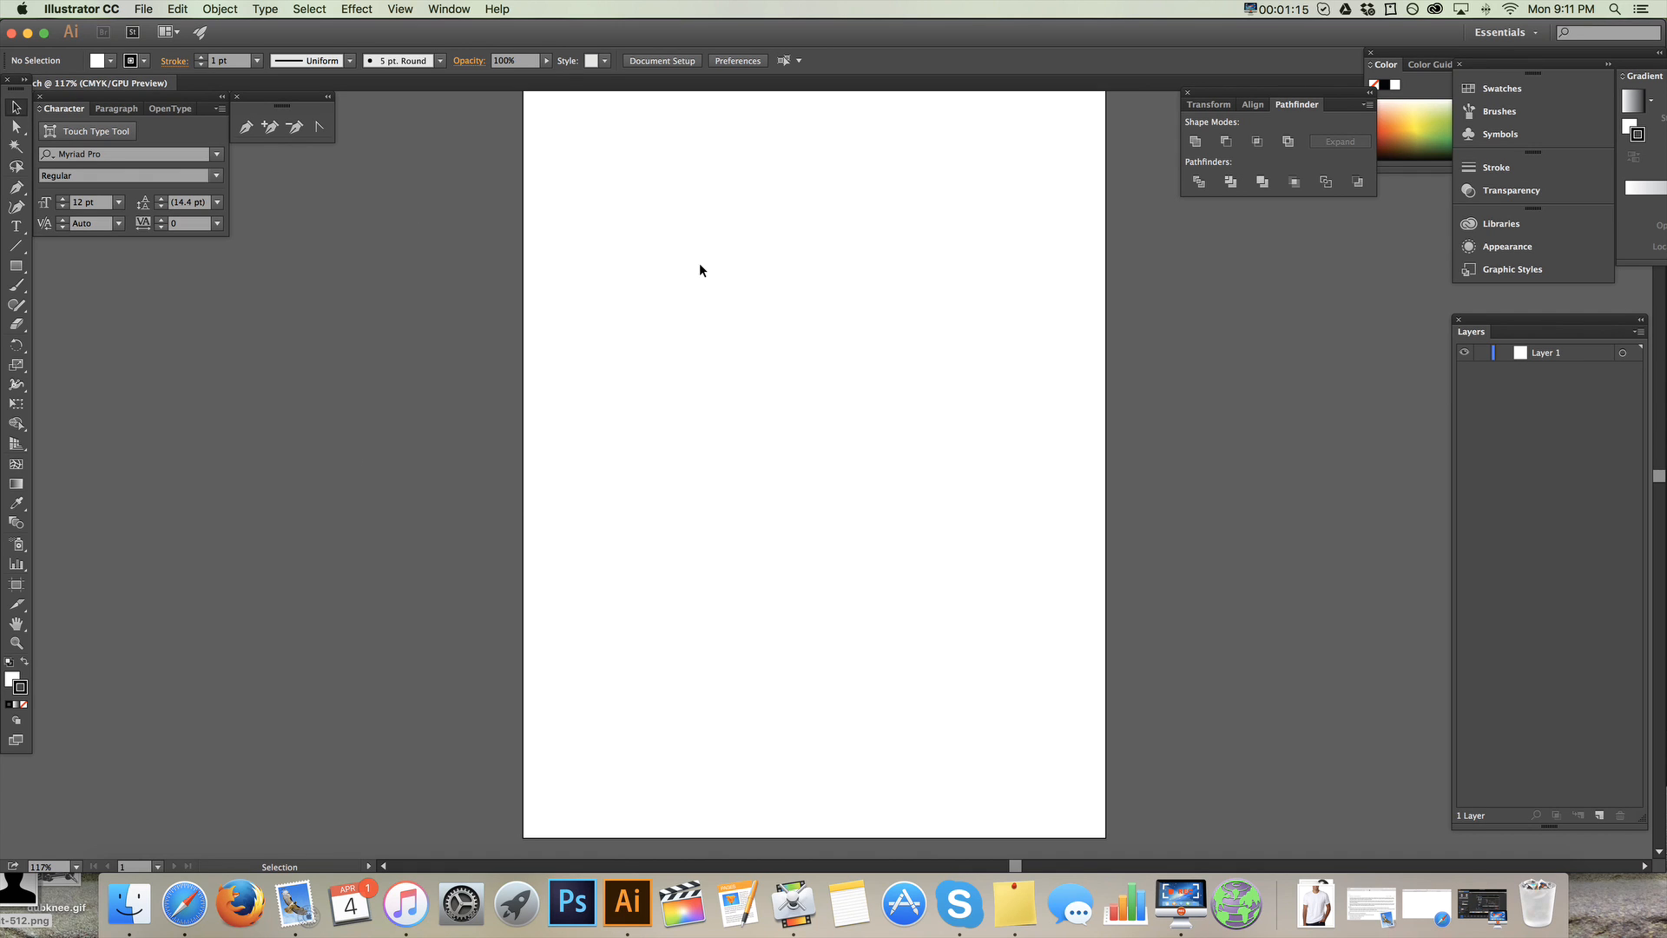
mouse_move(1502, 352)
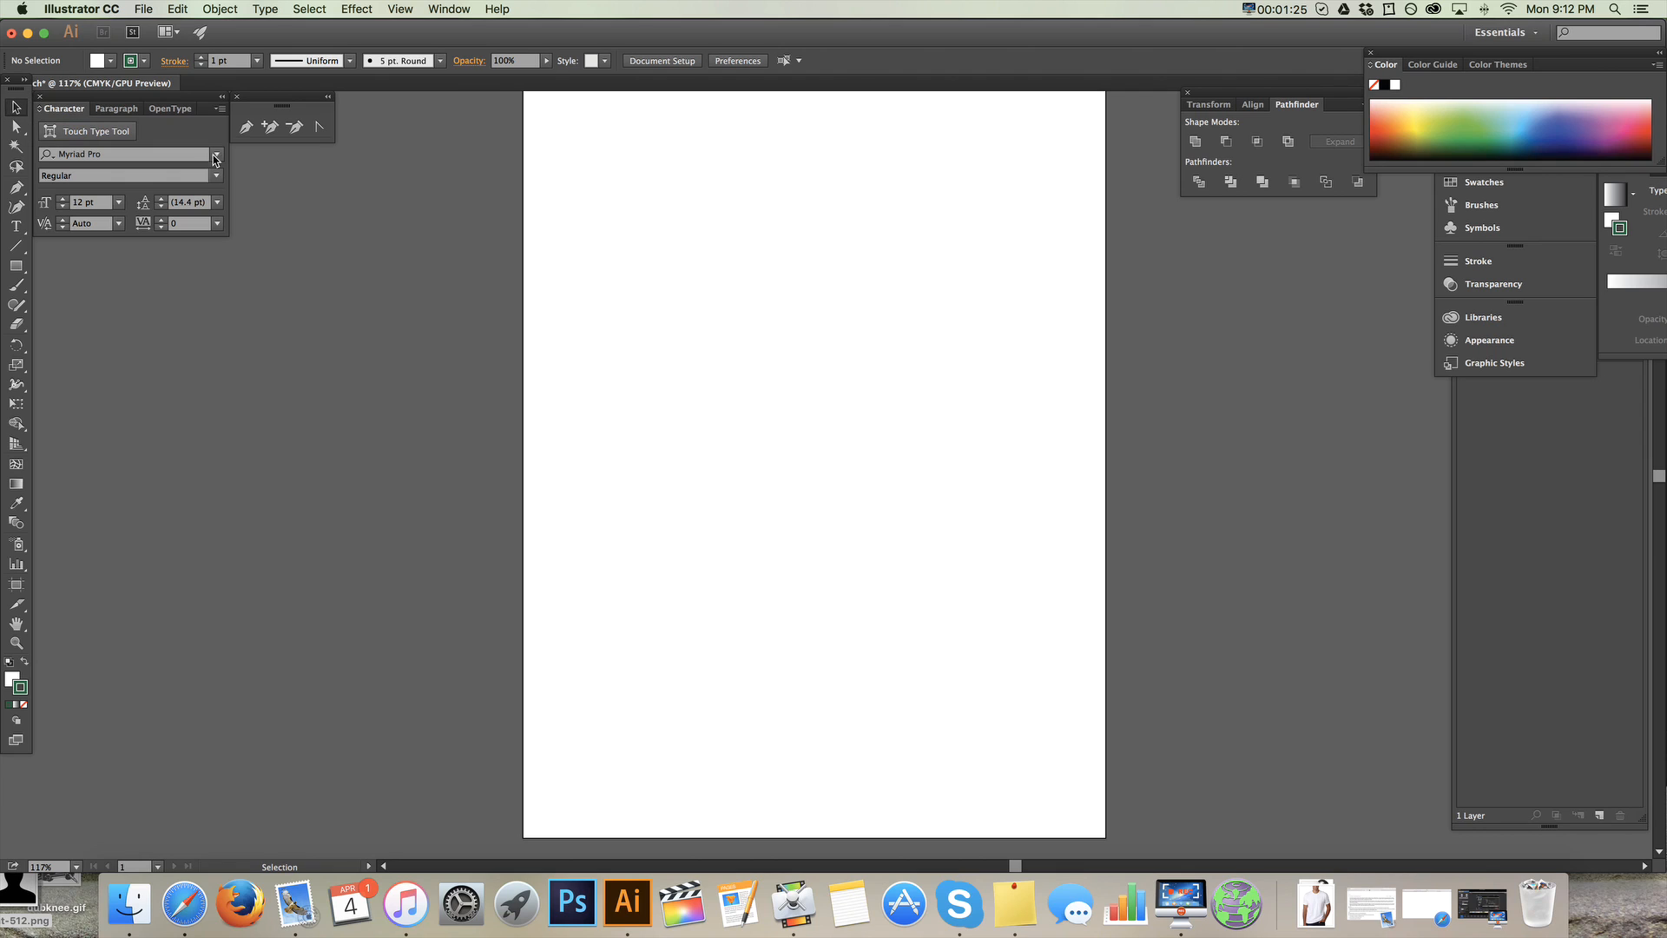
mouse_move(1083, 224)
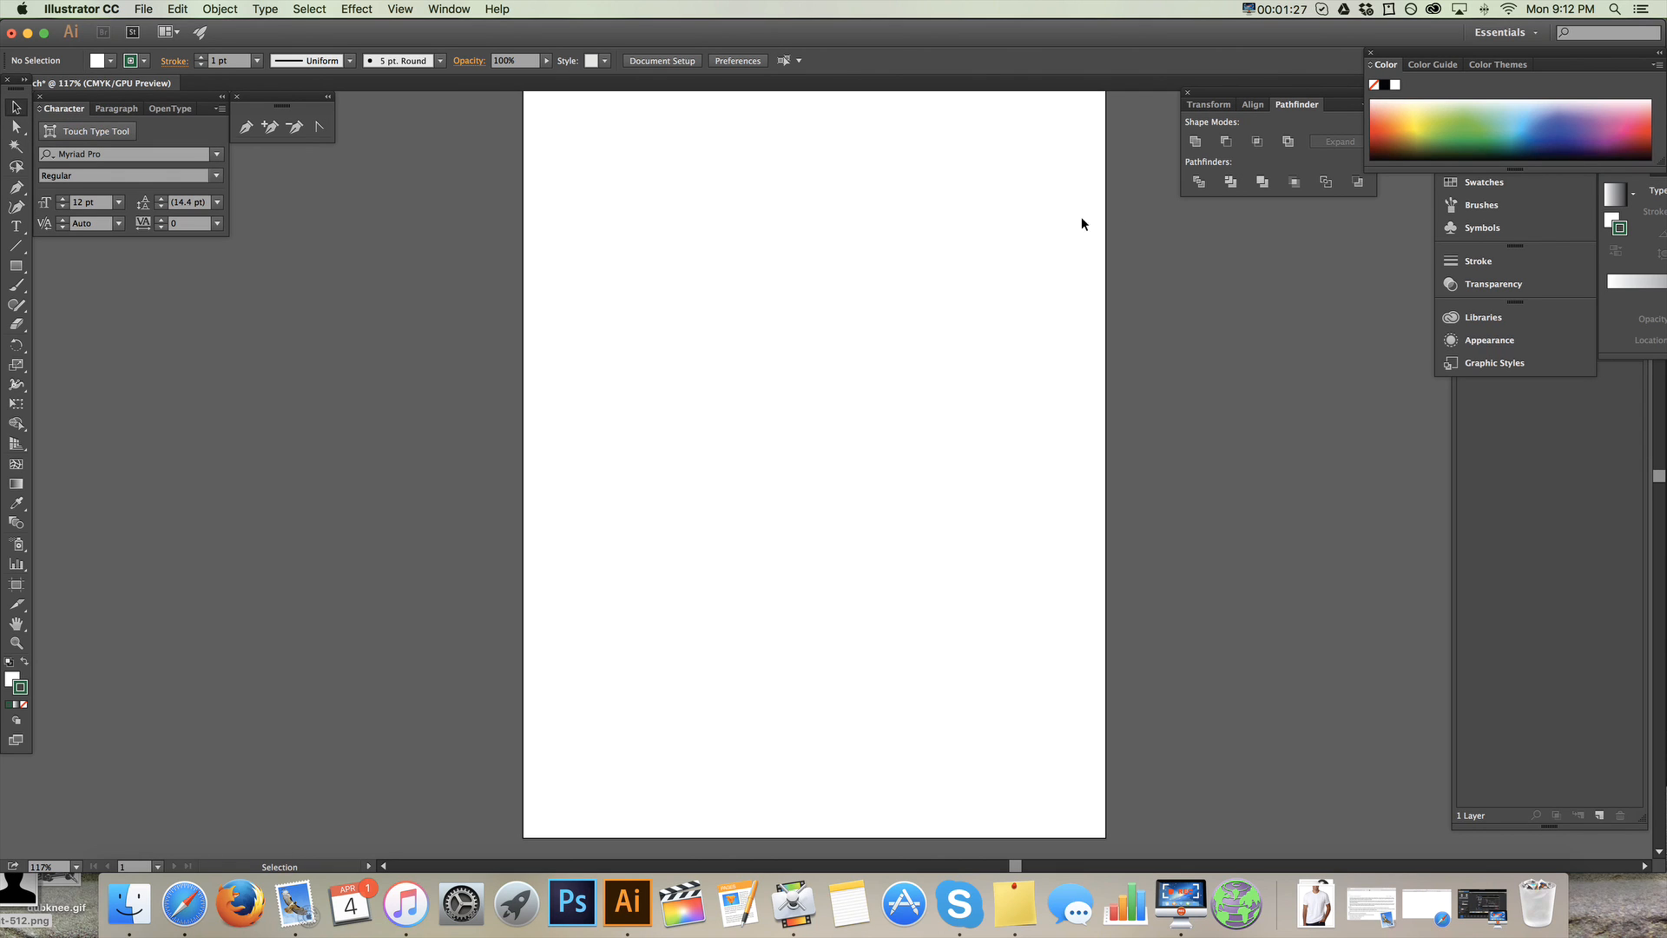
click(1449, 317)
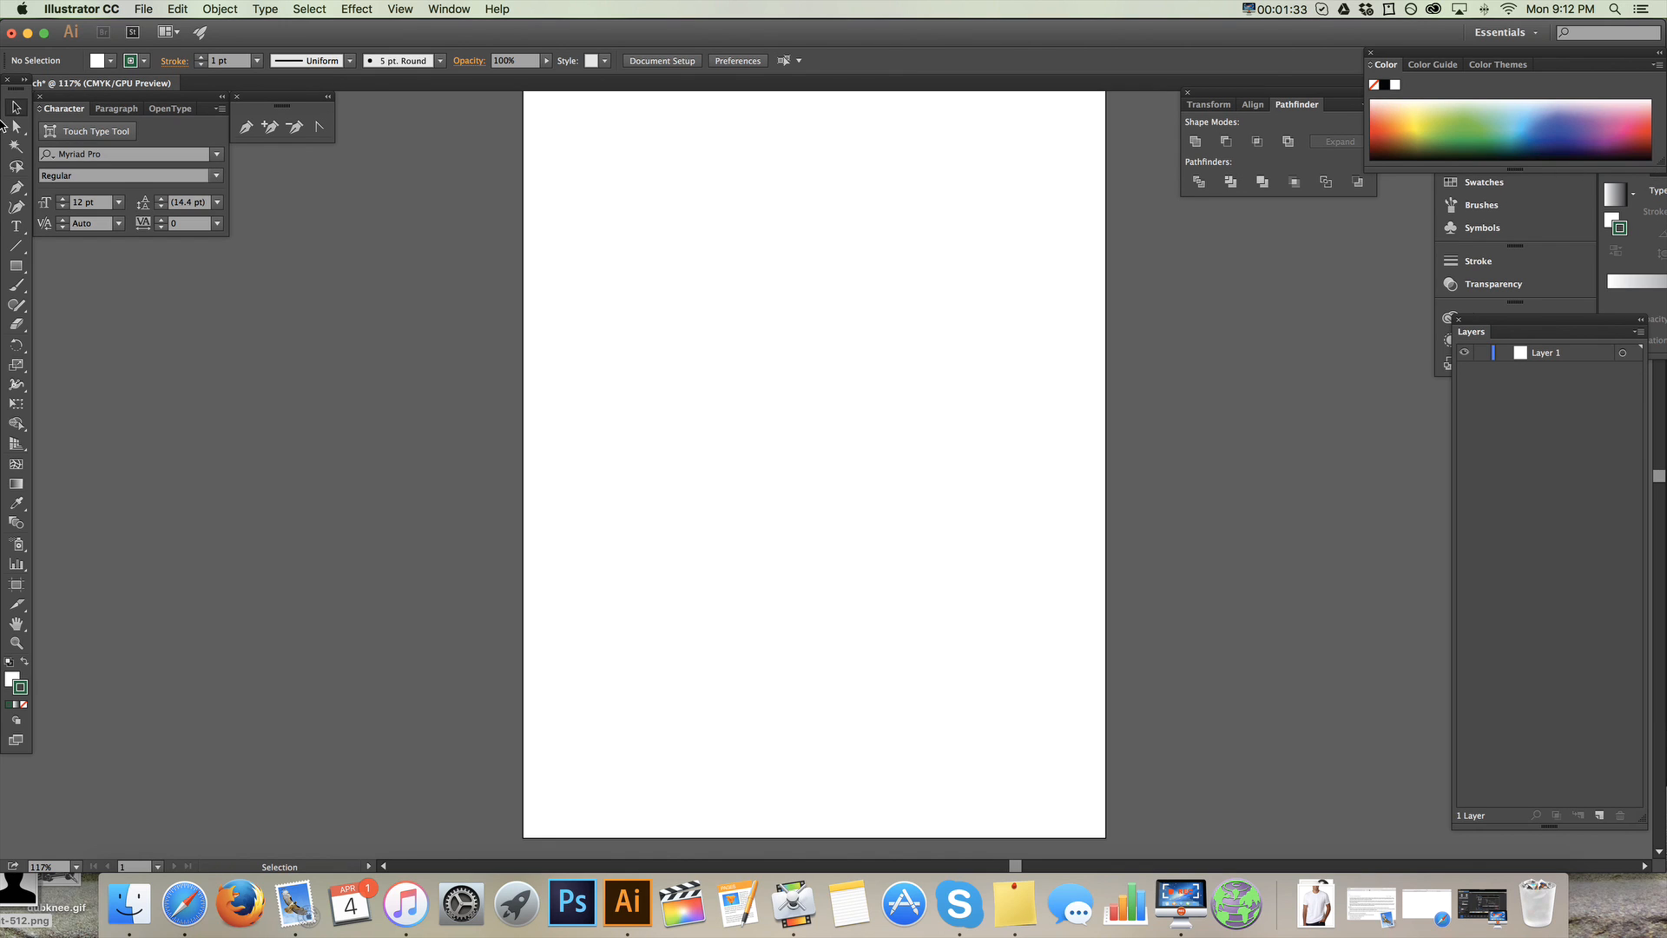
mouse_move(53, 202)
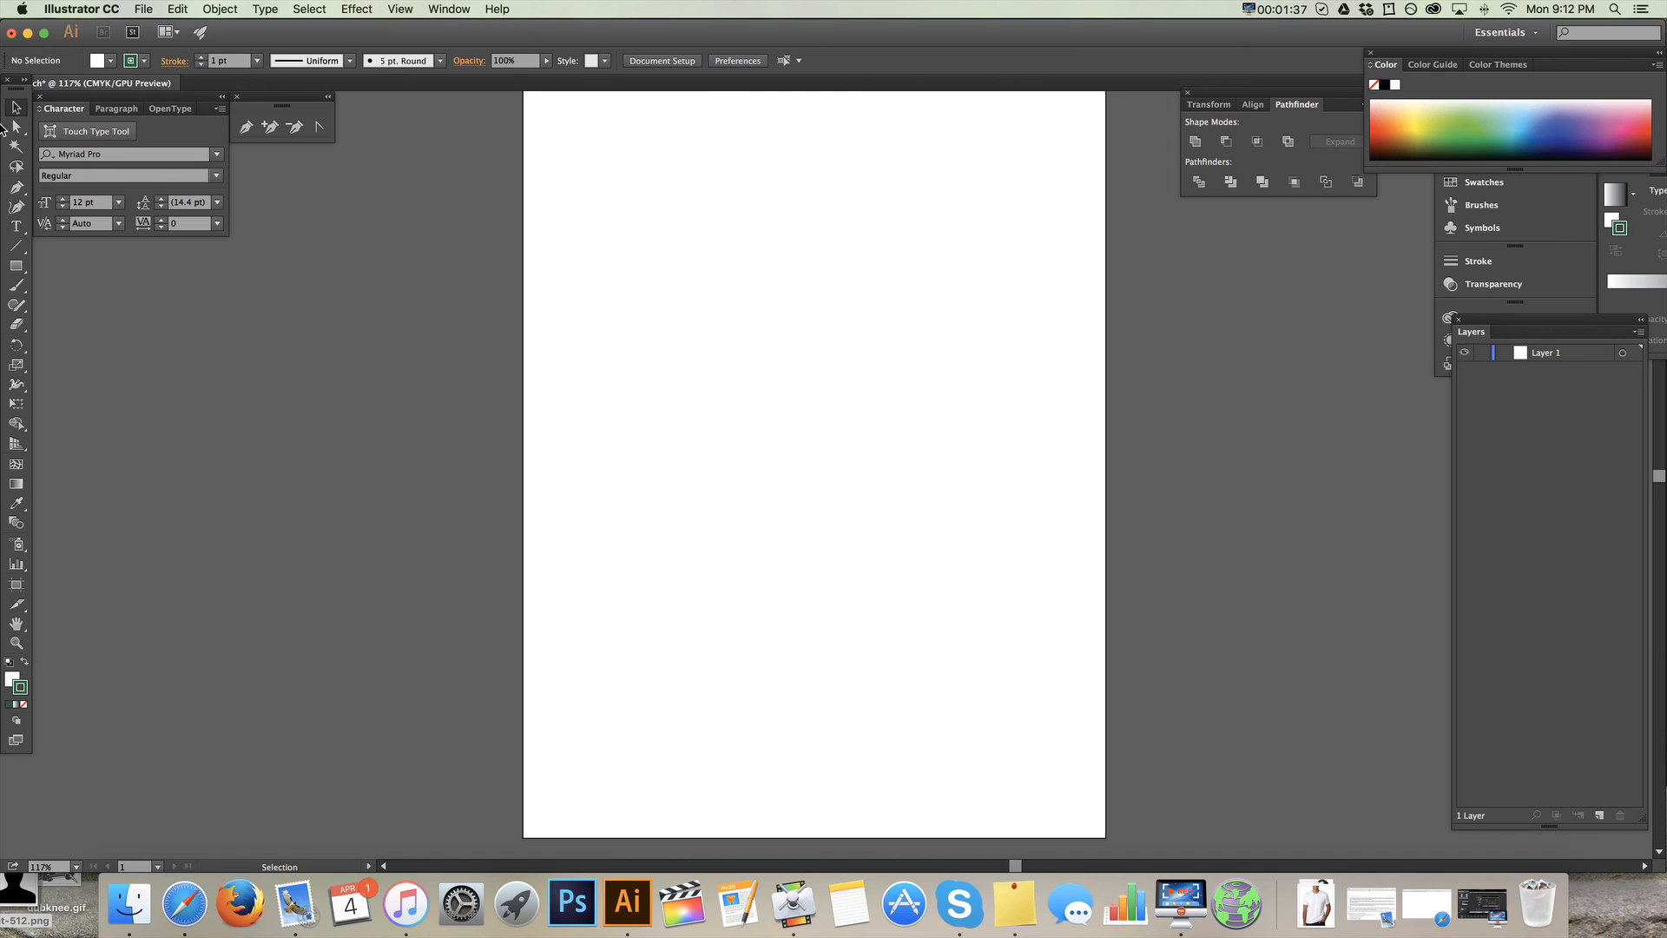
- Place the word 'Cronk' as 12 pt Myriad Pro text near the top of the page
click(18, 226)
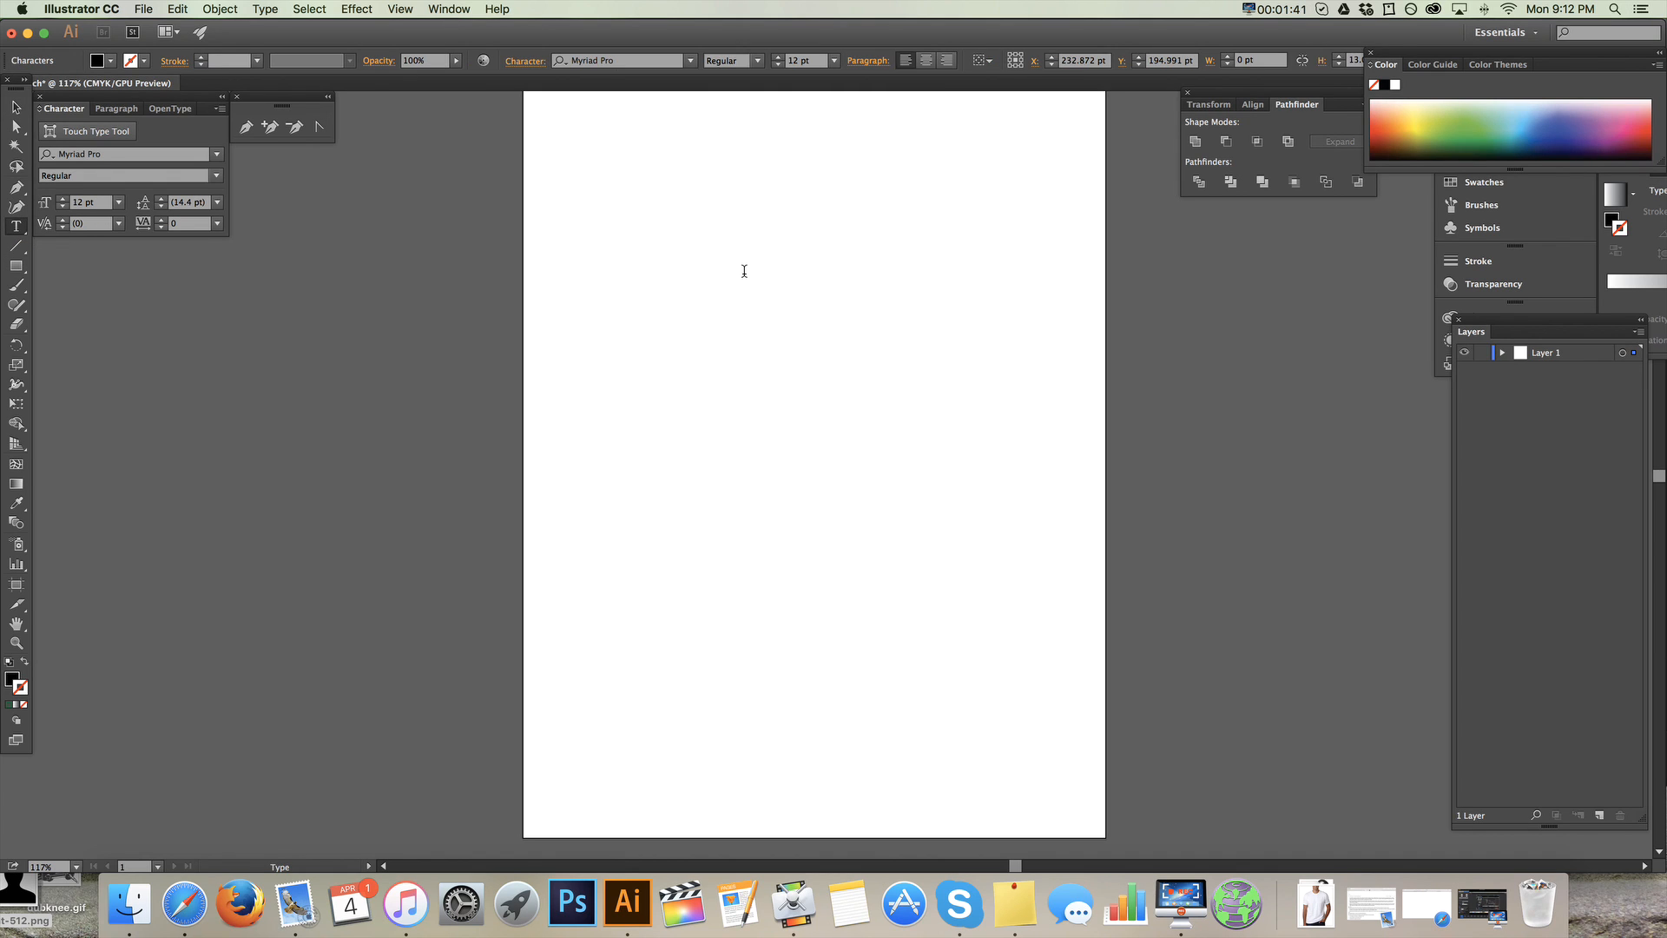
text(Cron)
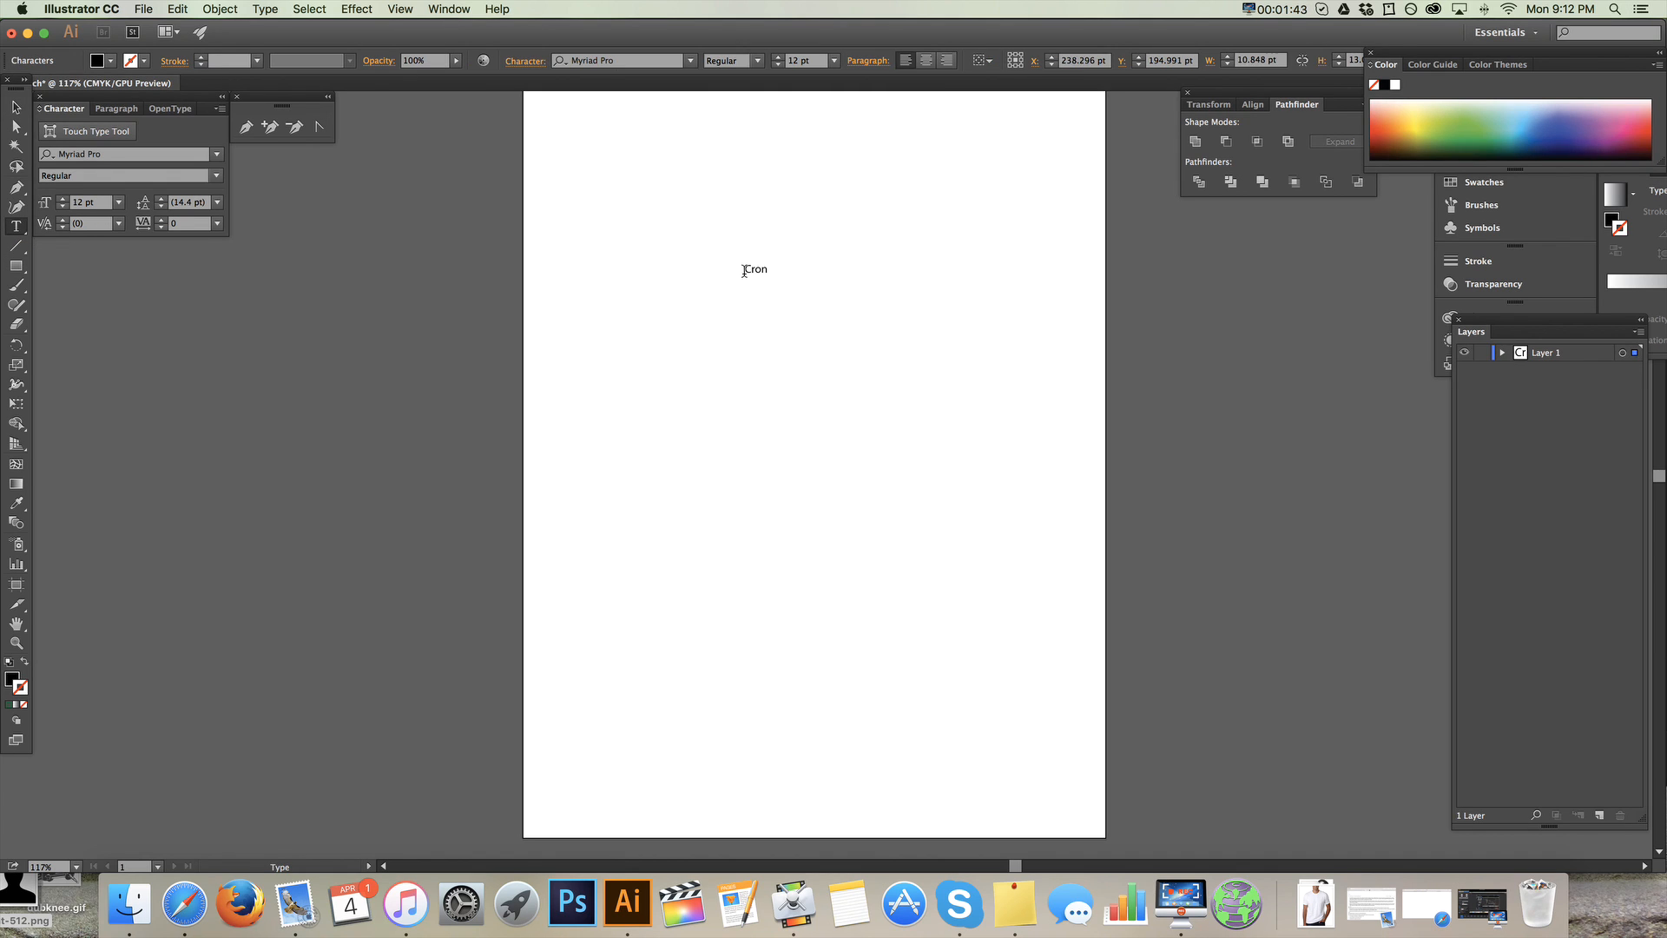
text(k)
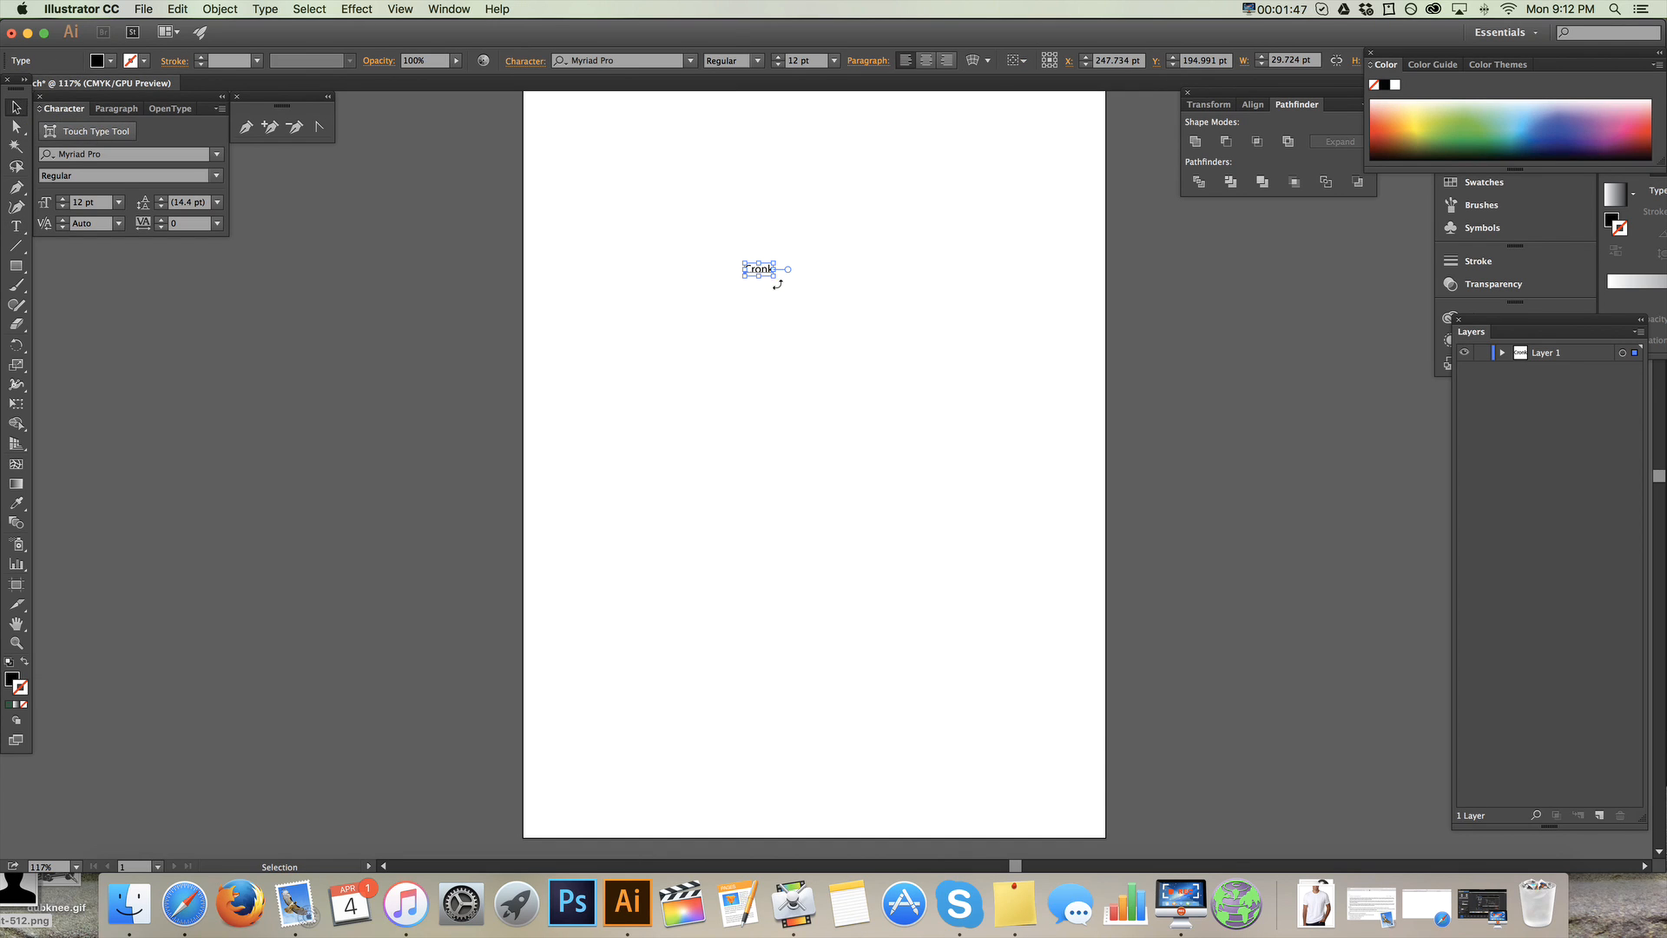
drag(759, 264, 788, 227)
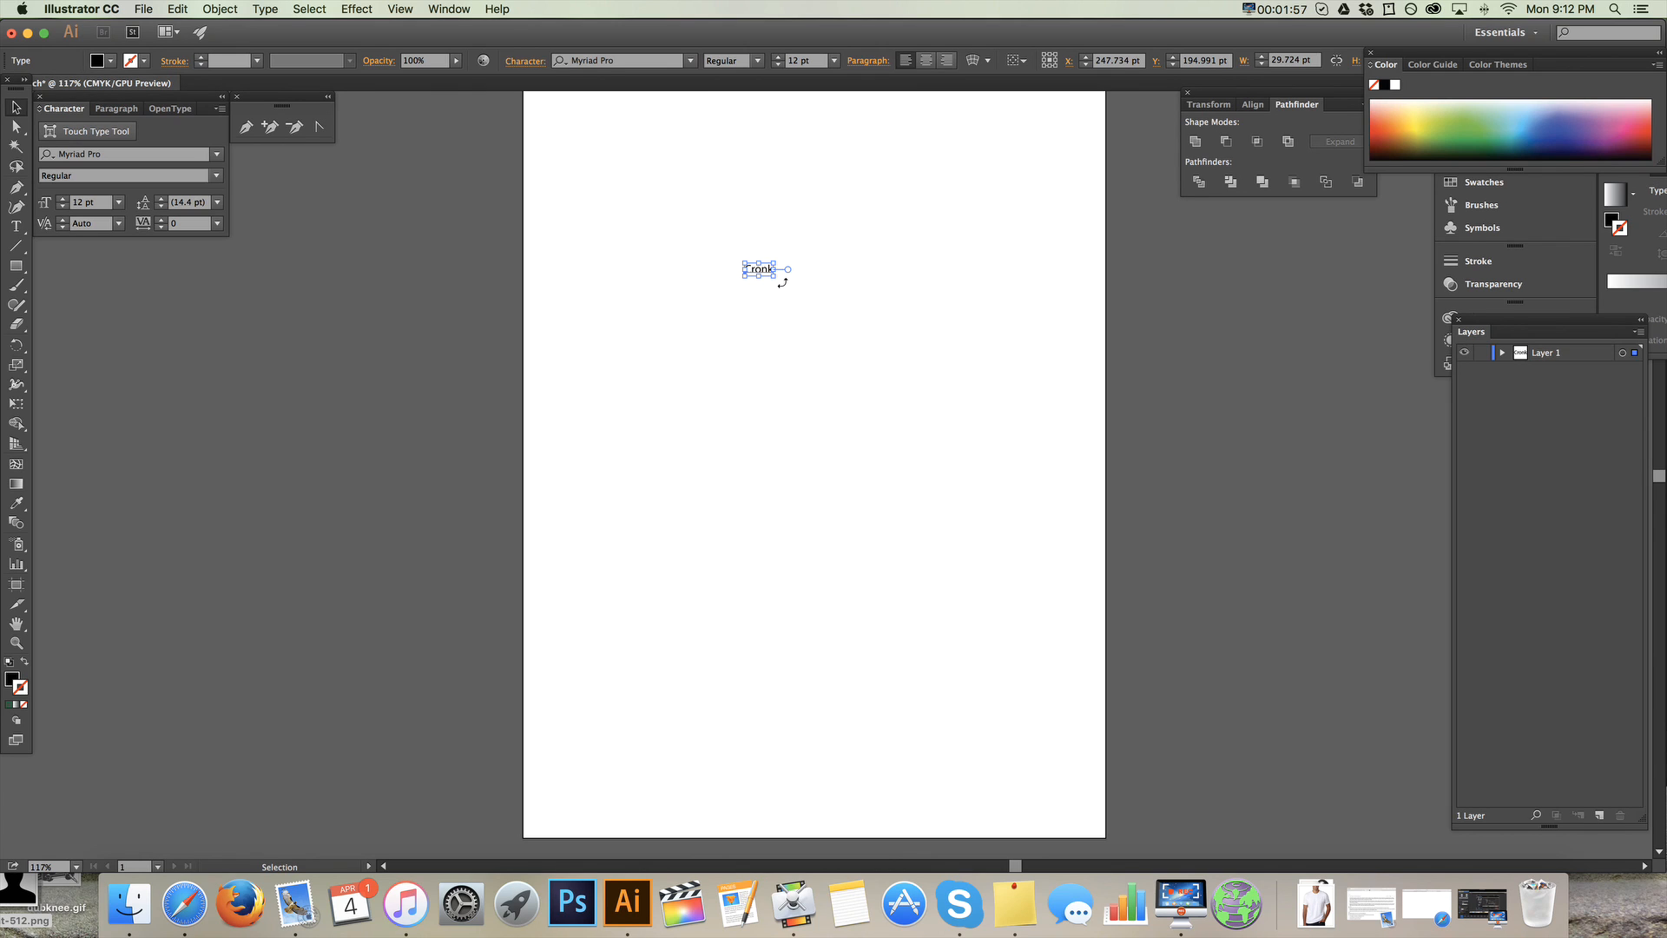
mouse_move(513, 205)
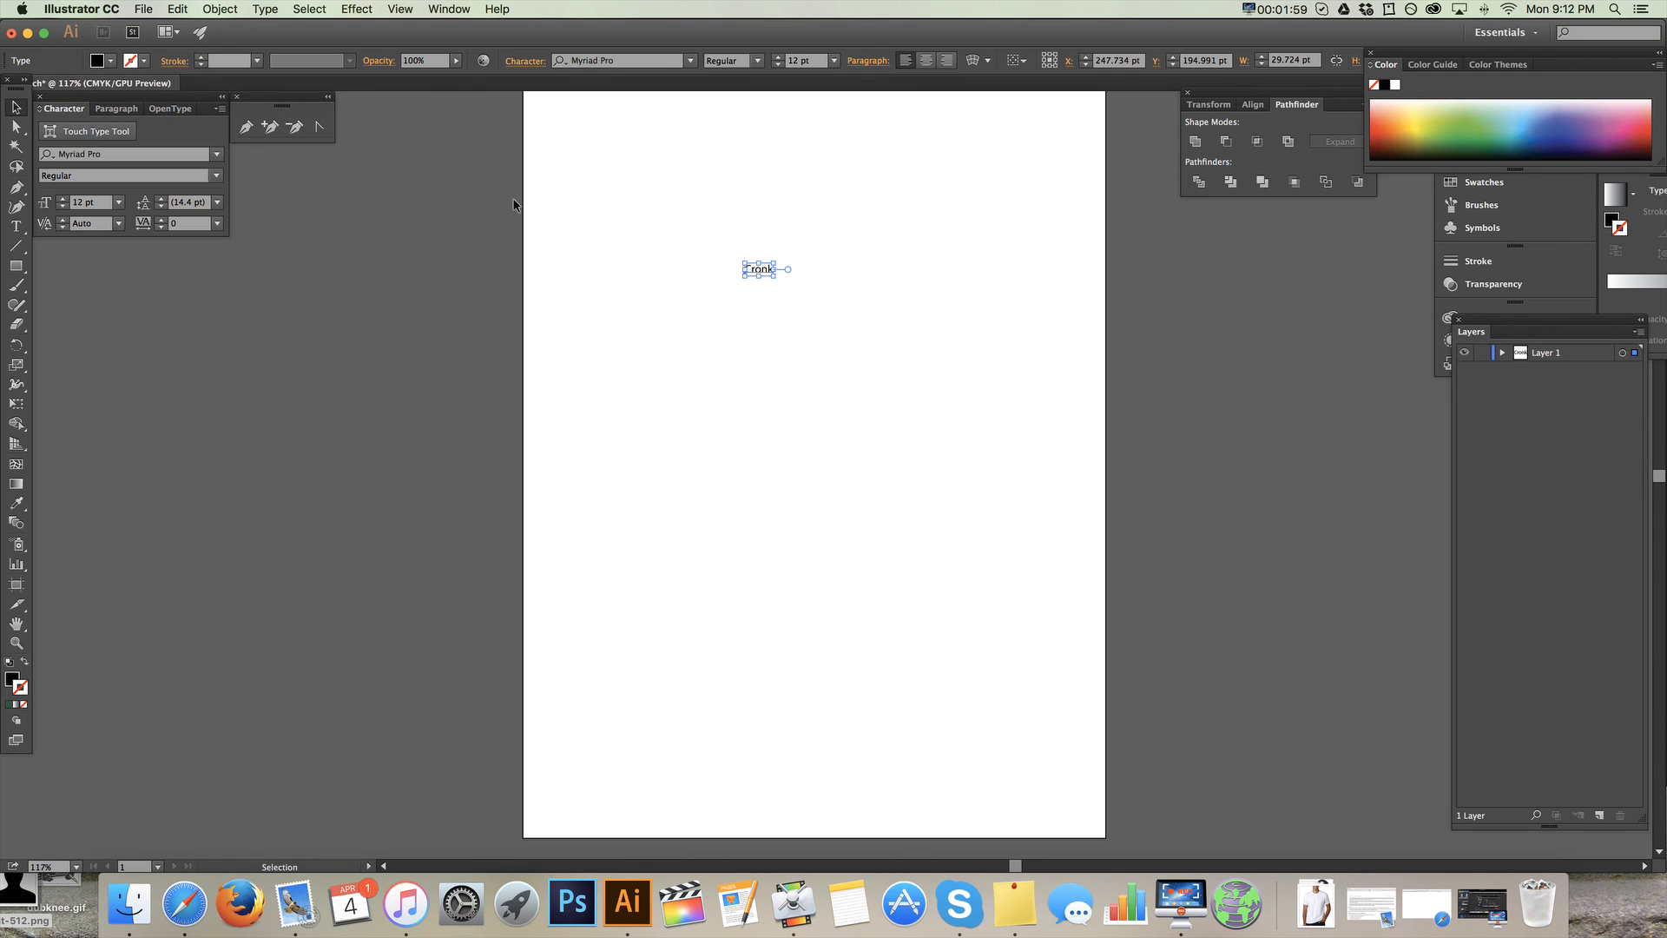
click(177, 9)
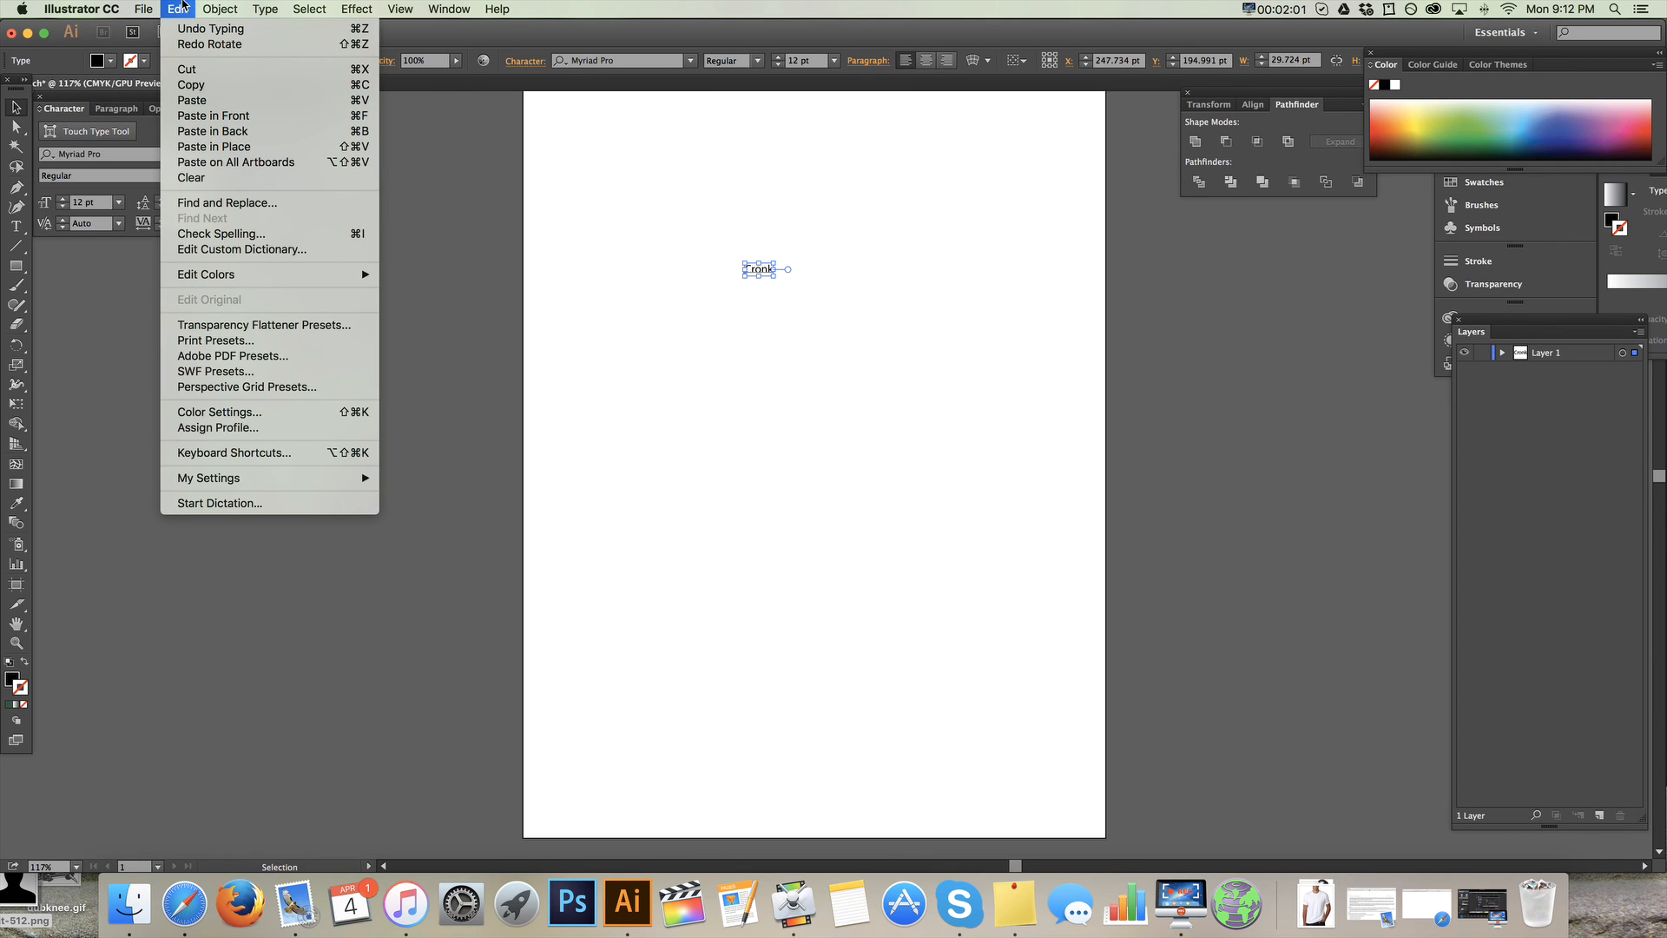
mouse_move(210, 29)
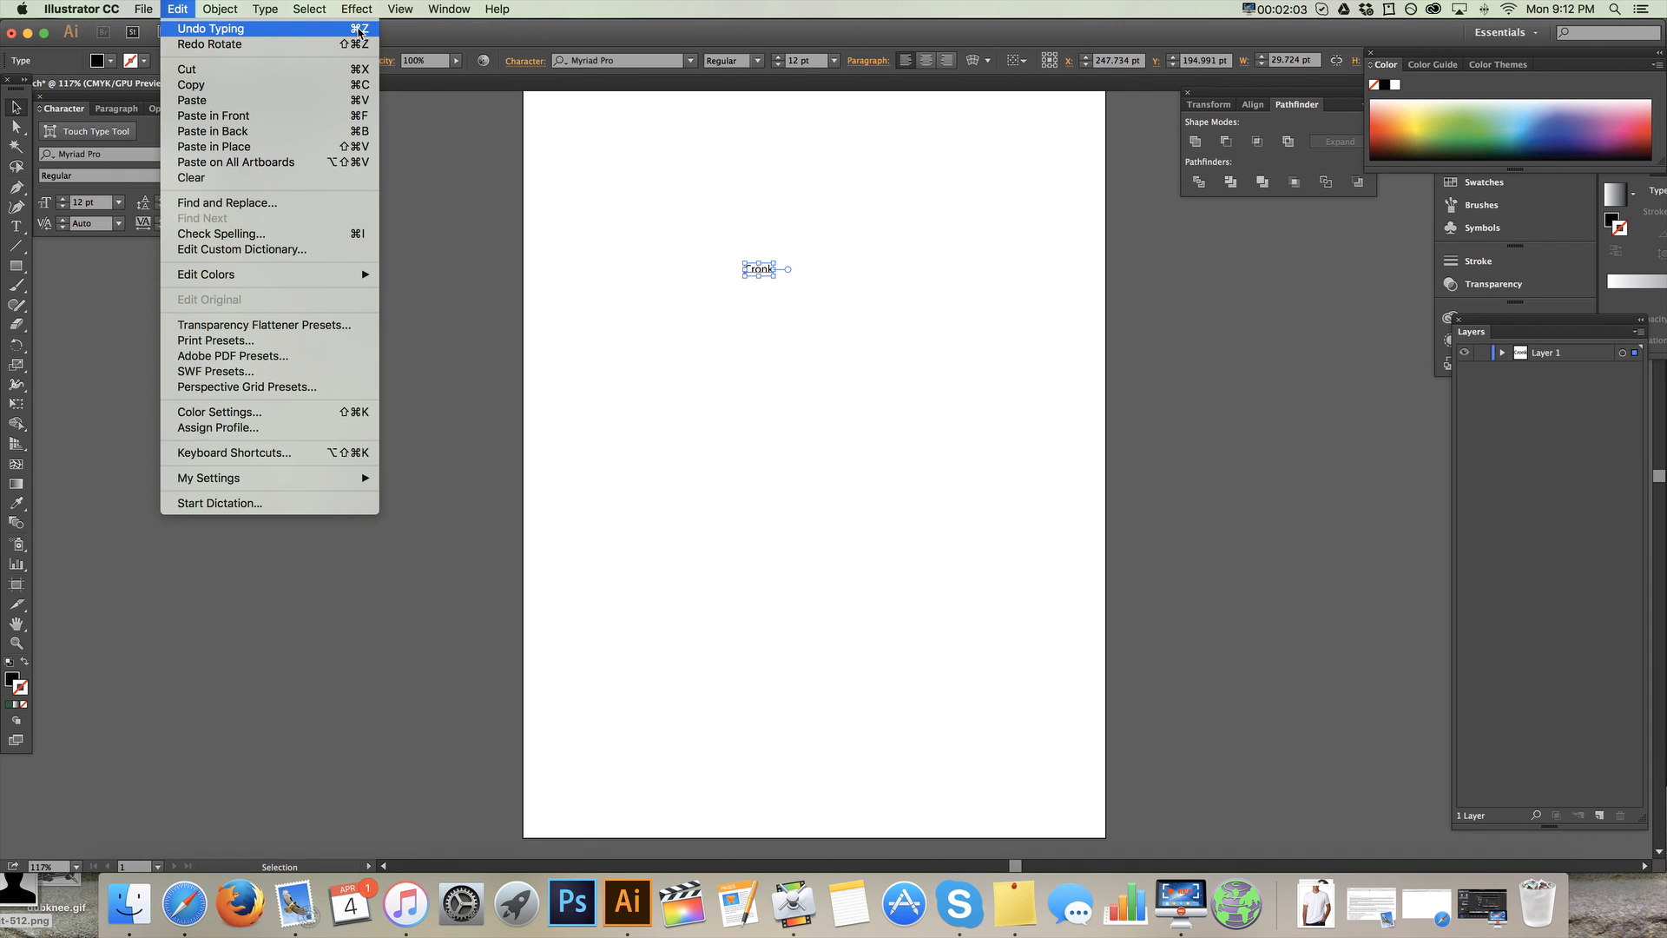
mouse_move(904, 290)
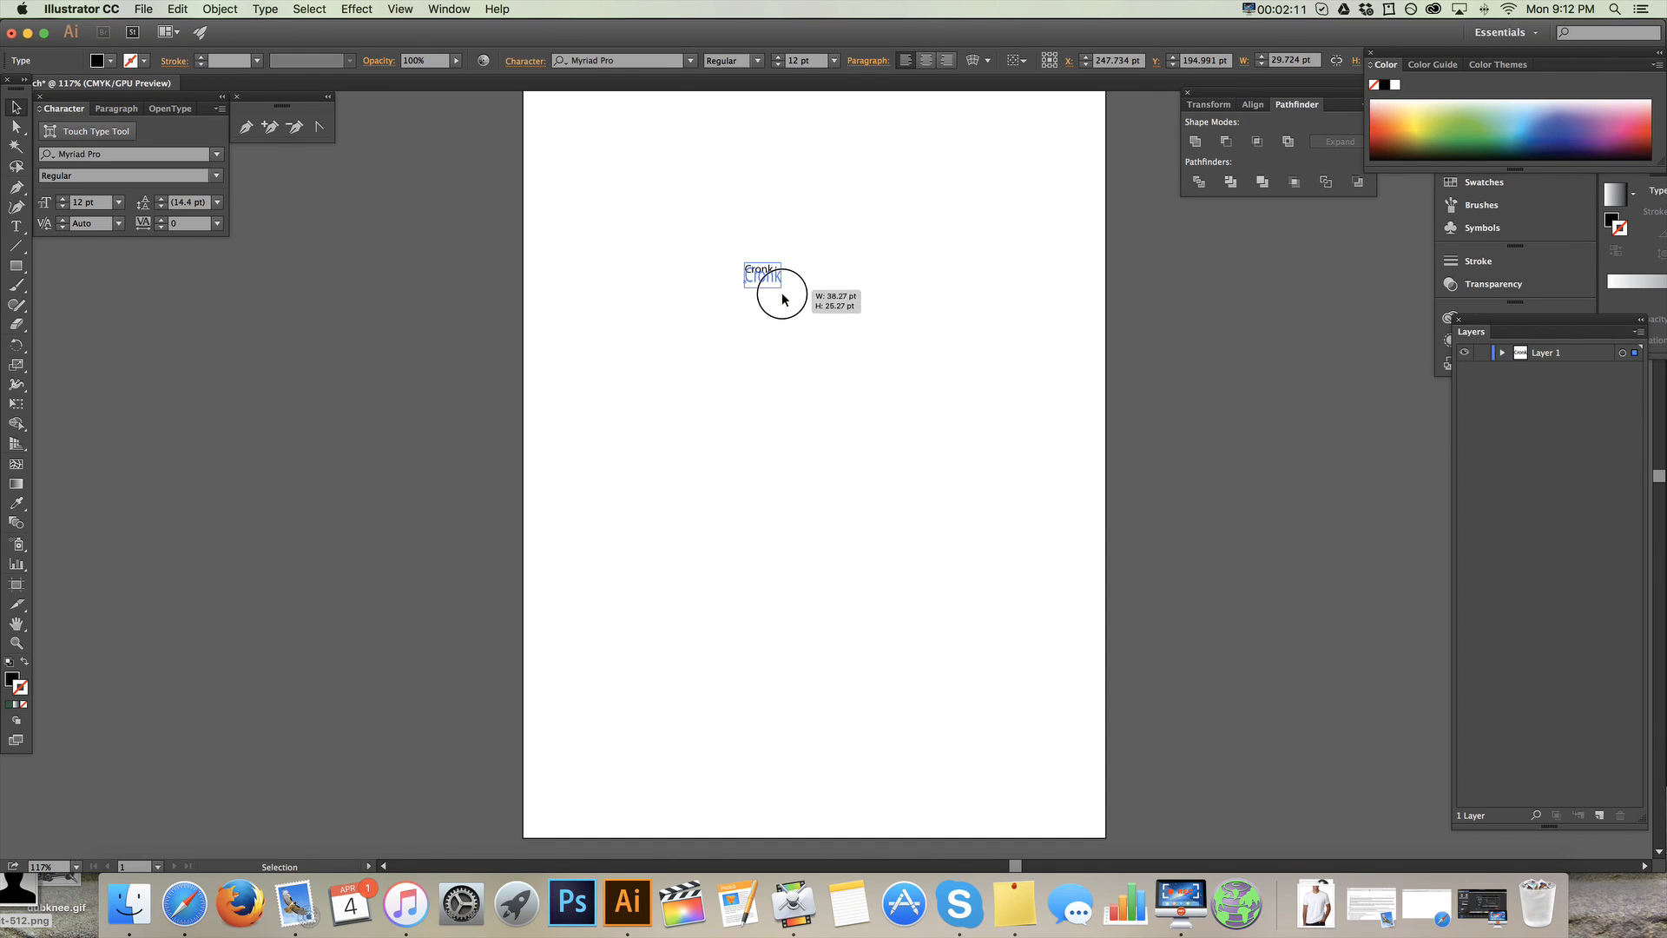
- Scale the Cronk text up to about 99 pt headline size and zoom in on it
drag(782, 298, 887, 508)
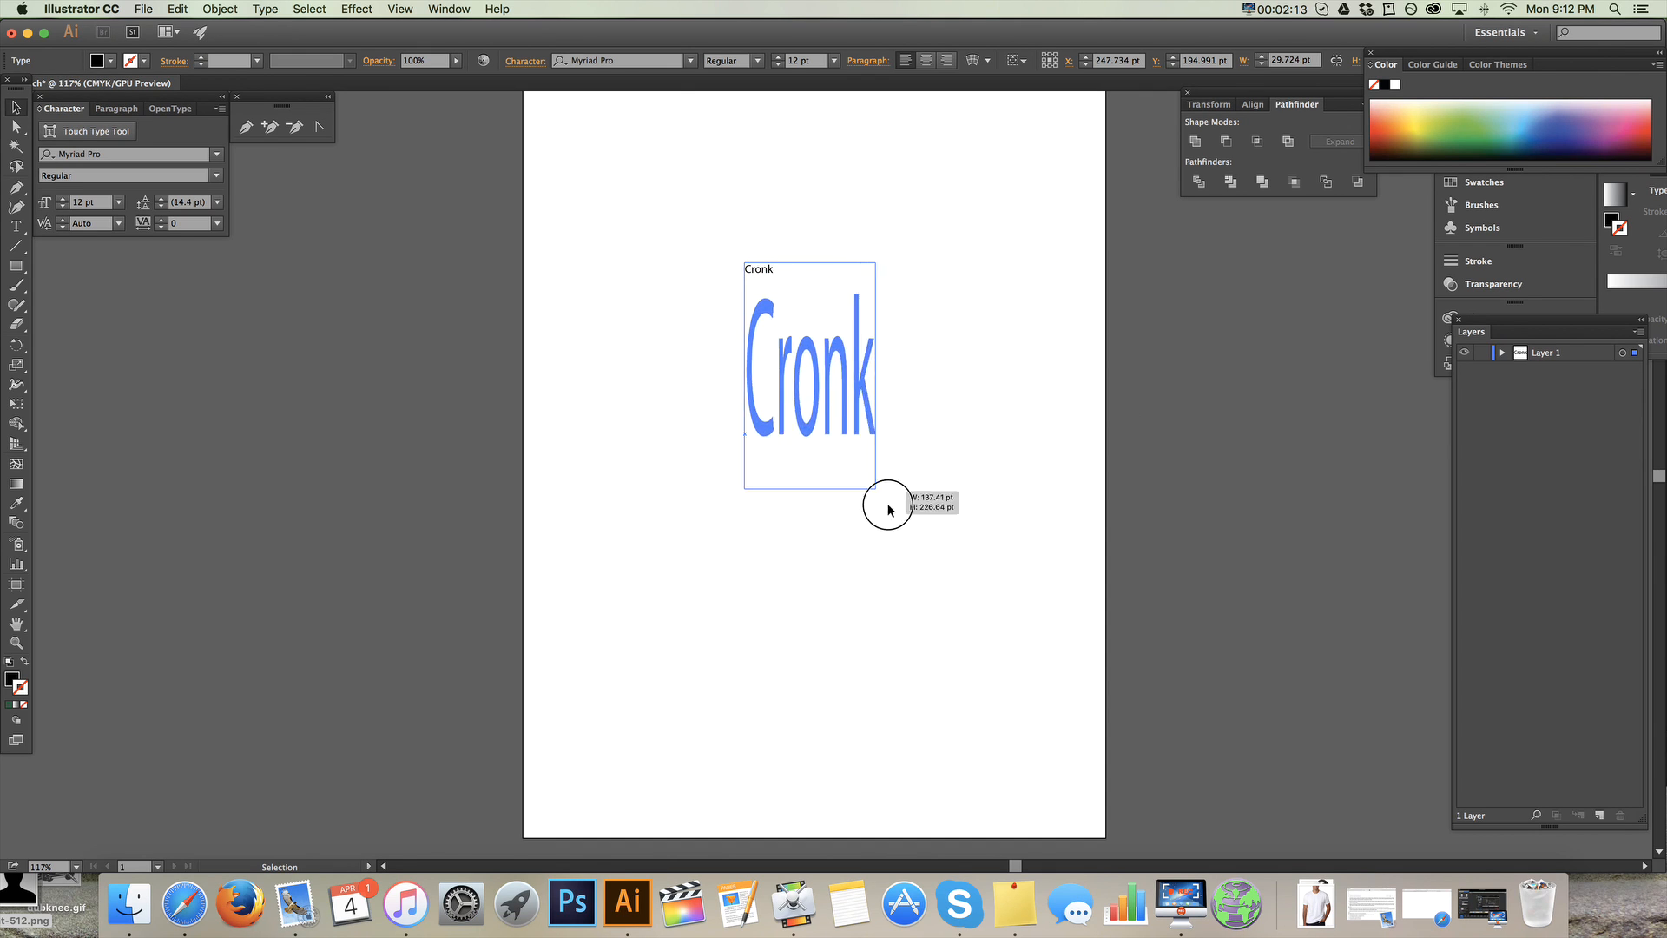
drag(888, 508, 843, 521)
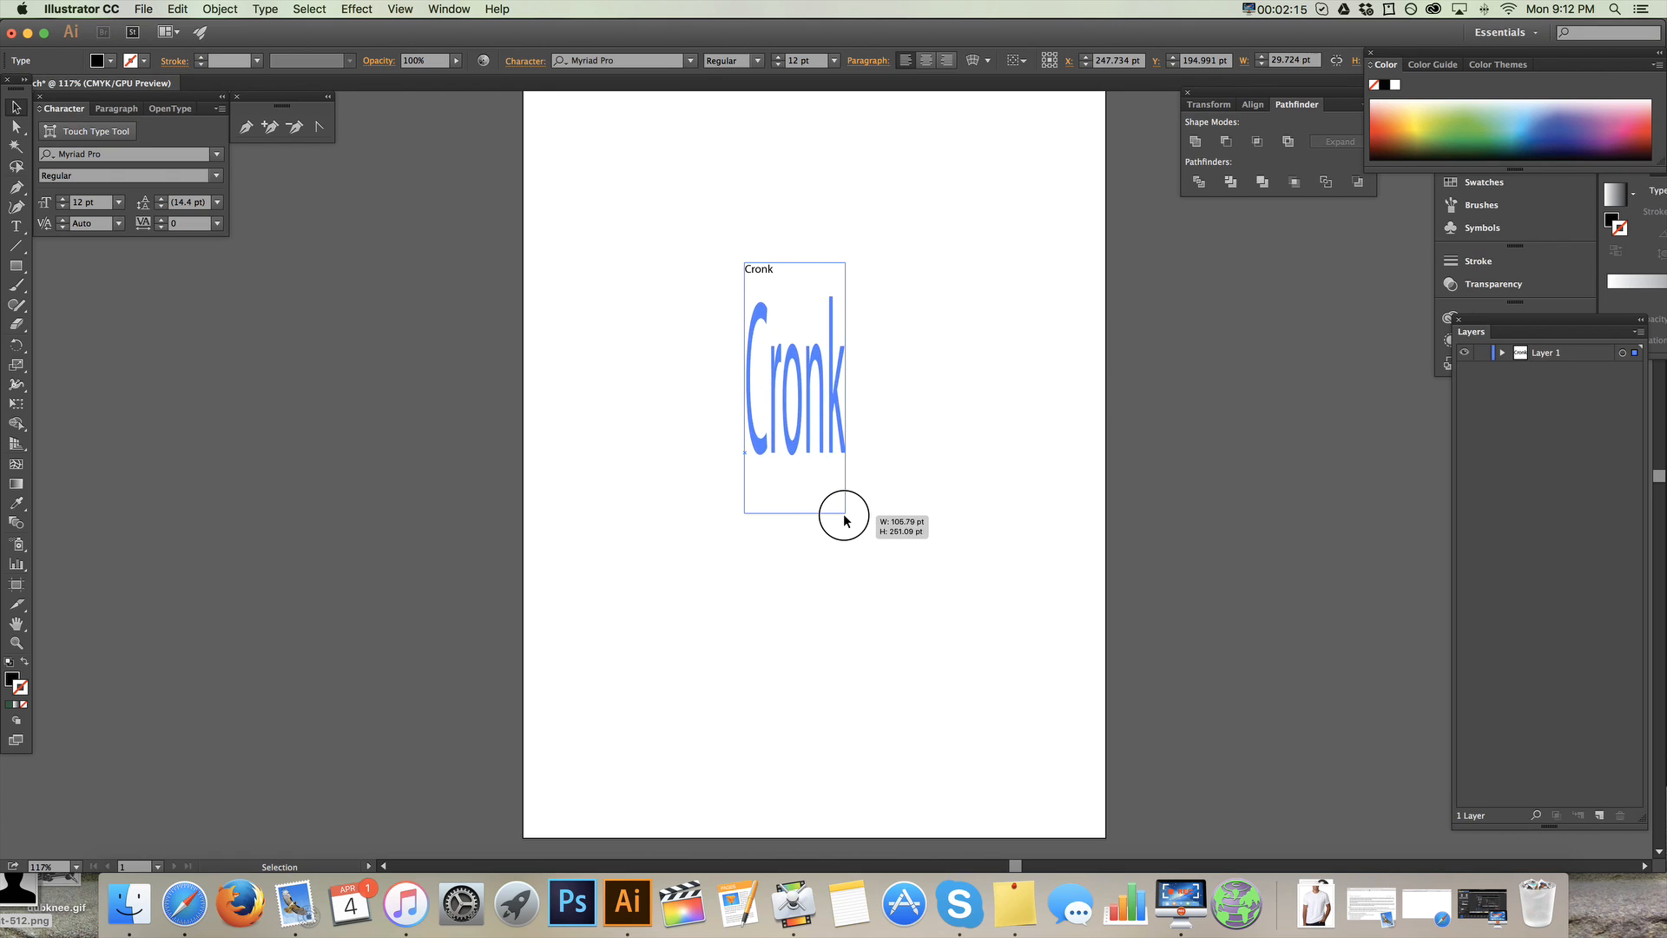
drag(843, 520, 909, 373)
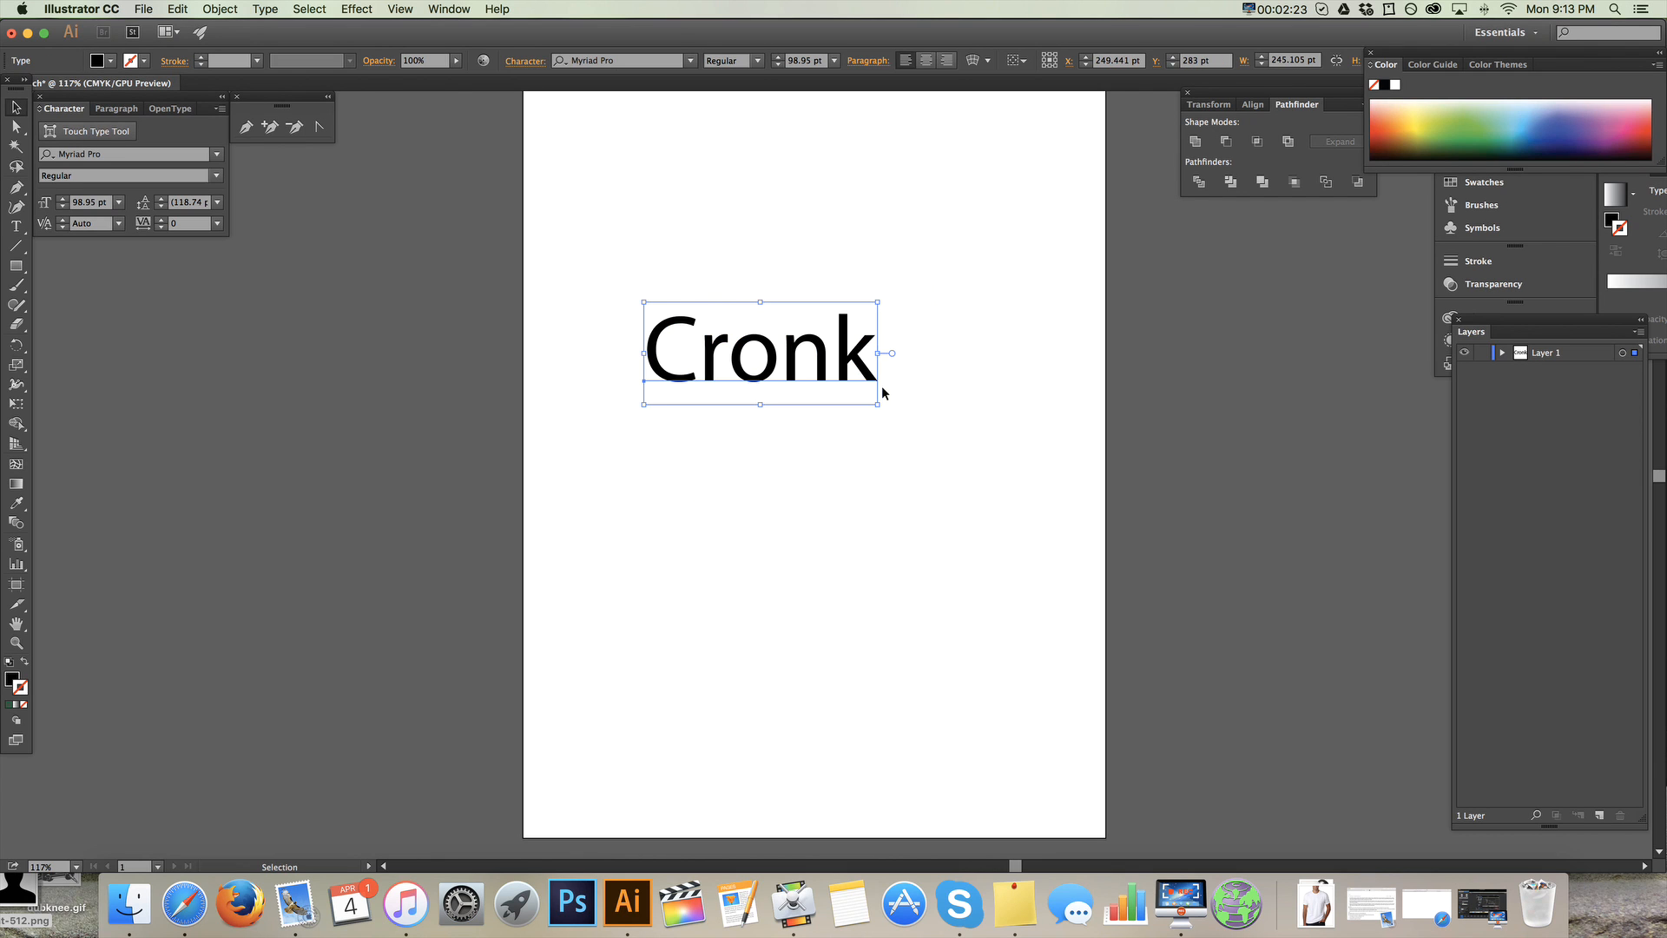
mouse_move(792, 365)
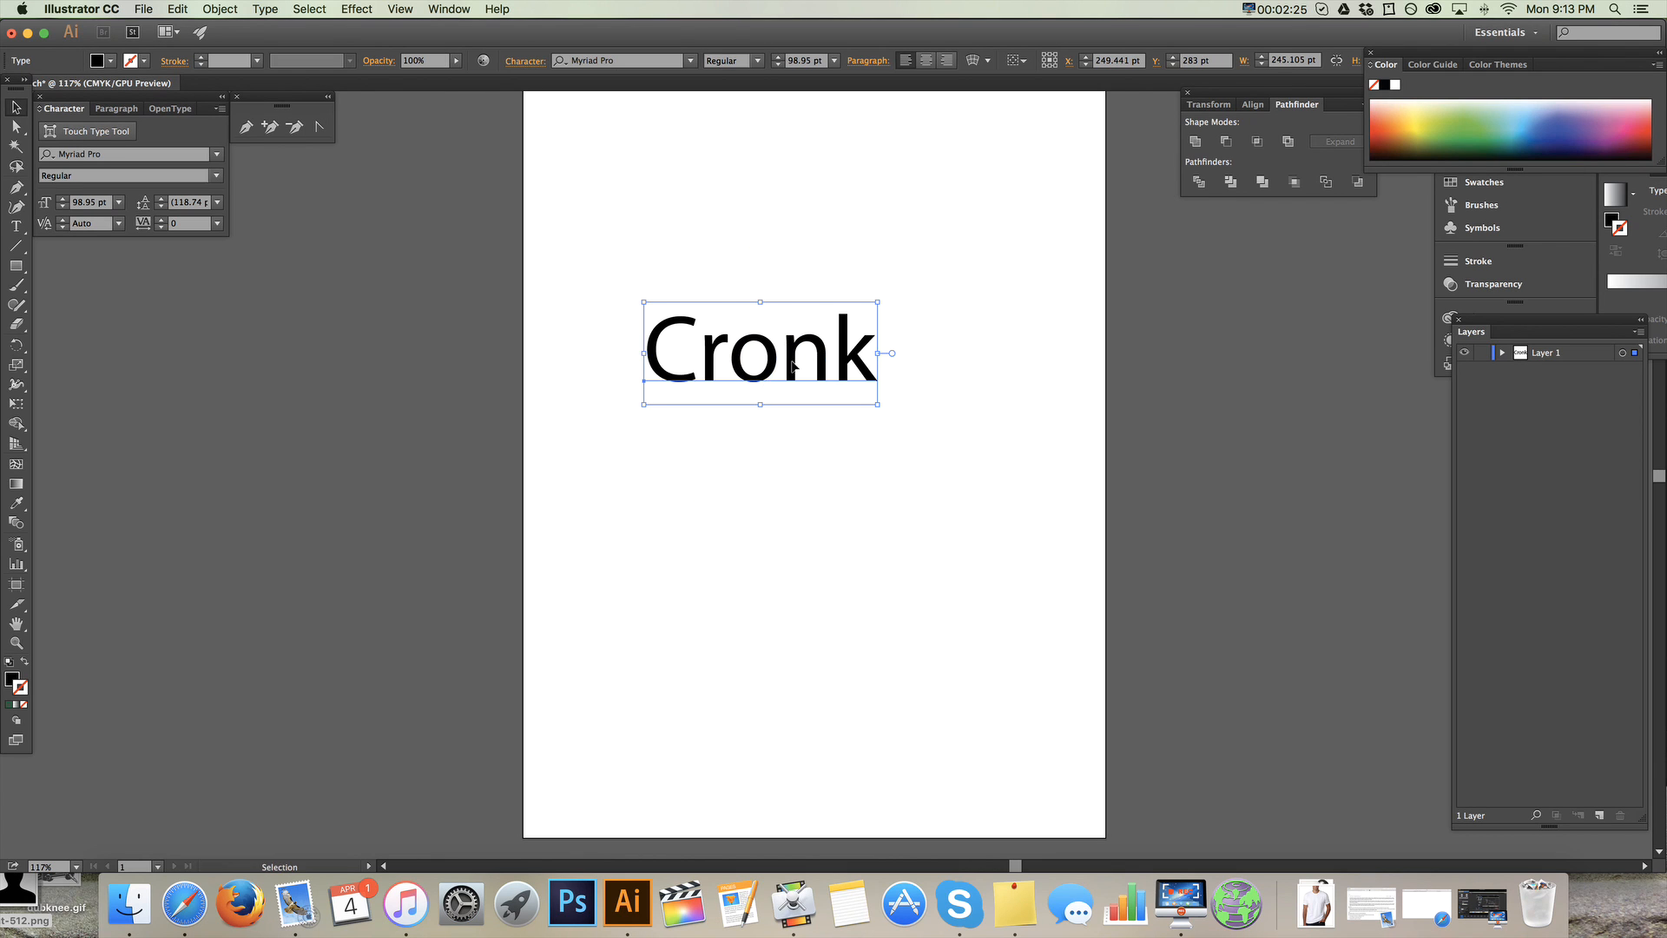
drag(760, 350, 839, 260)
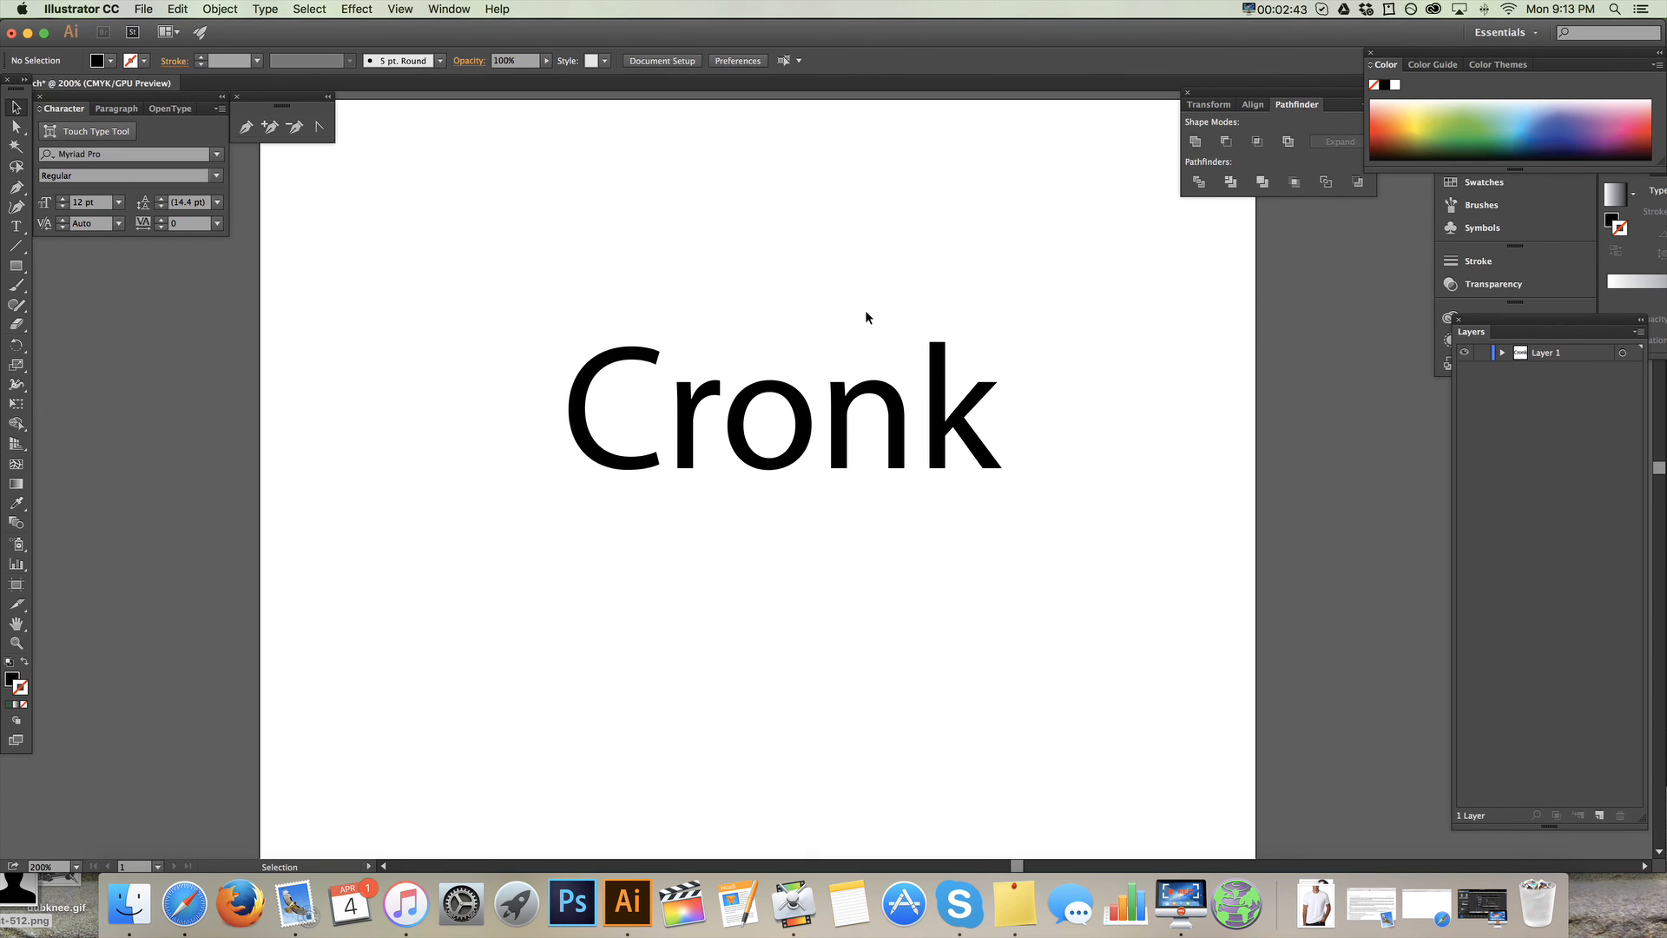
- Convert the selected Cronk text into outline letter shapes via the Object menu
click(781, 415)
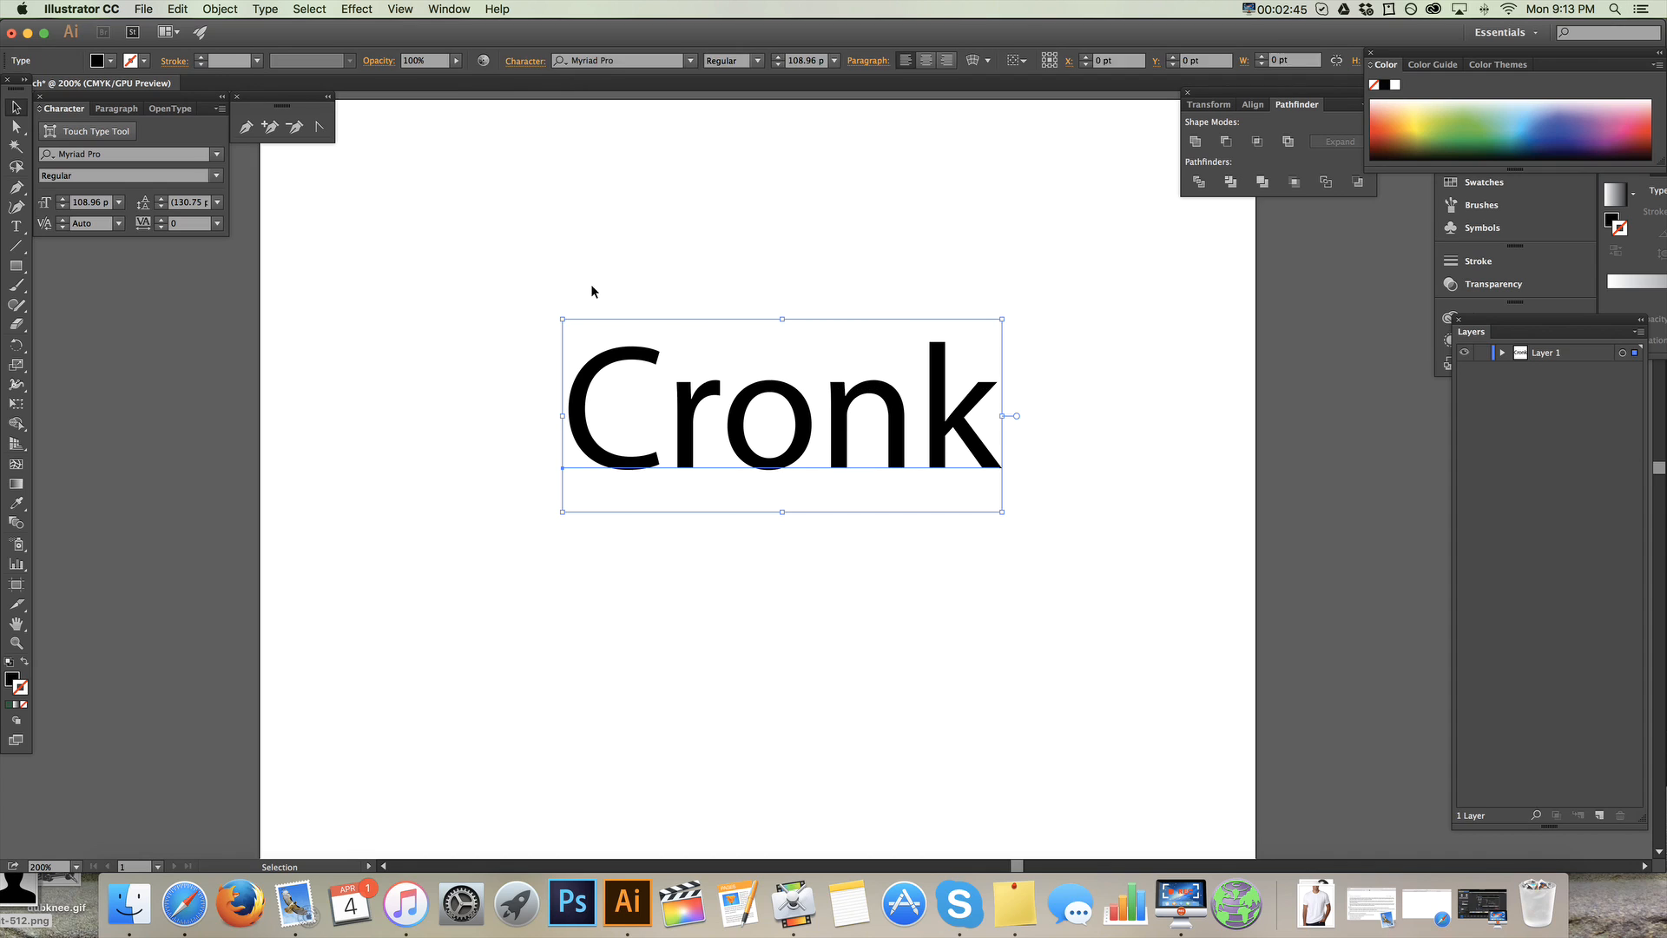
mouse_move(1043, 529)
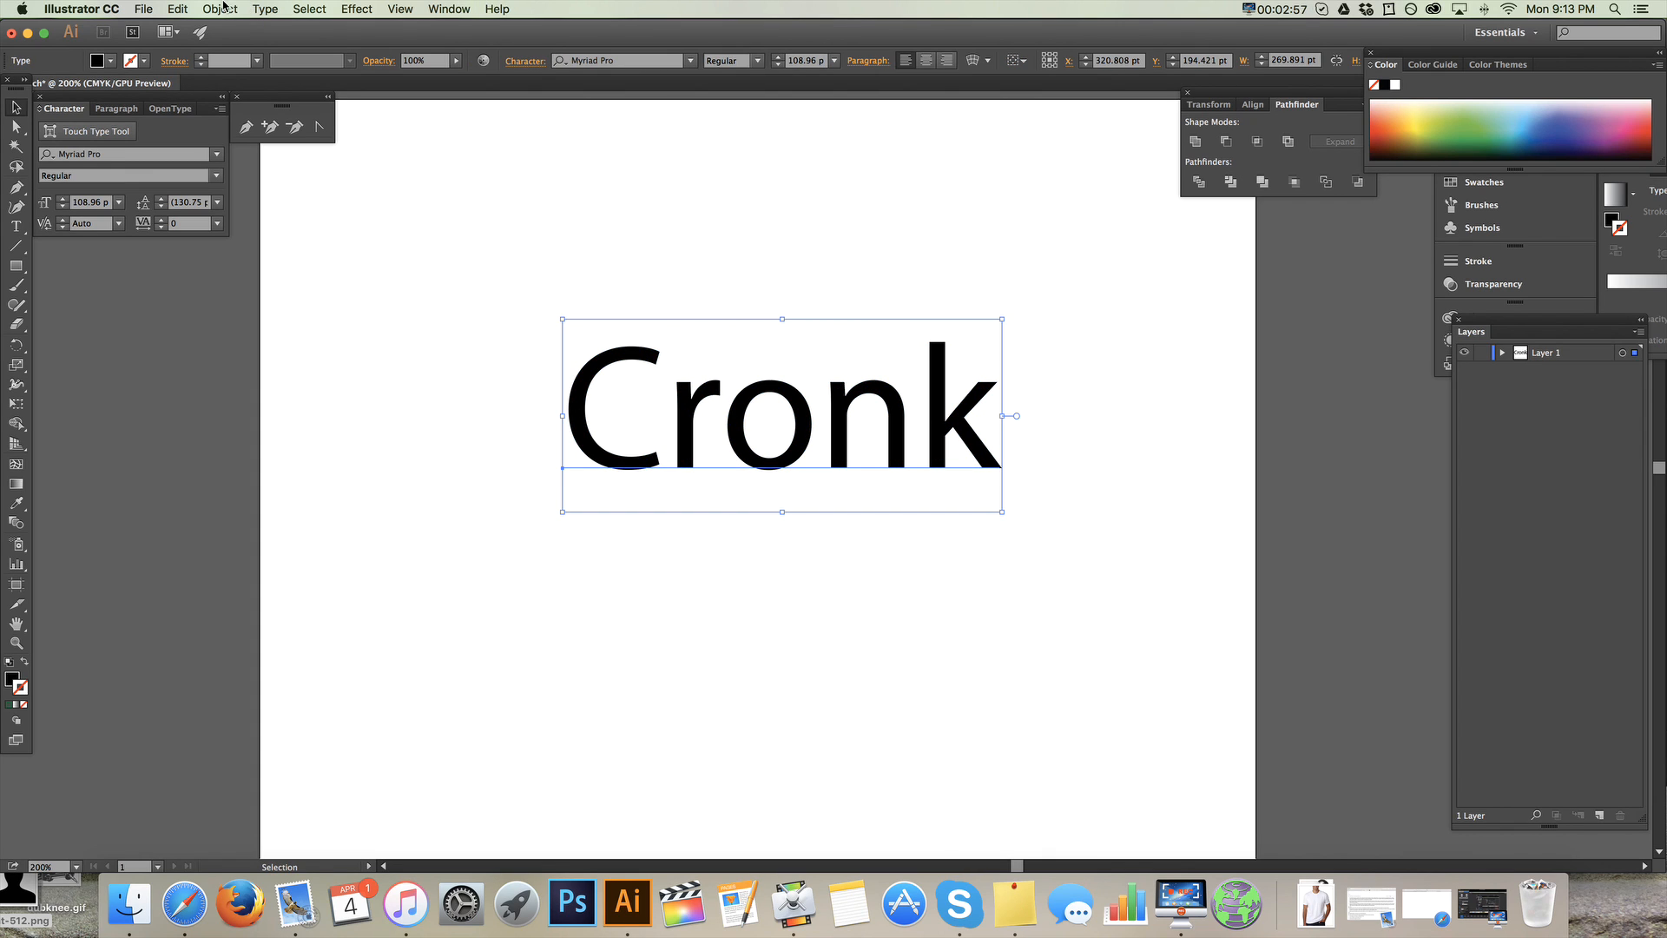
click(219, 9)
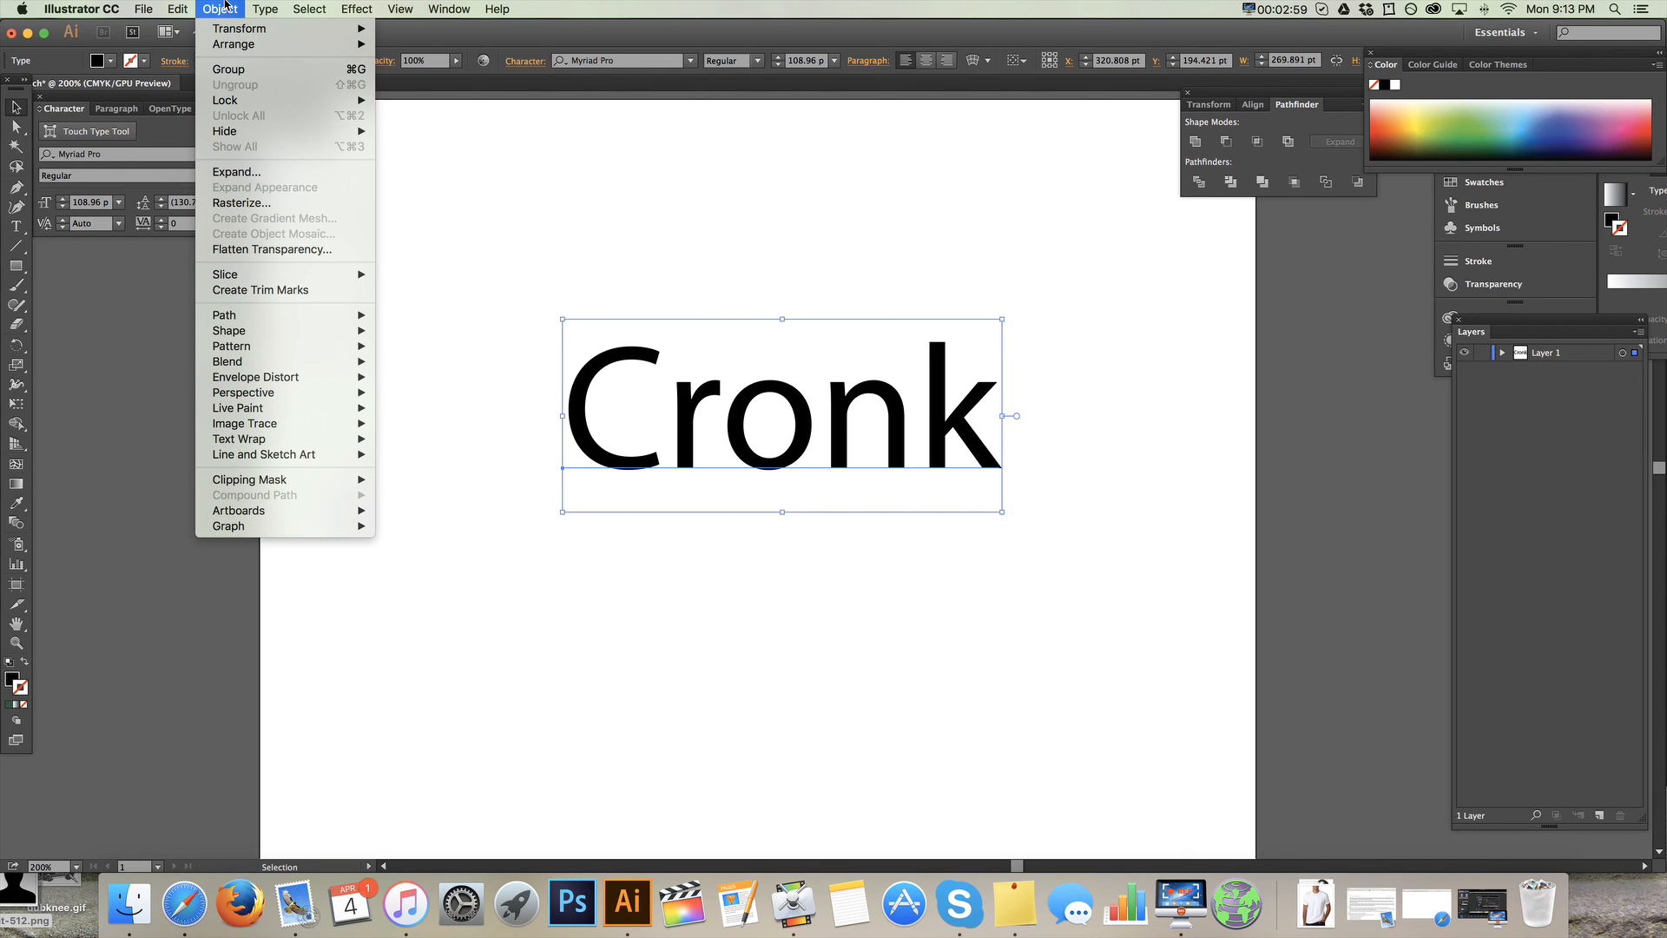
click(265, 9)
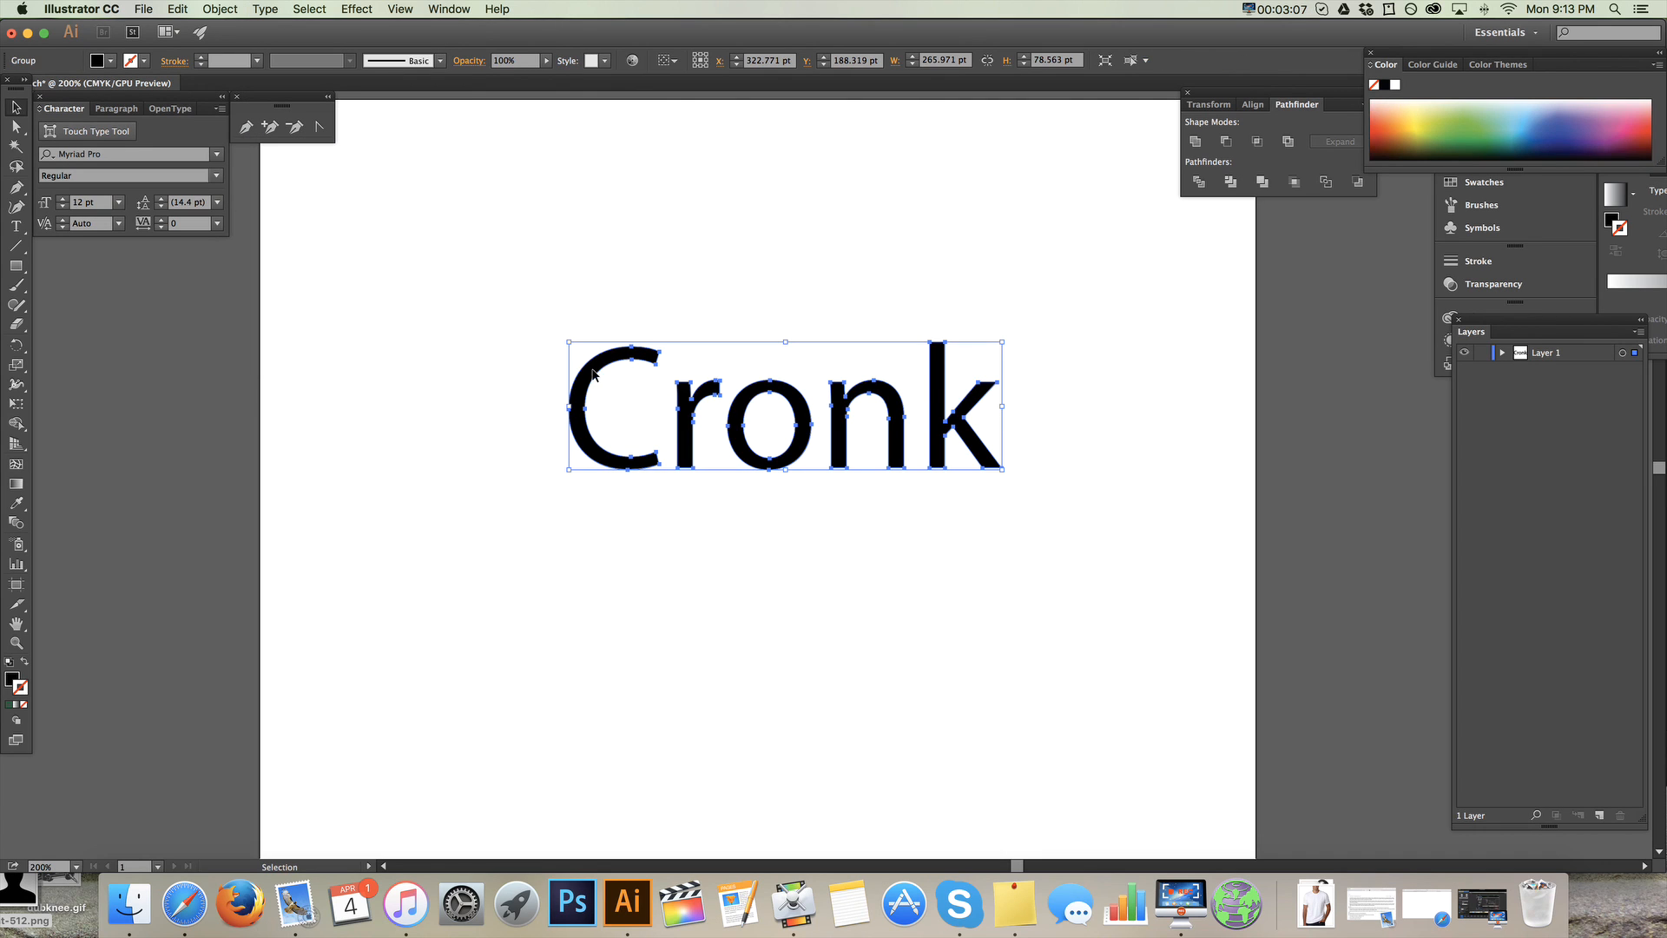
mouse_move(850, 531)
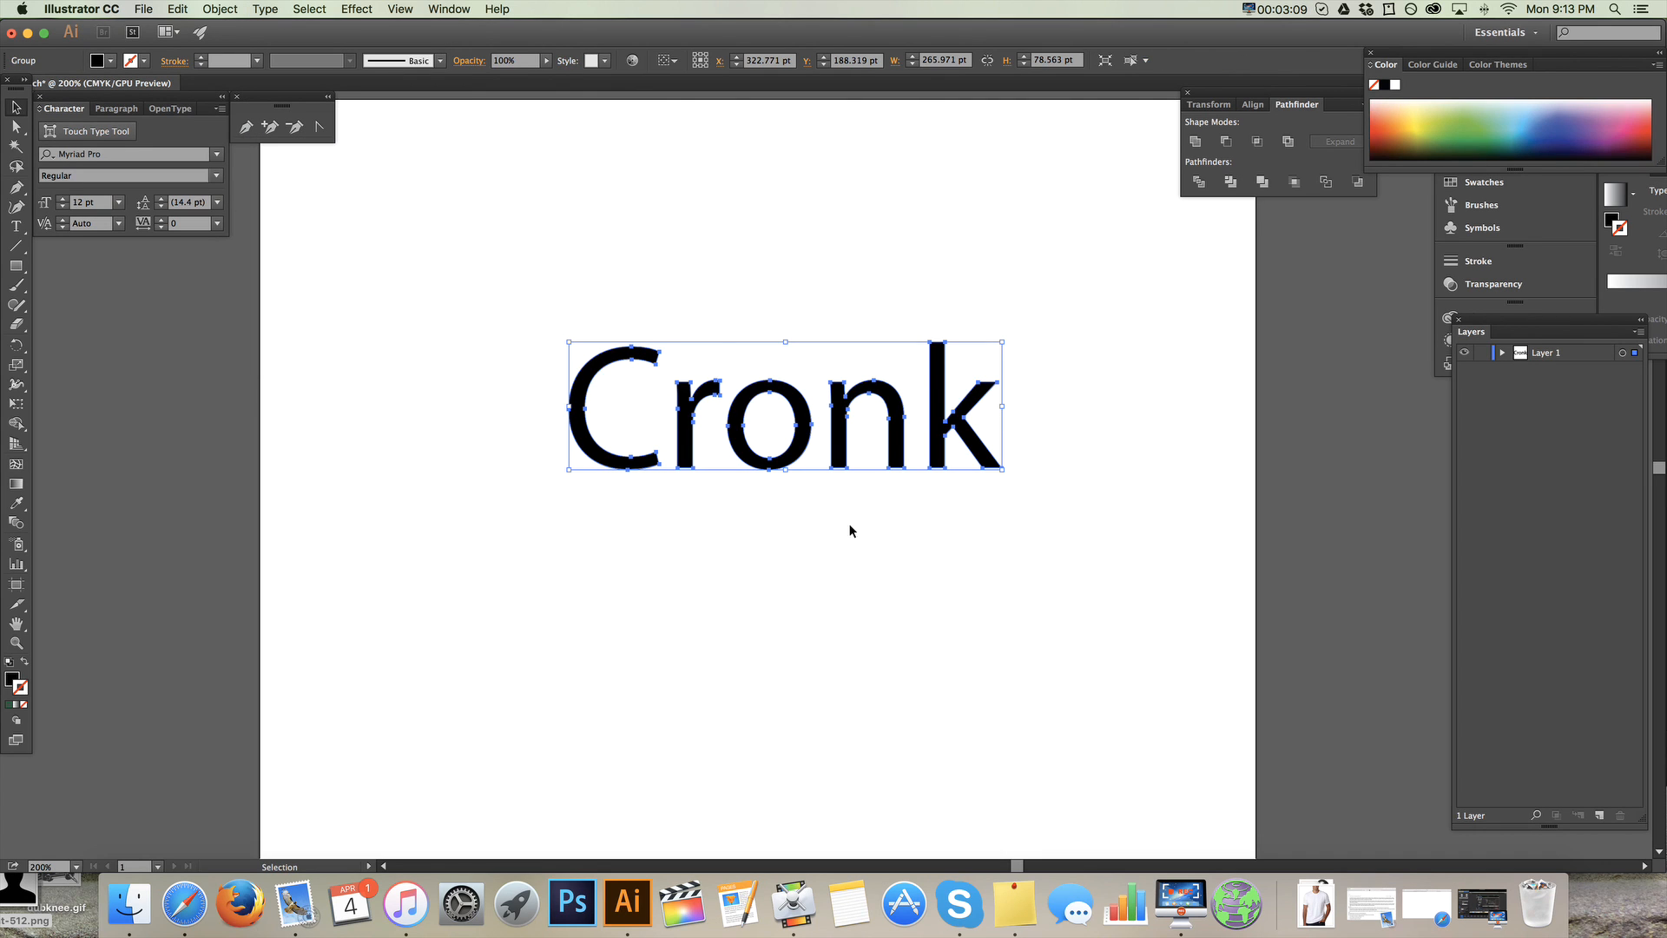
mouse_move(922, 648)
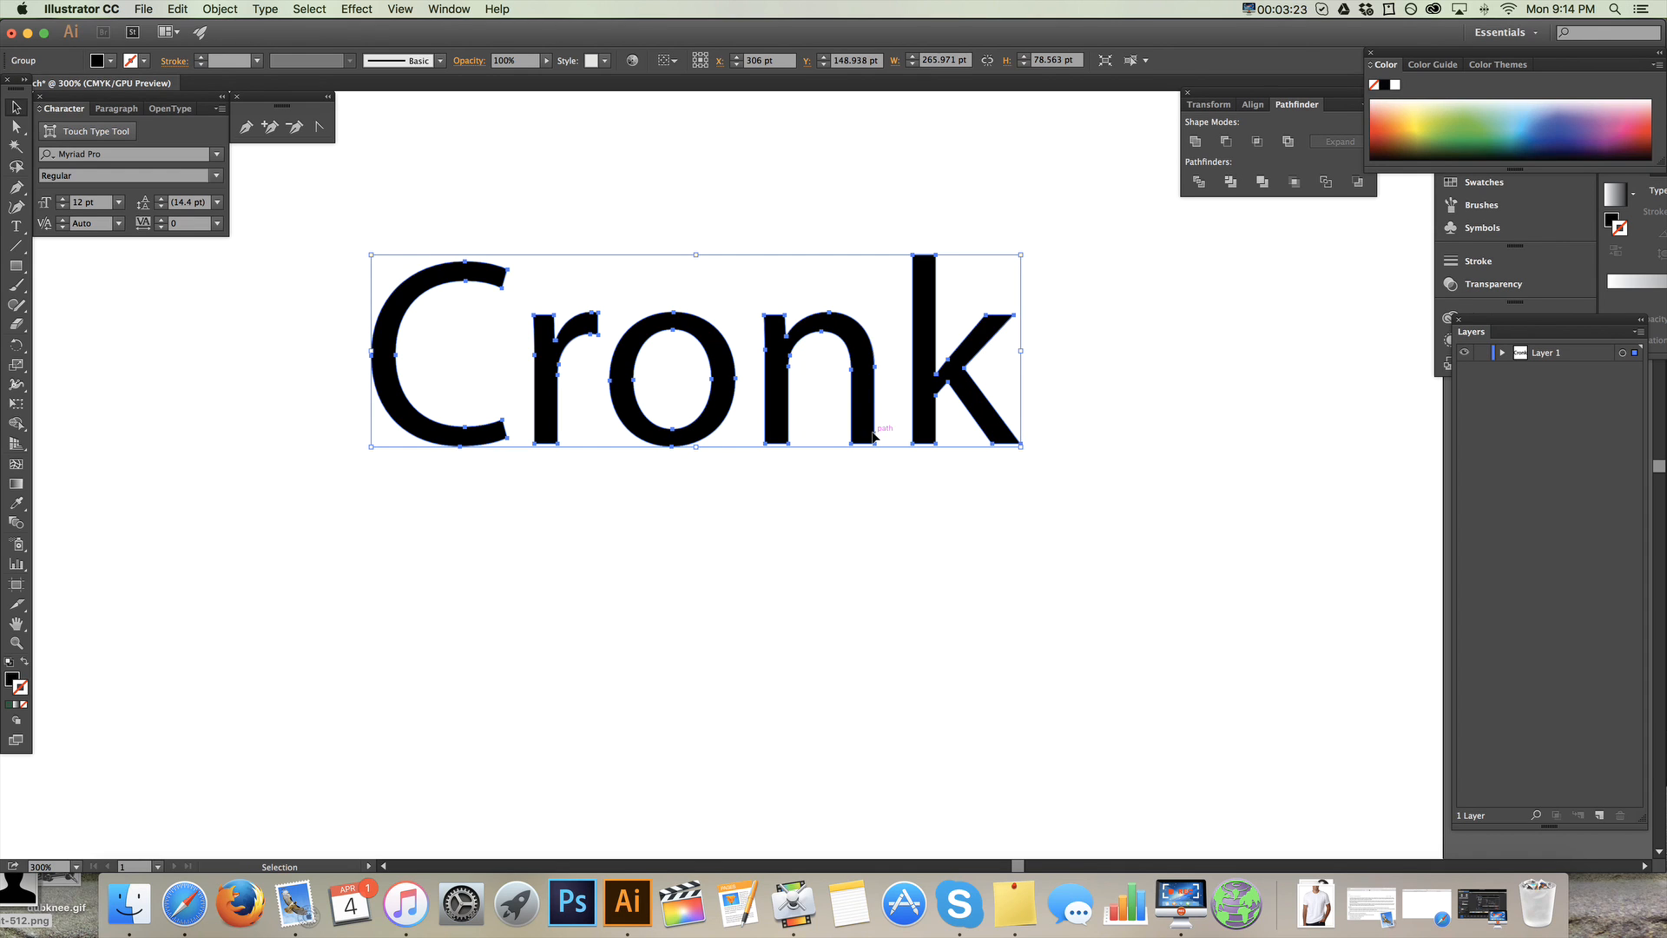
- Ungroup the letters and spread them apart, raising the o and dropping the r
click(805, 521)
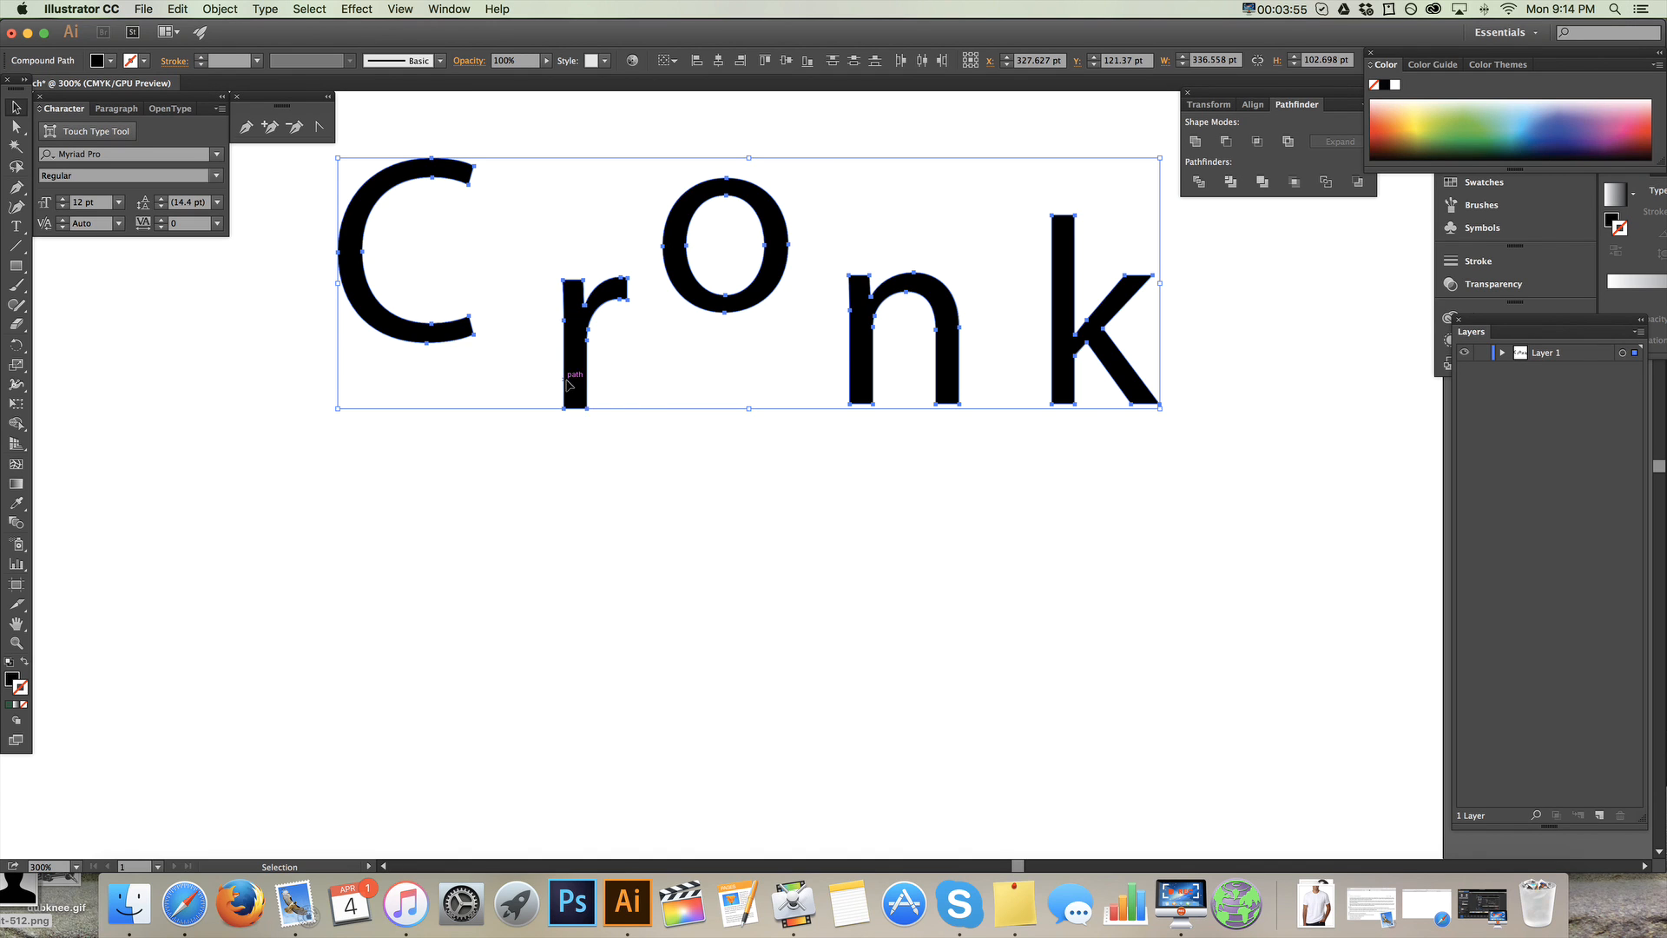
right_click(572, 384)
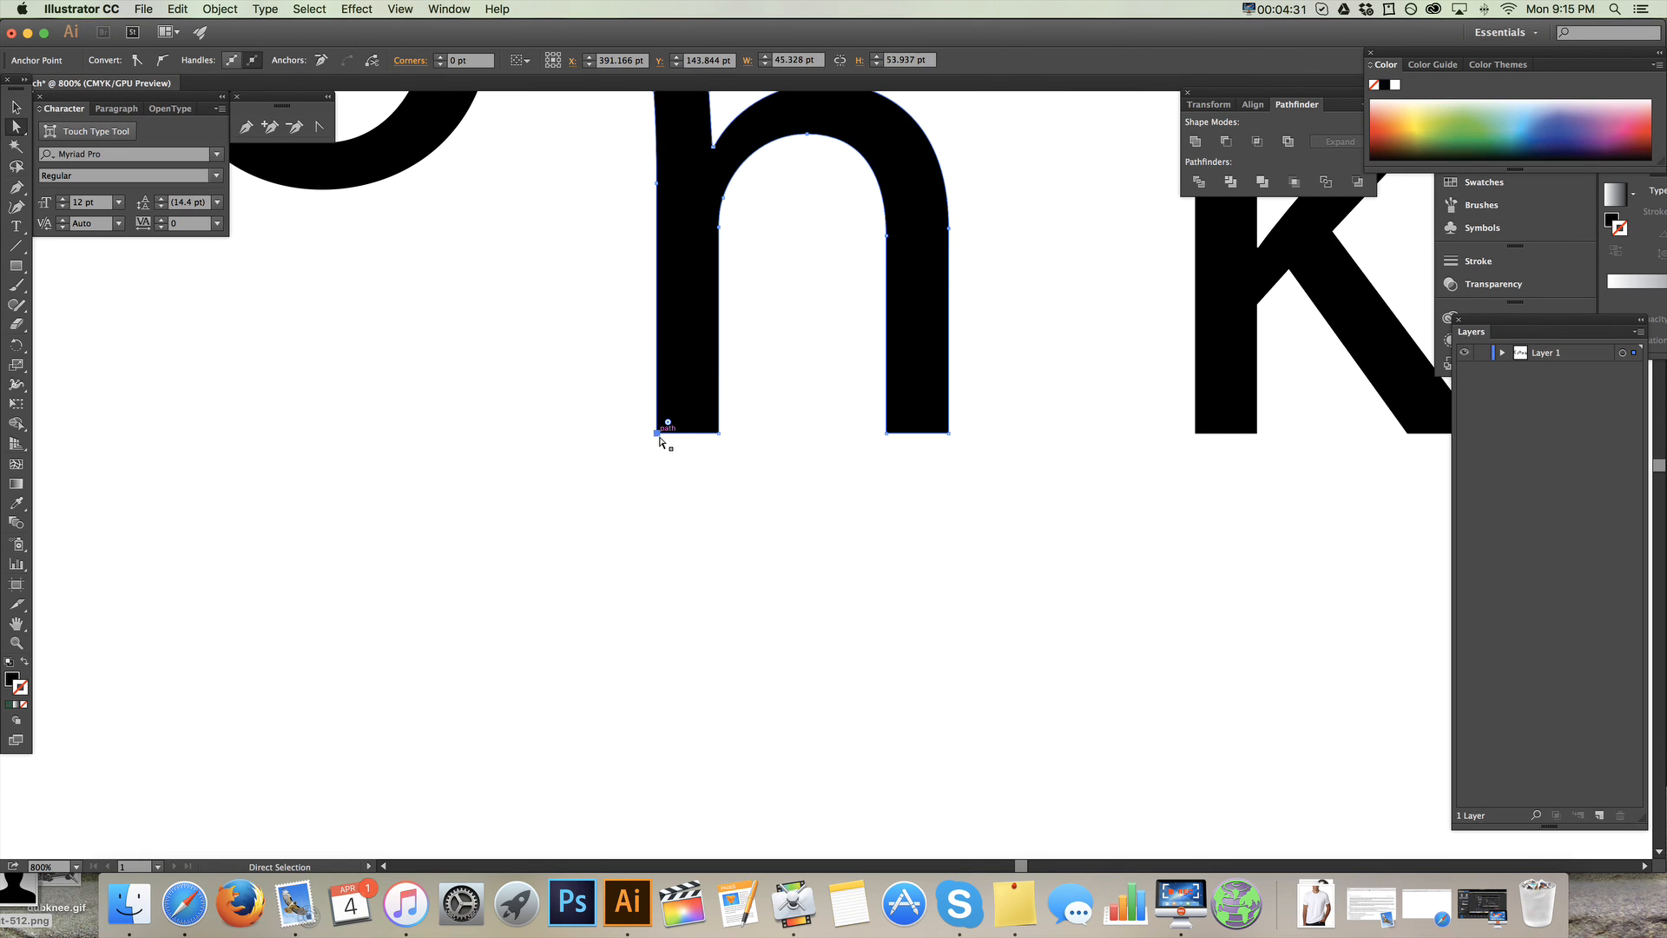
- Pull the n's bottom-left corner out into a wedge and round off its pointed tip
drag(668, 425, 471, 473)
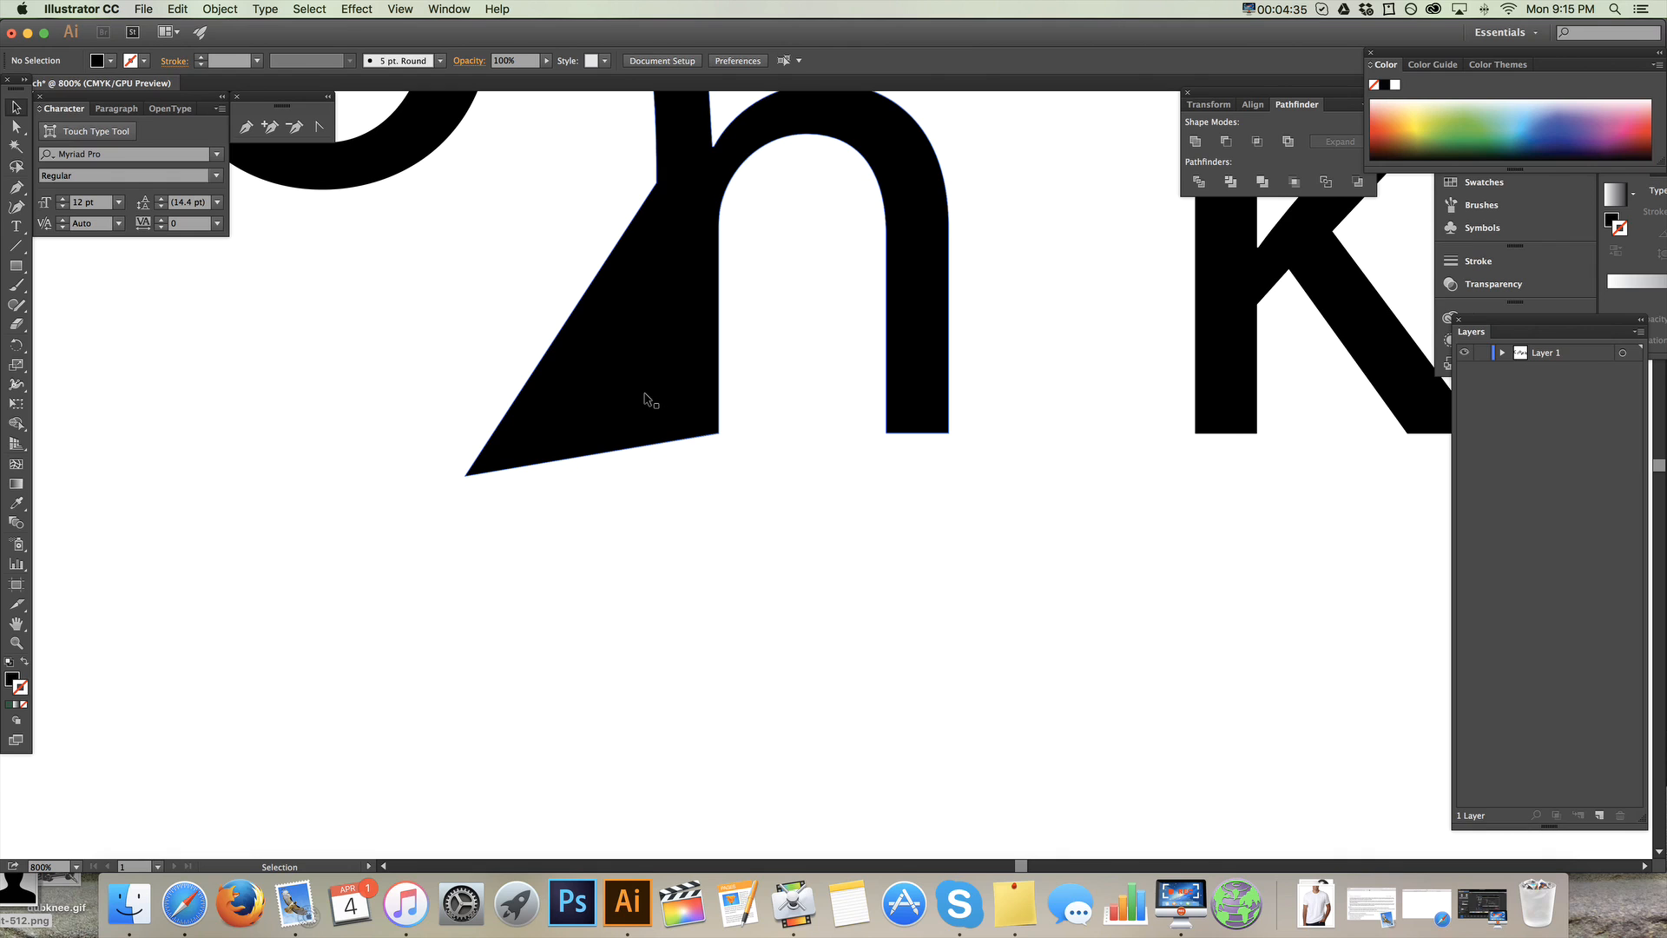
double_click(638, 404)
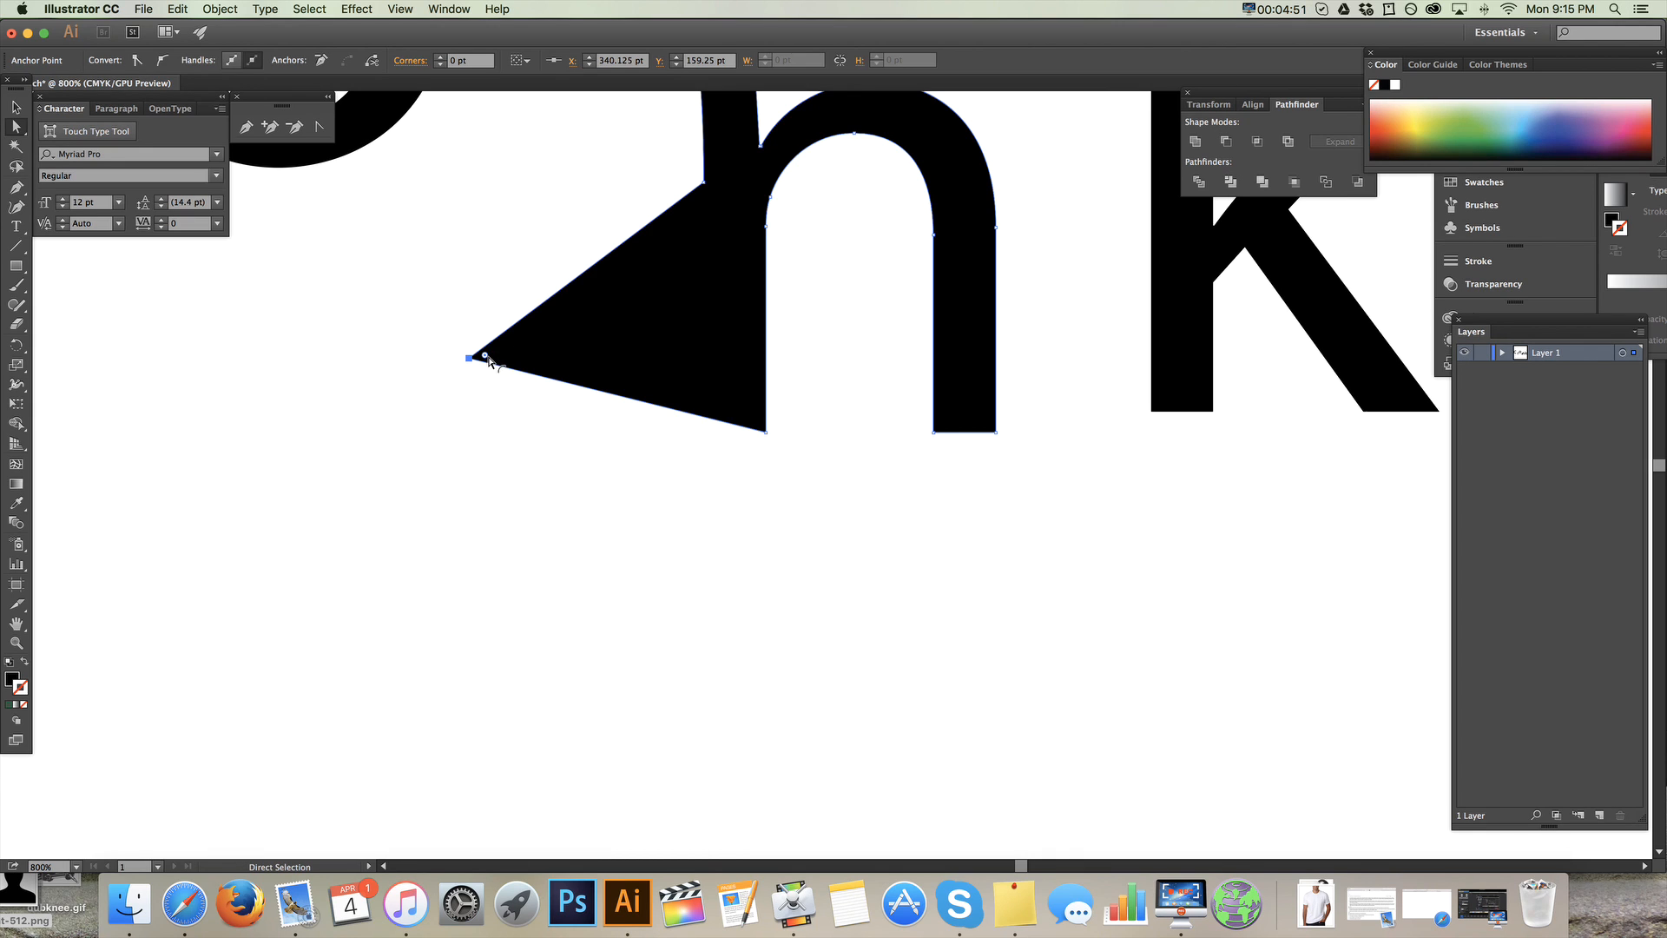
drag(483, 356, 614, 337)
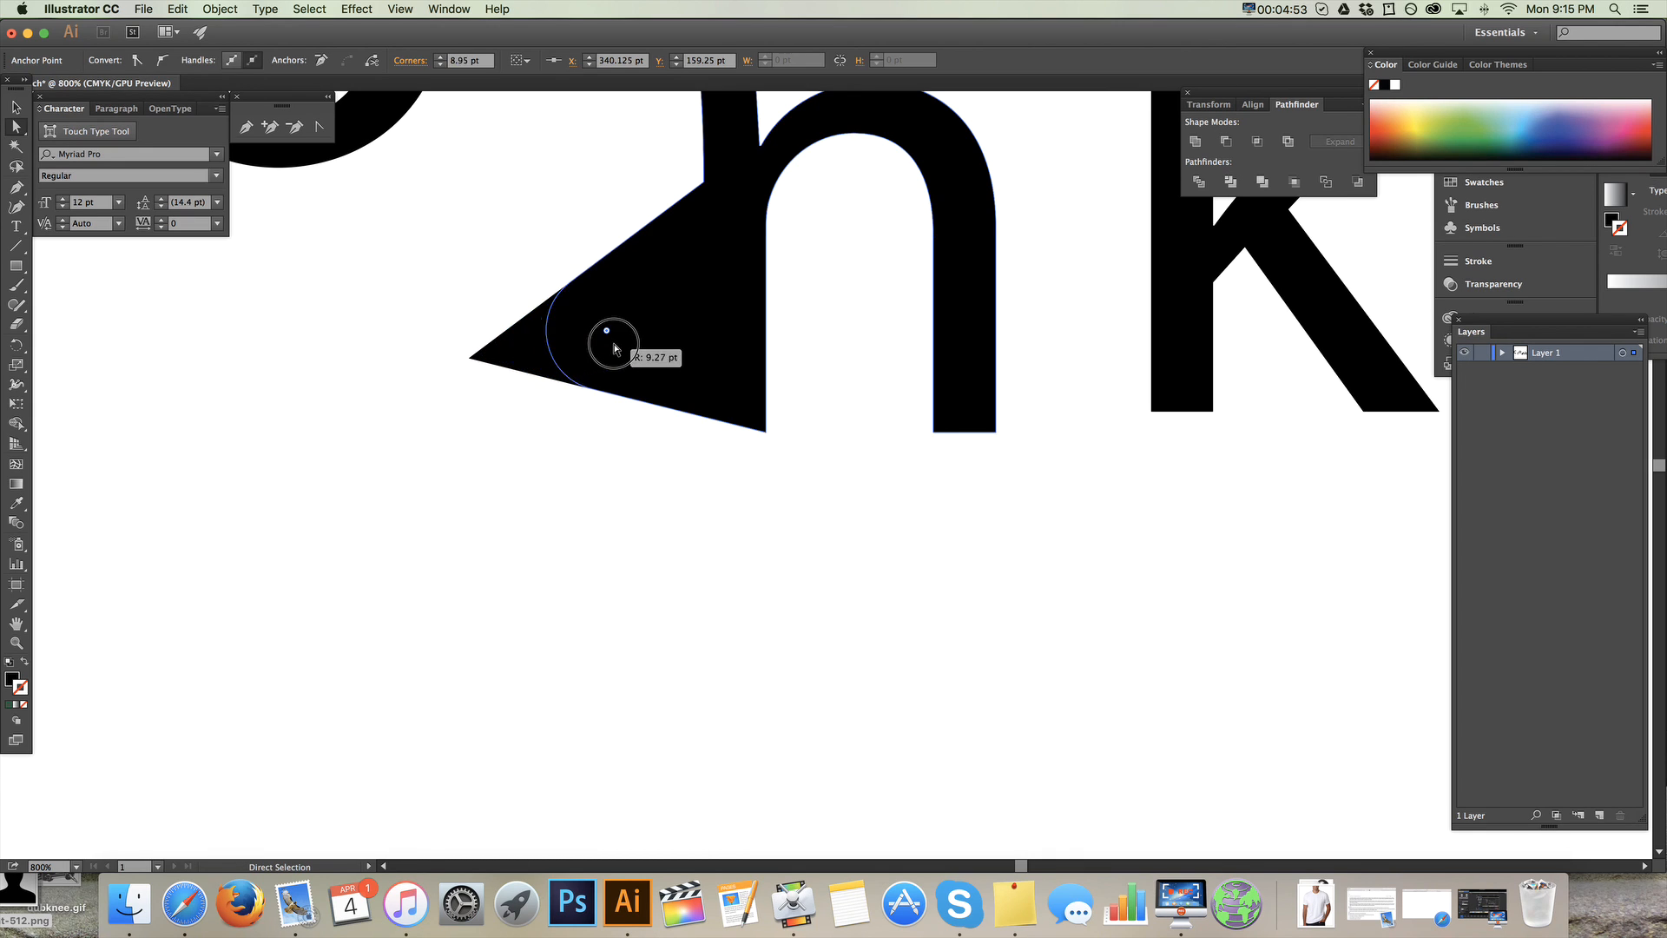
drag(614, 342, 614, 314)
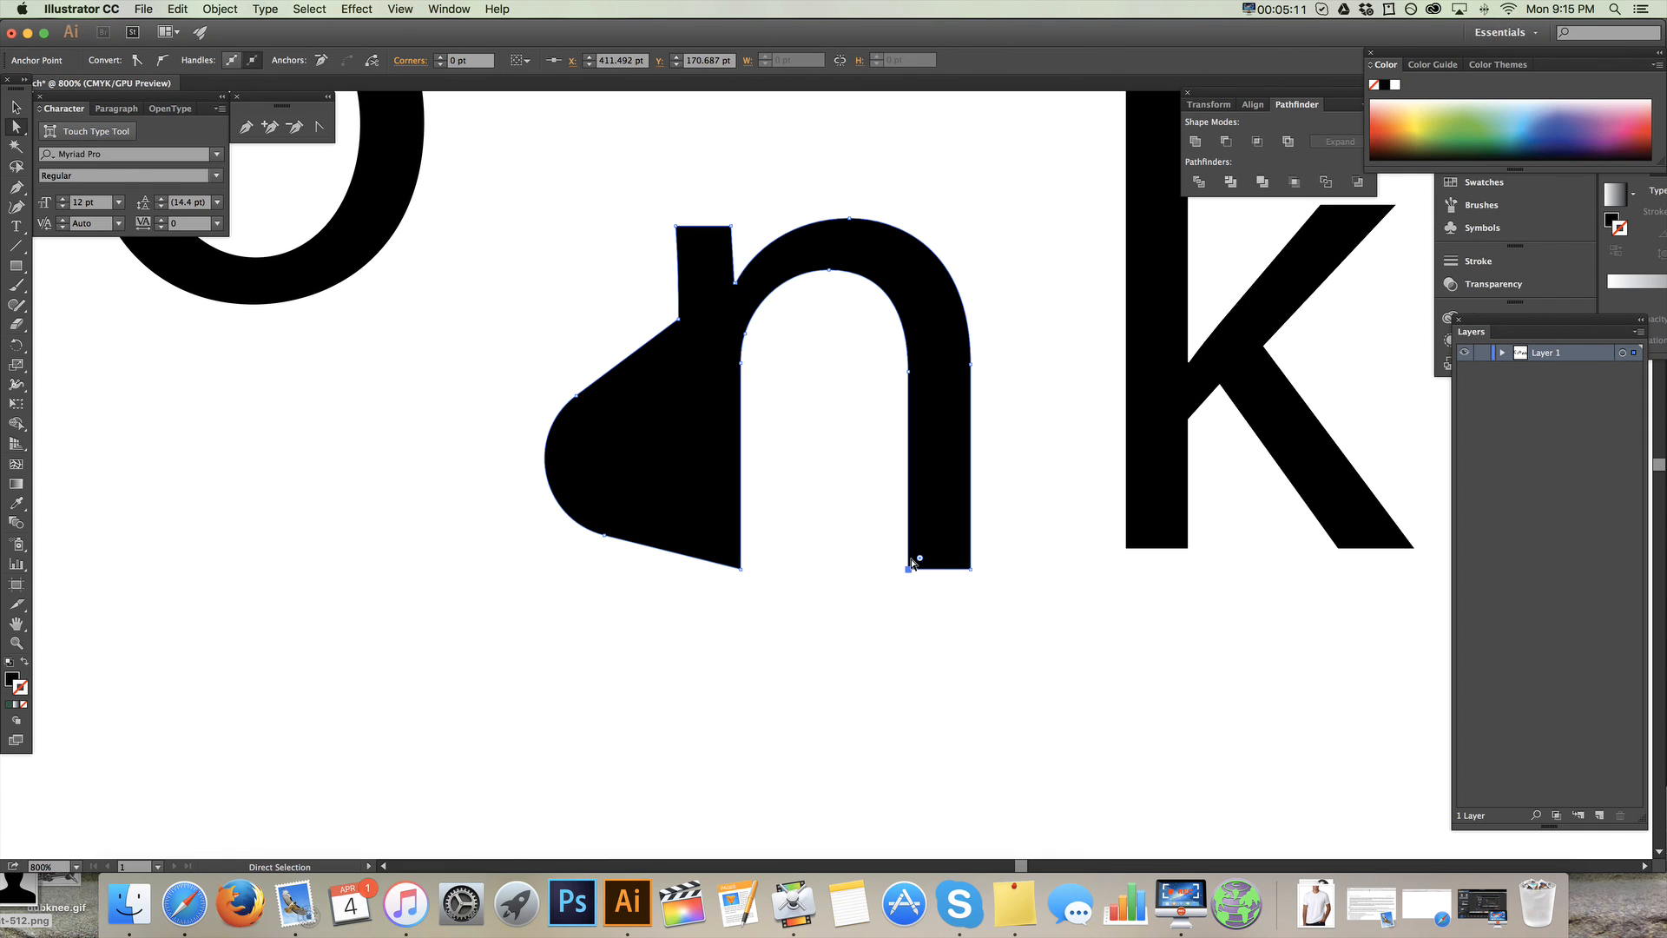
- Add a bump point on the n's arch and select it for shaping
drag(912, 564, 937, 536)
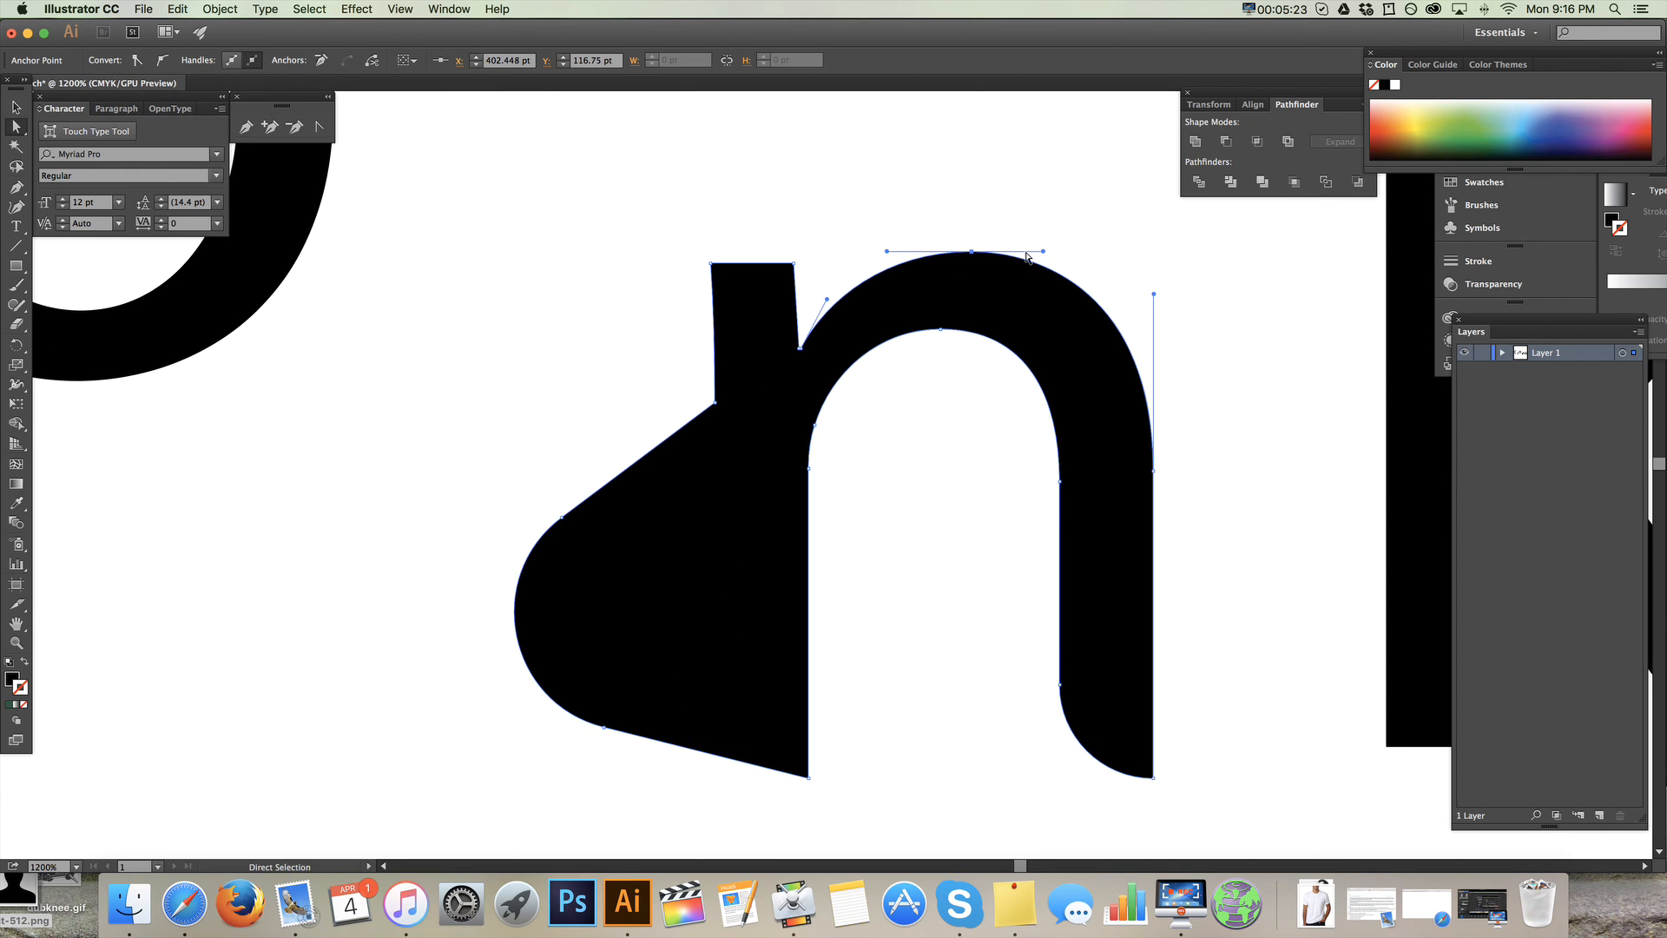
mouse_move(886, 255)
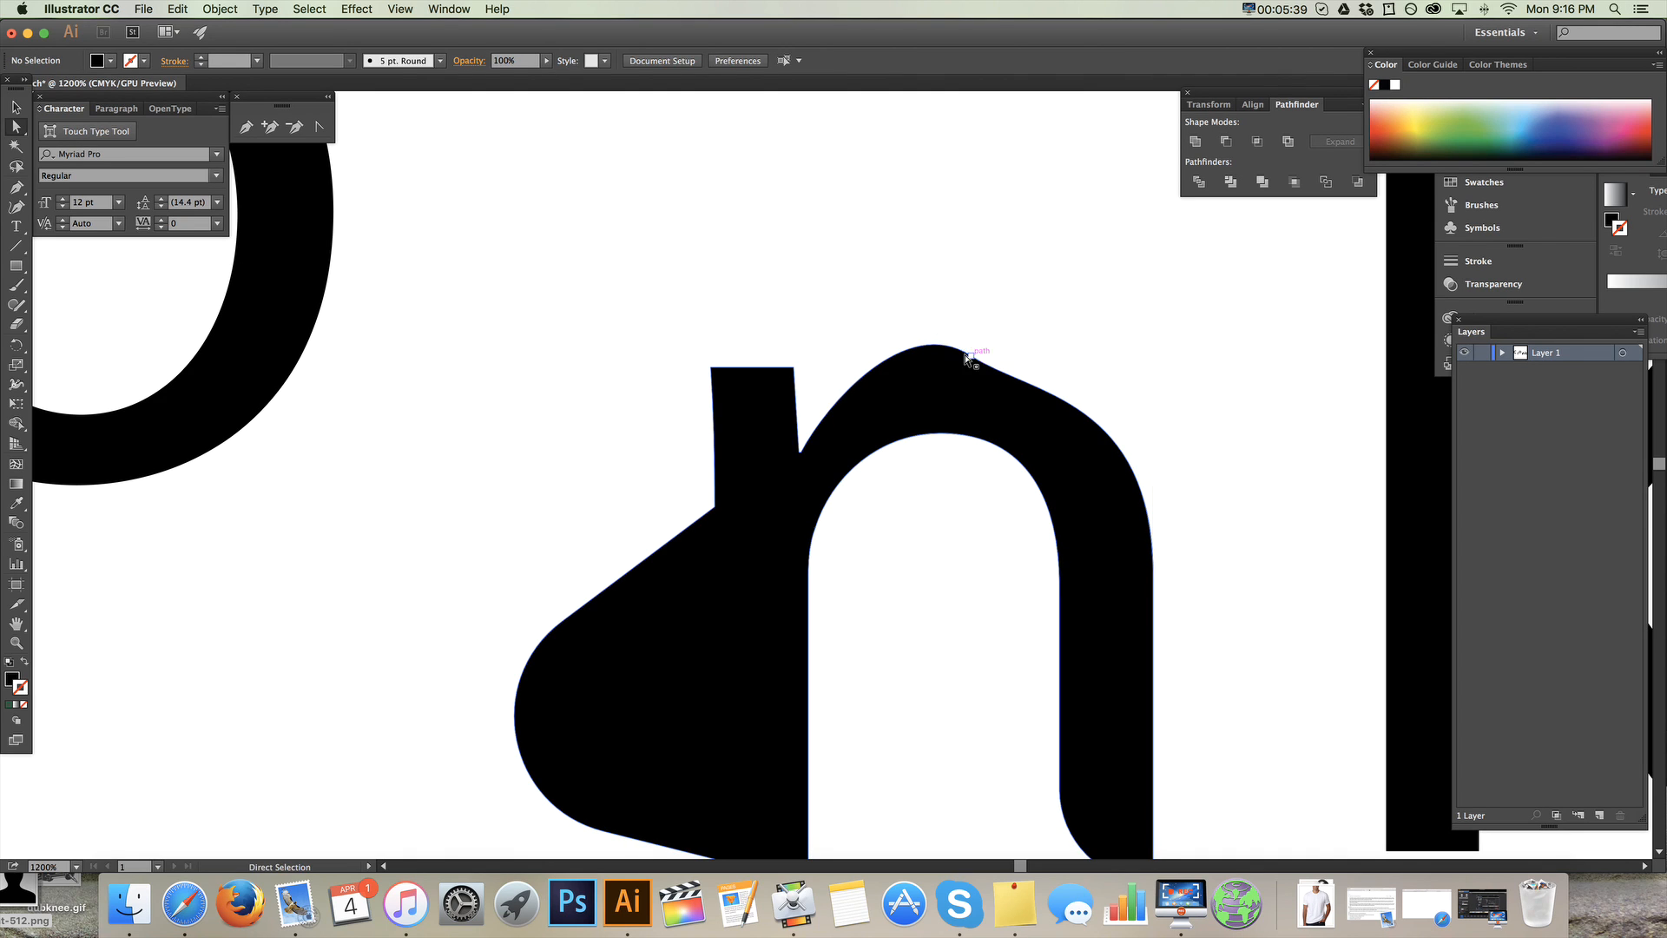
click(968, 355)
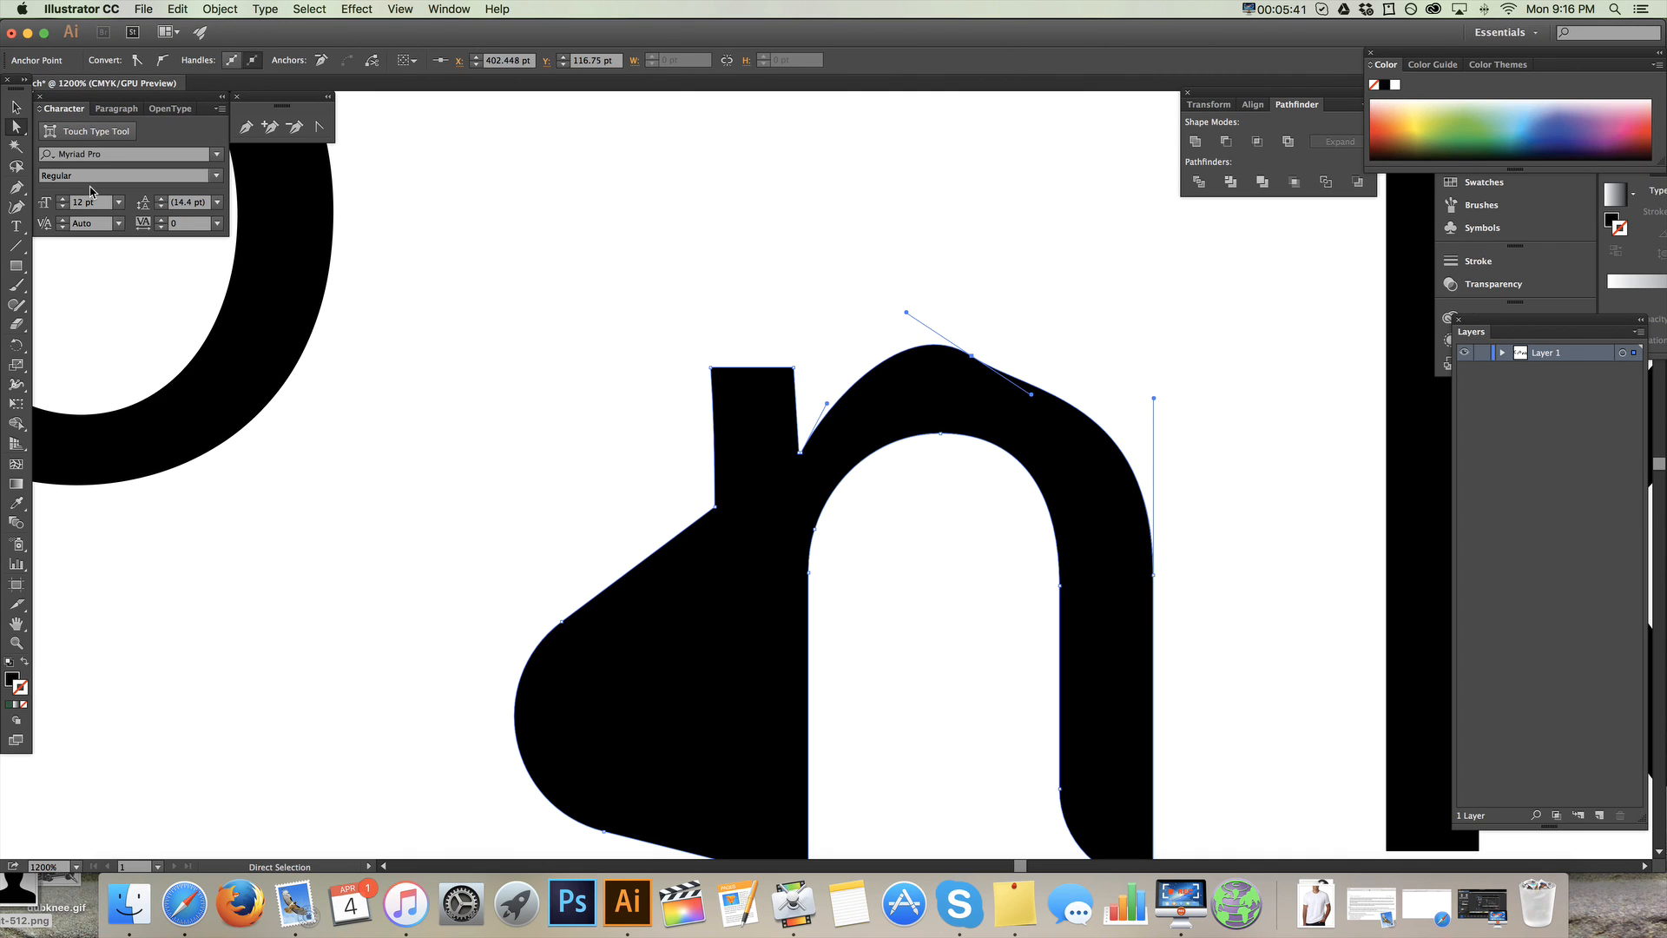
mouse_move(17, 191)
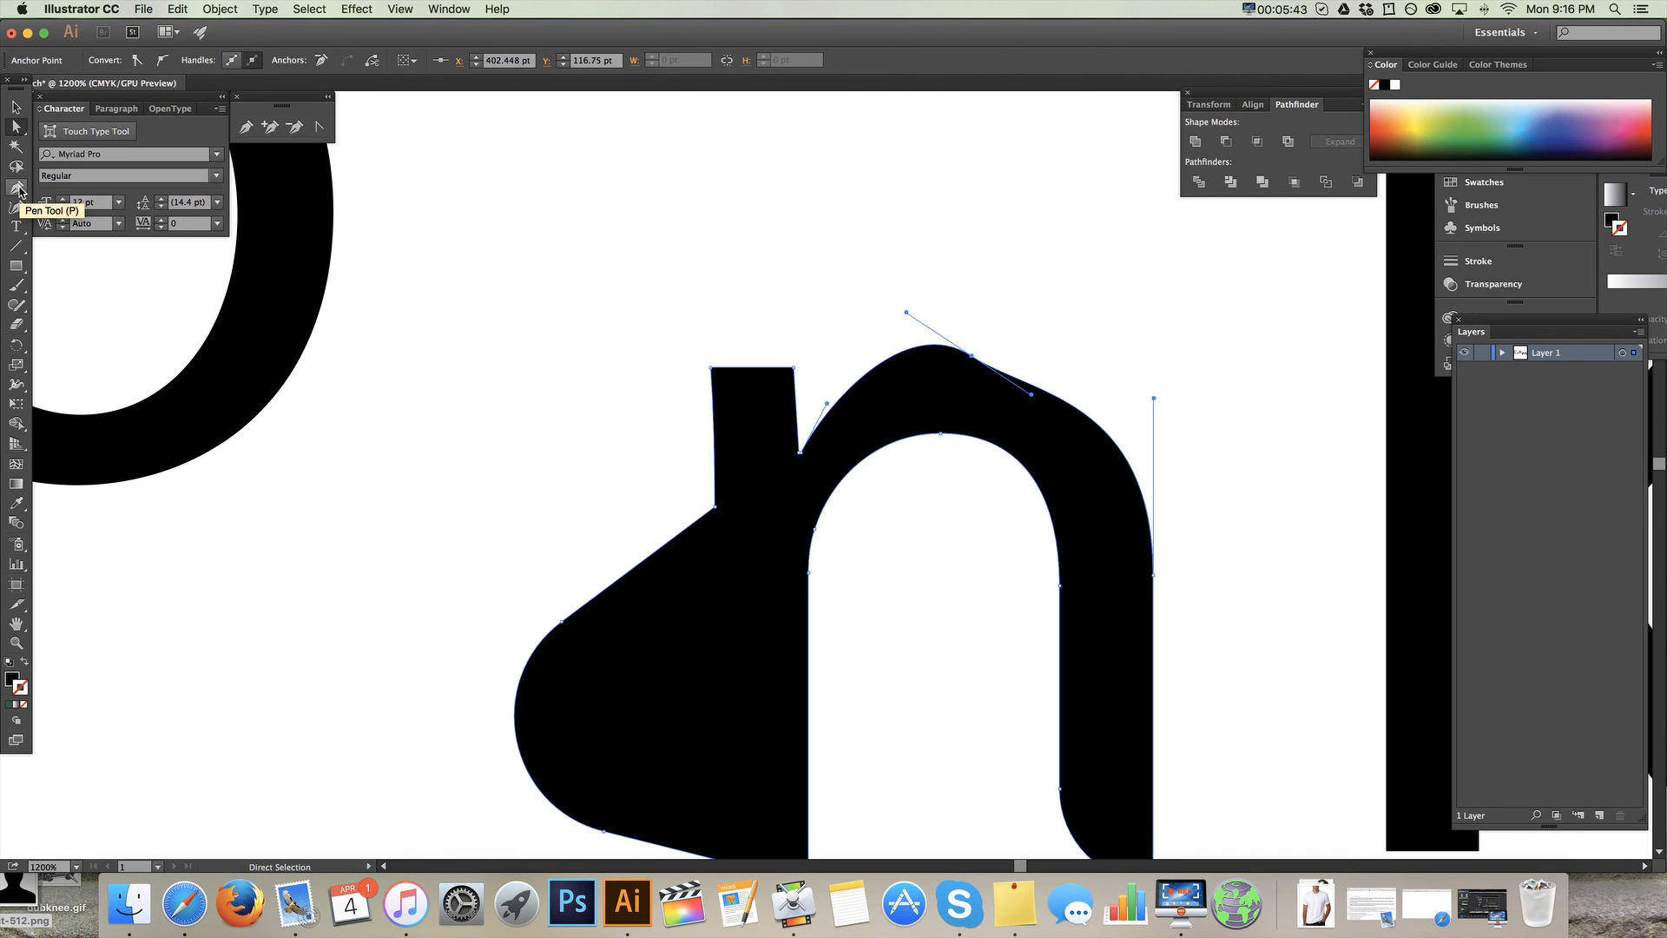
- Round the top-right corner of the n's stem and bend its arch into lumpy bumps
click(17, 188)
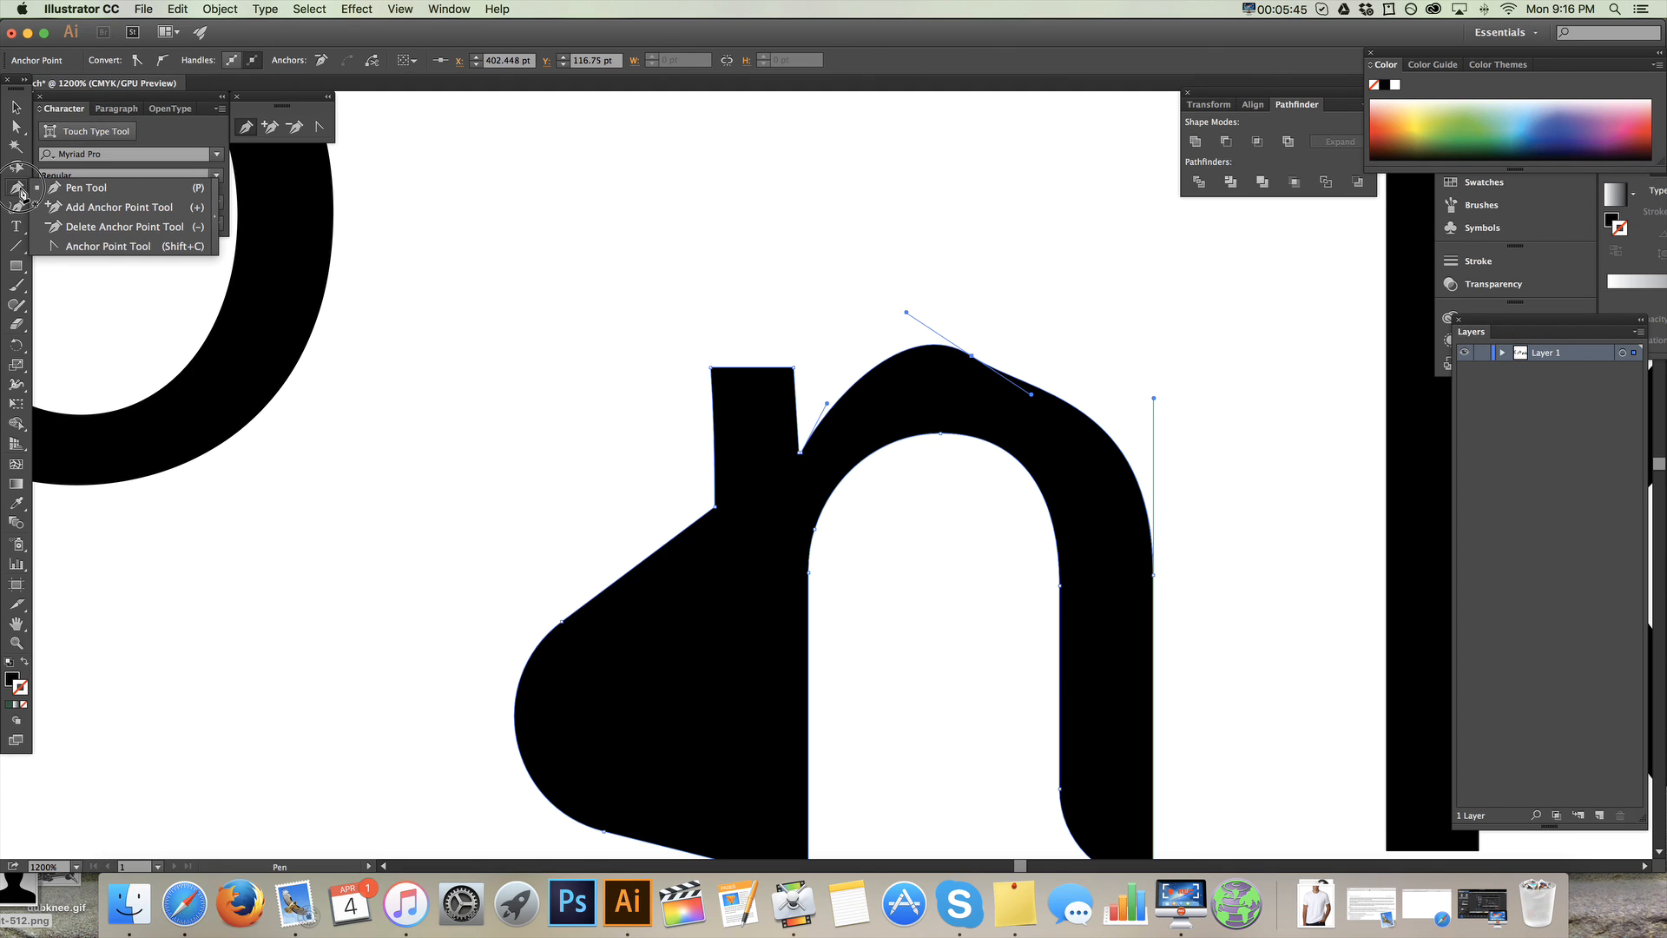
mouse_move(132, 206)
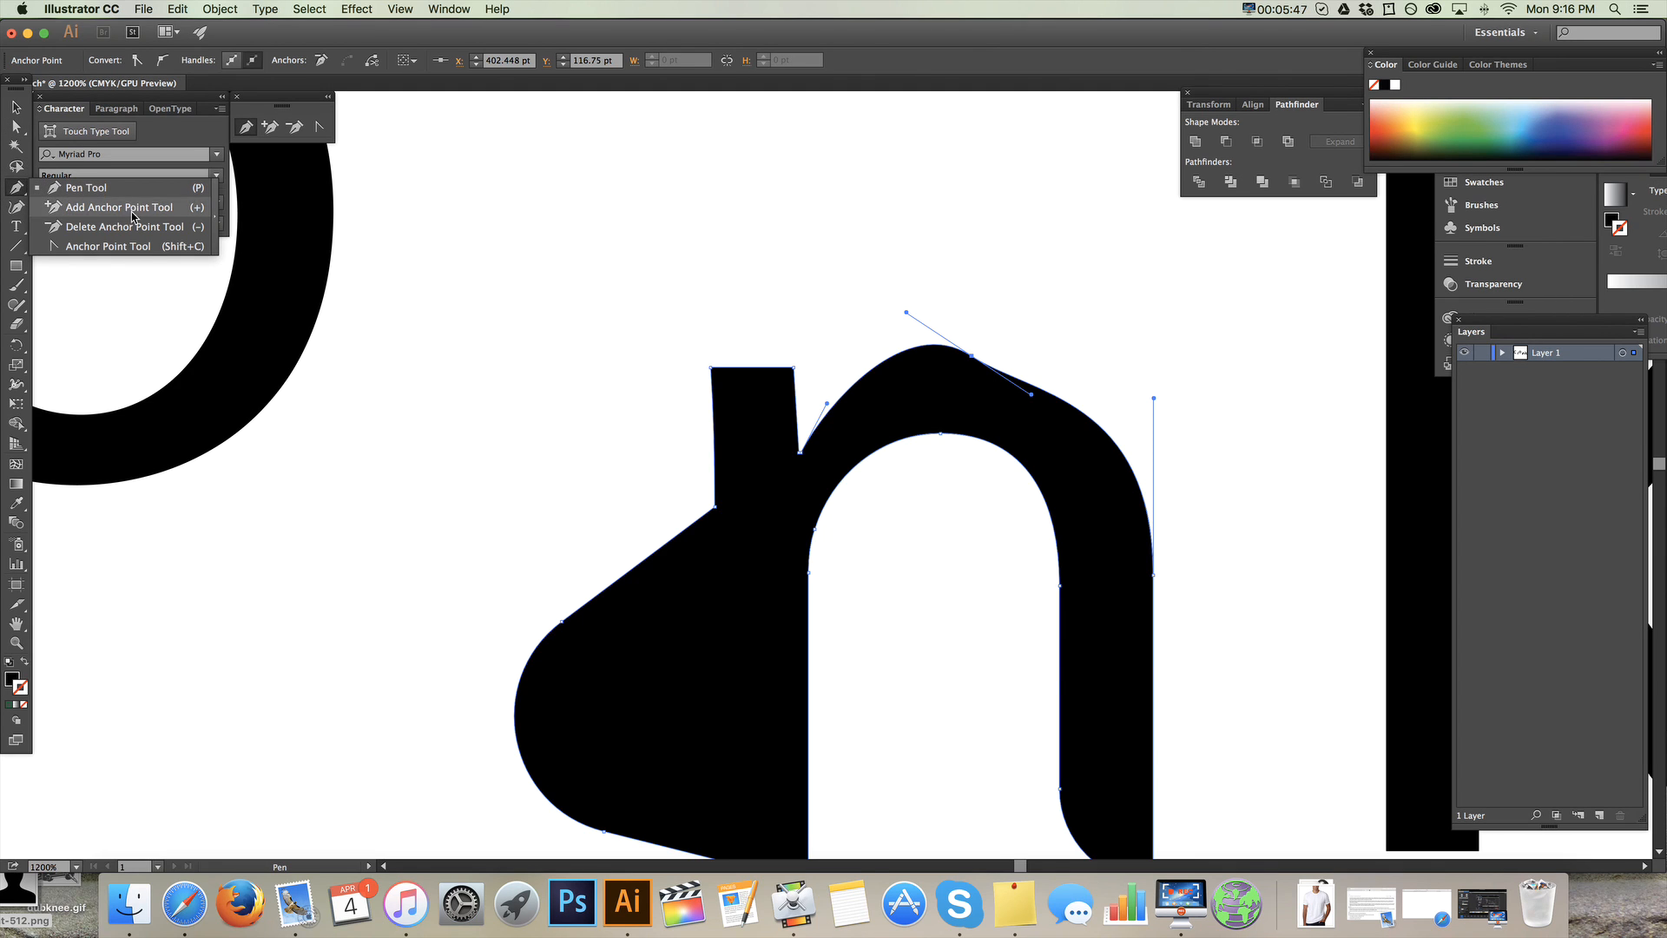
mouse_move(53, 249)
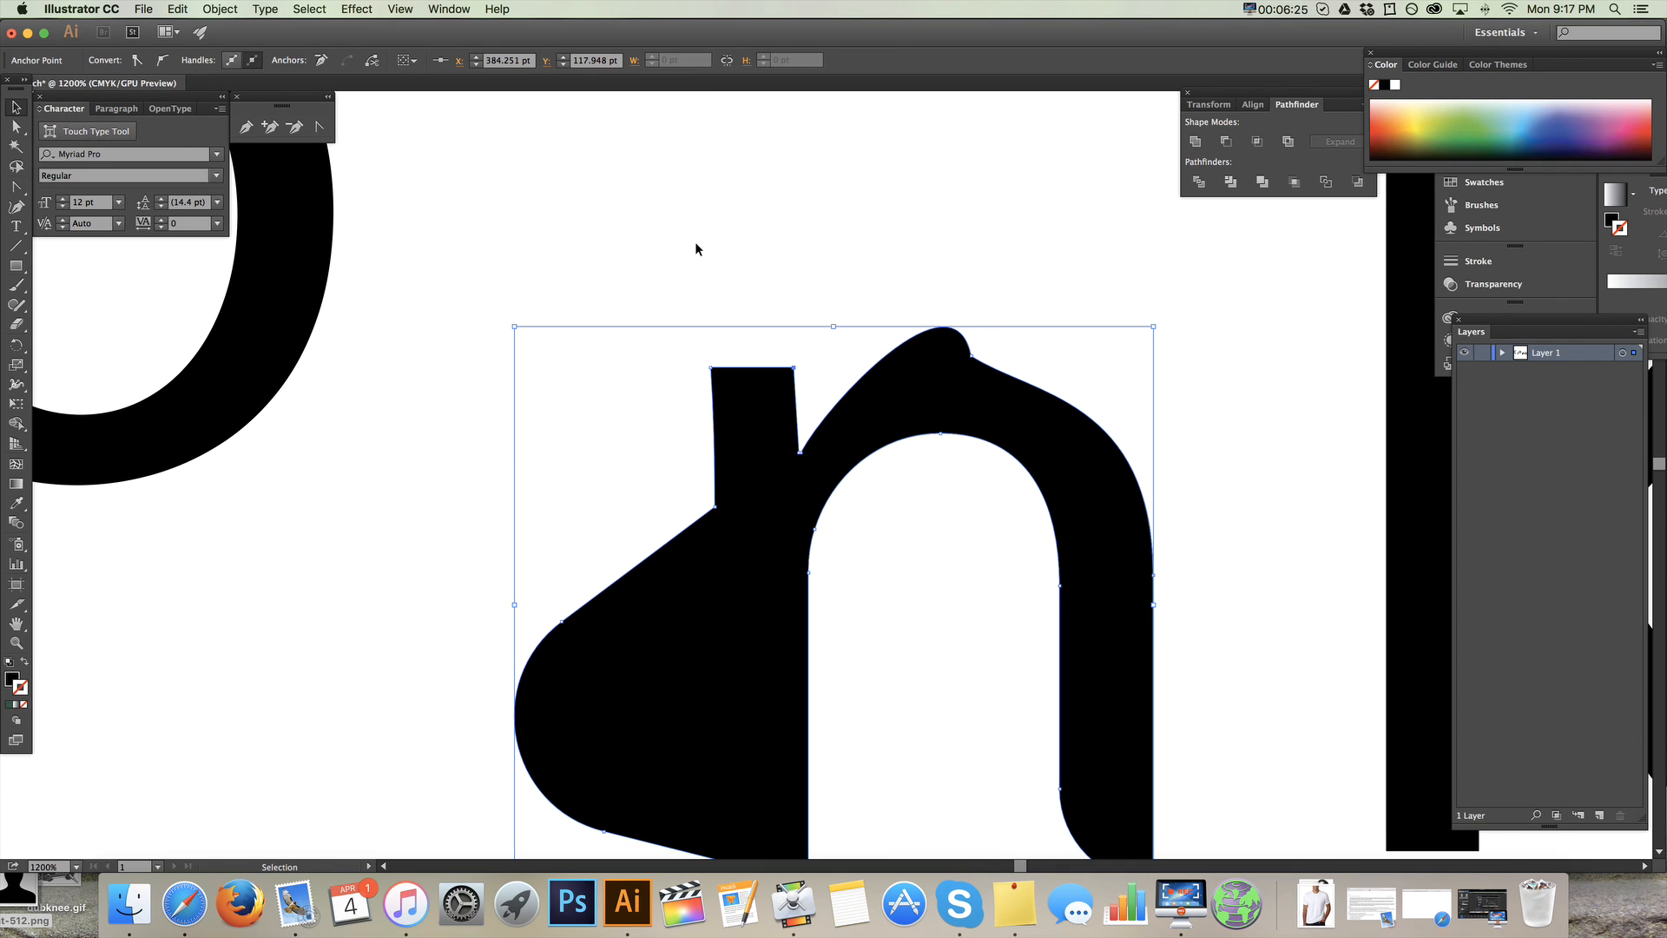
mouse_move(683, 250)
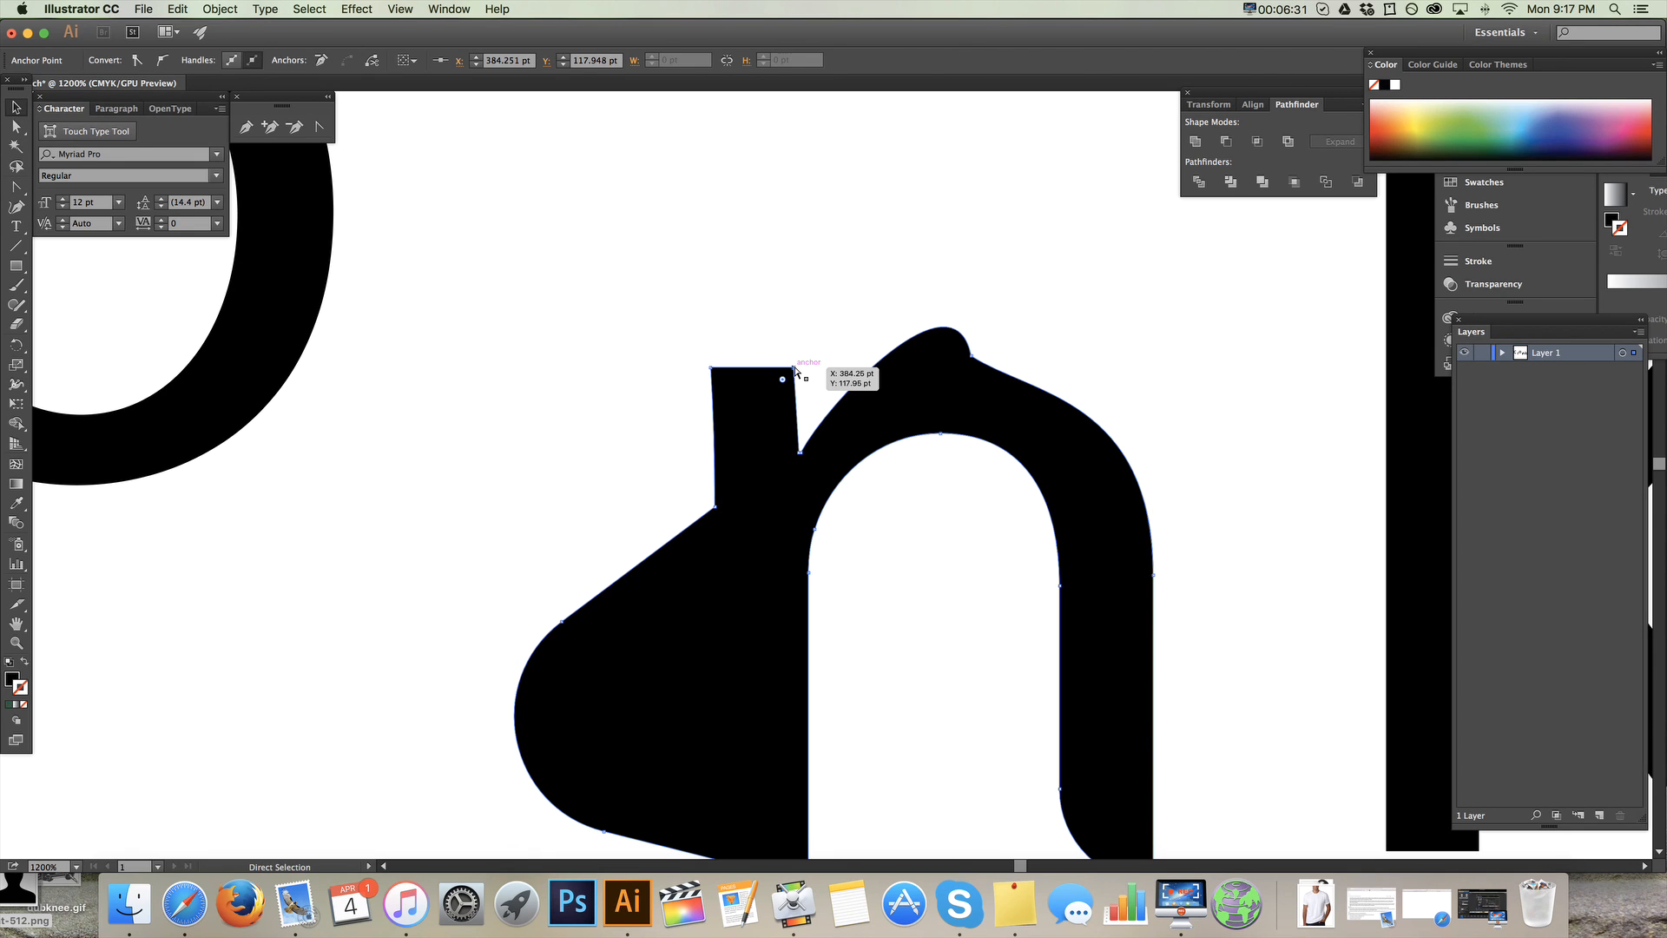
click(16, 107)
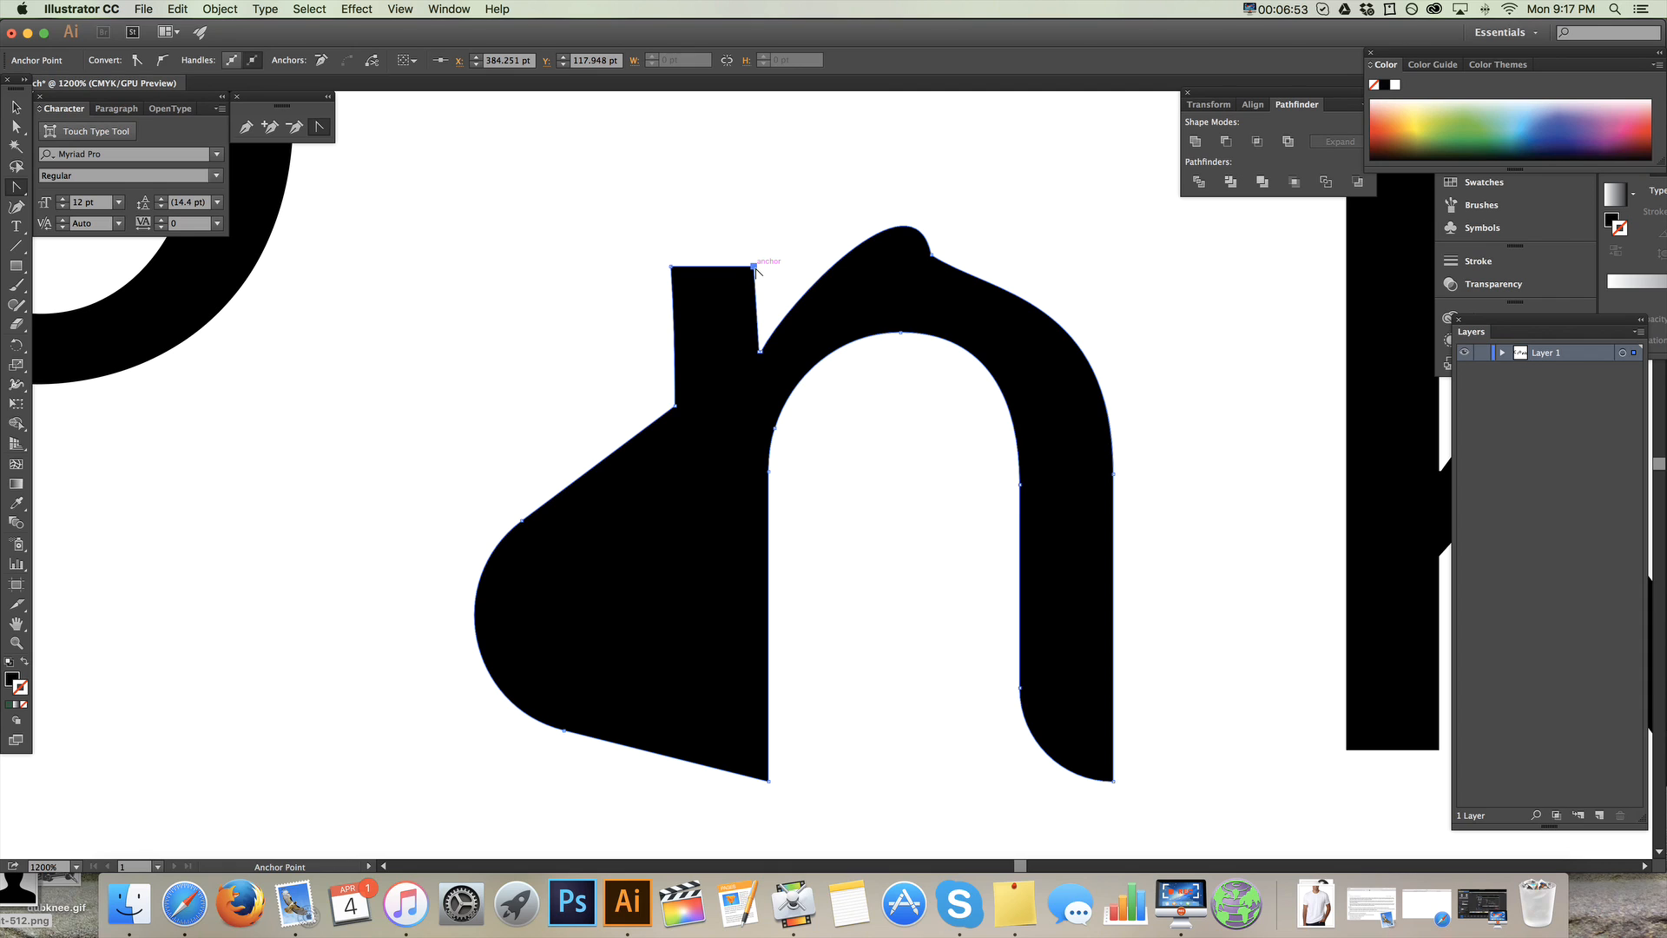
drag(755, 271, 781, 289)
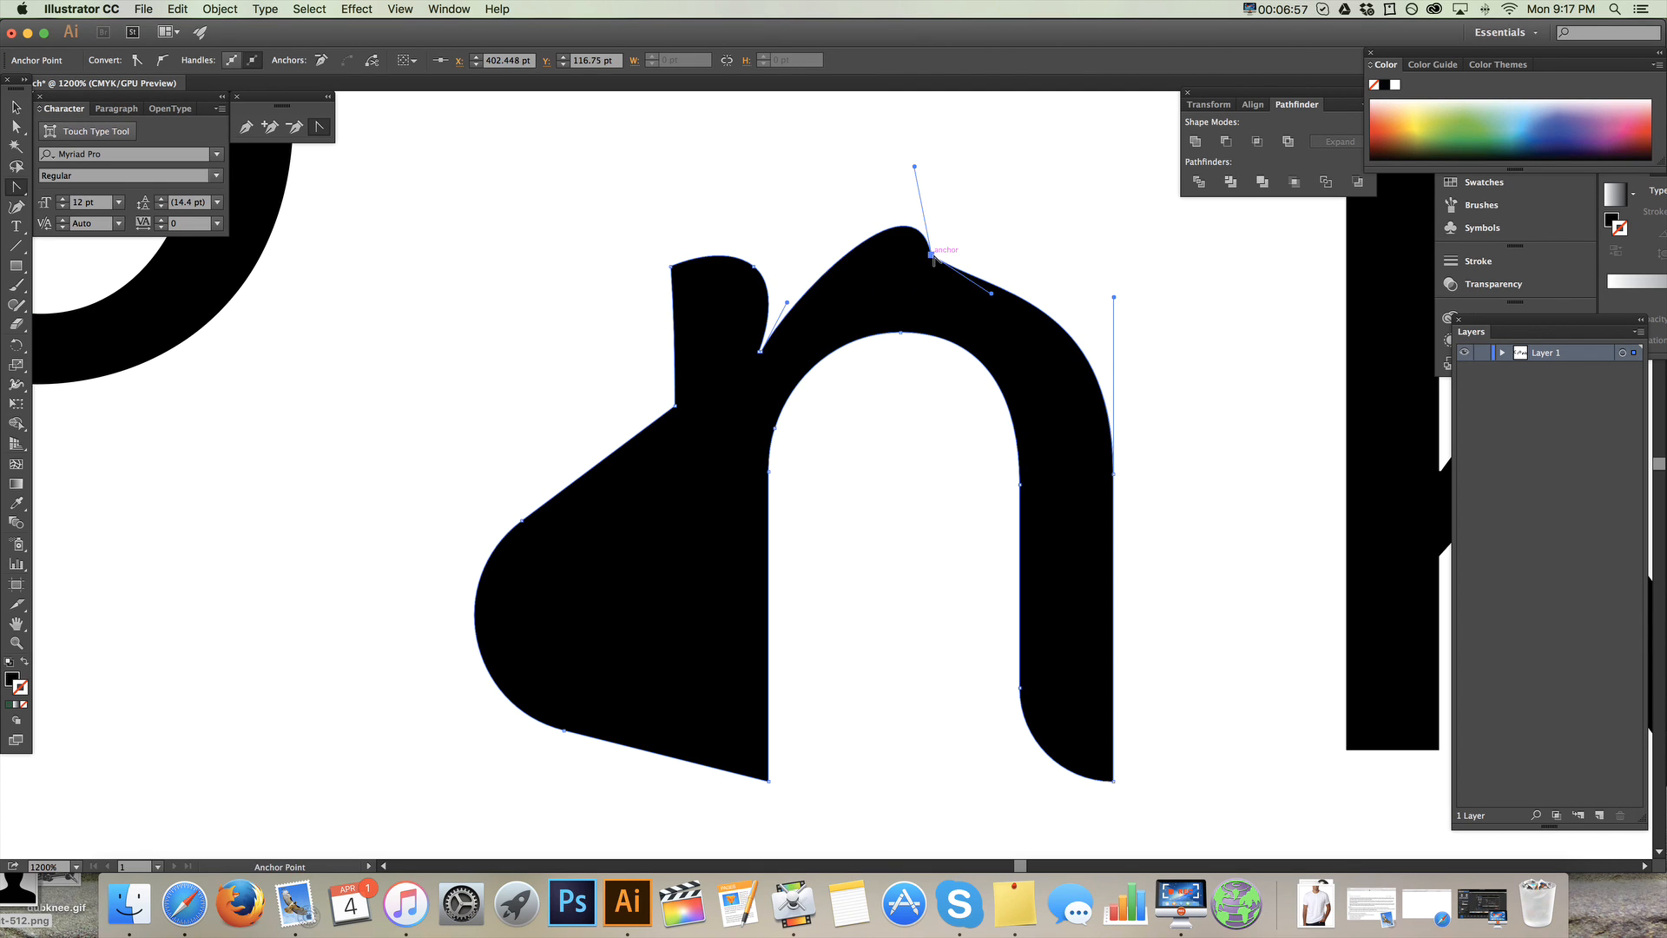
drag(917, 168, 946, 268)
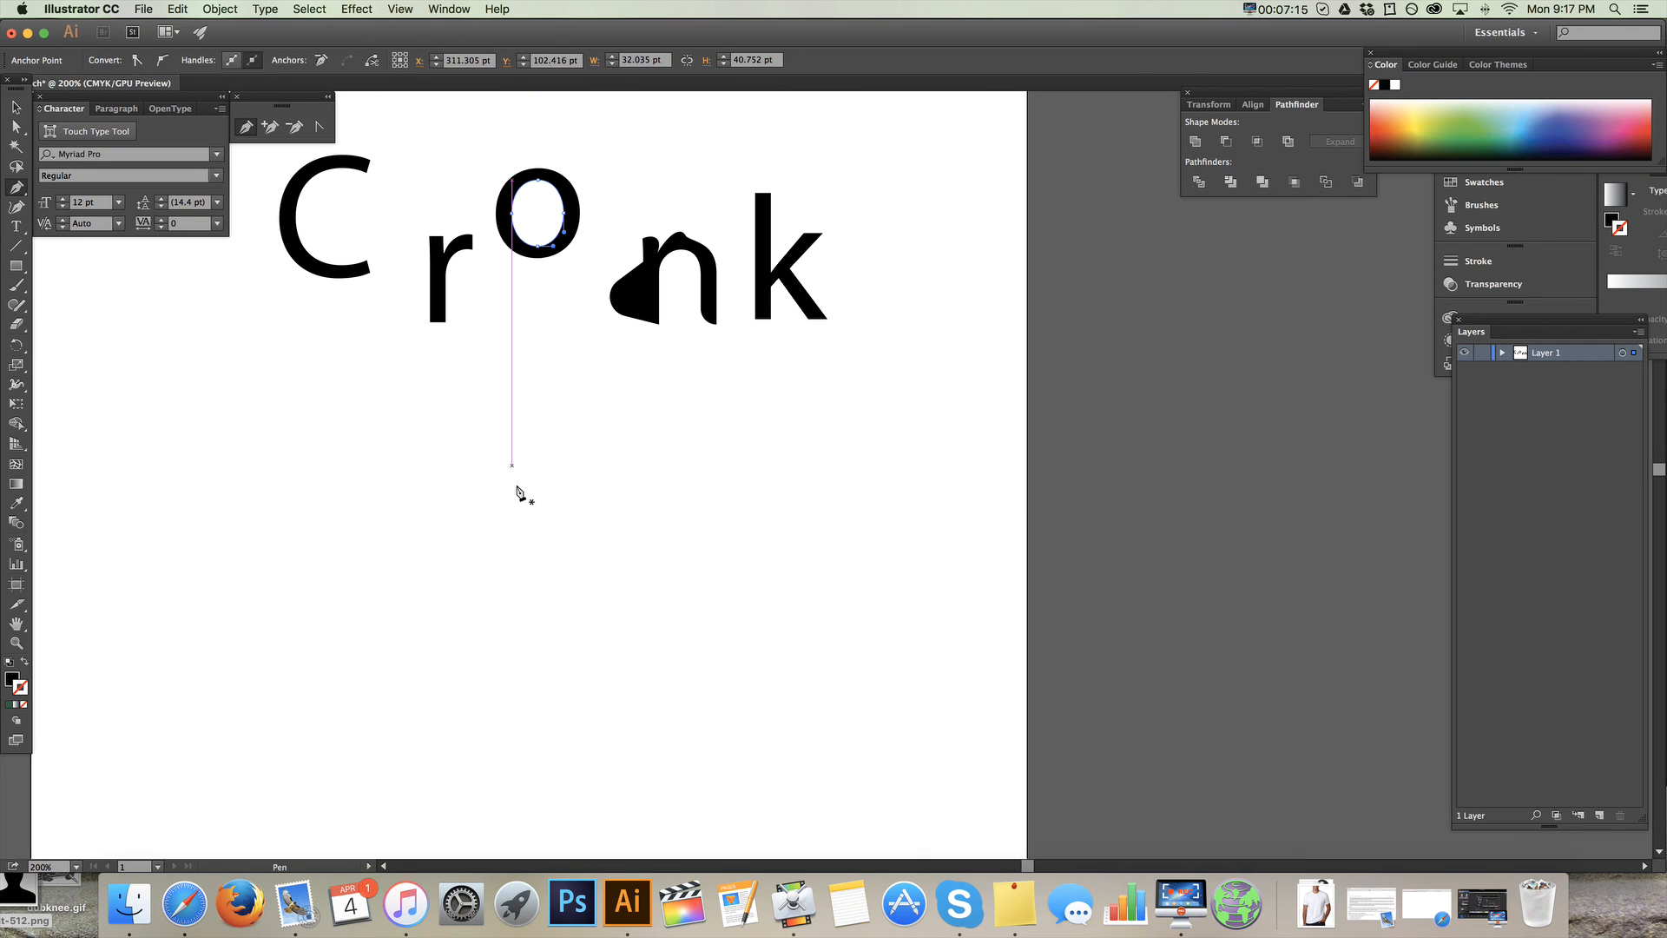
- Draw an airplane silhouette with curved Pen points below Cronk and fill it blue #046eaf
click(726, 521)
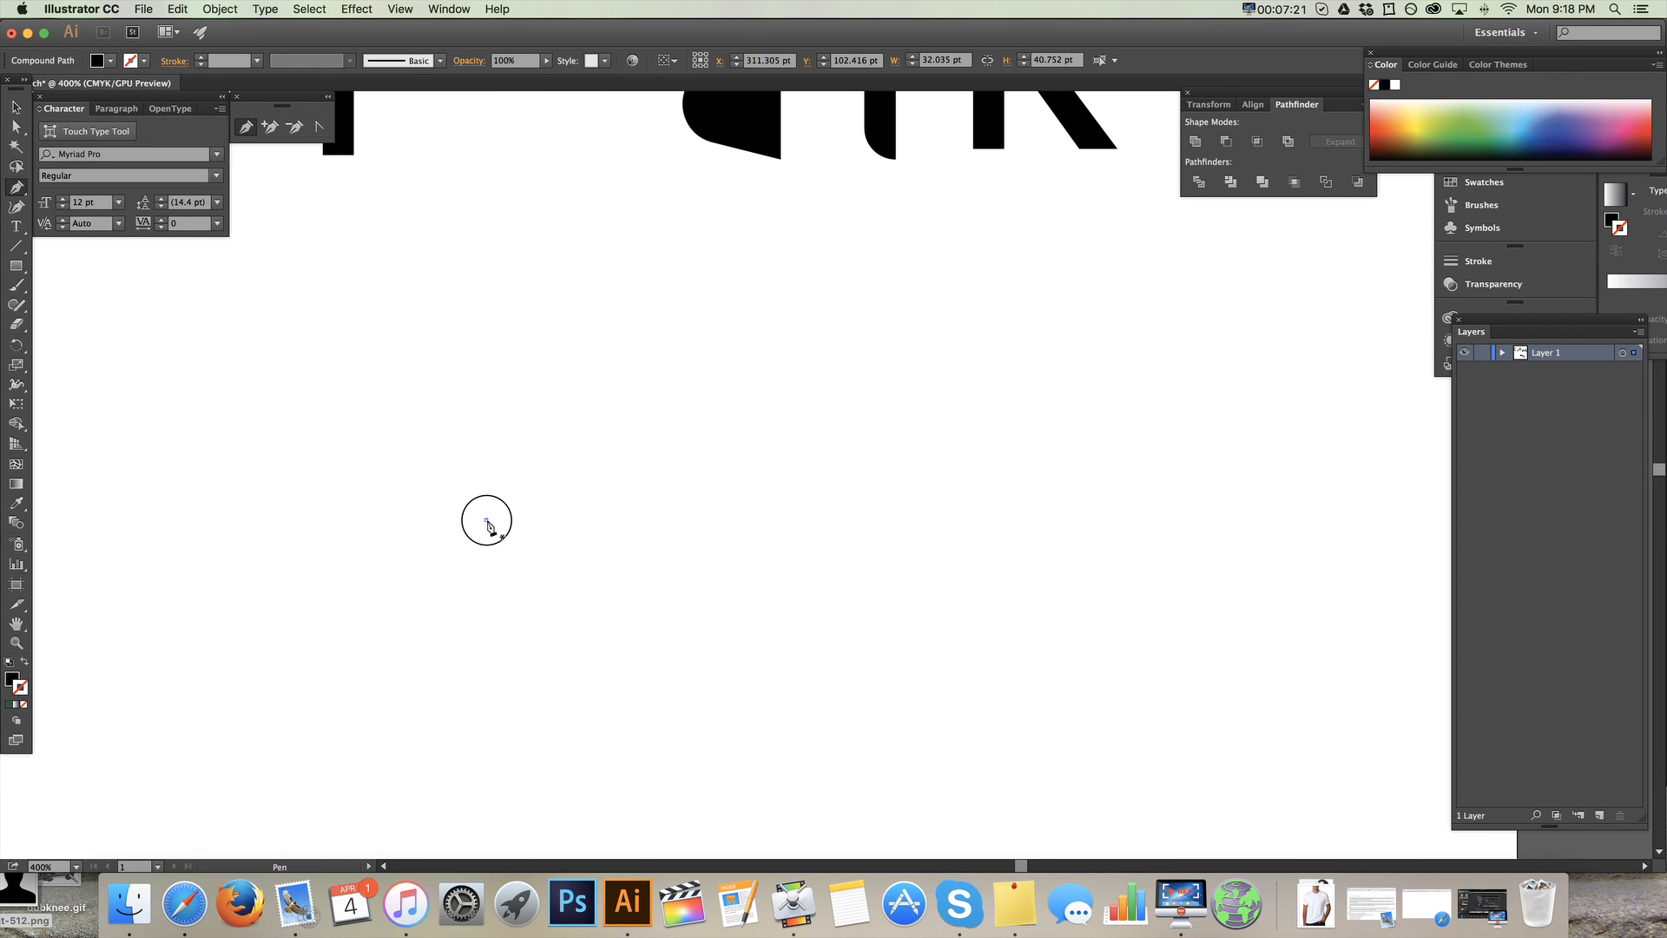
drag(486, 519, 898, 384)
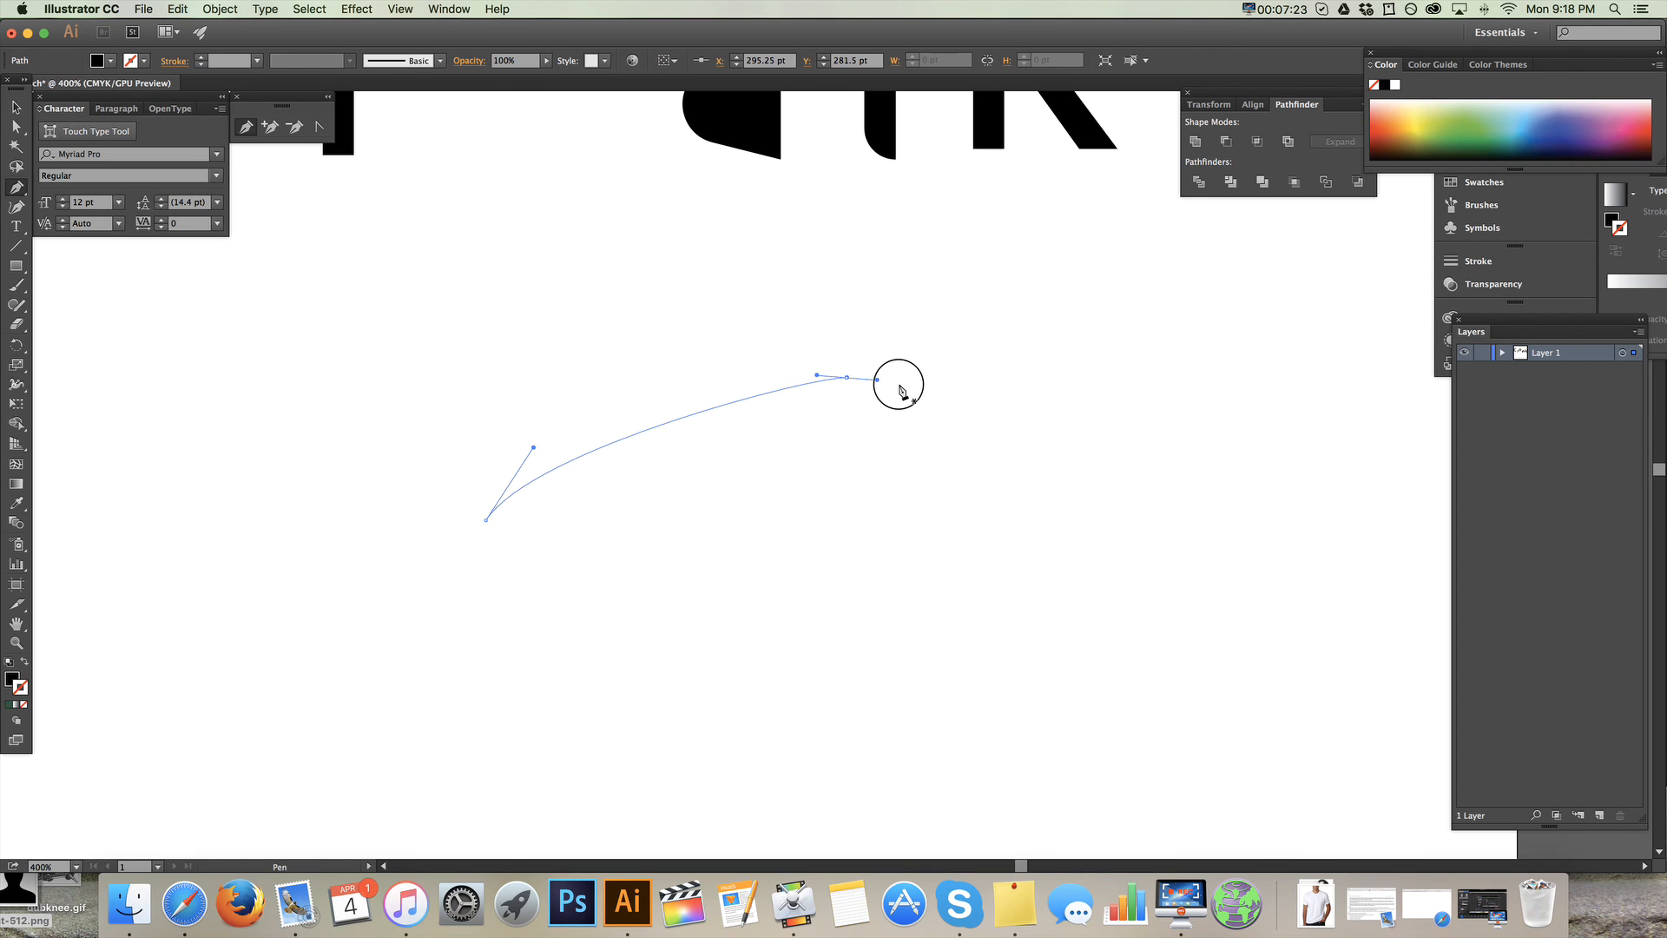
drag(877, 378, 994, 463)
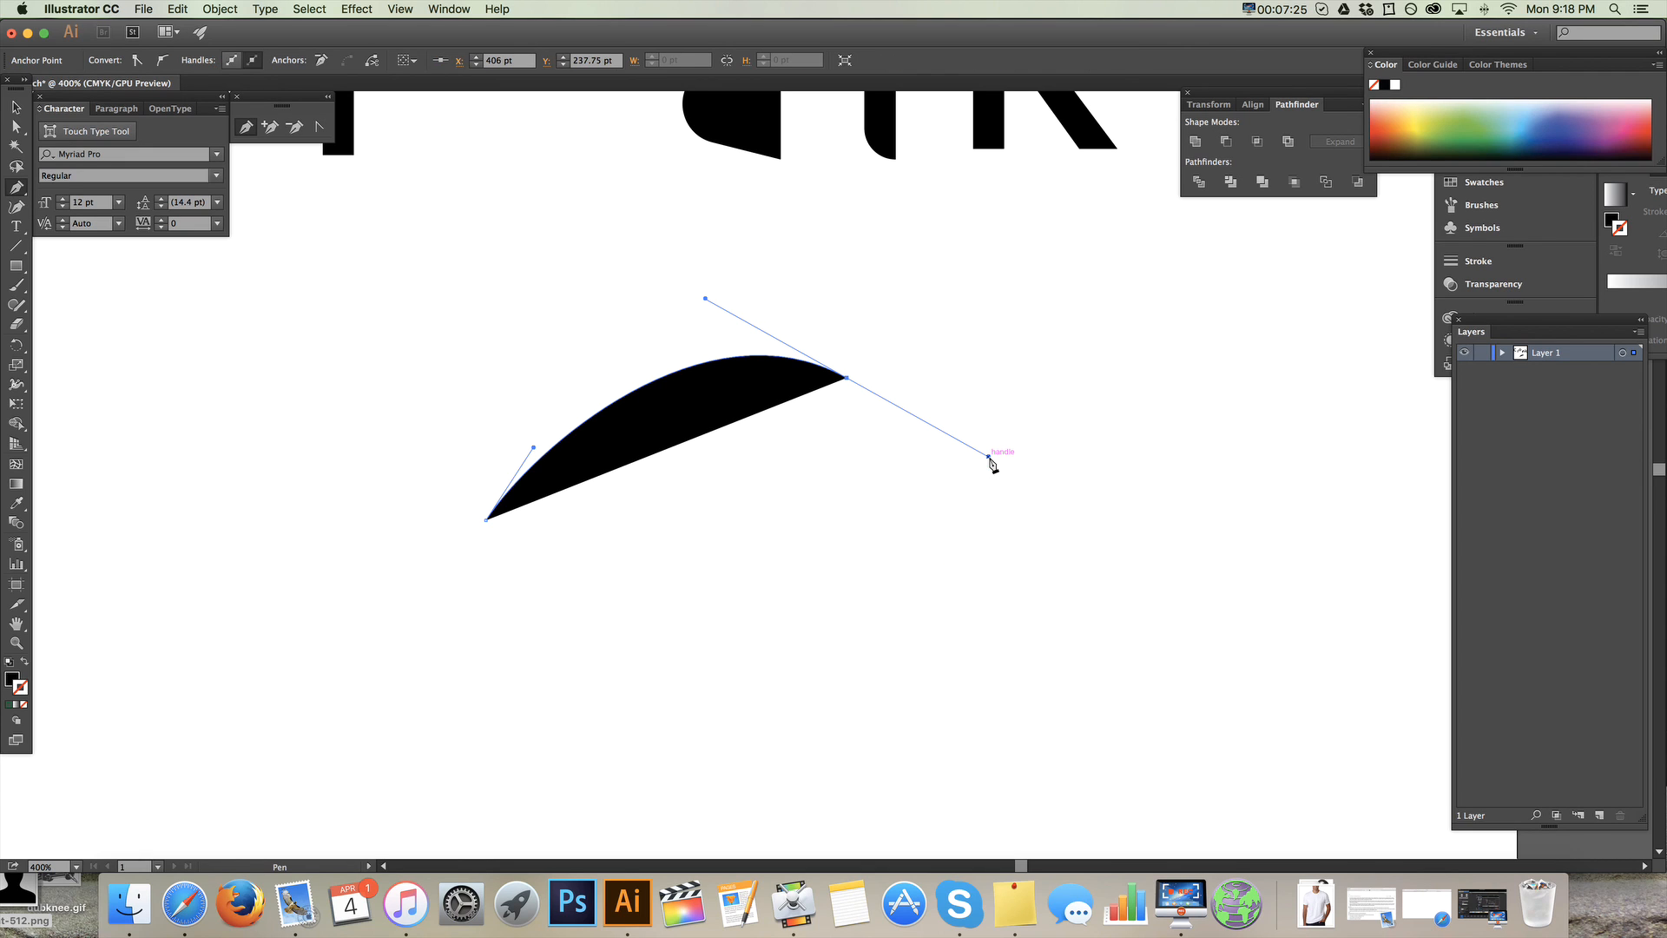
drag(993, 462, 1159, 494)
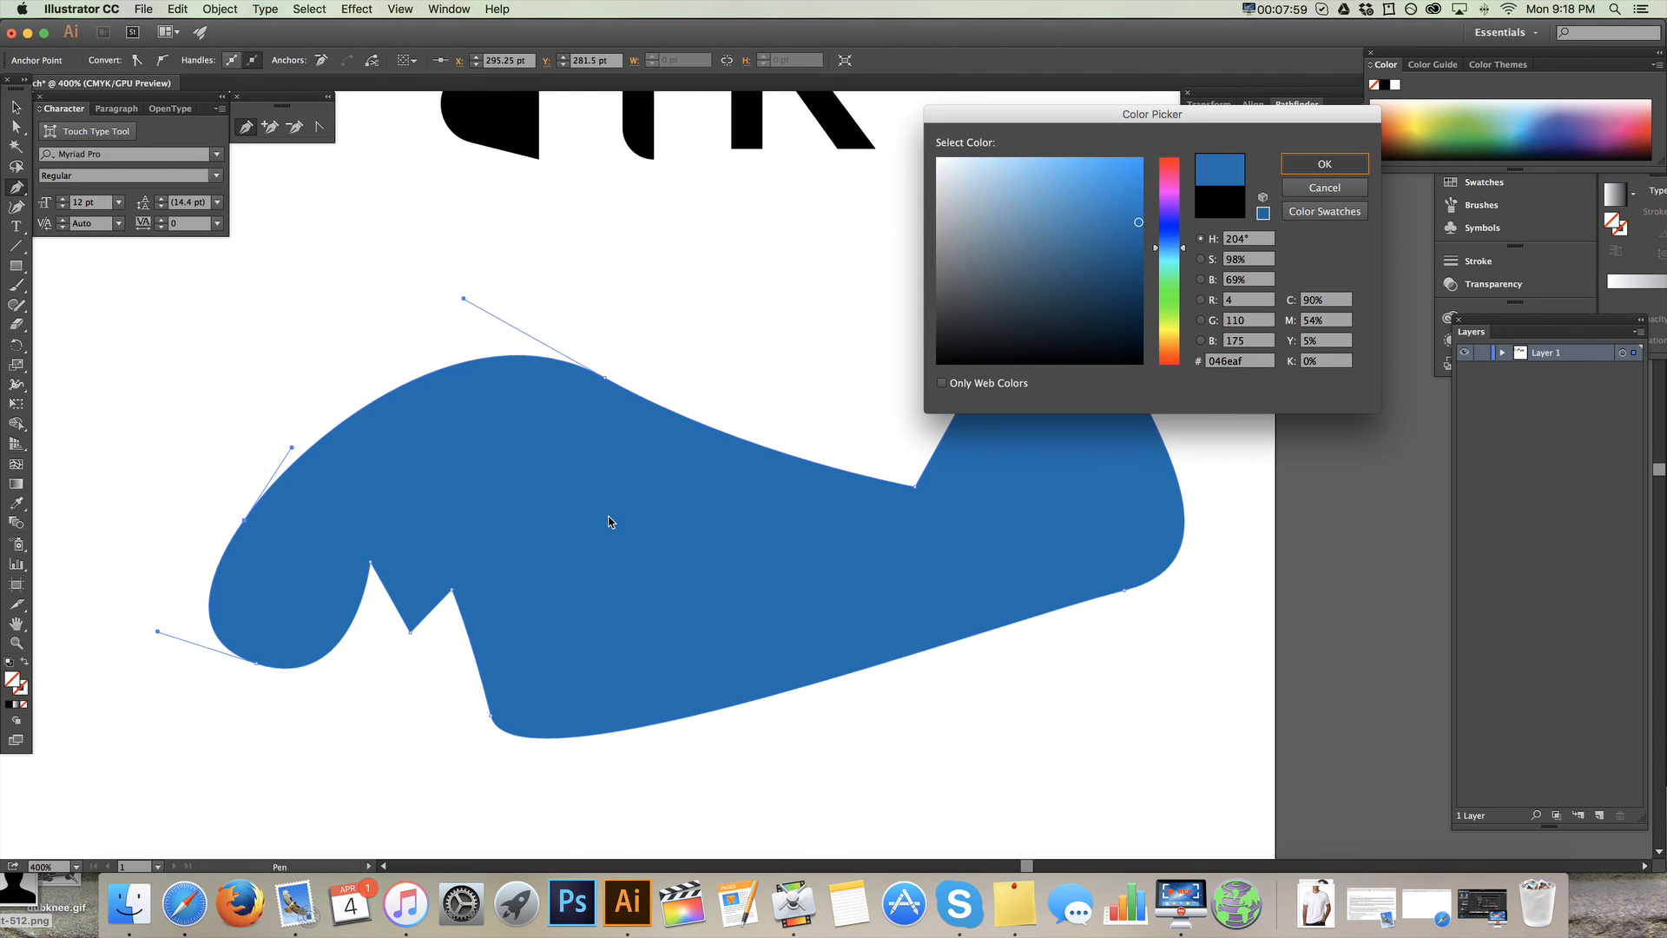
click(1323, 164)
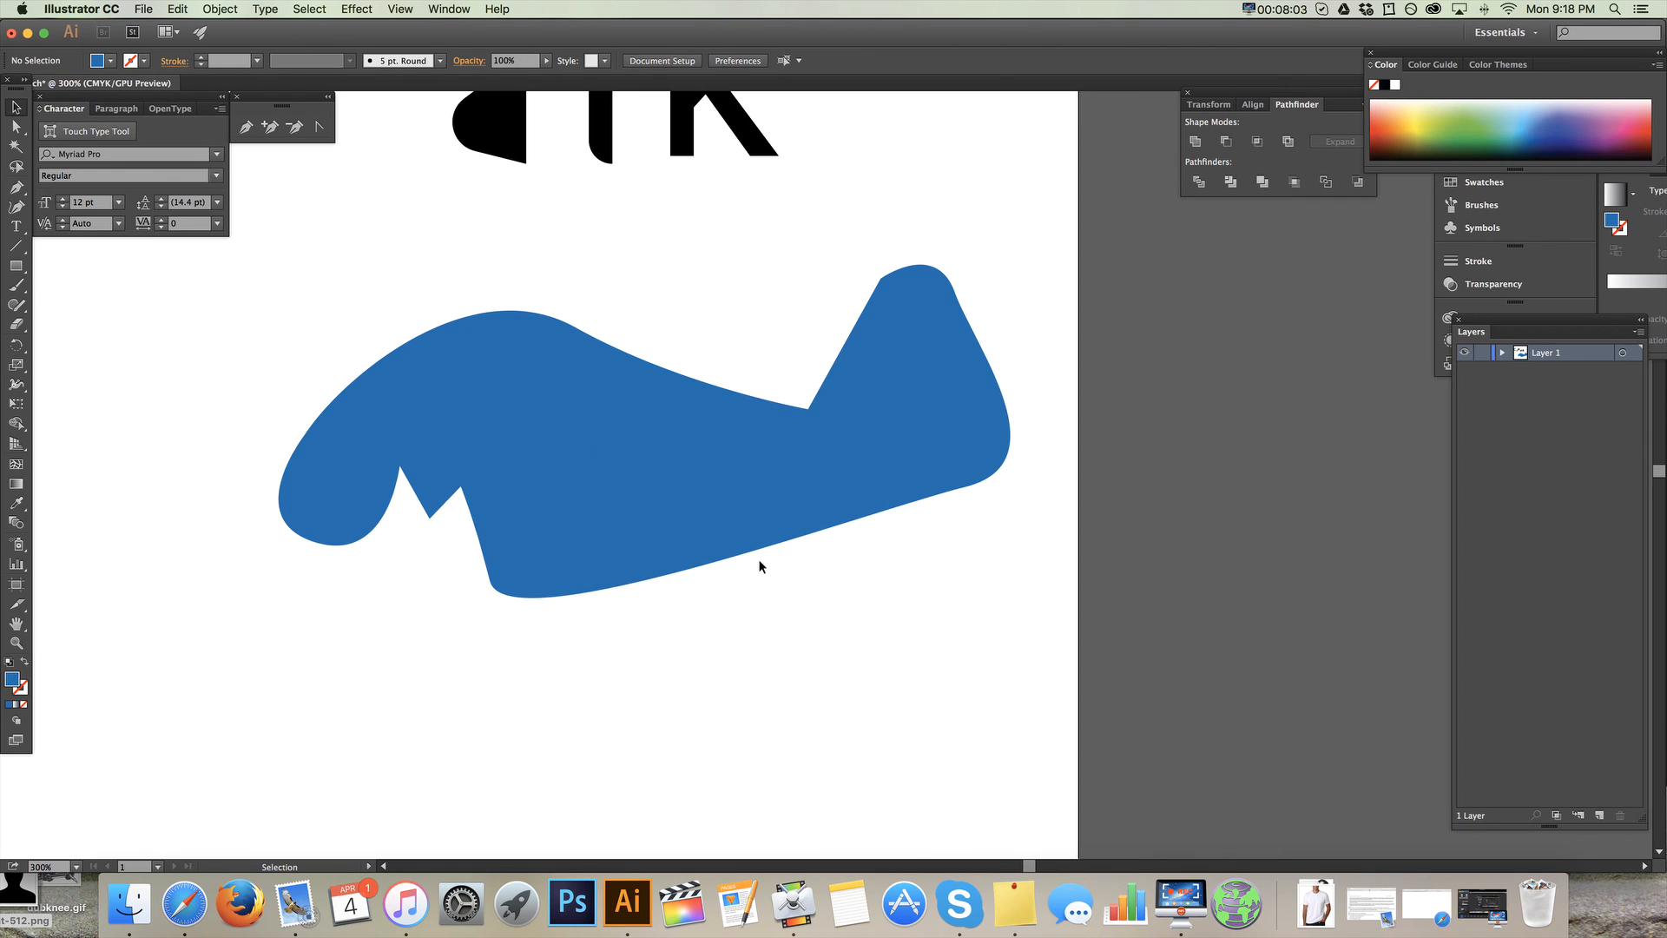
mouse_move(621, 492)
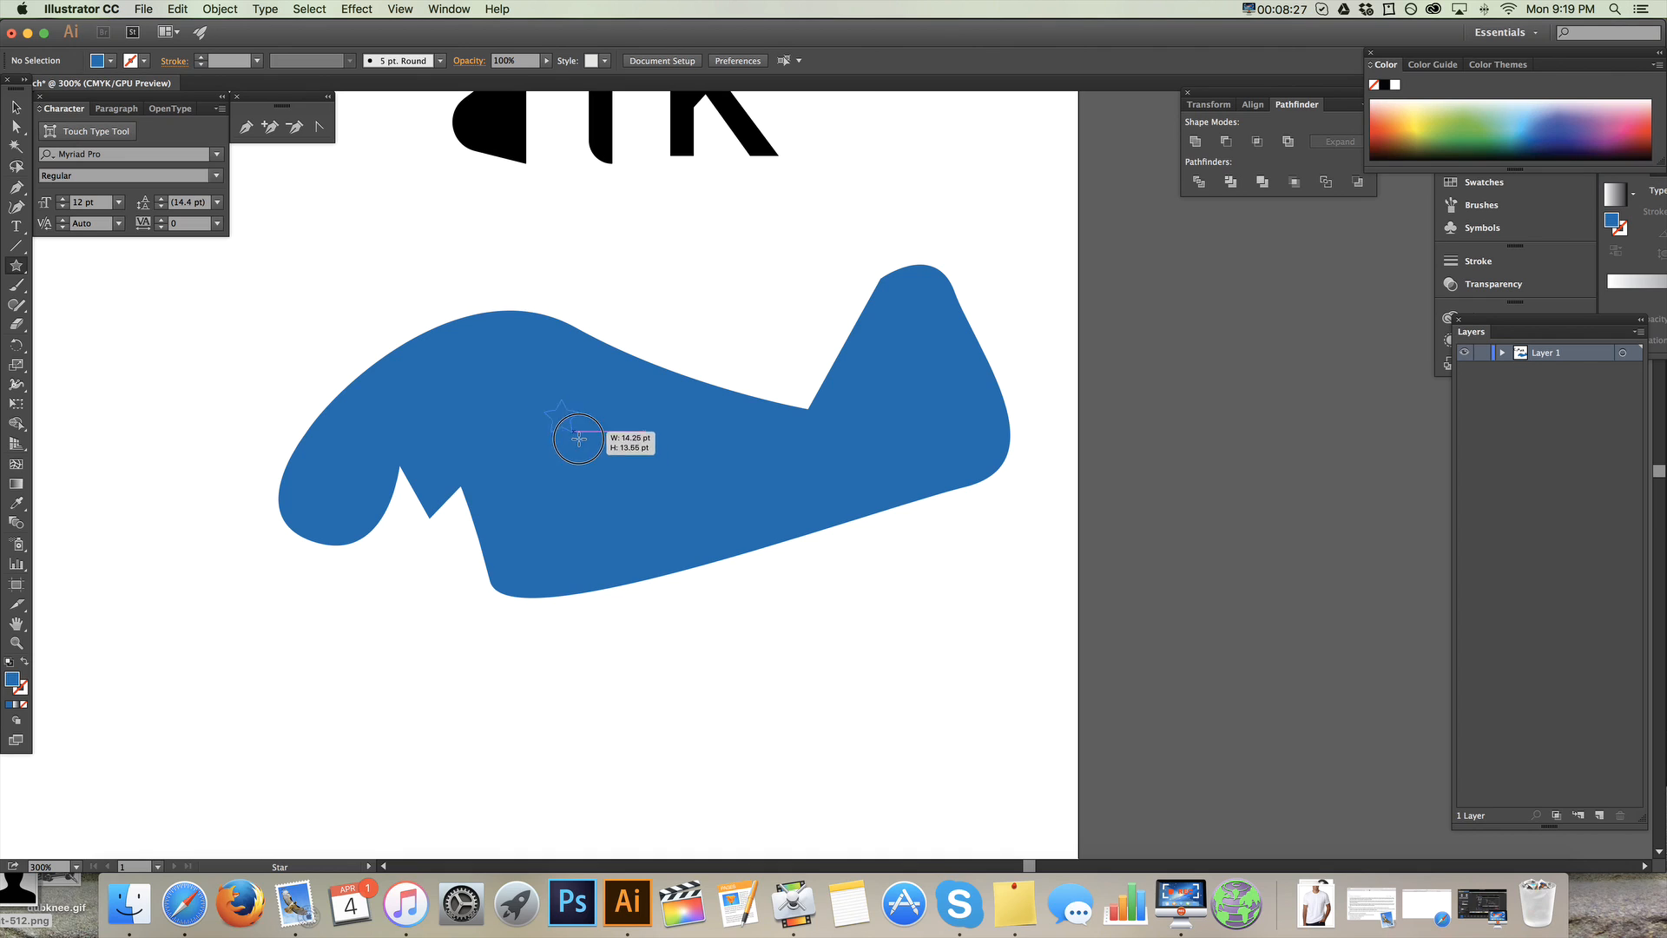
- Draw a star on the airplane body and fill it dark grey #474747
drag(578, 438, 605, 474)
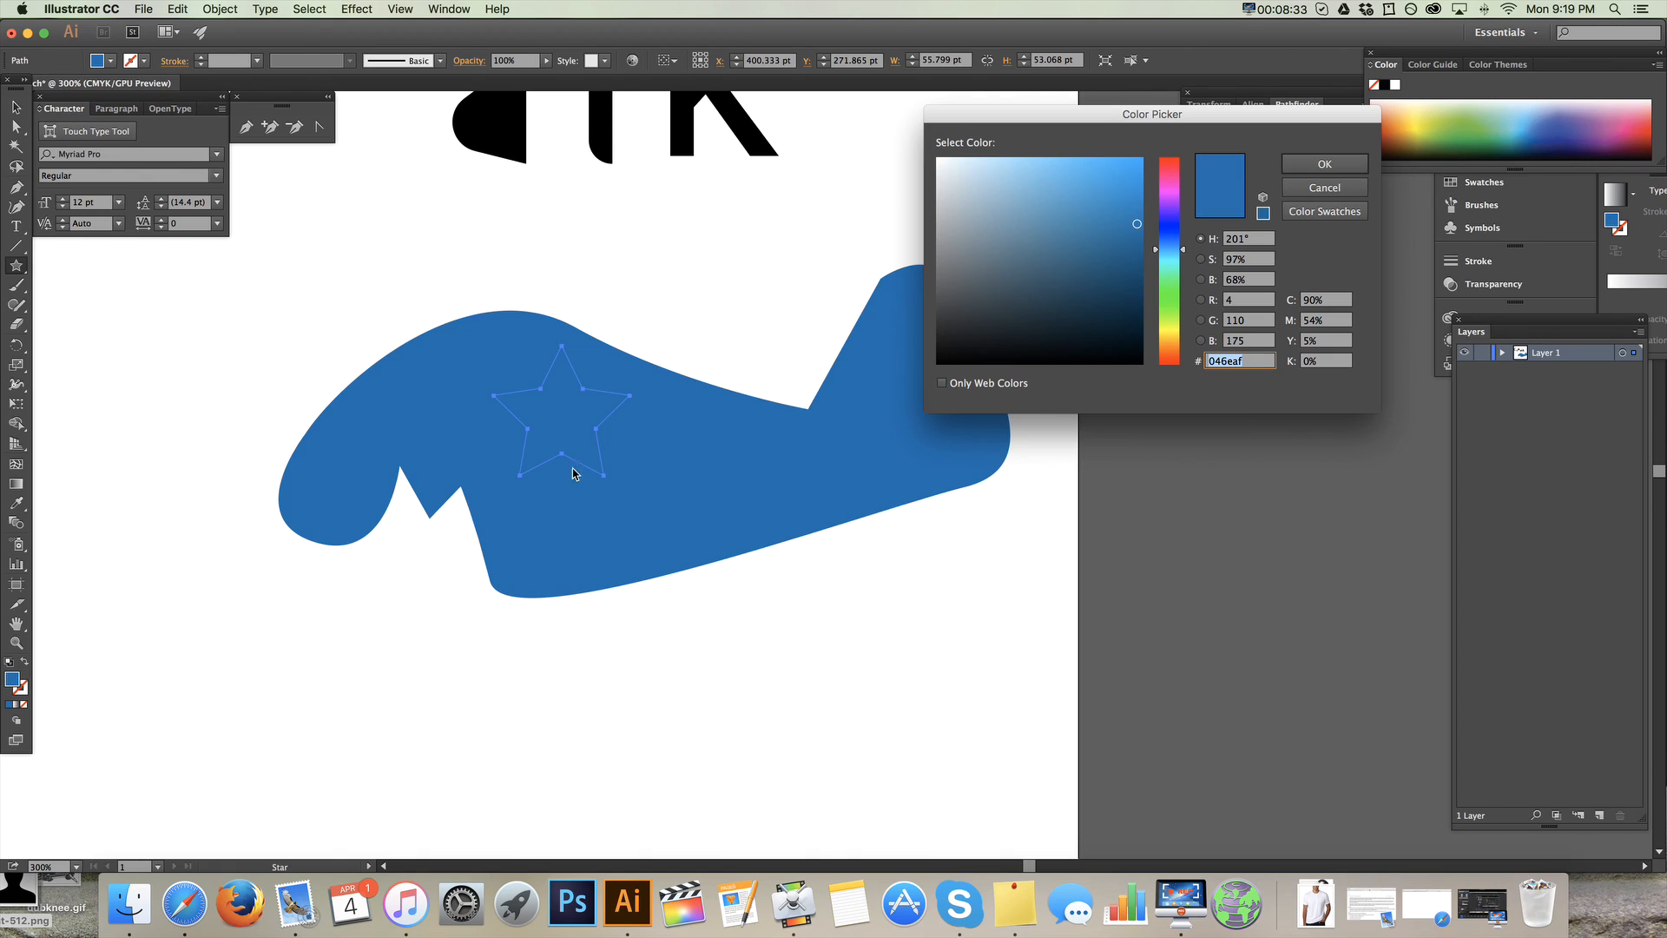
click(939, 156)
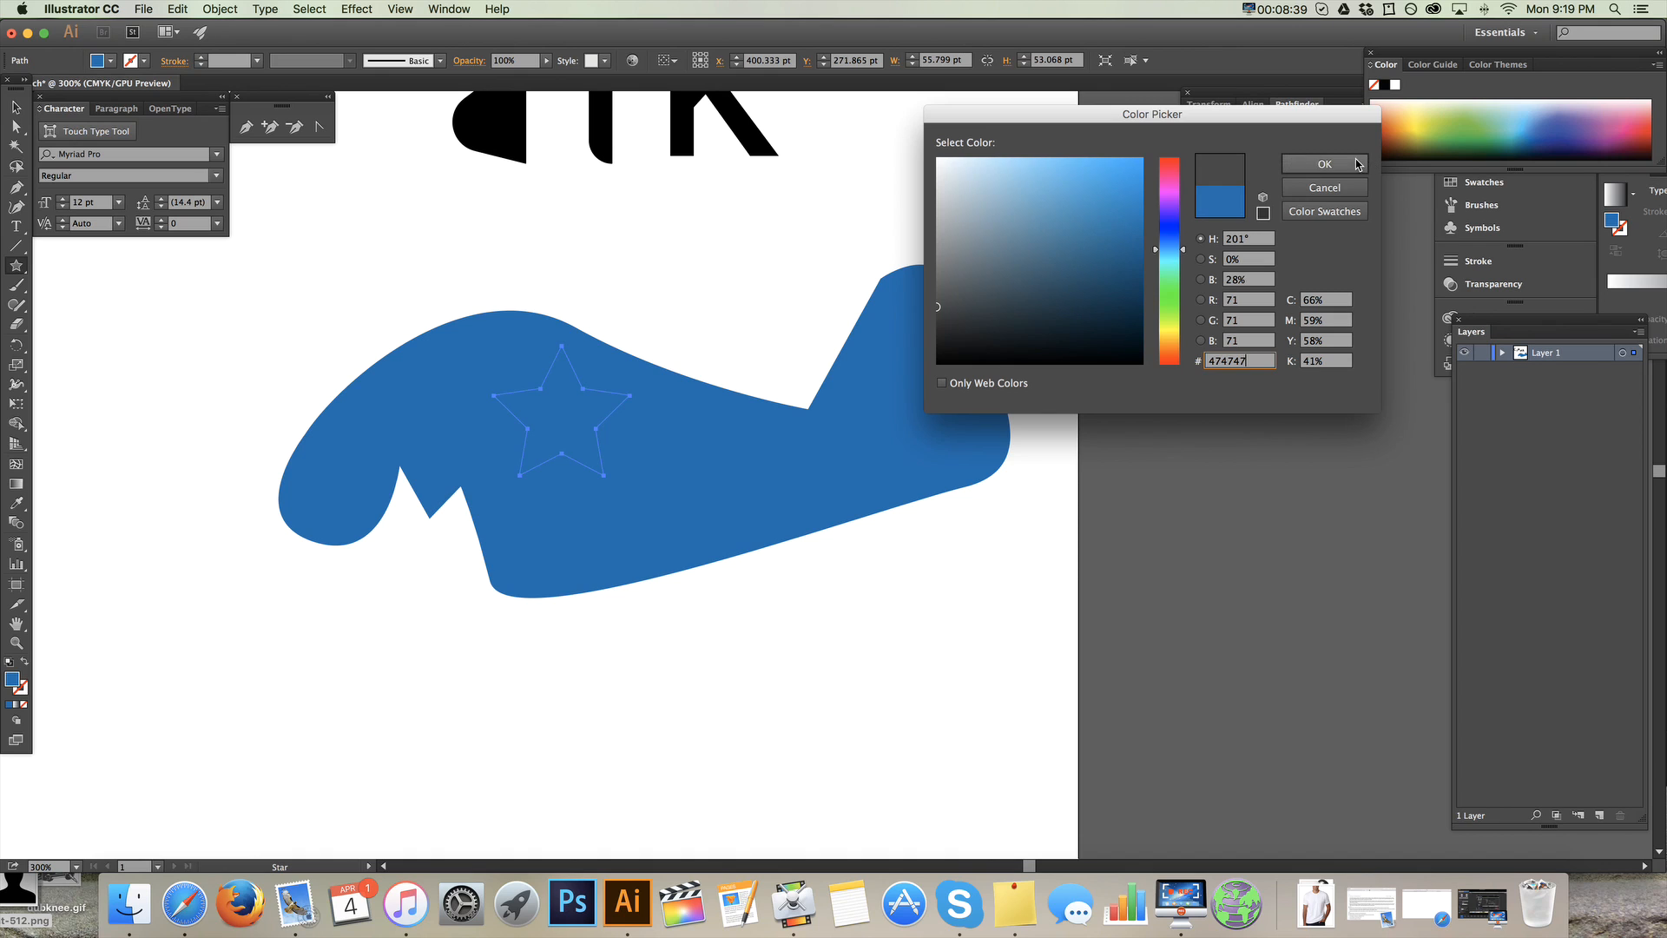
click(1323, 164)
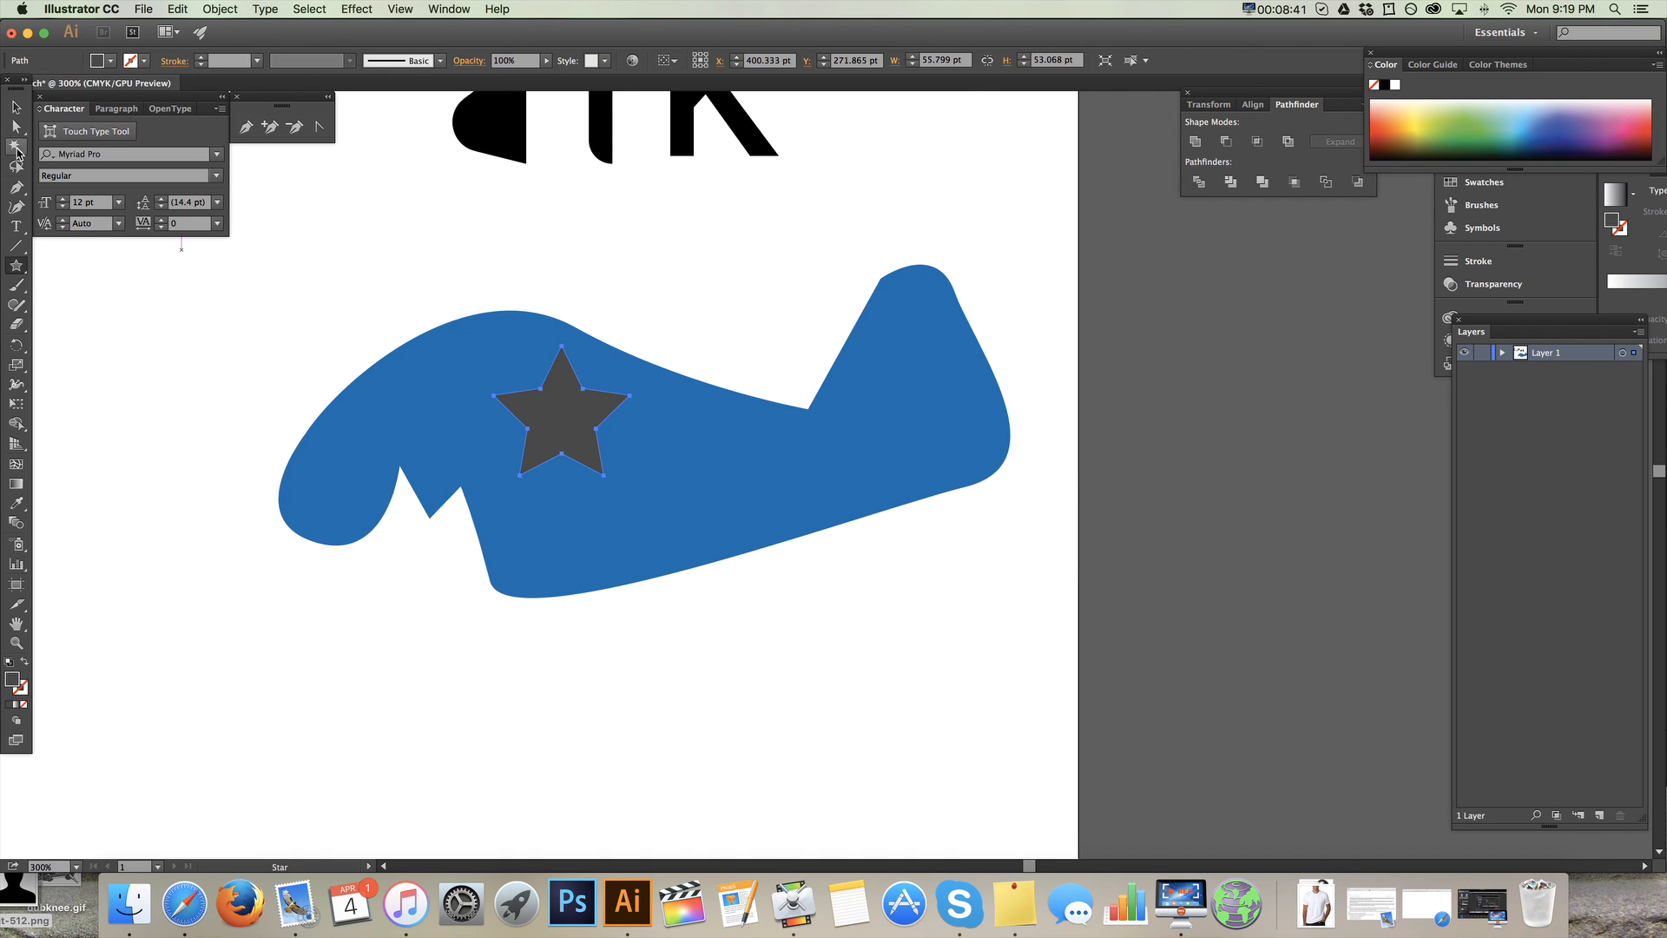
drag(595, 529, 611, 530)
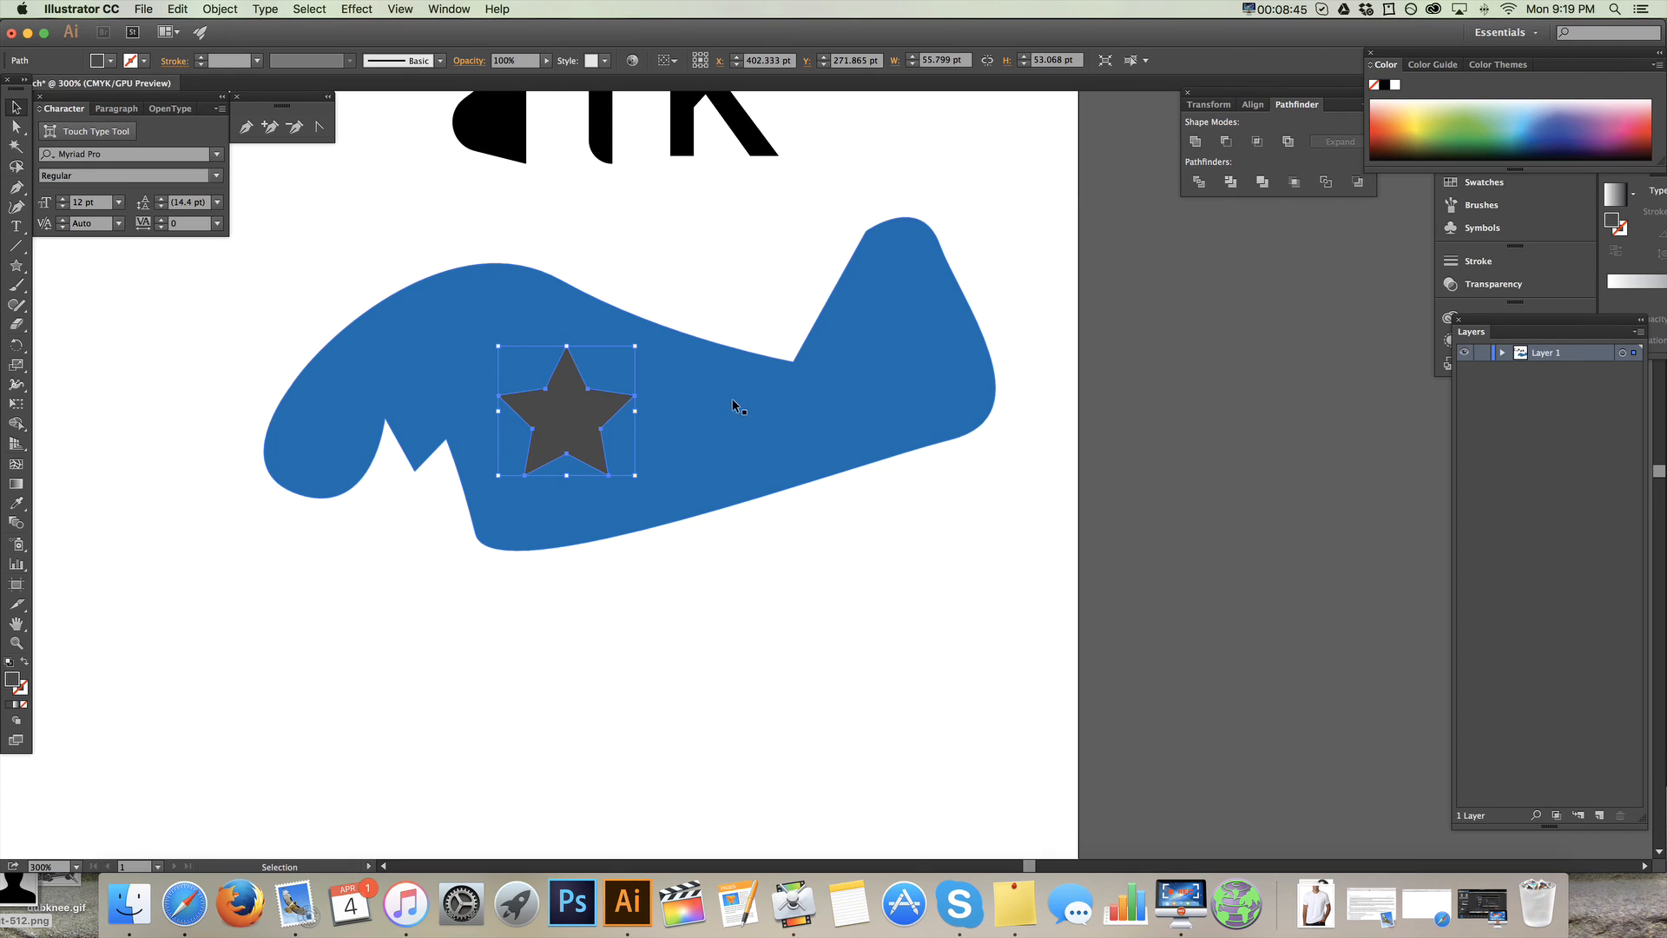
mouse_move(707, 415)
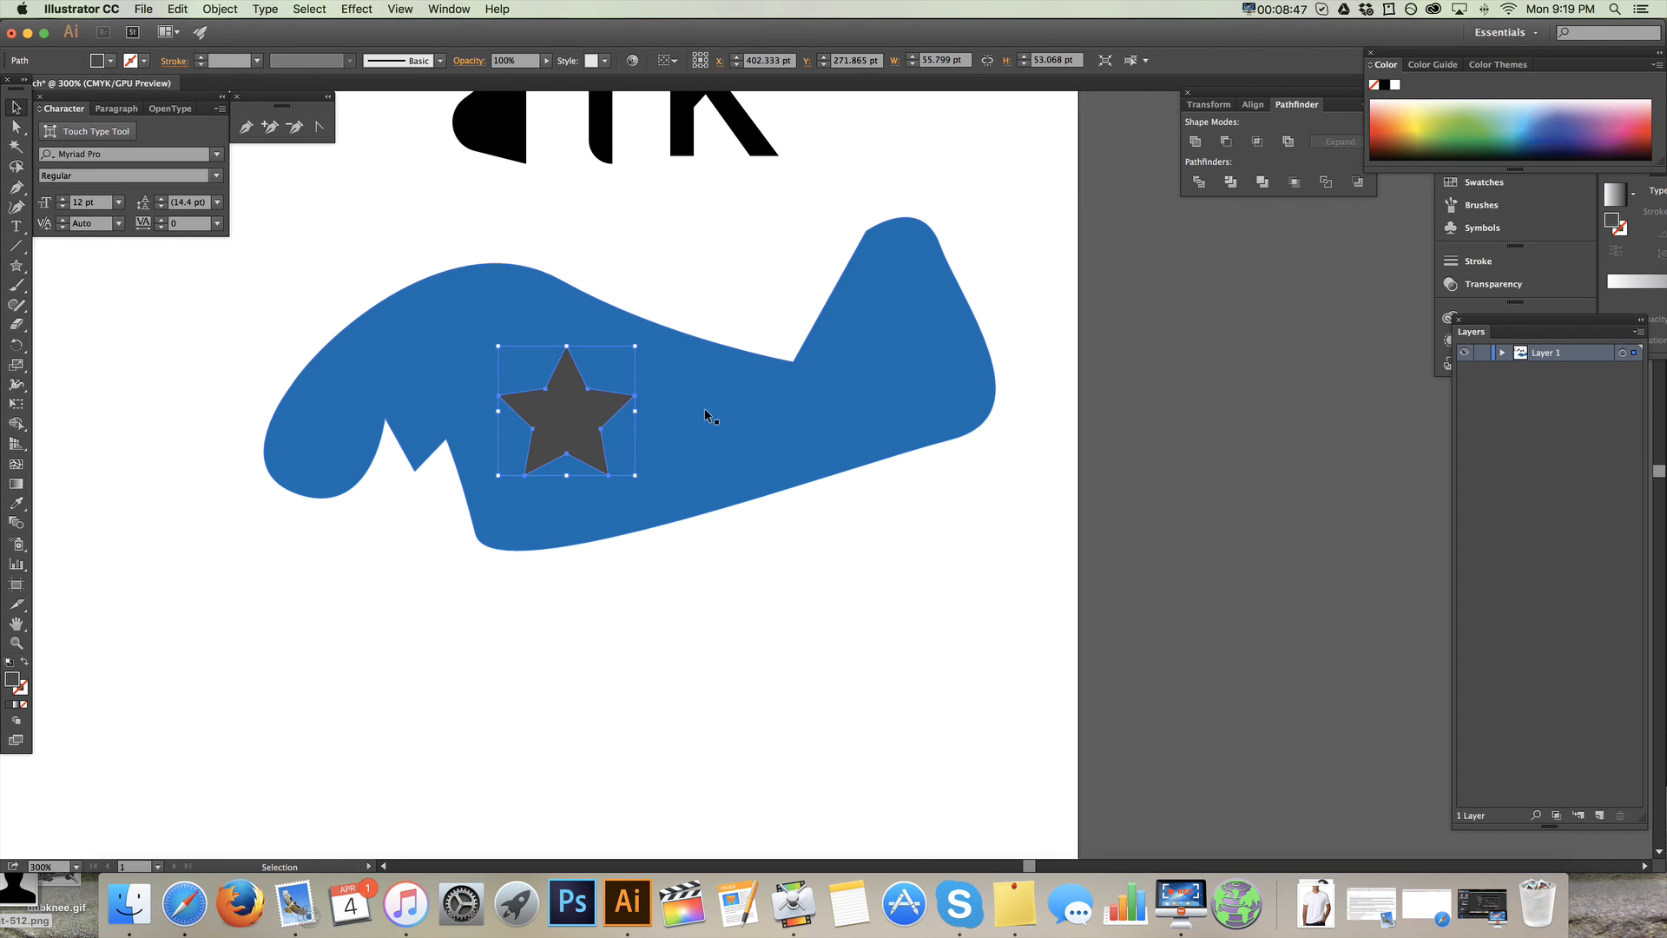
- Select the star and the blue airplane together
click(715, 529)
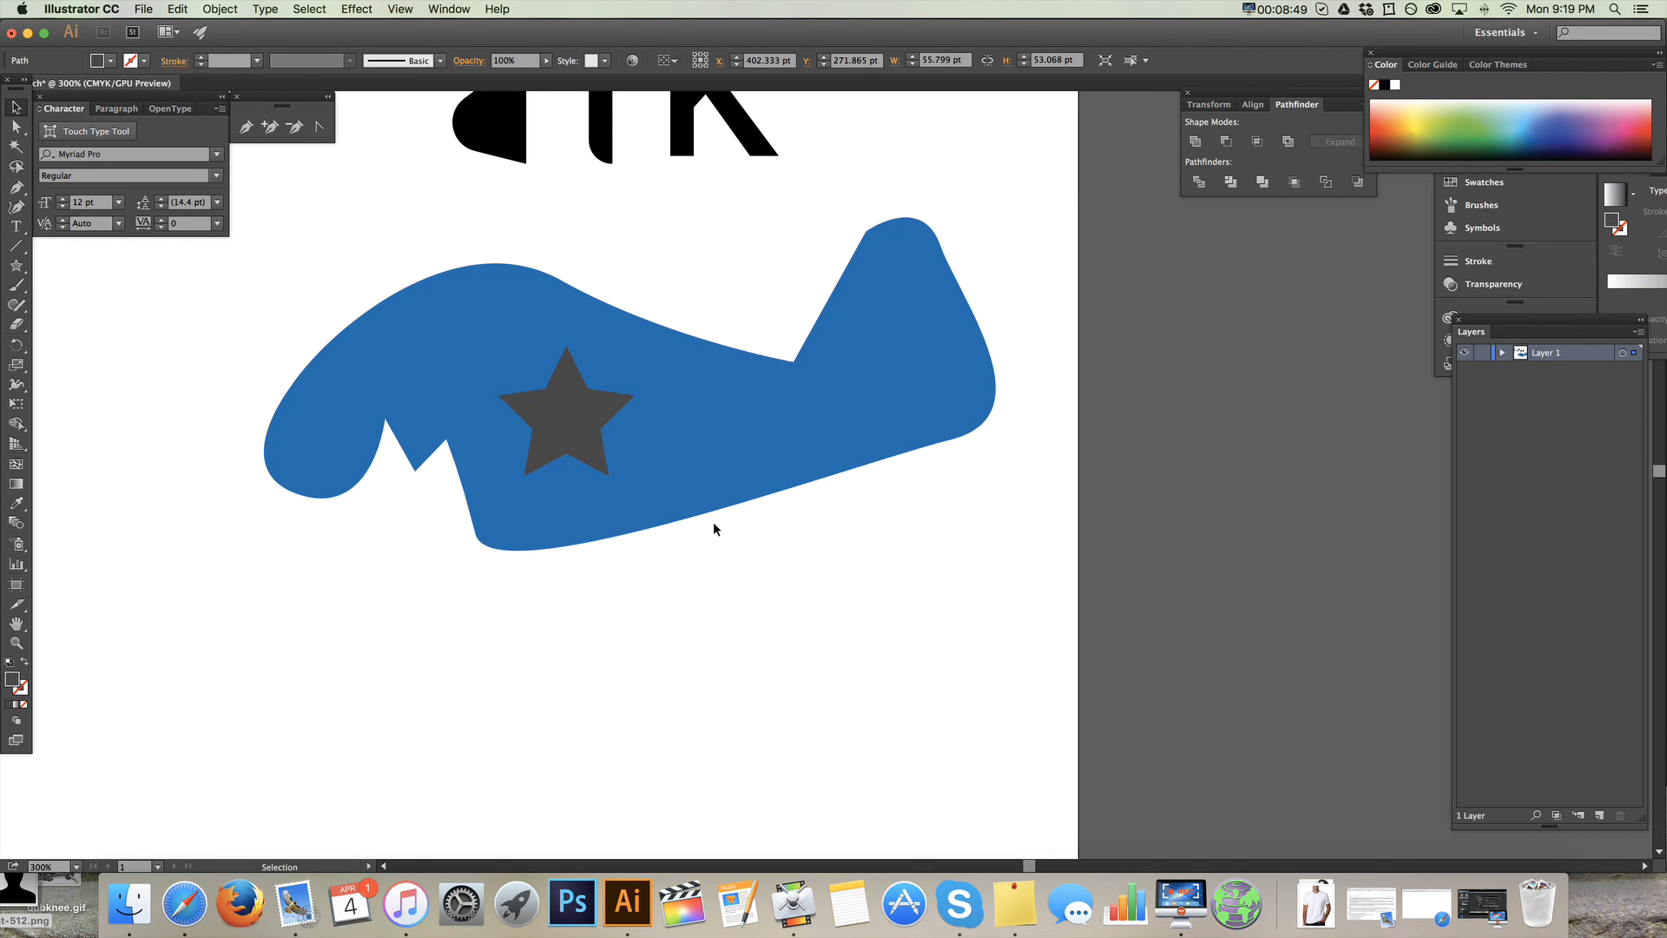
click(564, 415)
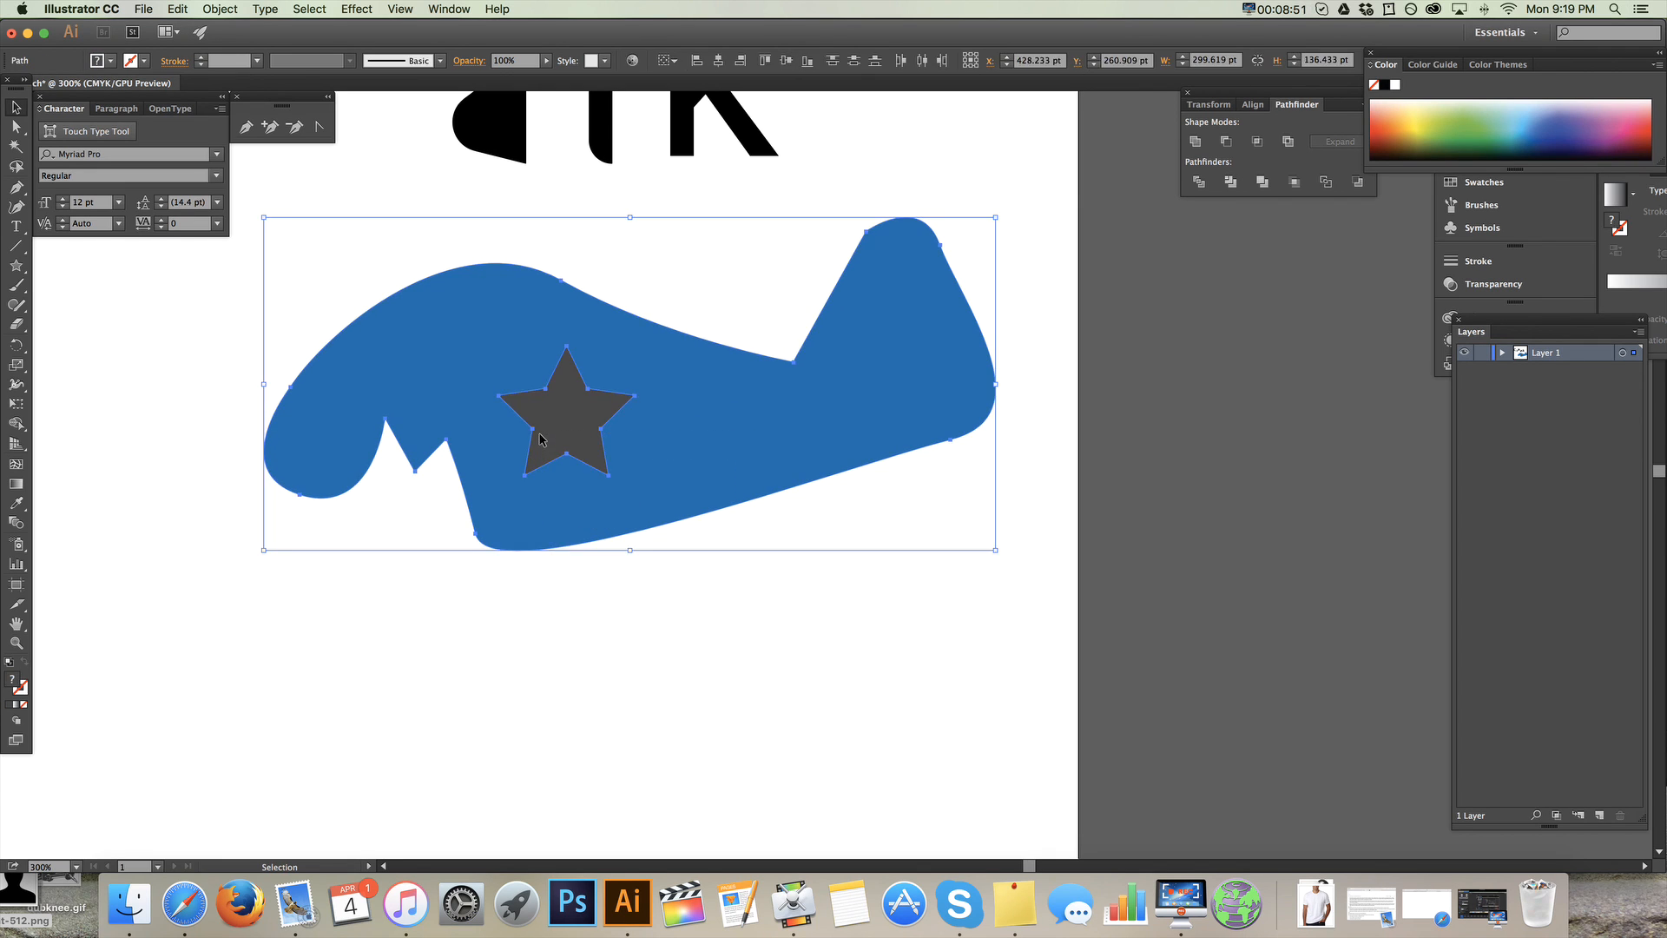
click(564, 412)
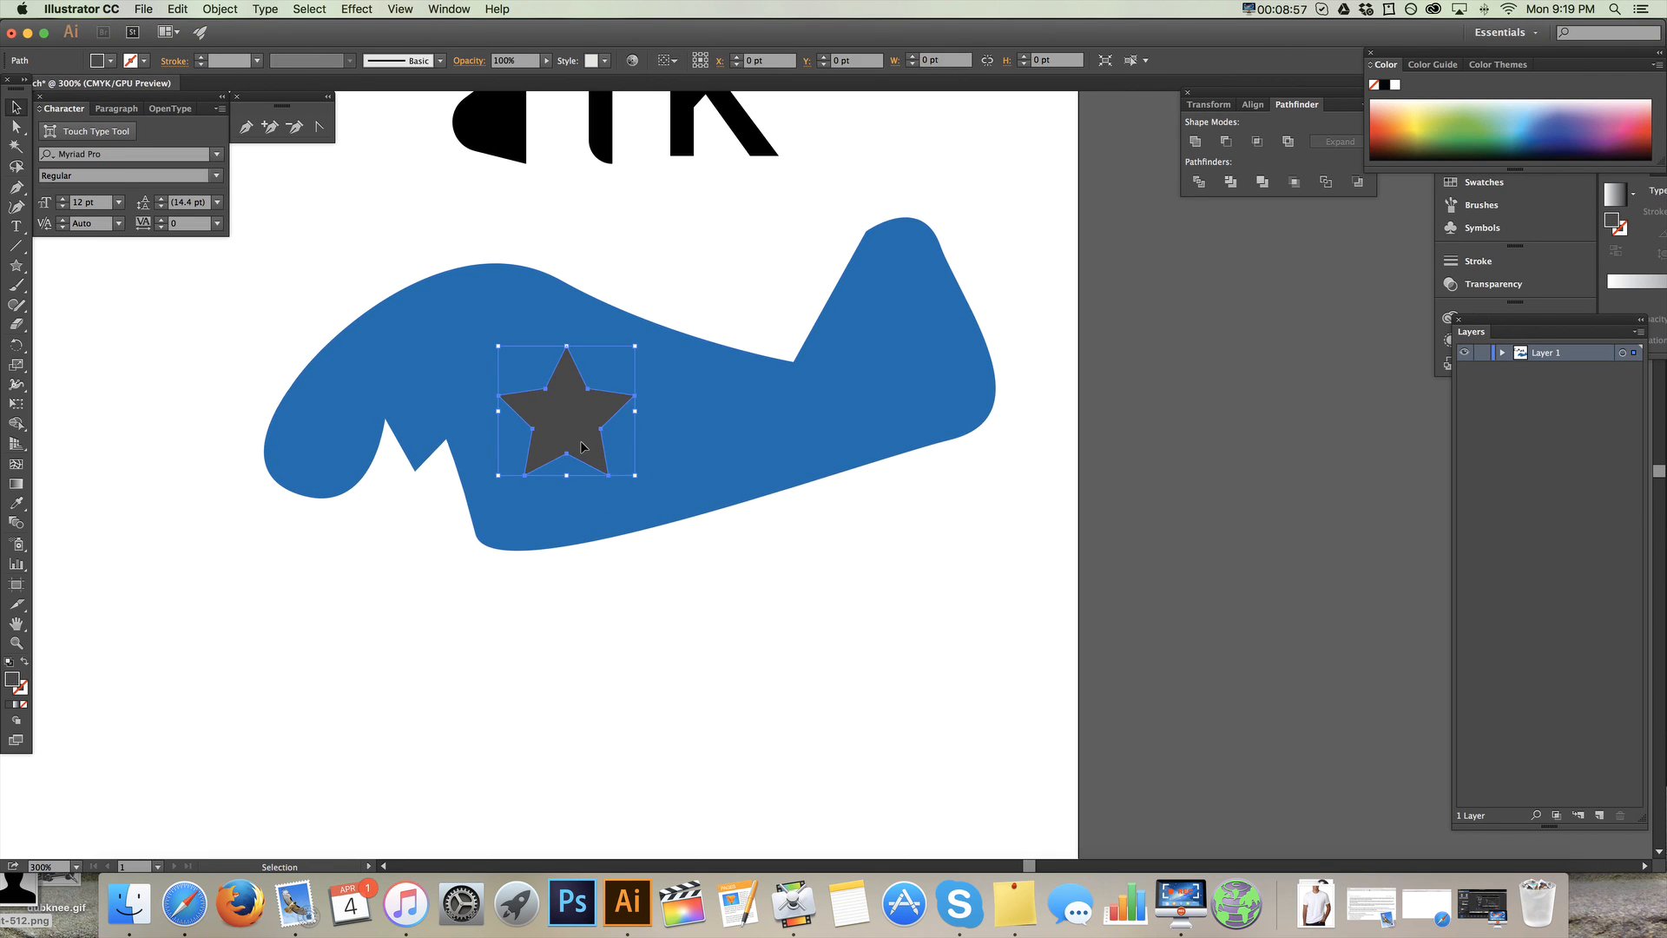
click(681, 430)
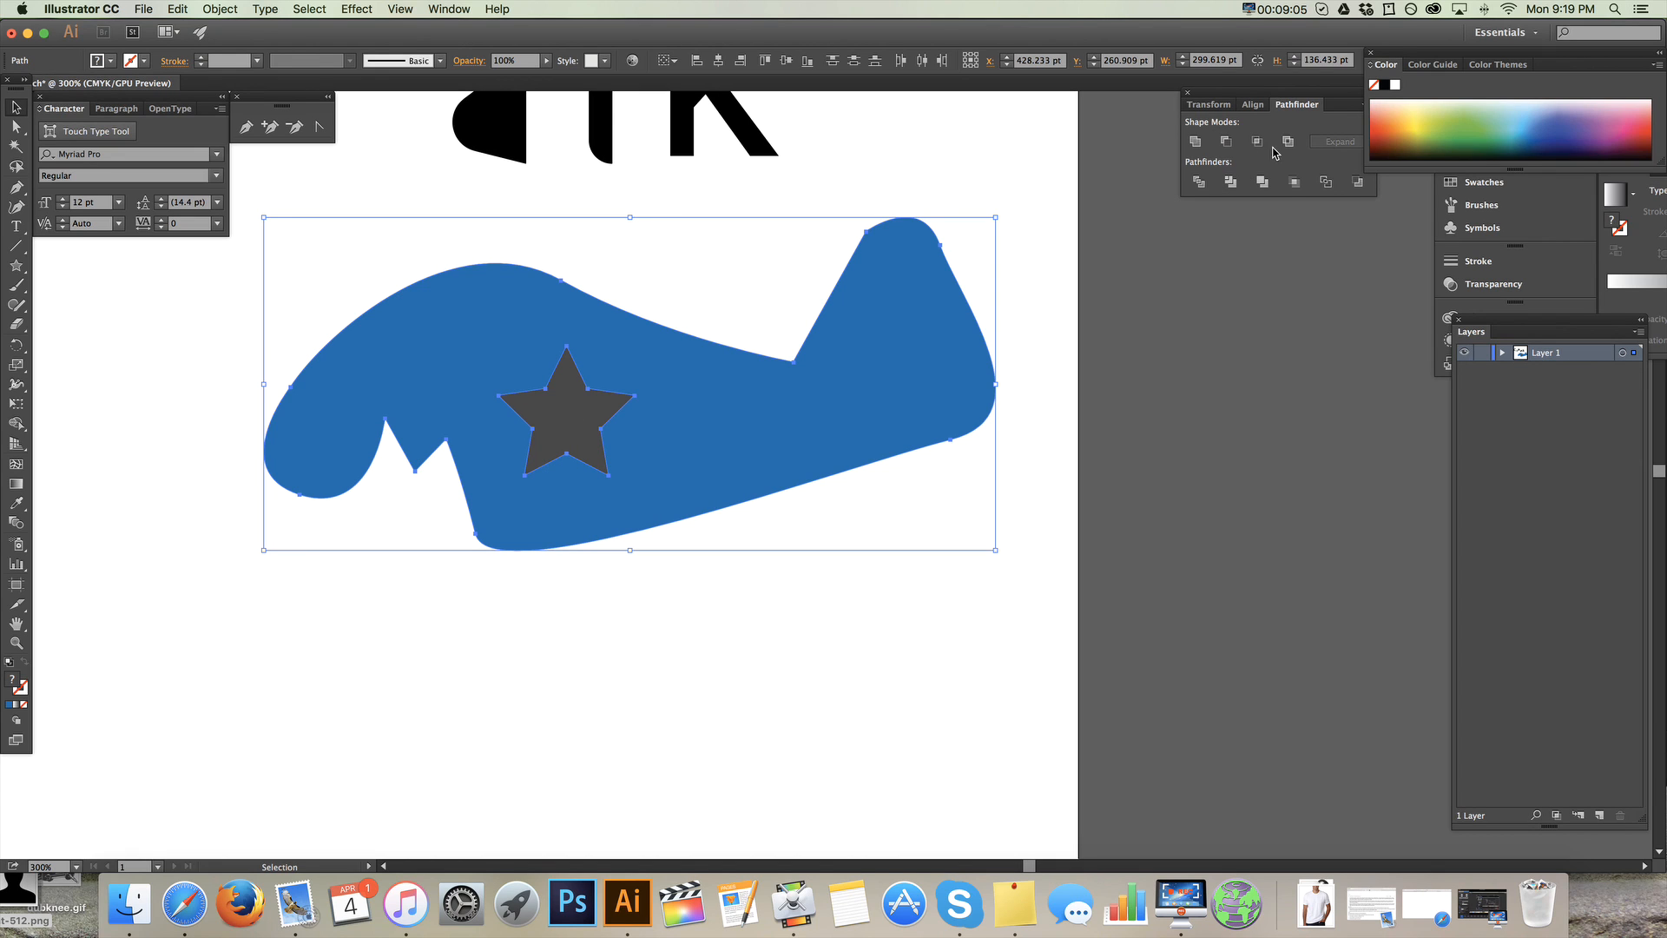
mouse_move(1287, 142)
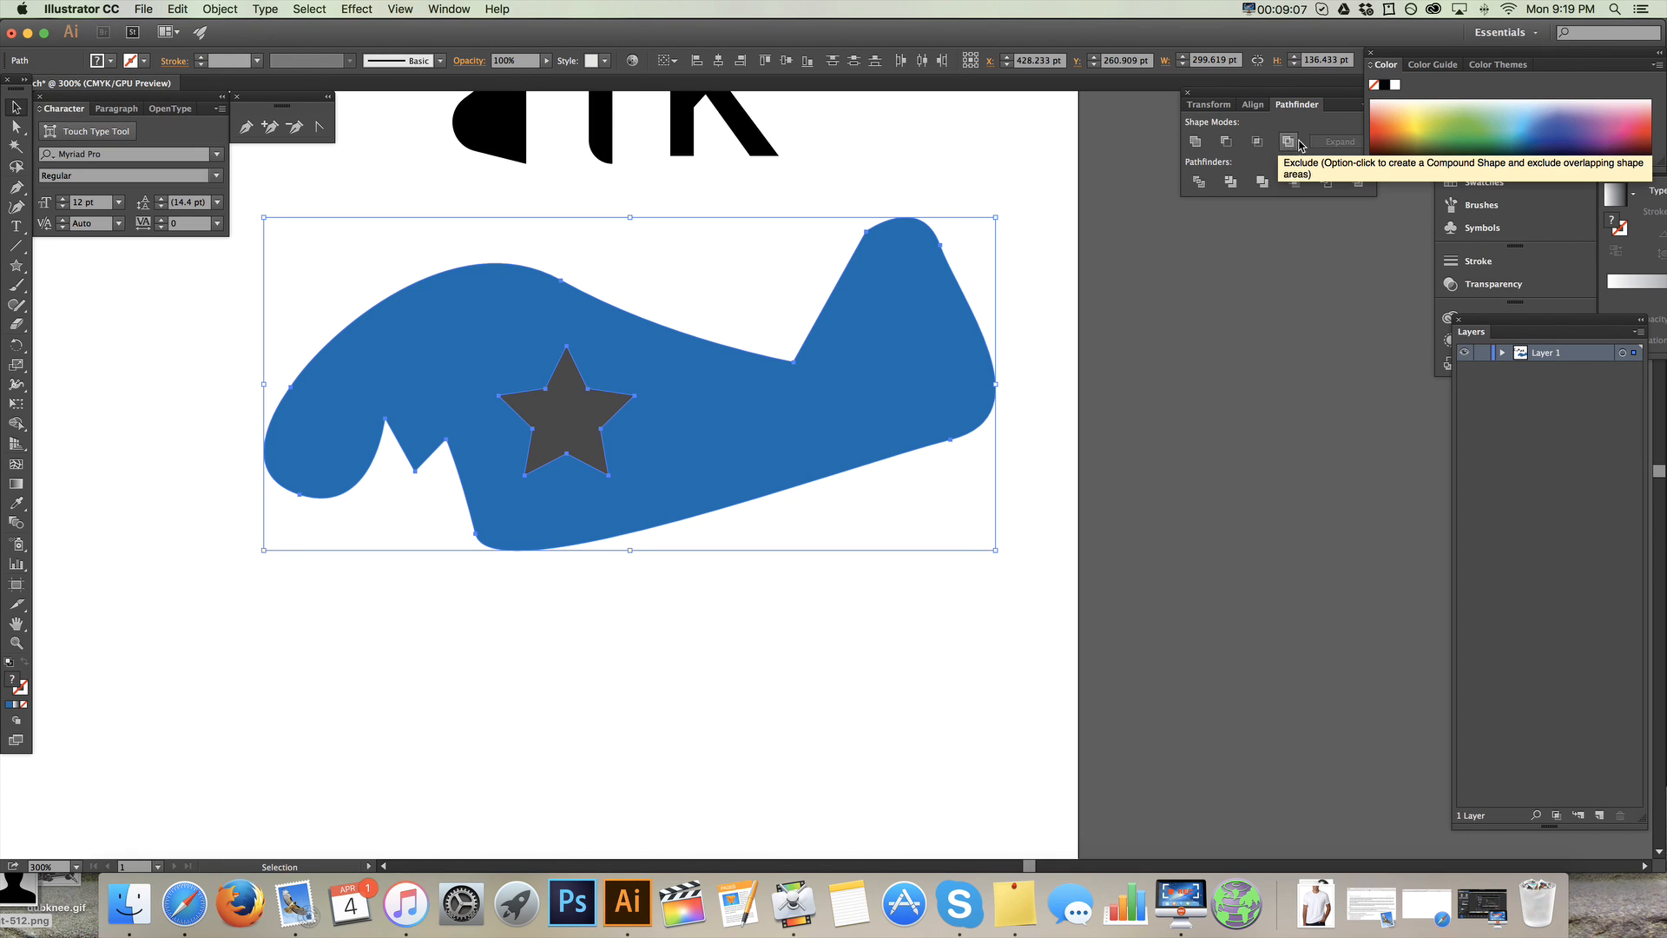
- Punch the star through the blue airplane as a star-shaped hole via Make Compound Path
click(1287, 141)
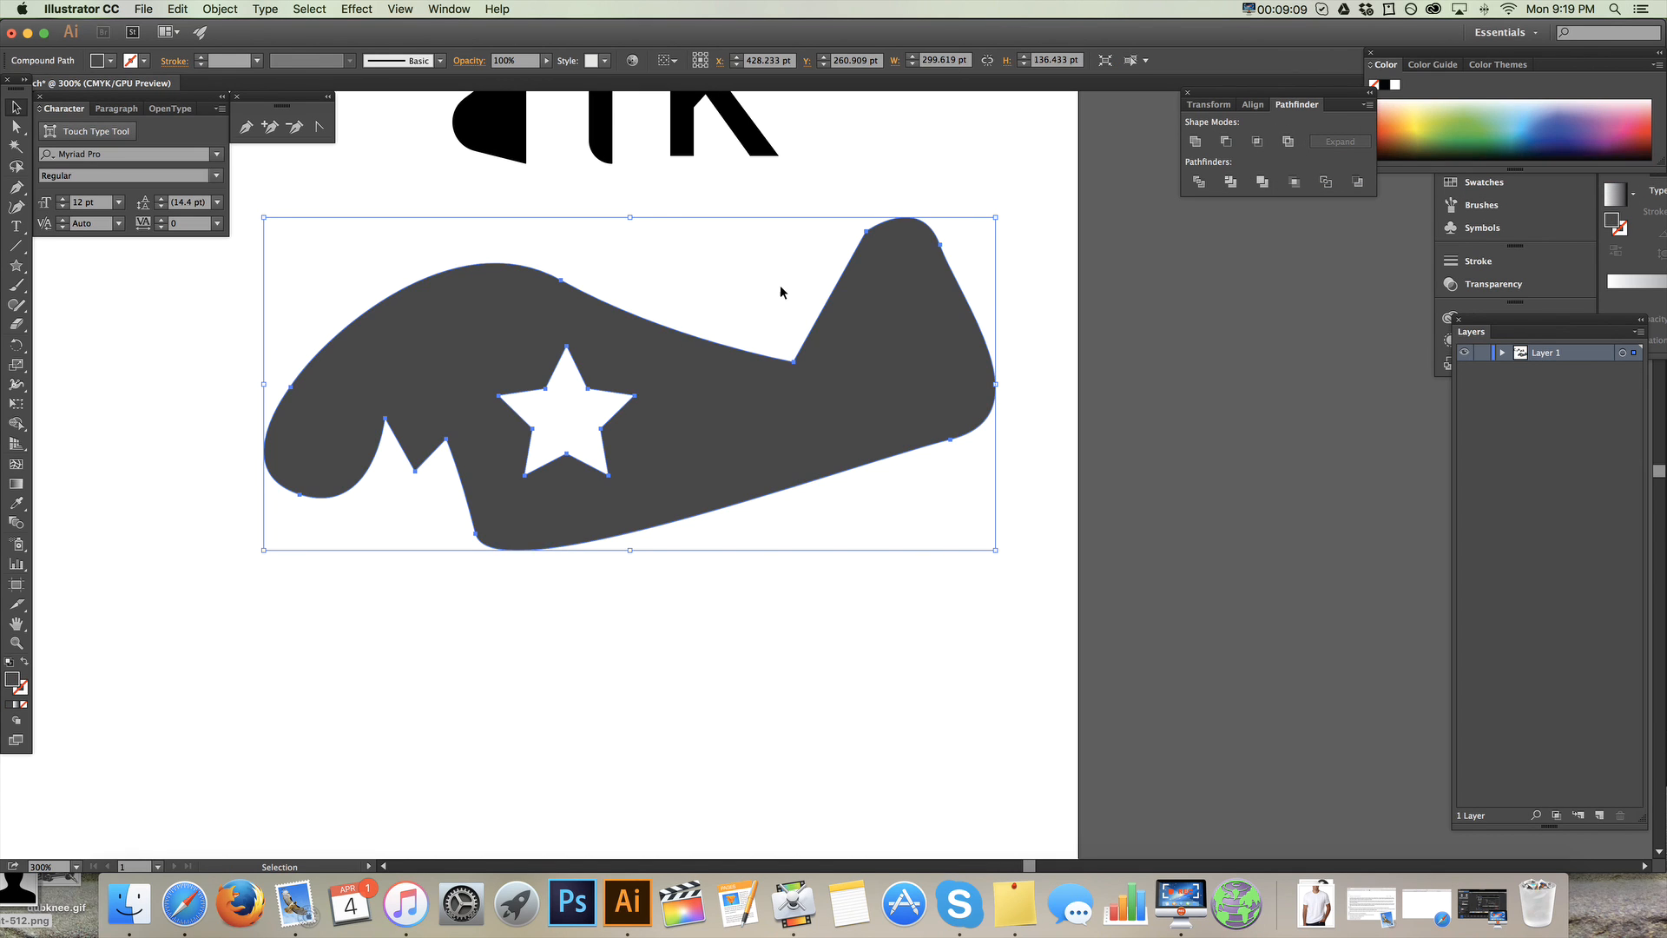
mouse_move(638, 440)
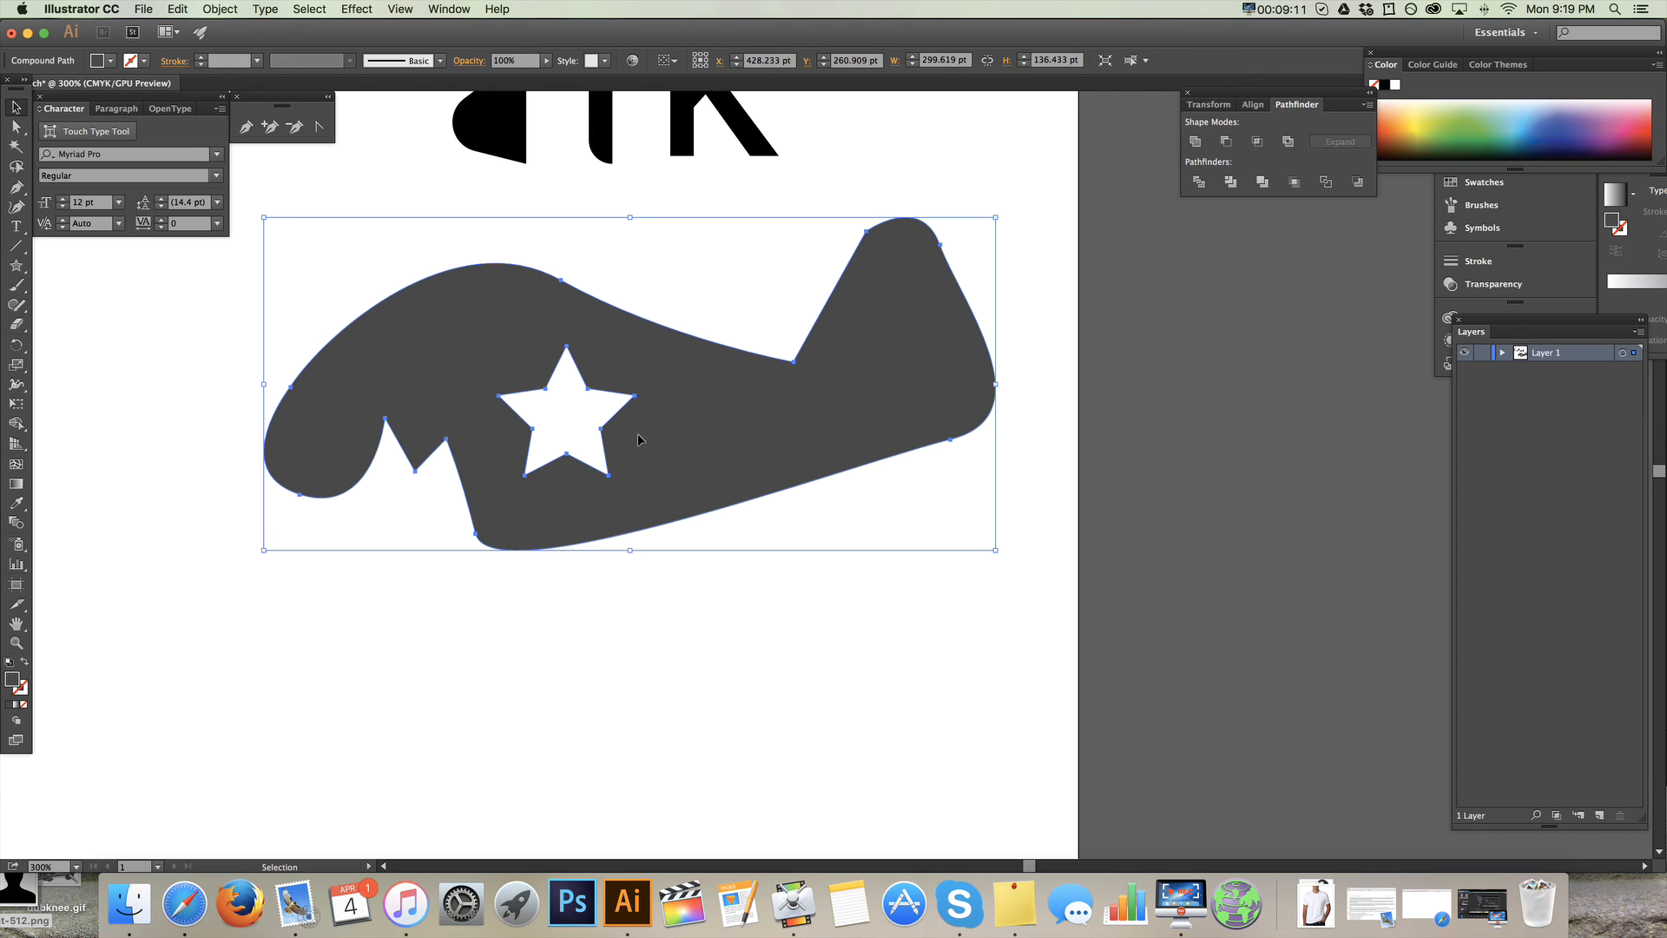
mouse_move(650, 474)
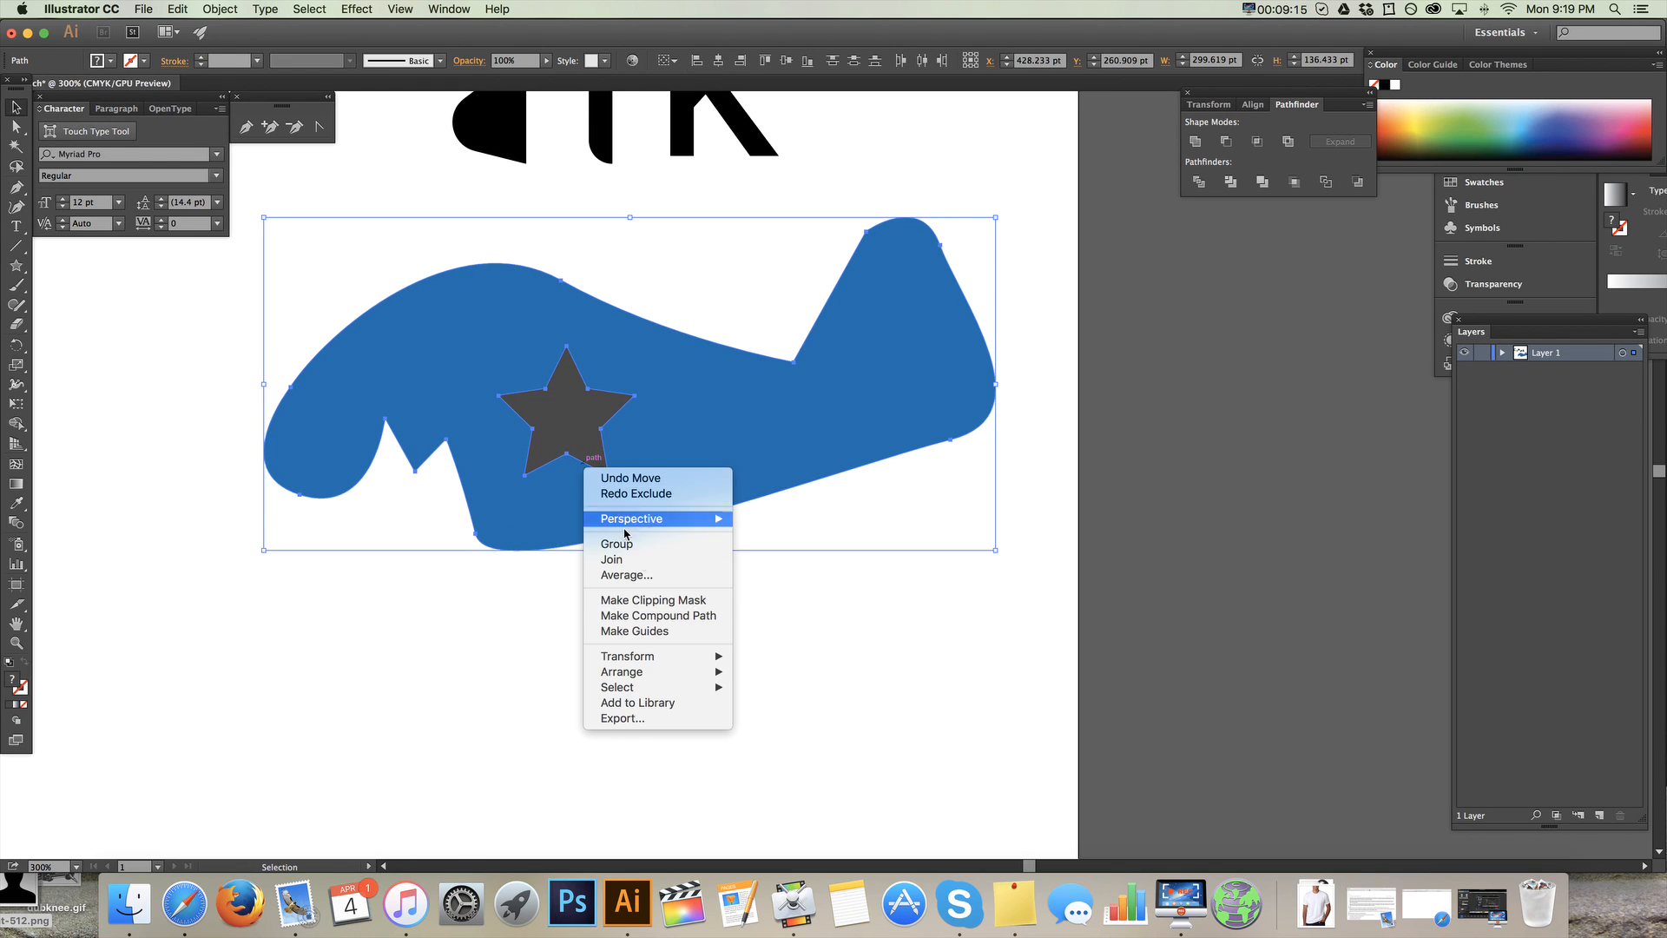
click(658, 614)
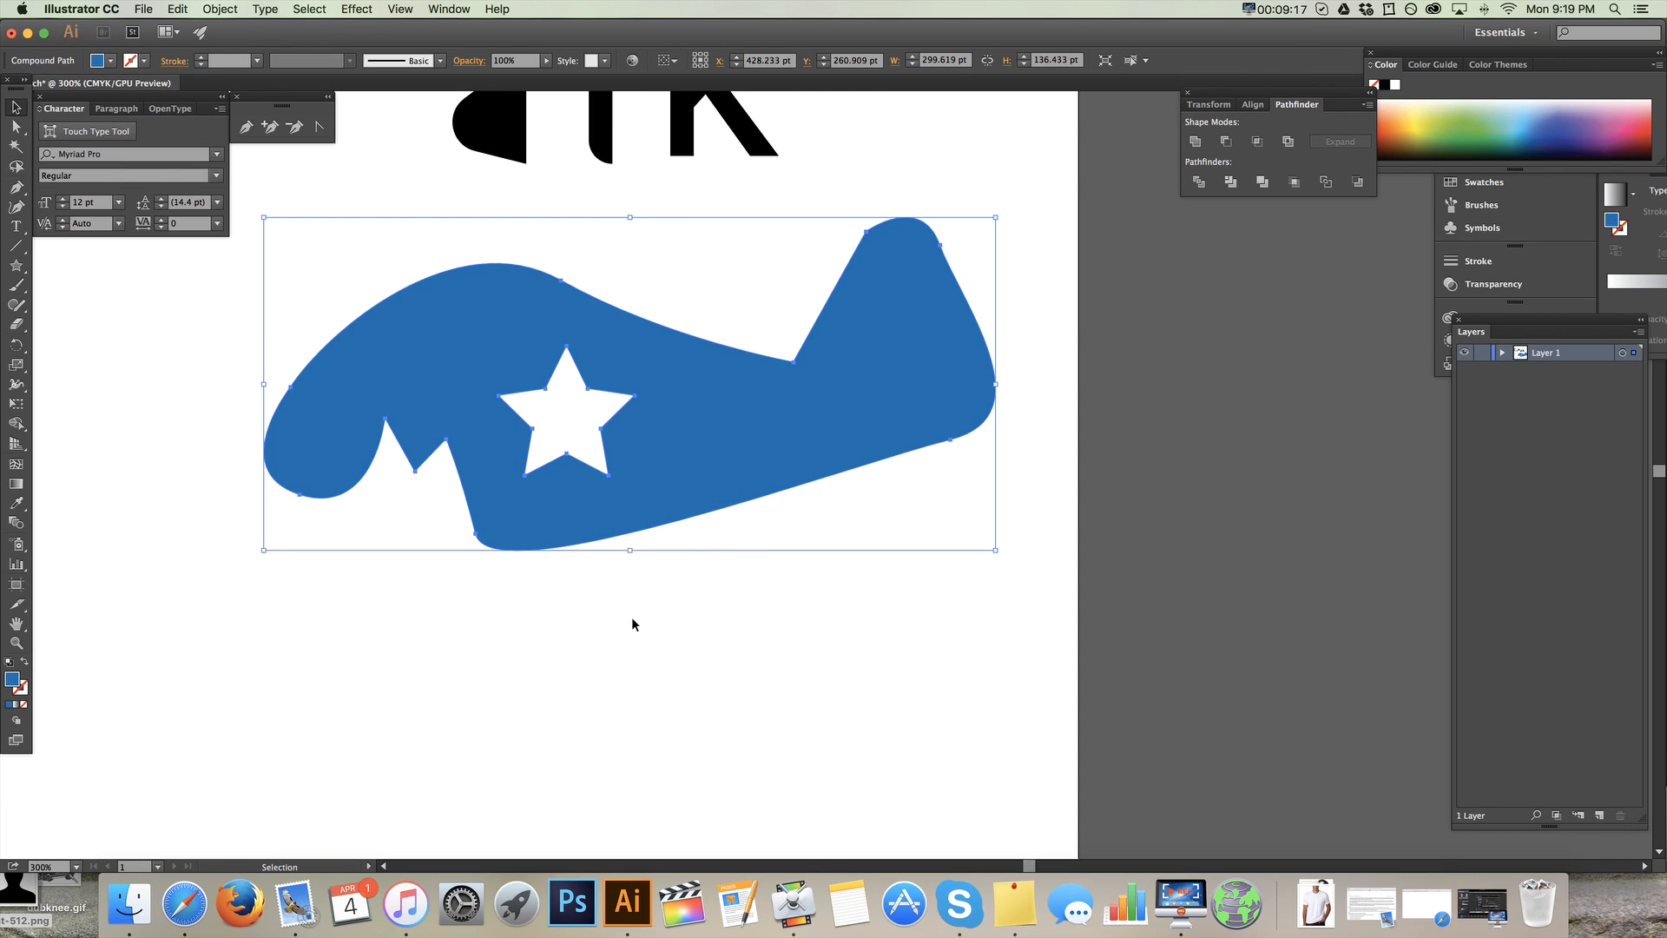
mouse_move(676, 483)
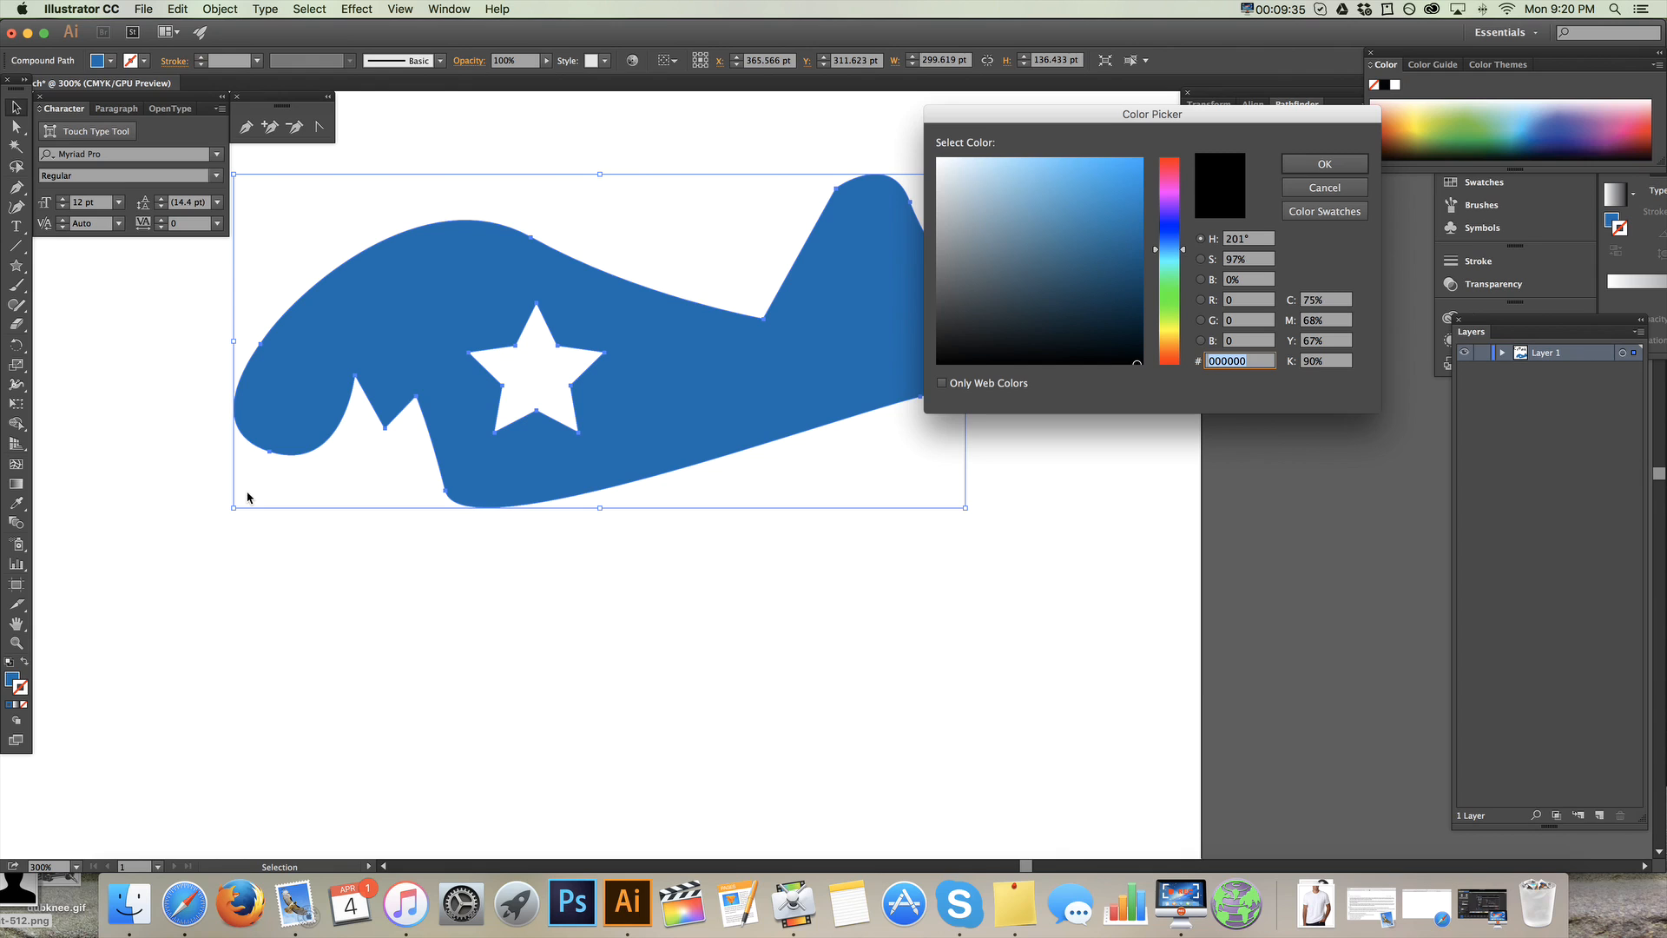
- Give the airplane a brown outline and move the plane toward the page centre
click(966, 304)
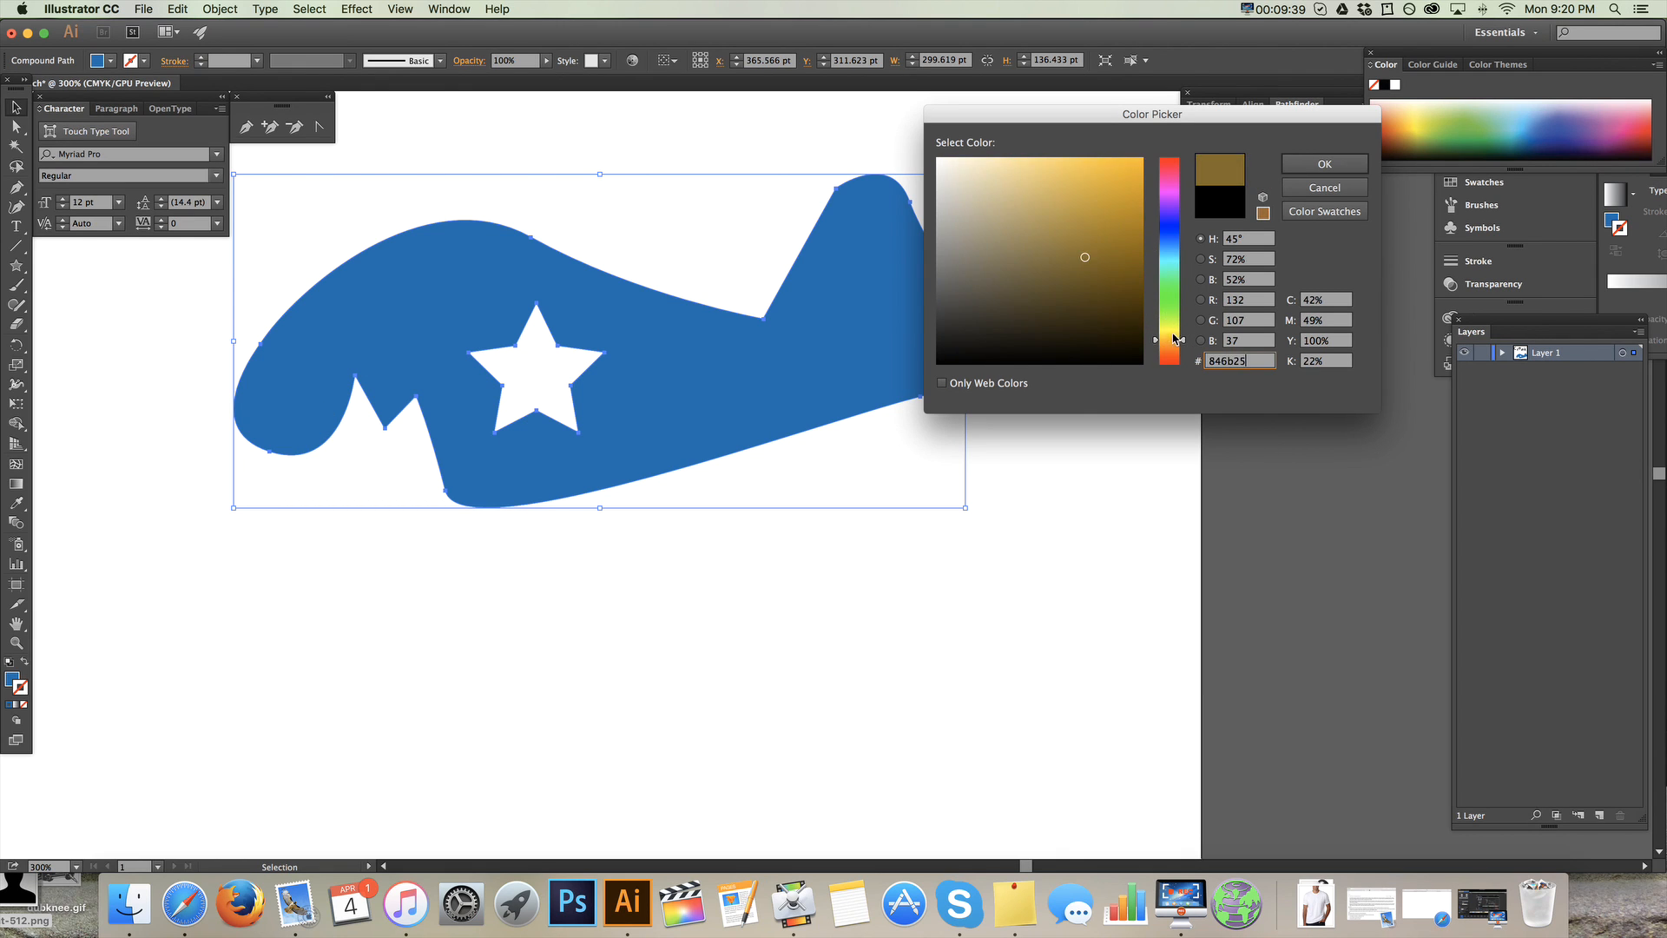
click(1323, 164)
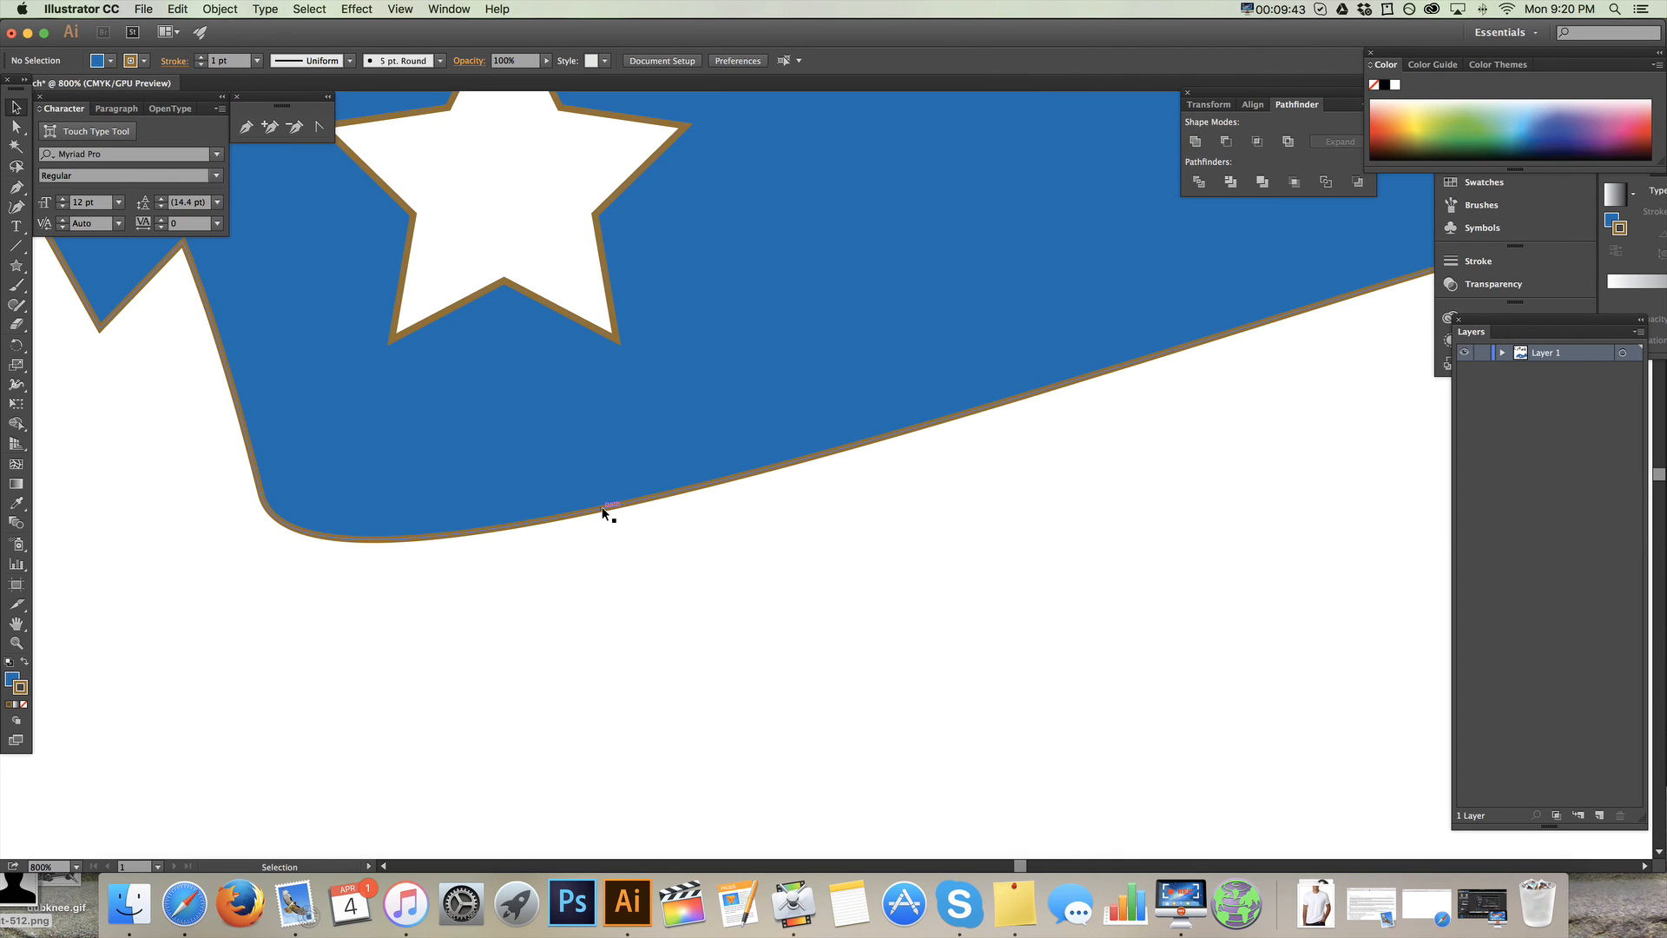
click(609, 513)
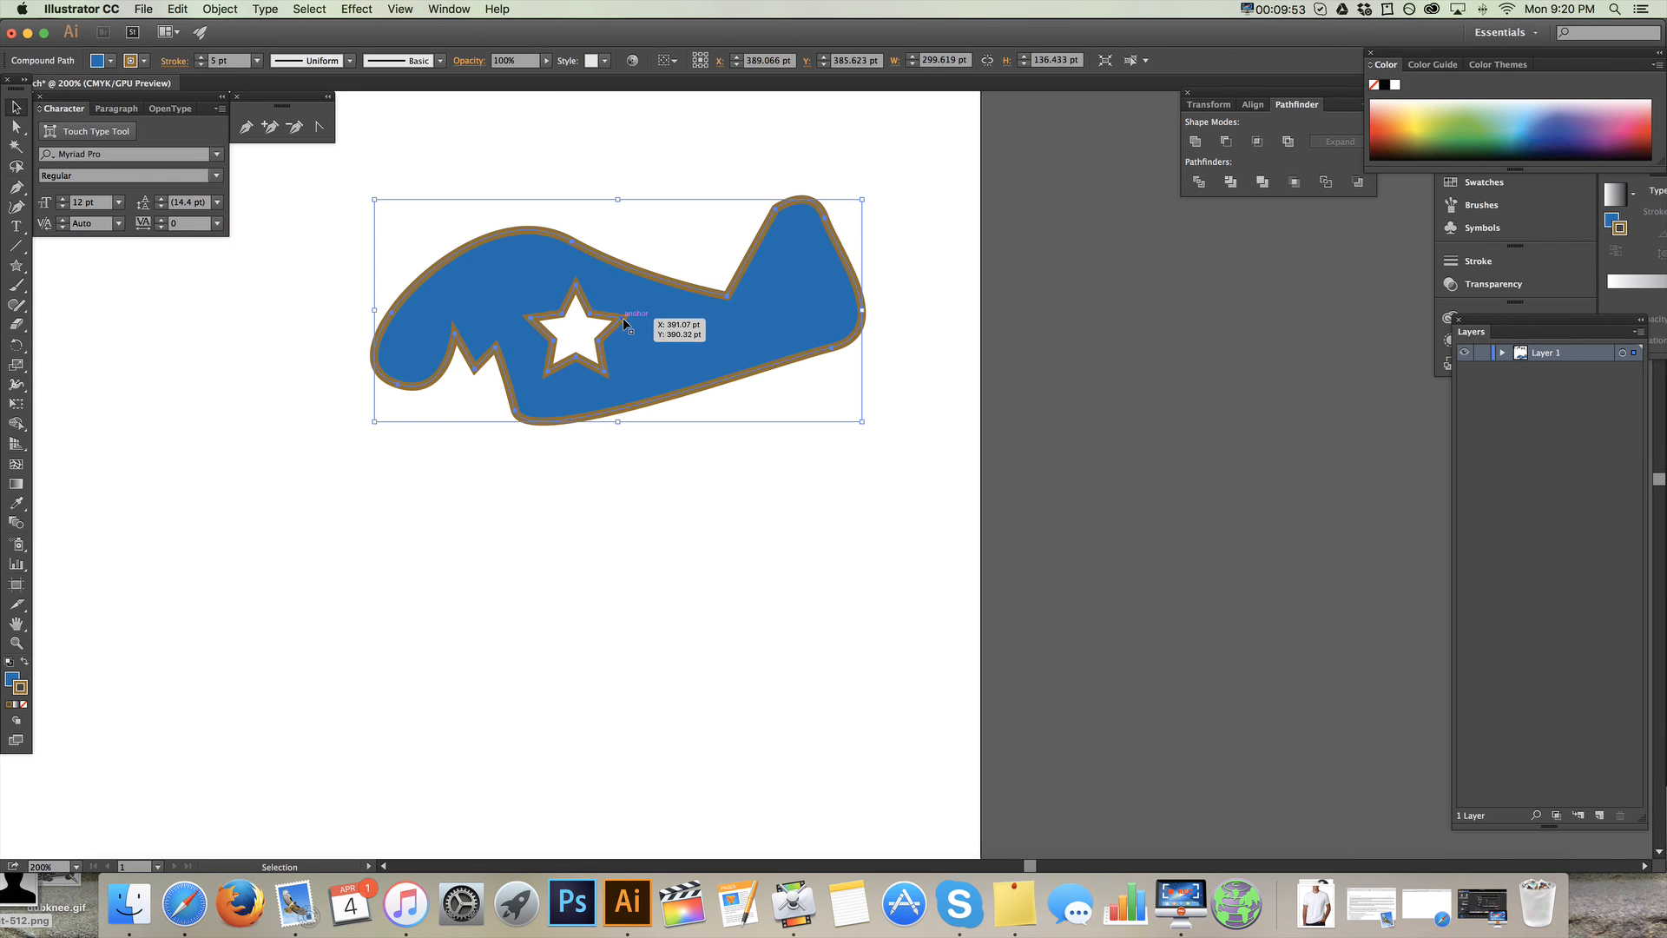
drag(617, 308, 744, 383)
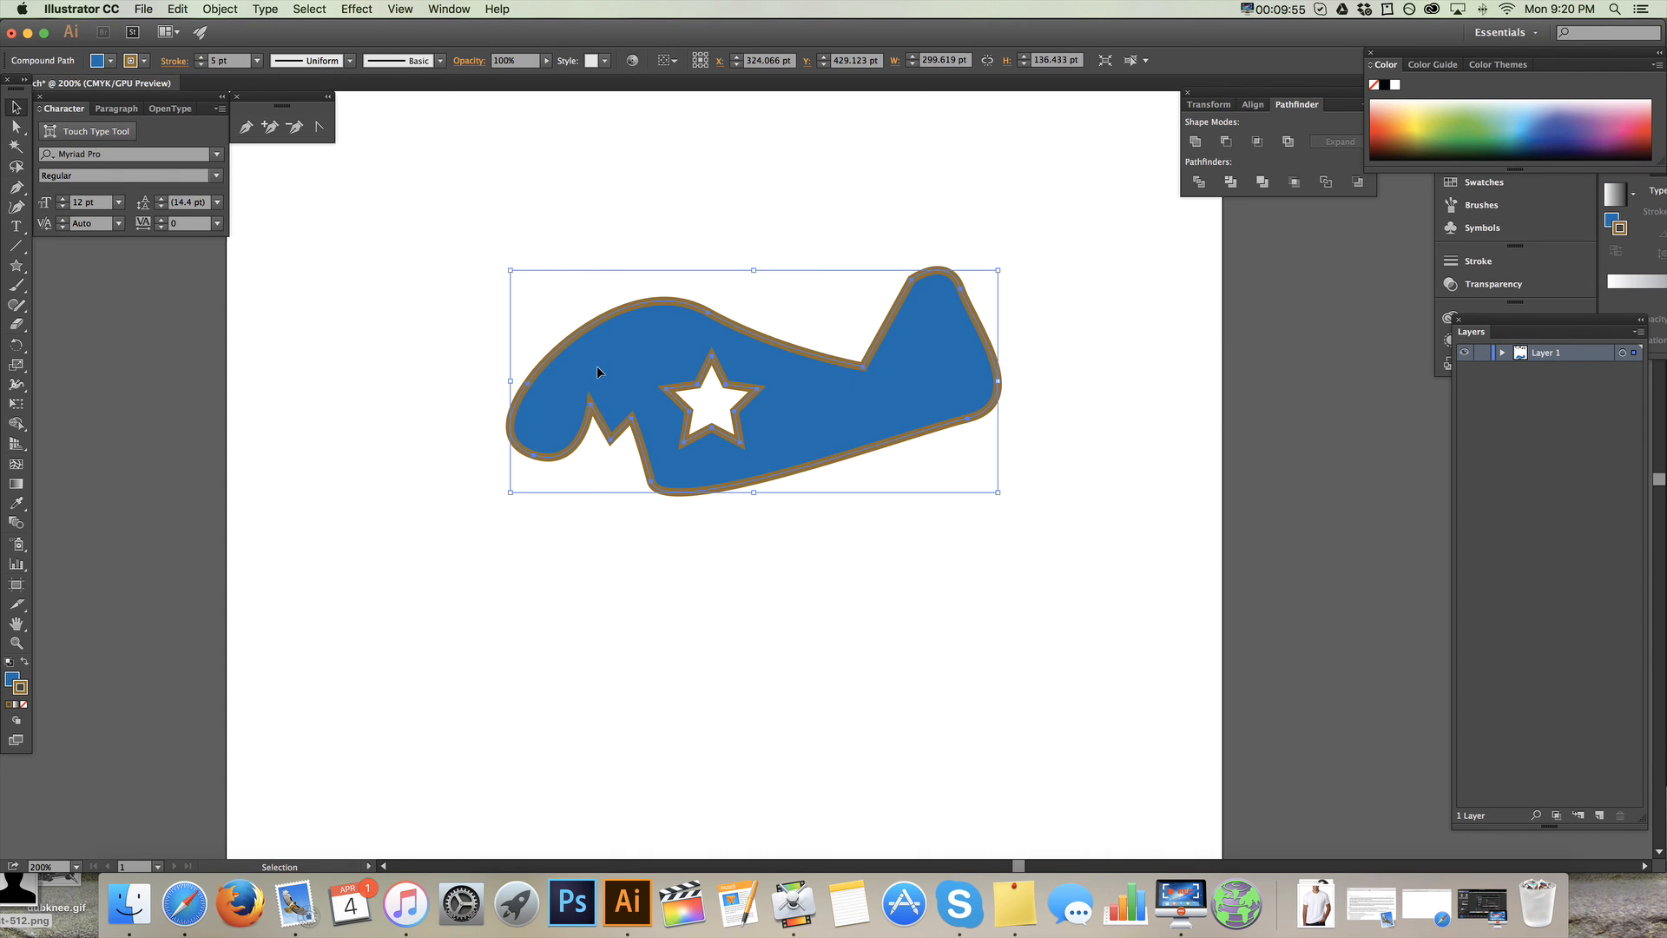
click(219, 9)
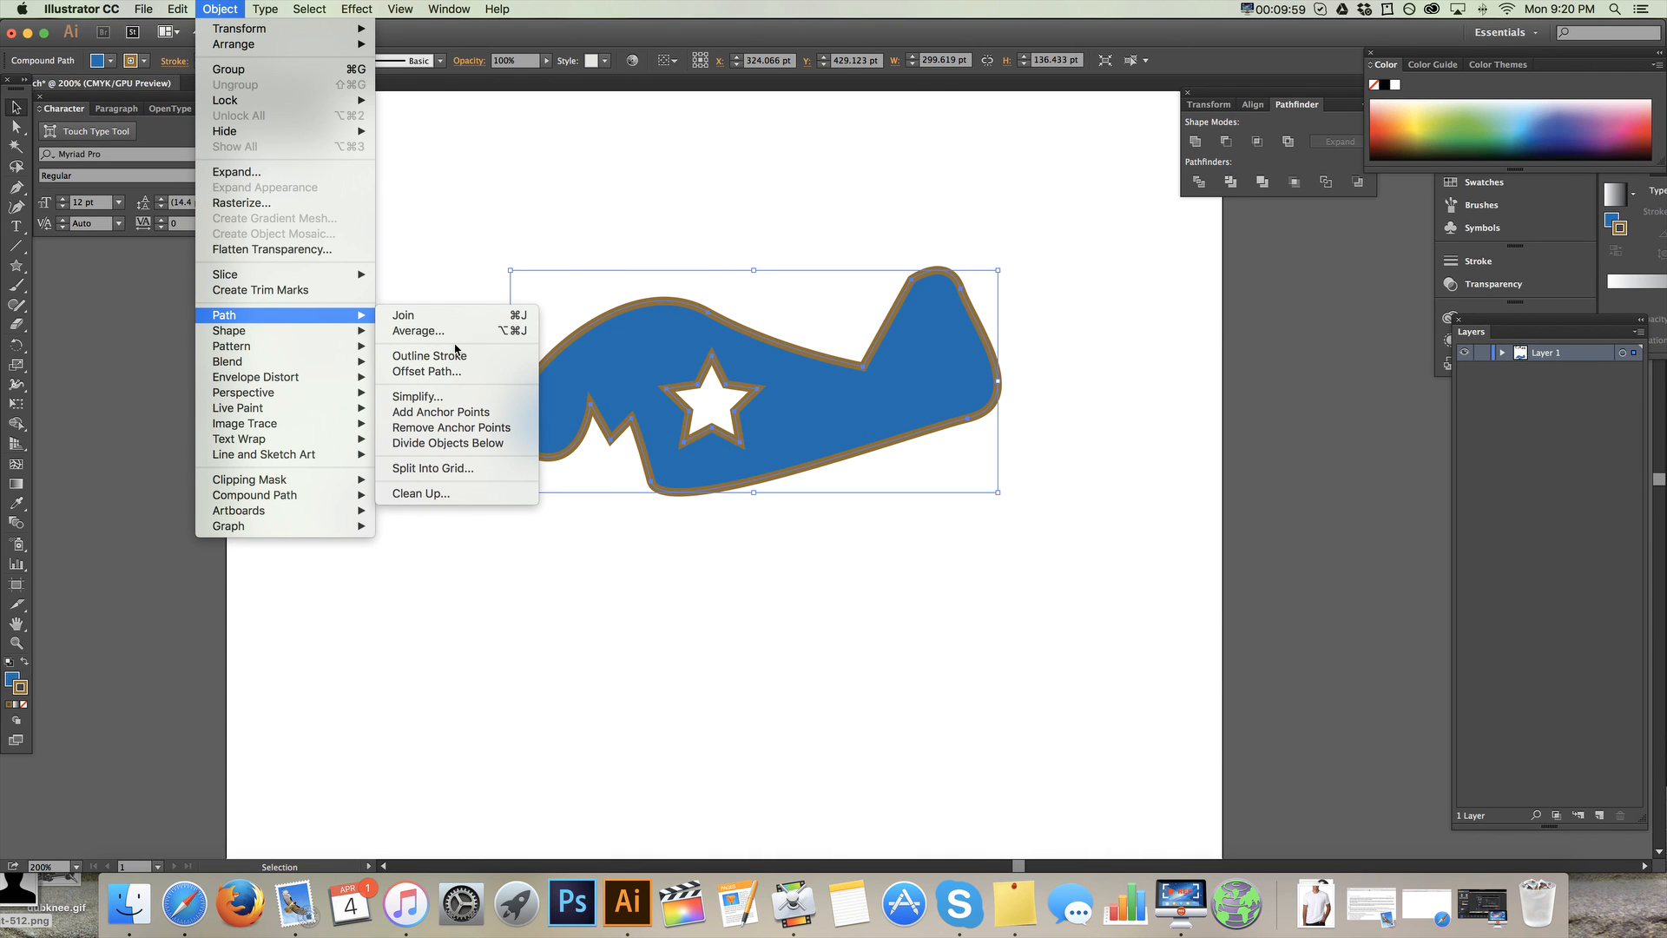
- Outline the airplane's brown stroke into a separate shape, ungroup it, and overlap the Cronk letters
click(428, 355)
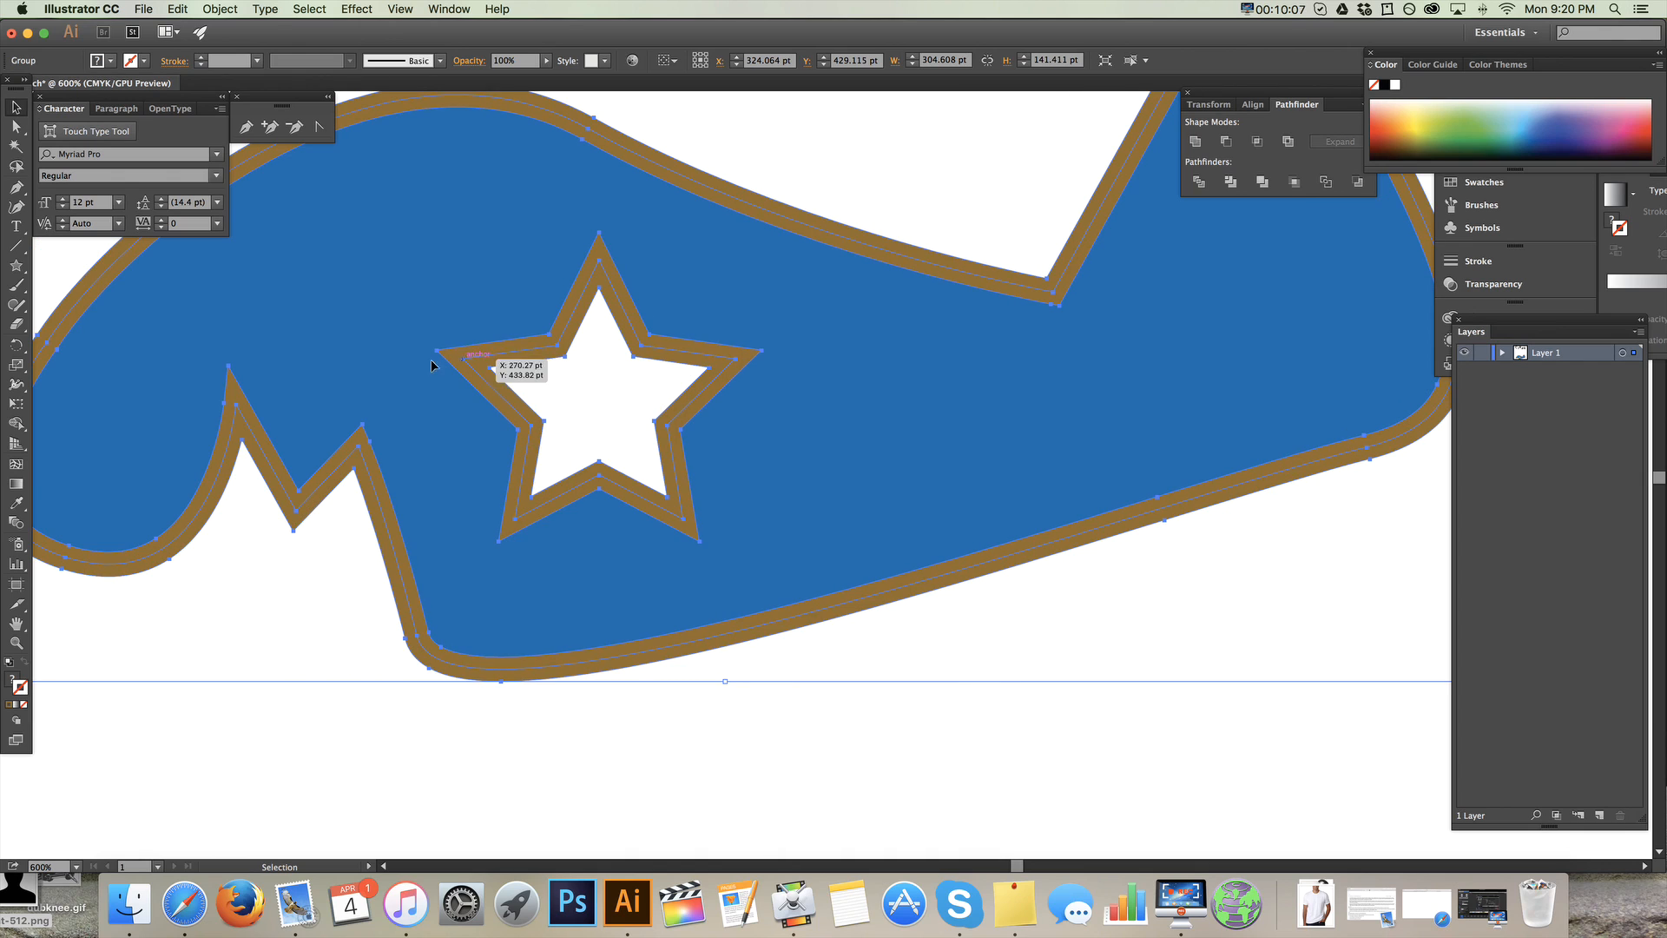
right_click(856, 361)
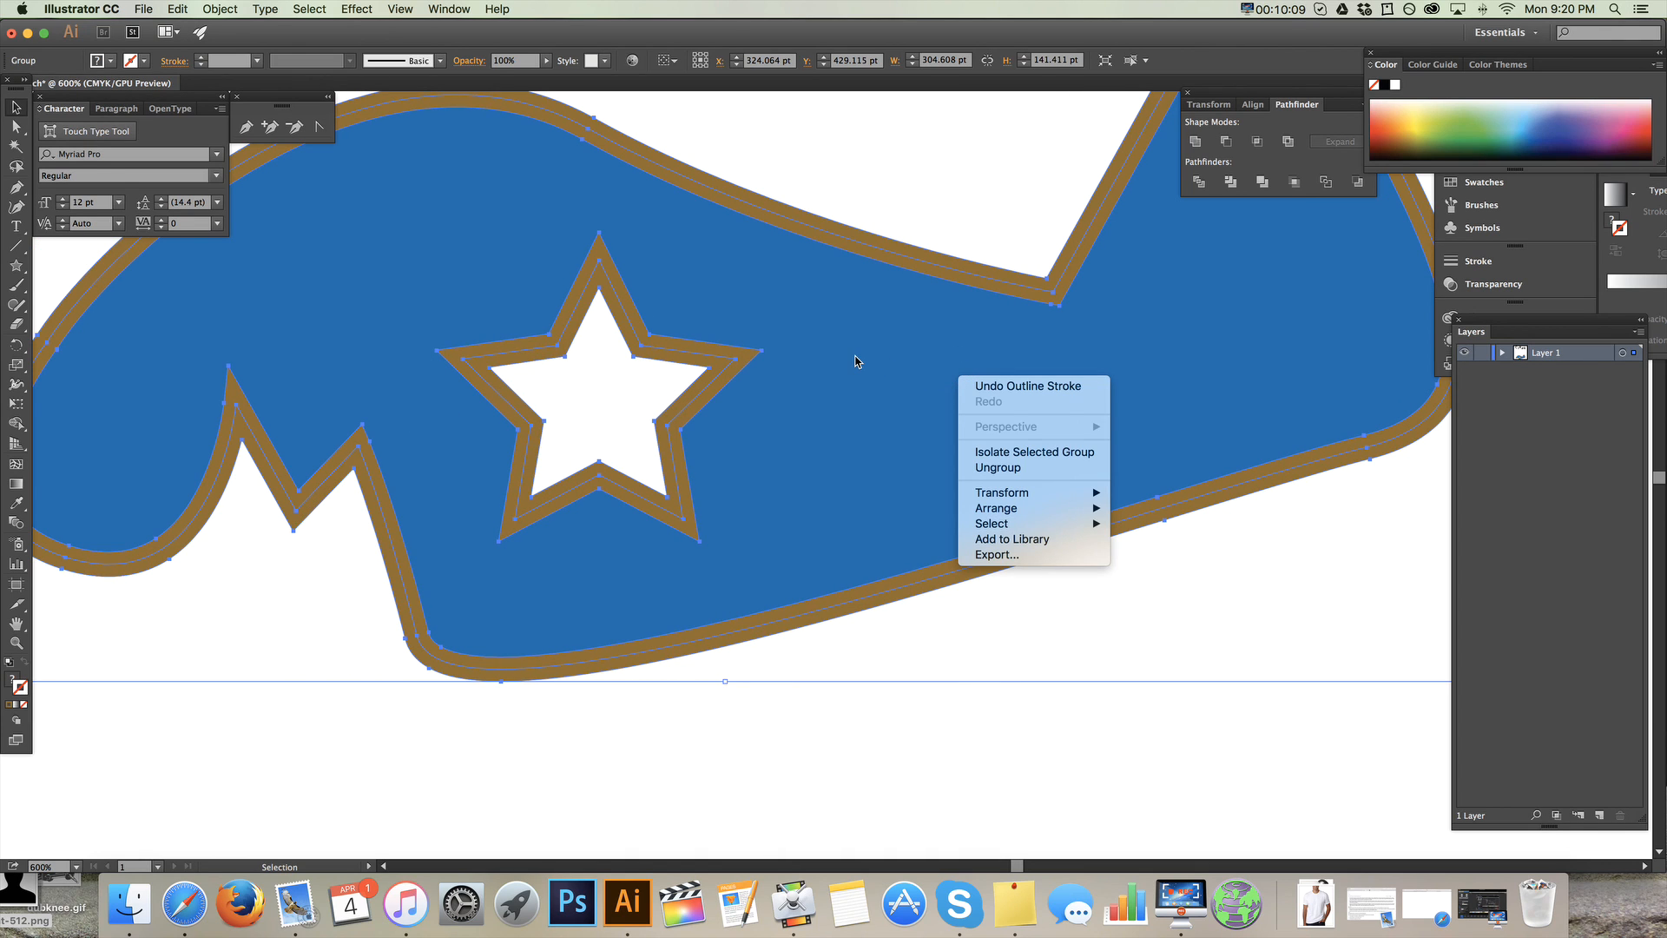
mouse_move(1010, 474)
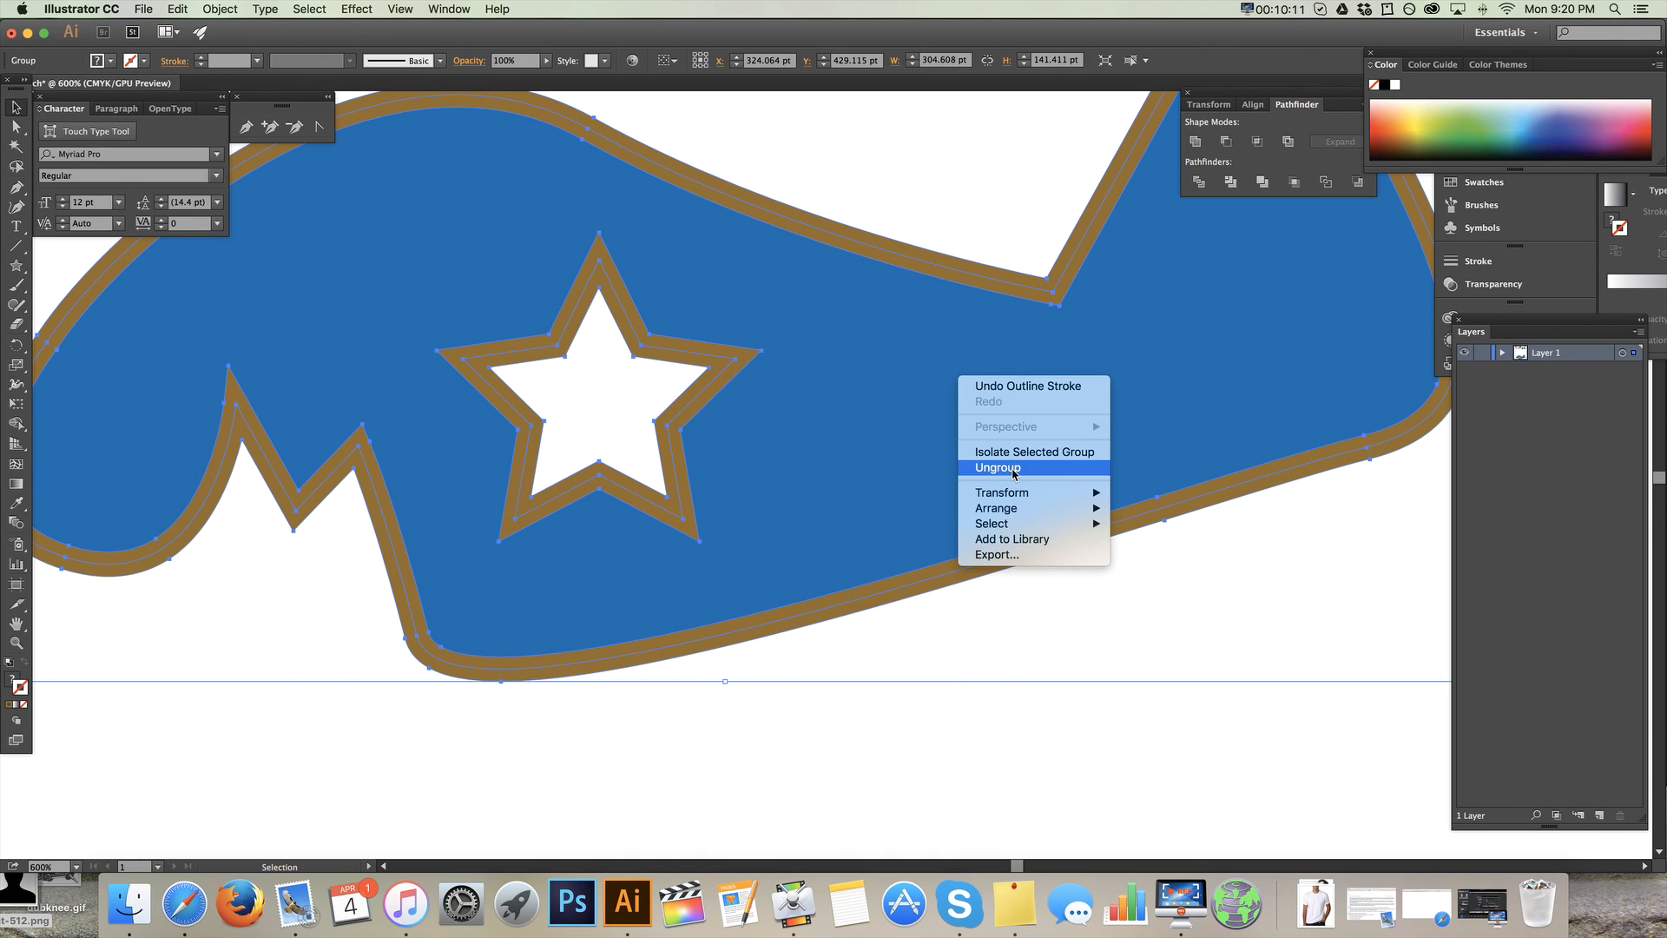
click(996, 468)
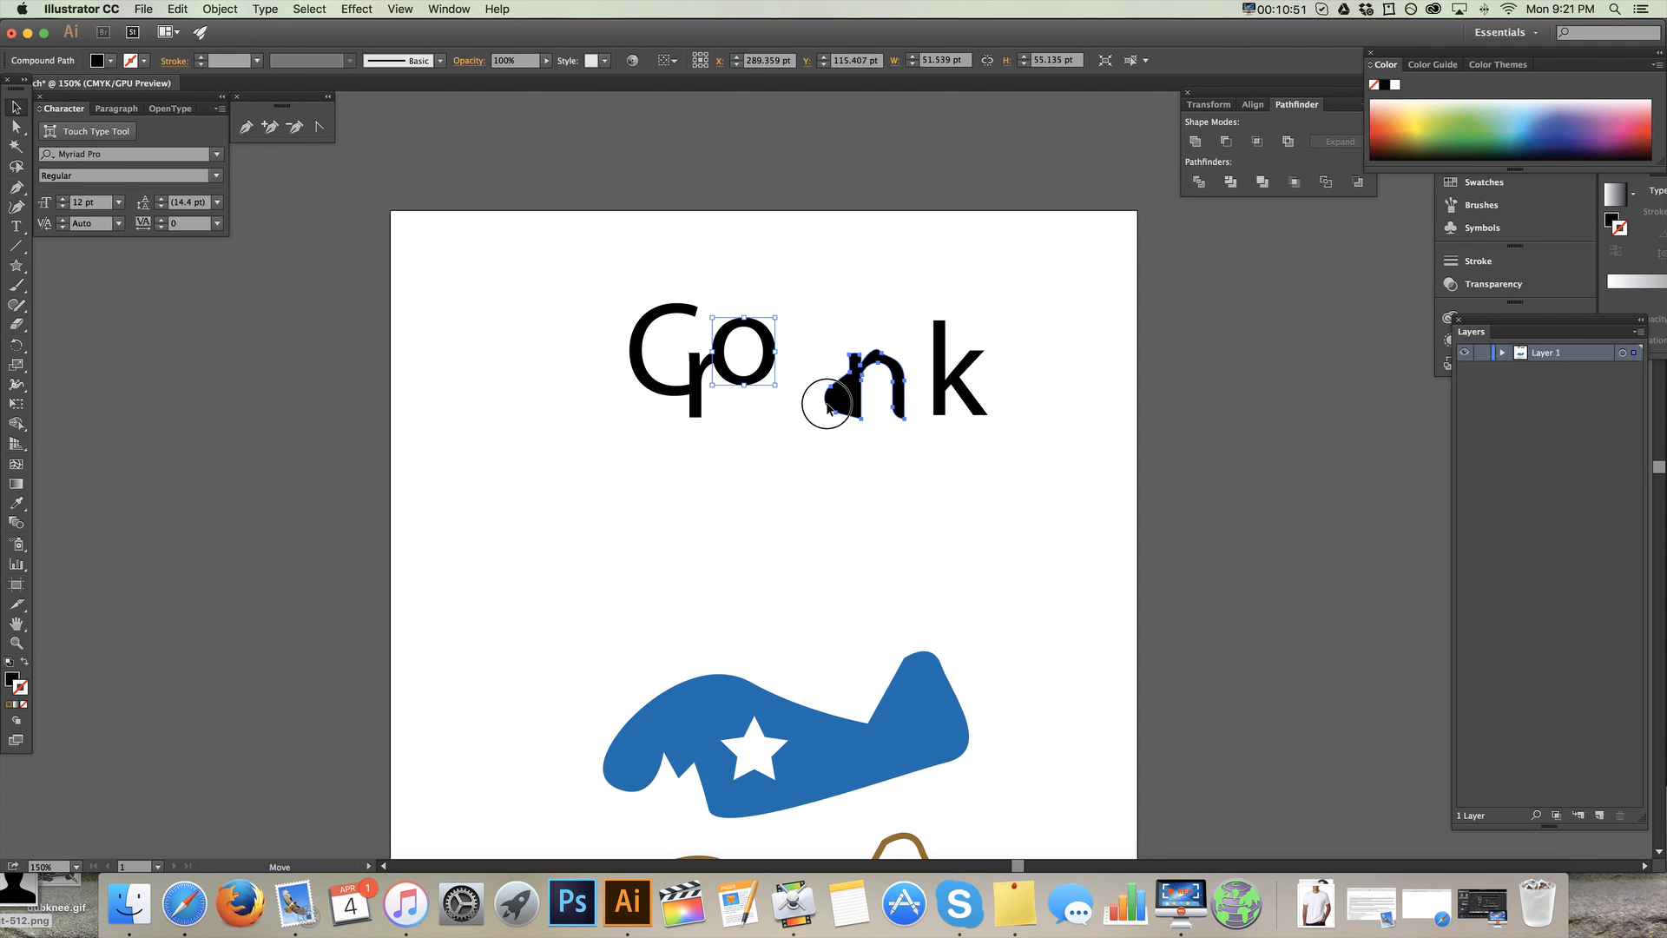
drag(834, 399, 823, 346)
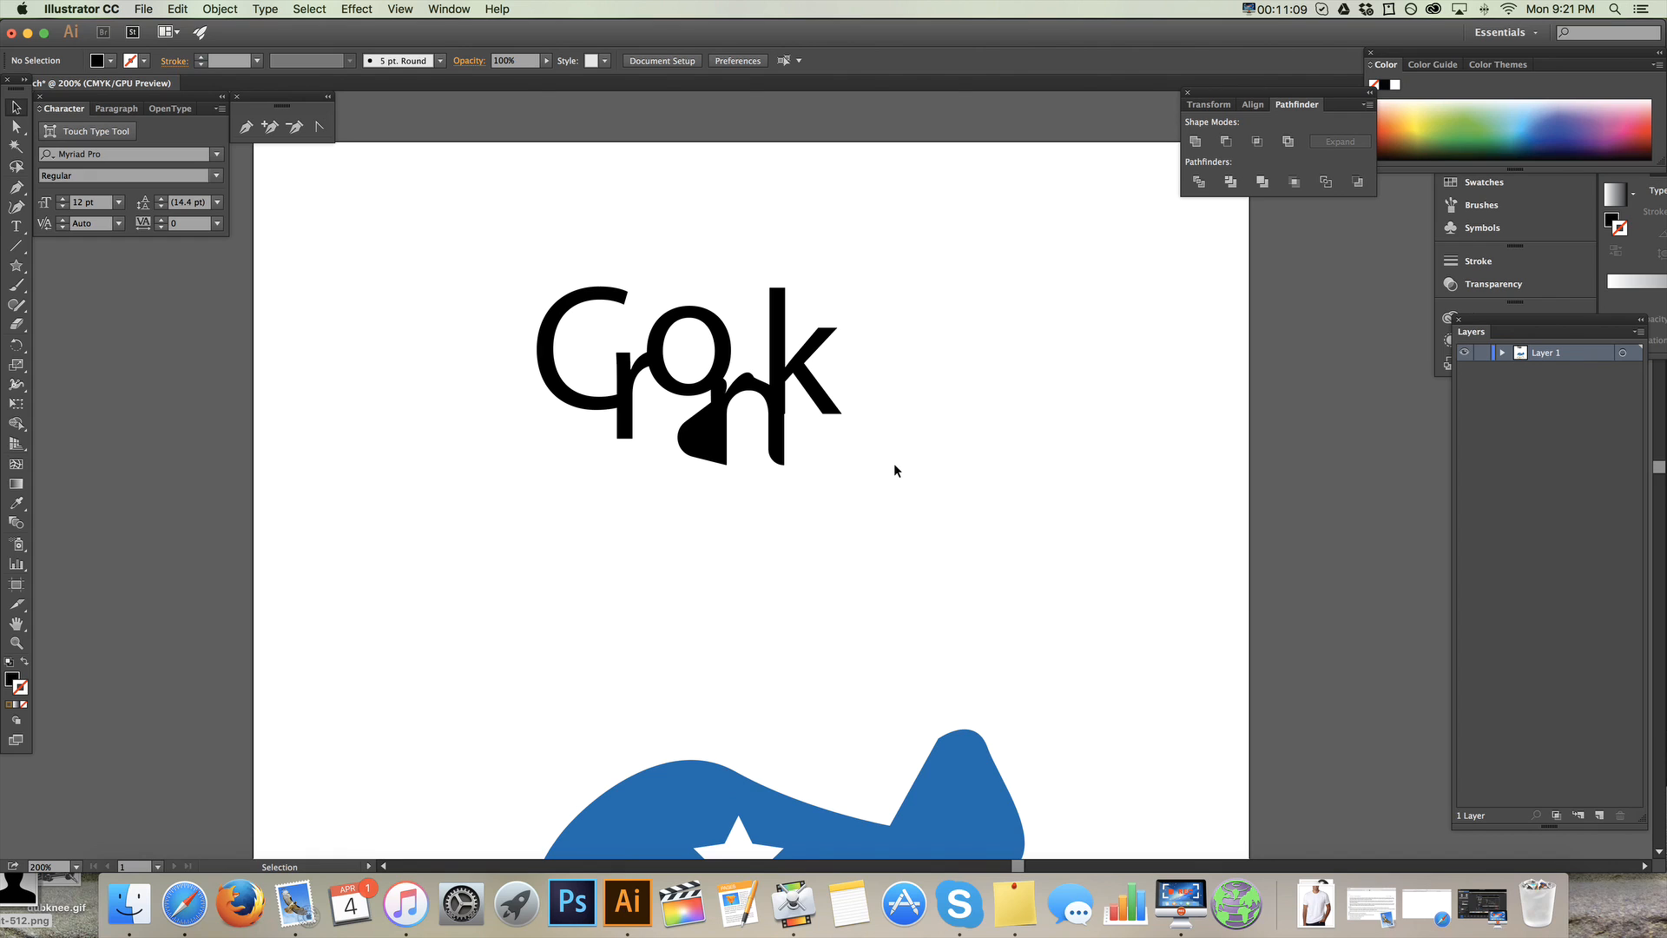
- Apply a 10 pt Offset Path with Preview to the selected Cronk logo
click(688, 375)
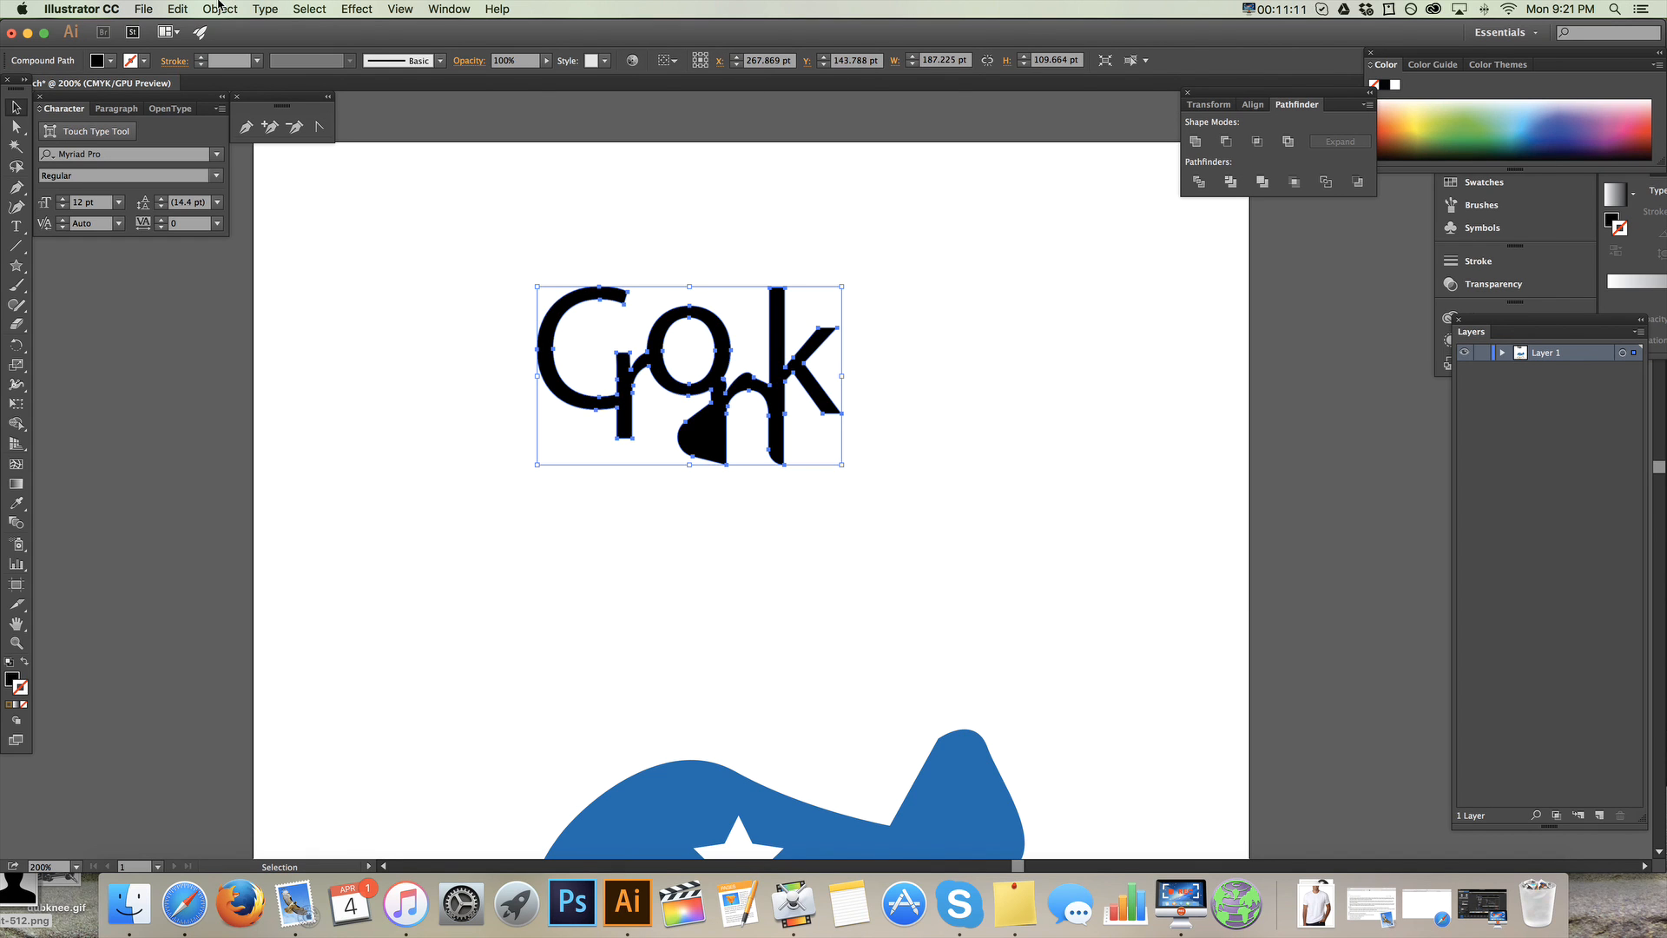
click(219, 9)
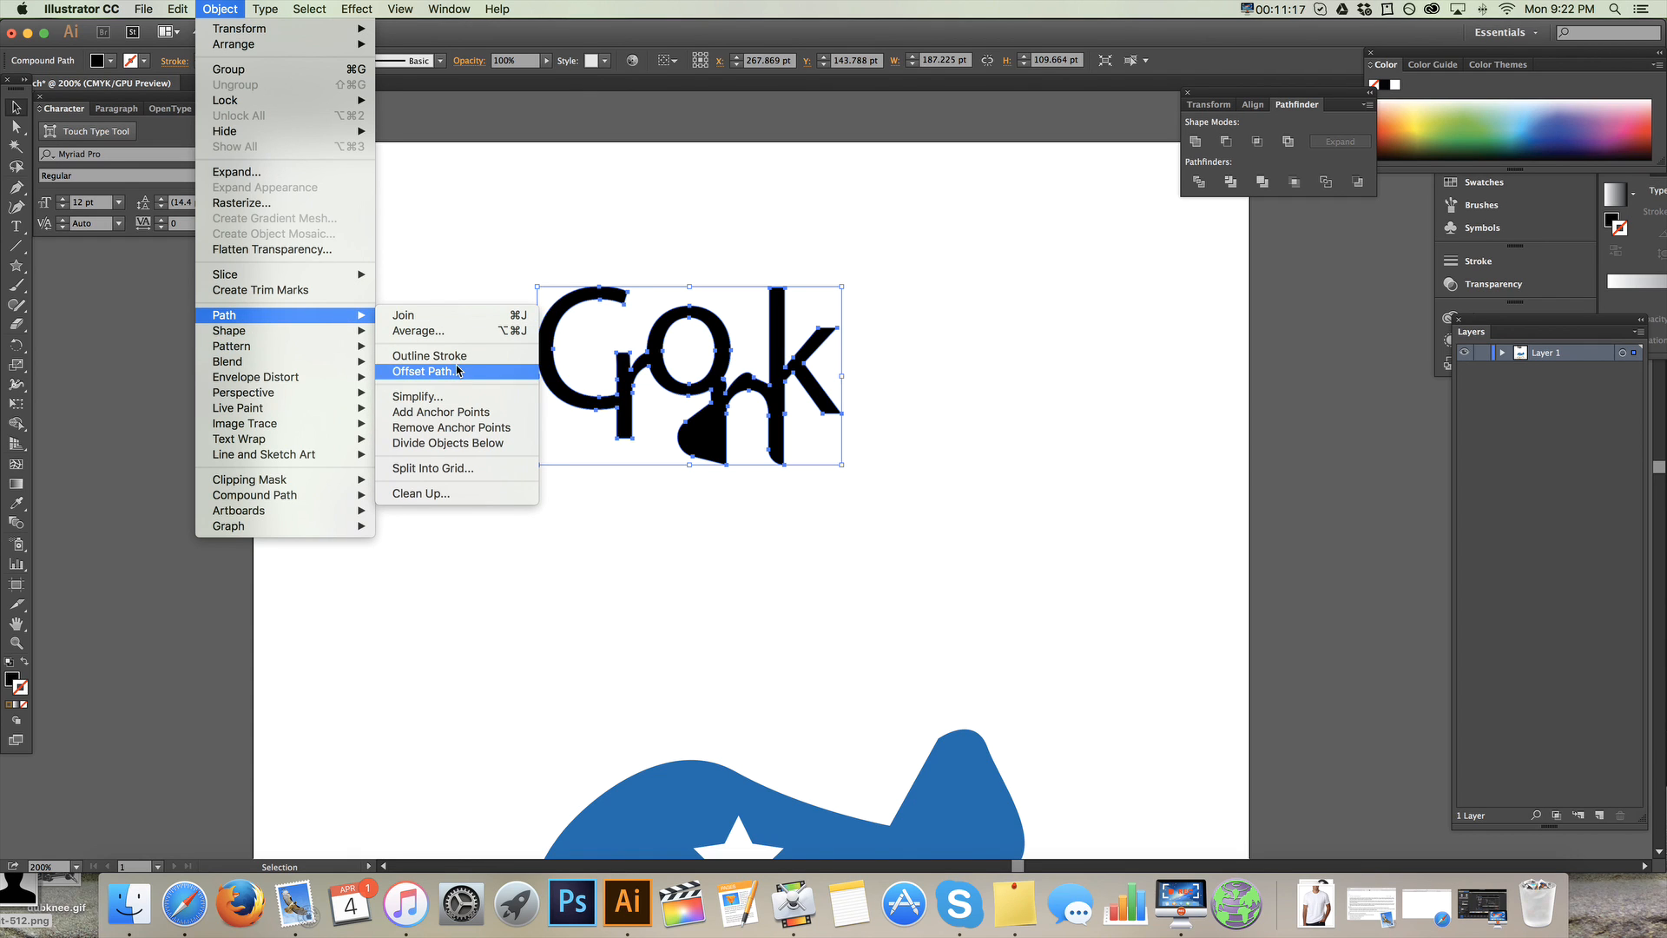
click(423, 371)
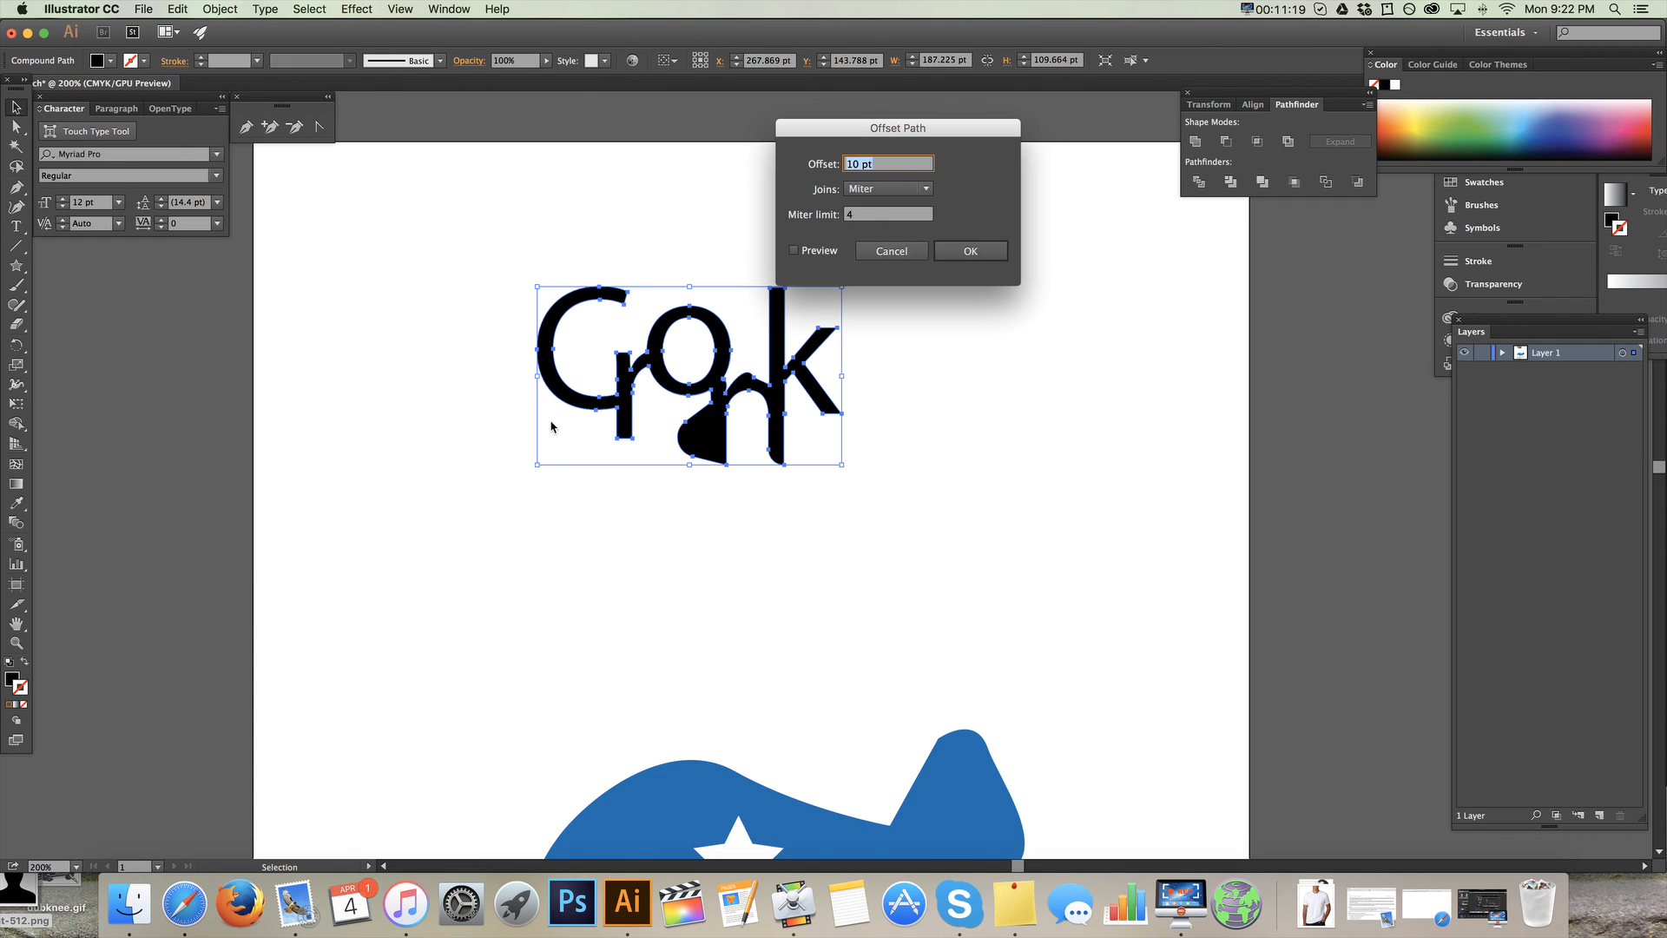
mouse_move(601, 389)
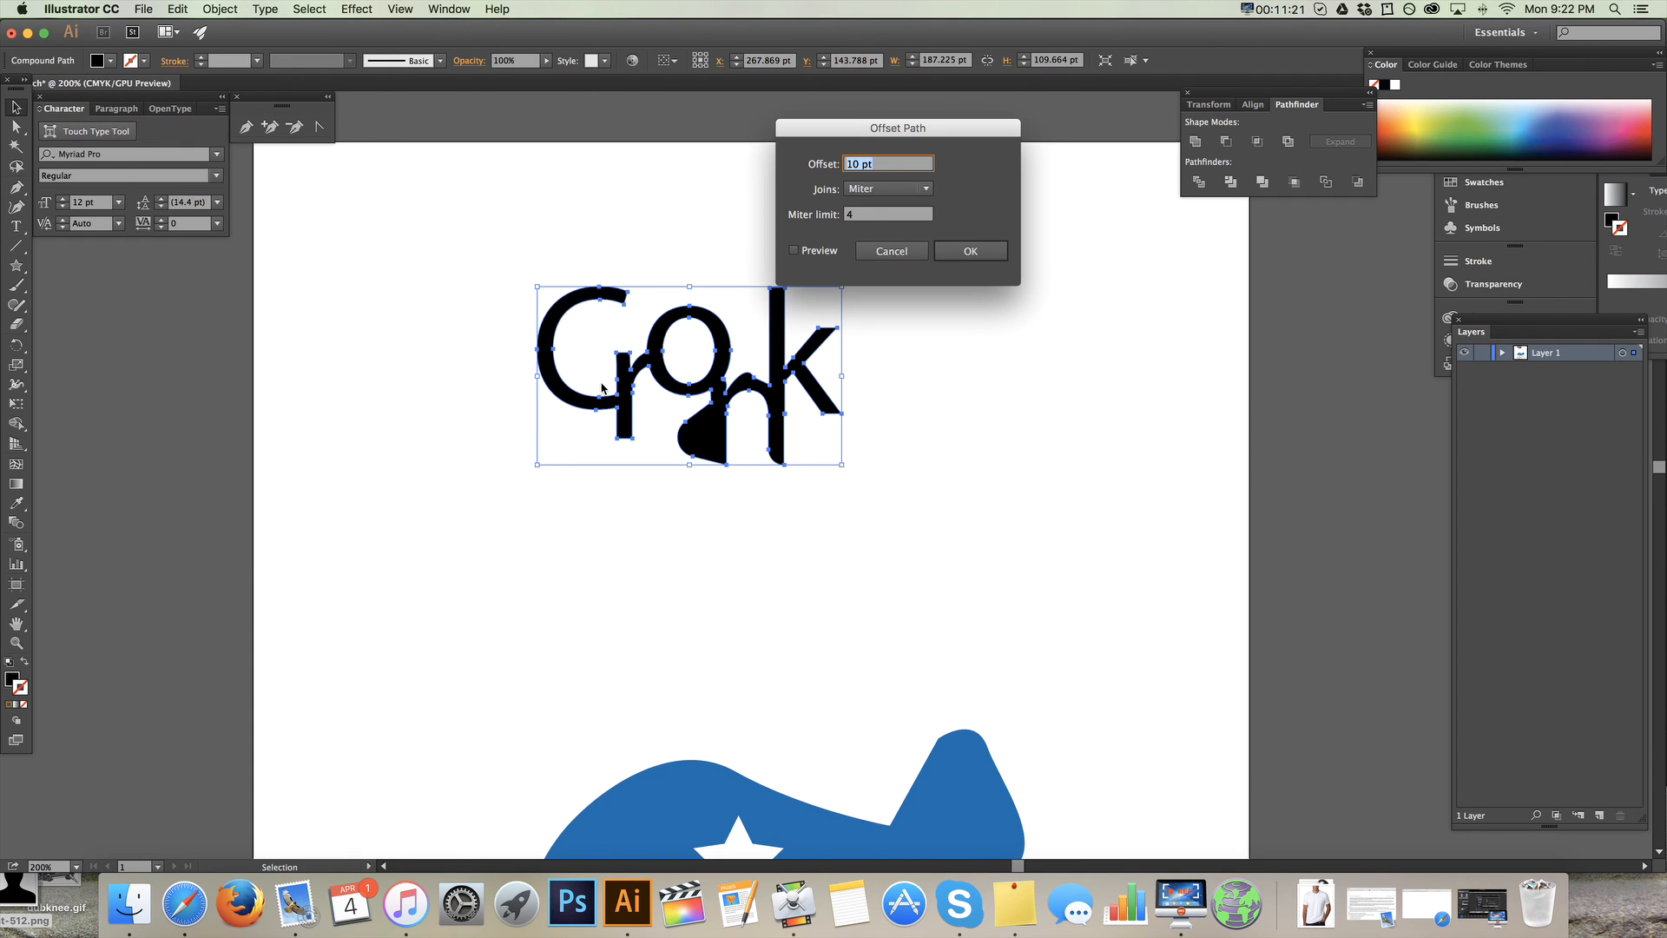
mouse_move(583, 322)
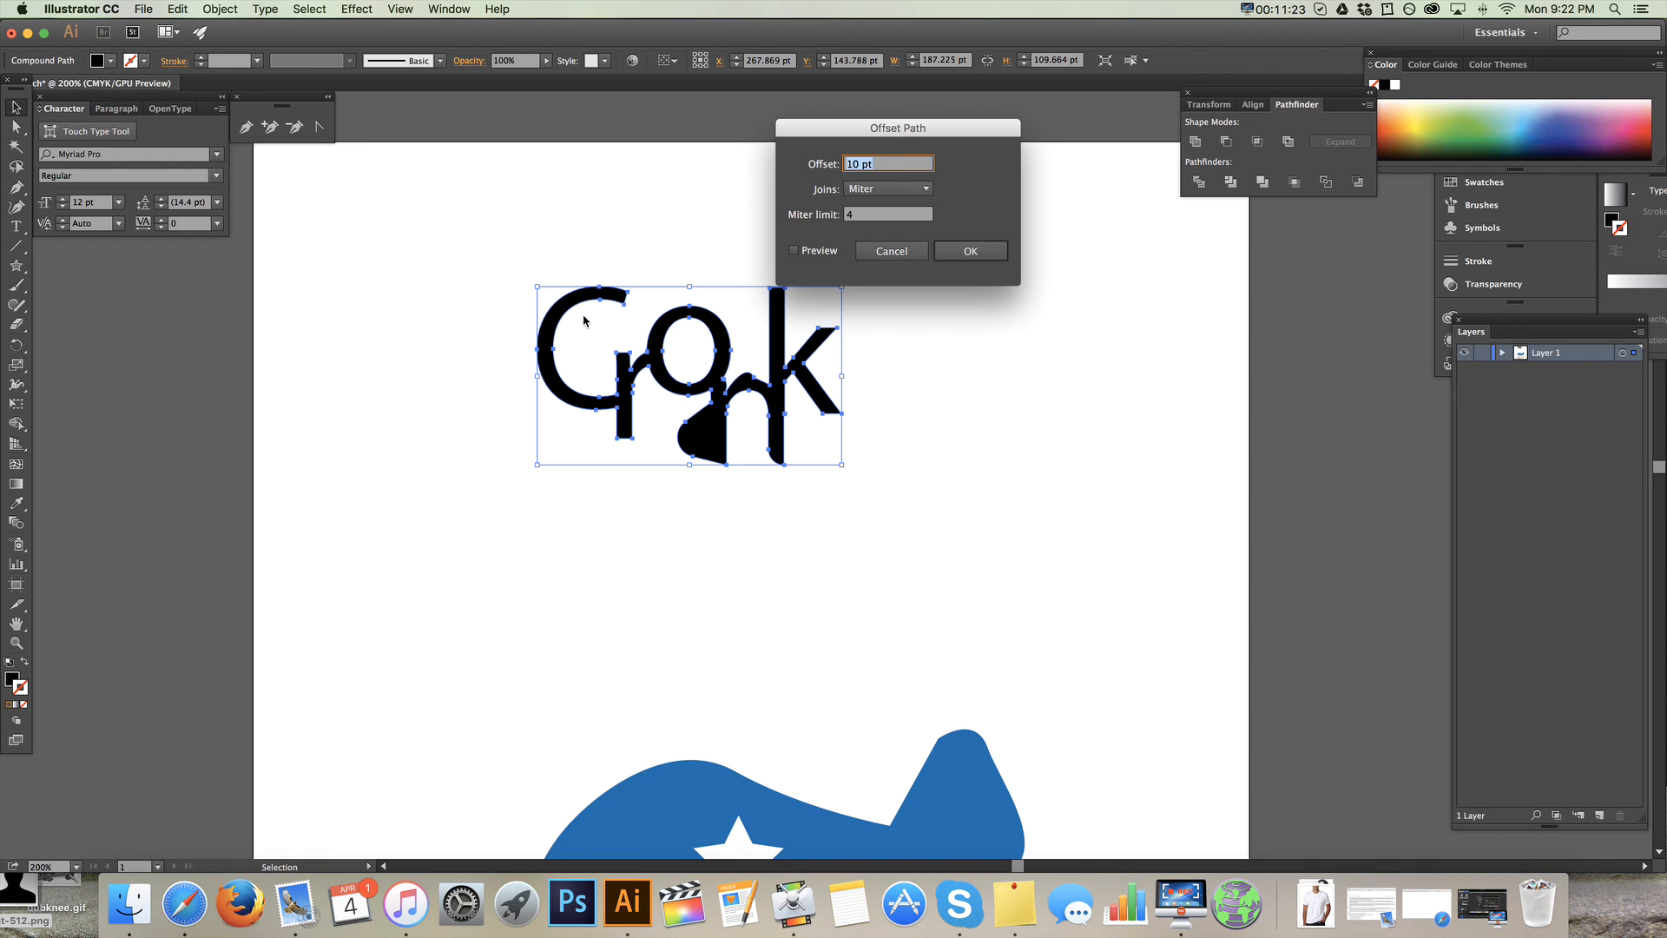
mouse_move(766, 318)
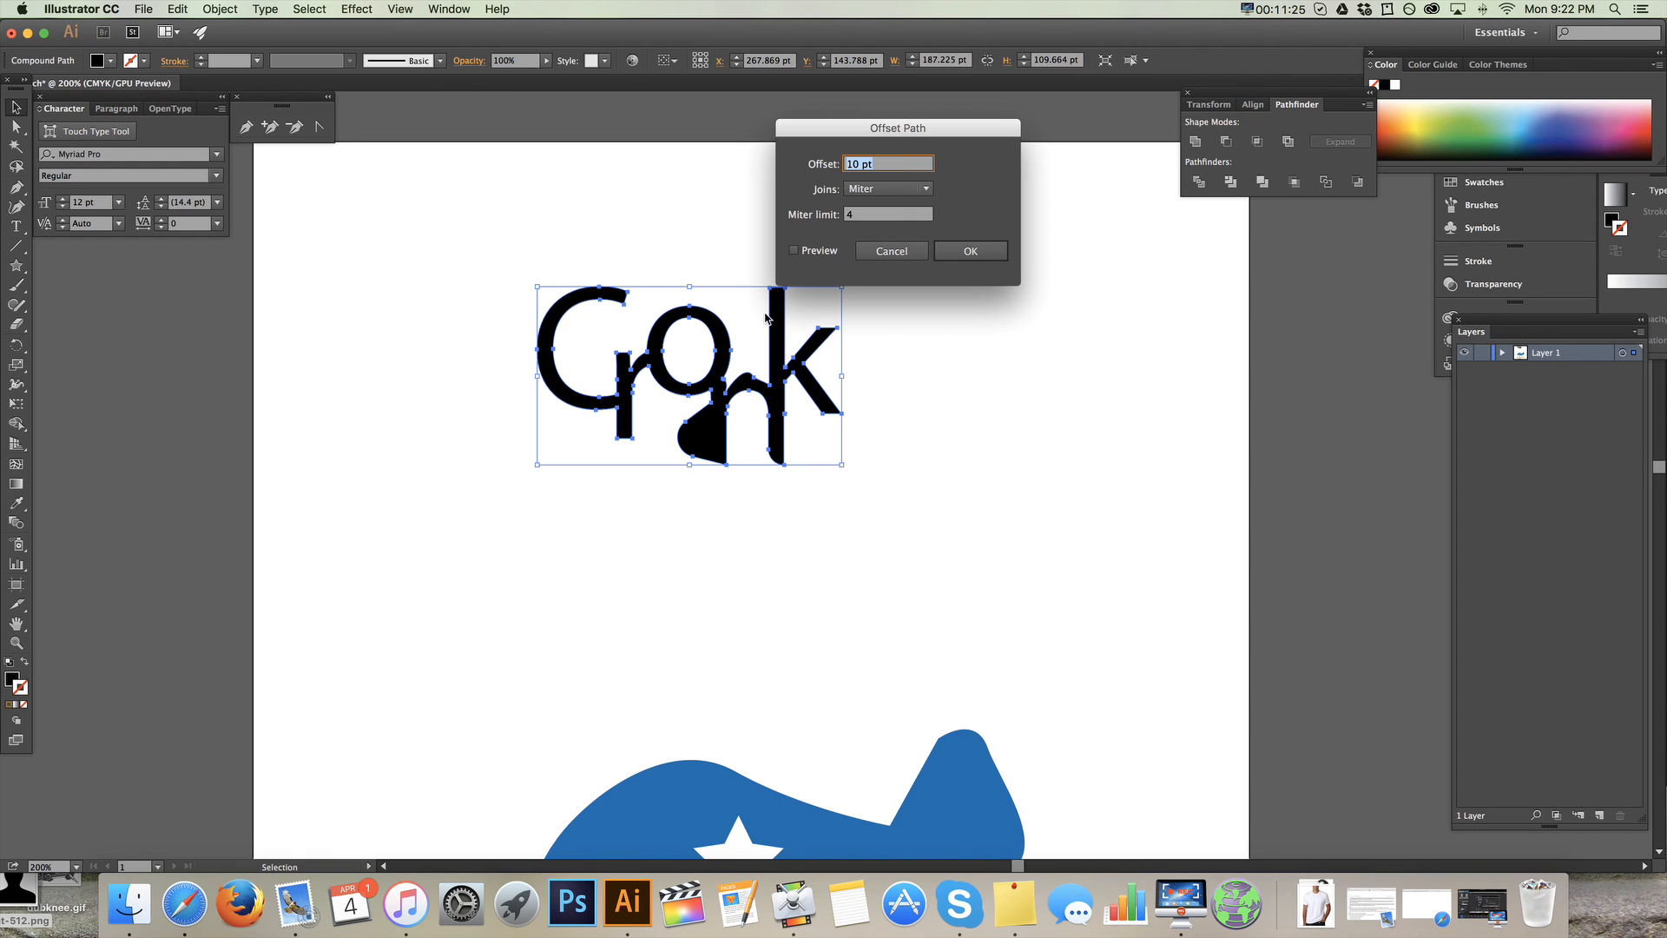
click(794, 250)
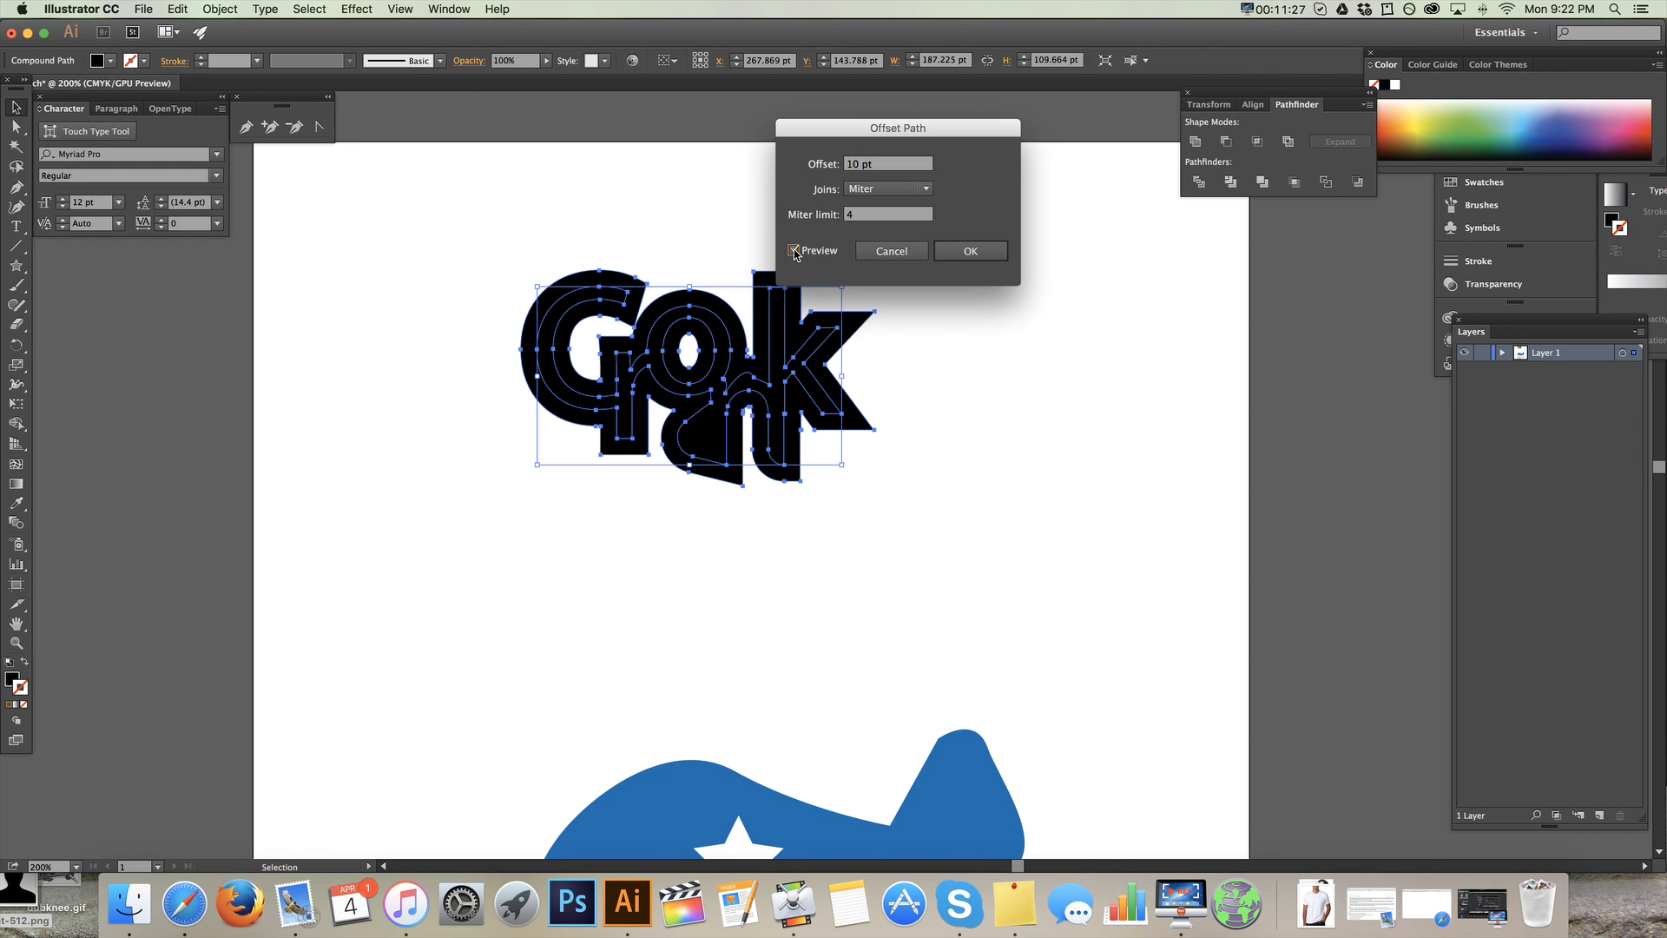
drag(897, 128, 1105, 98)
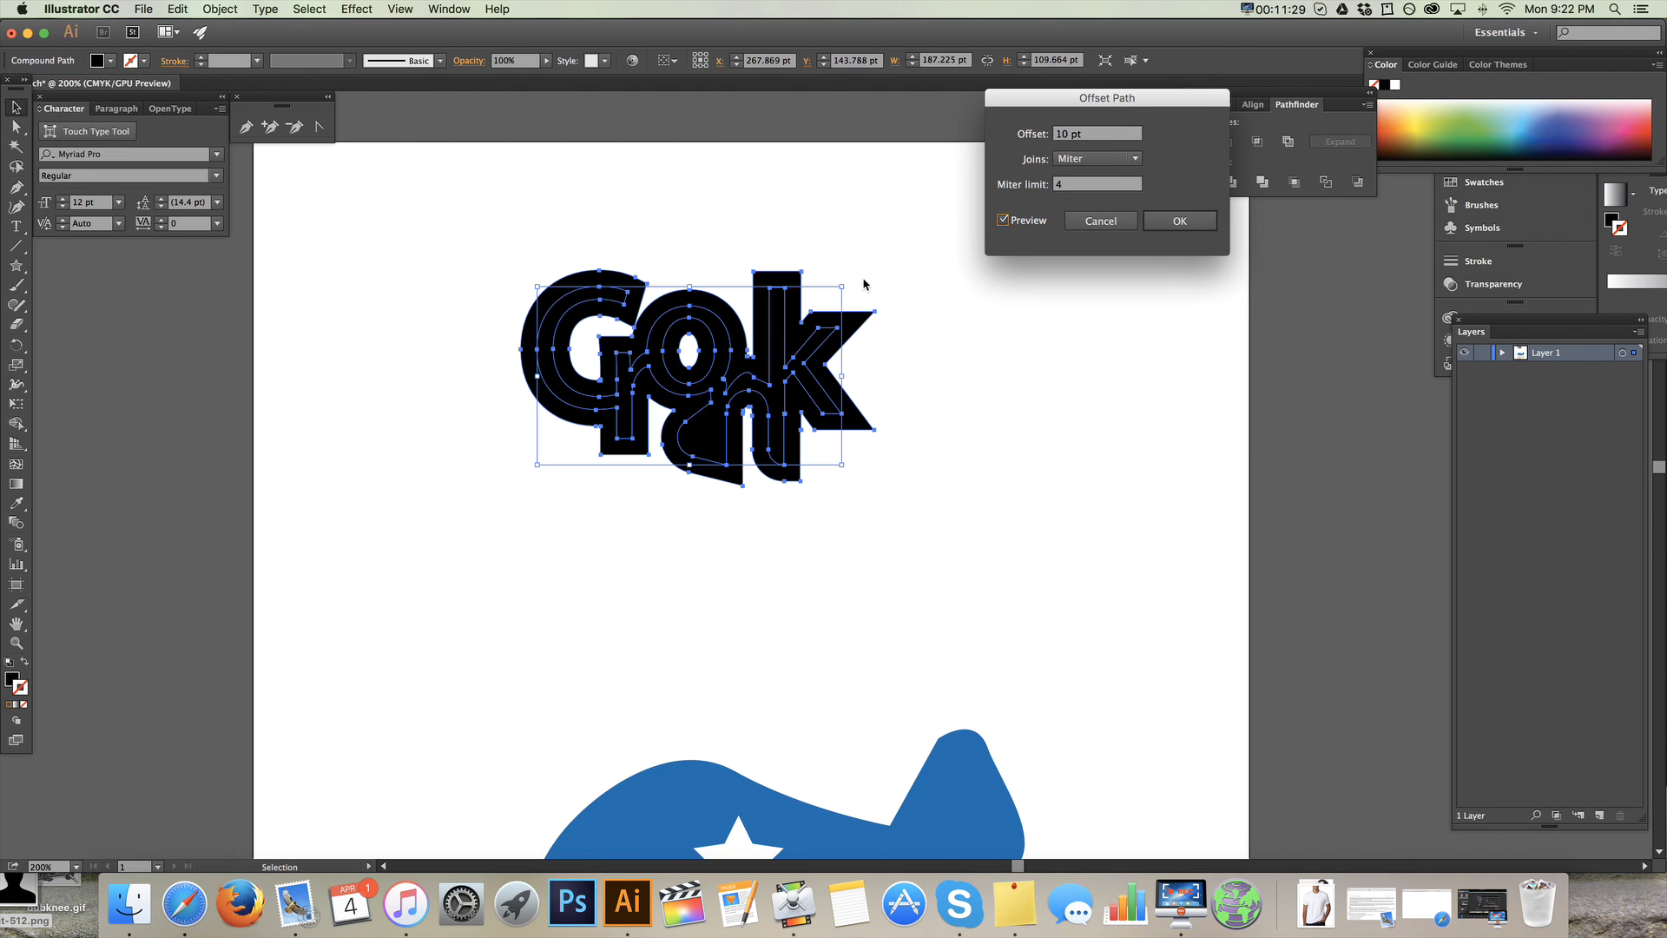
mouse_move(515, 402)
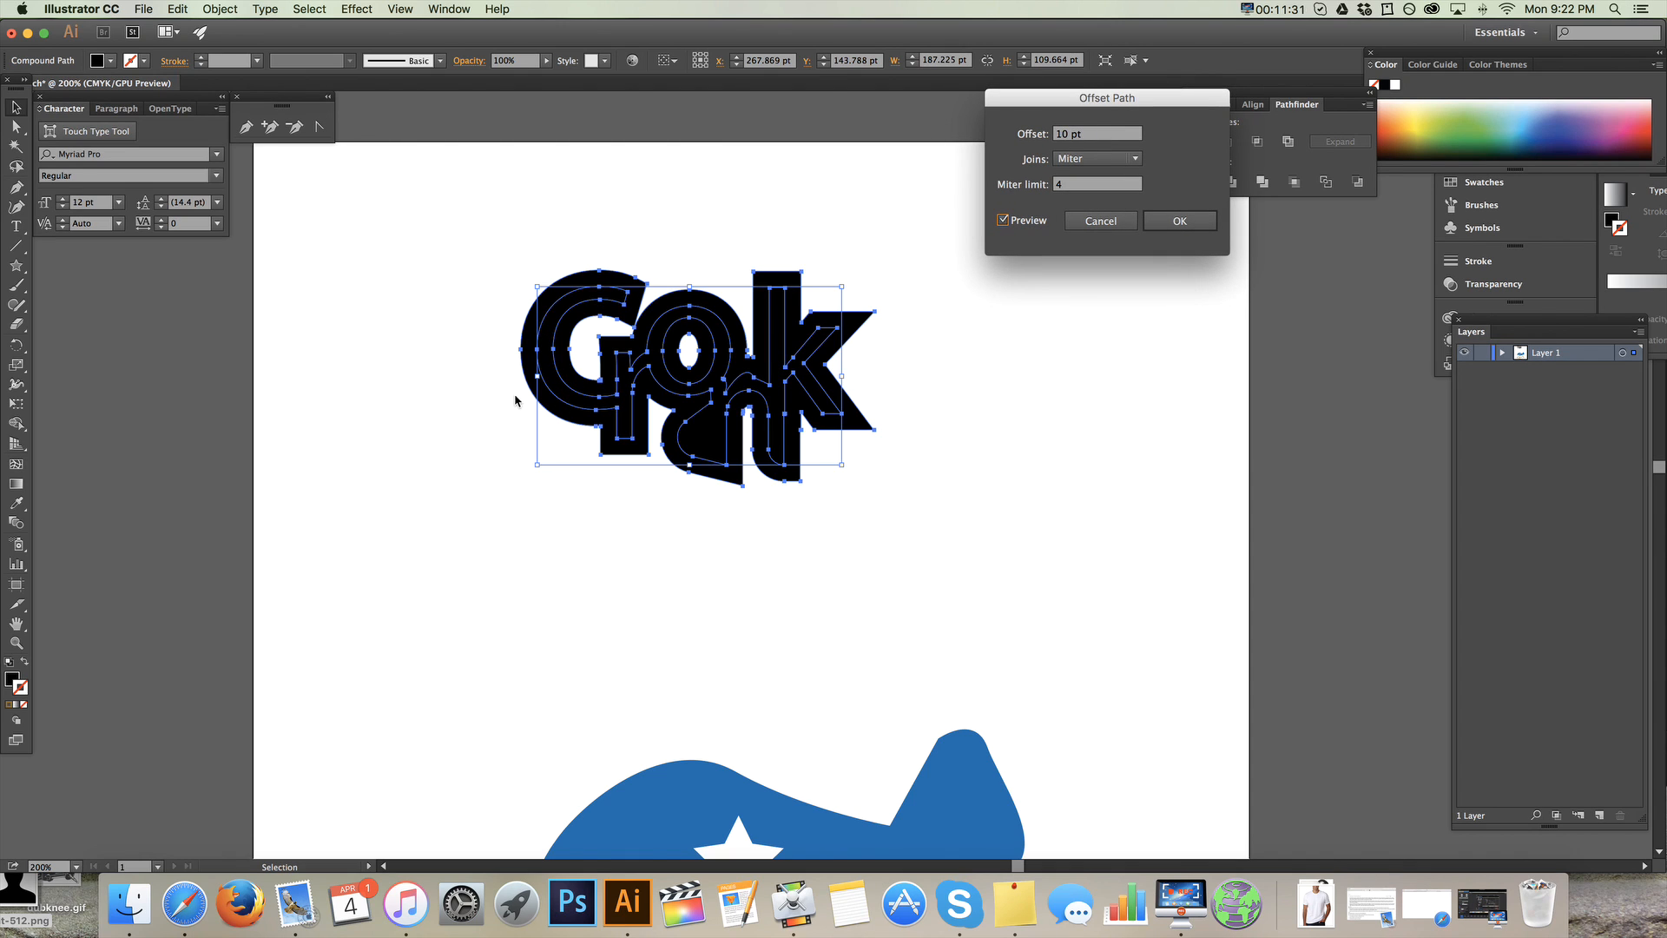
click(1179, 220)
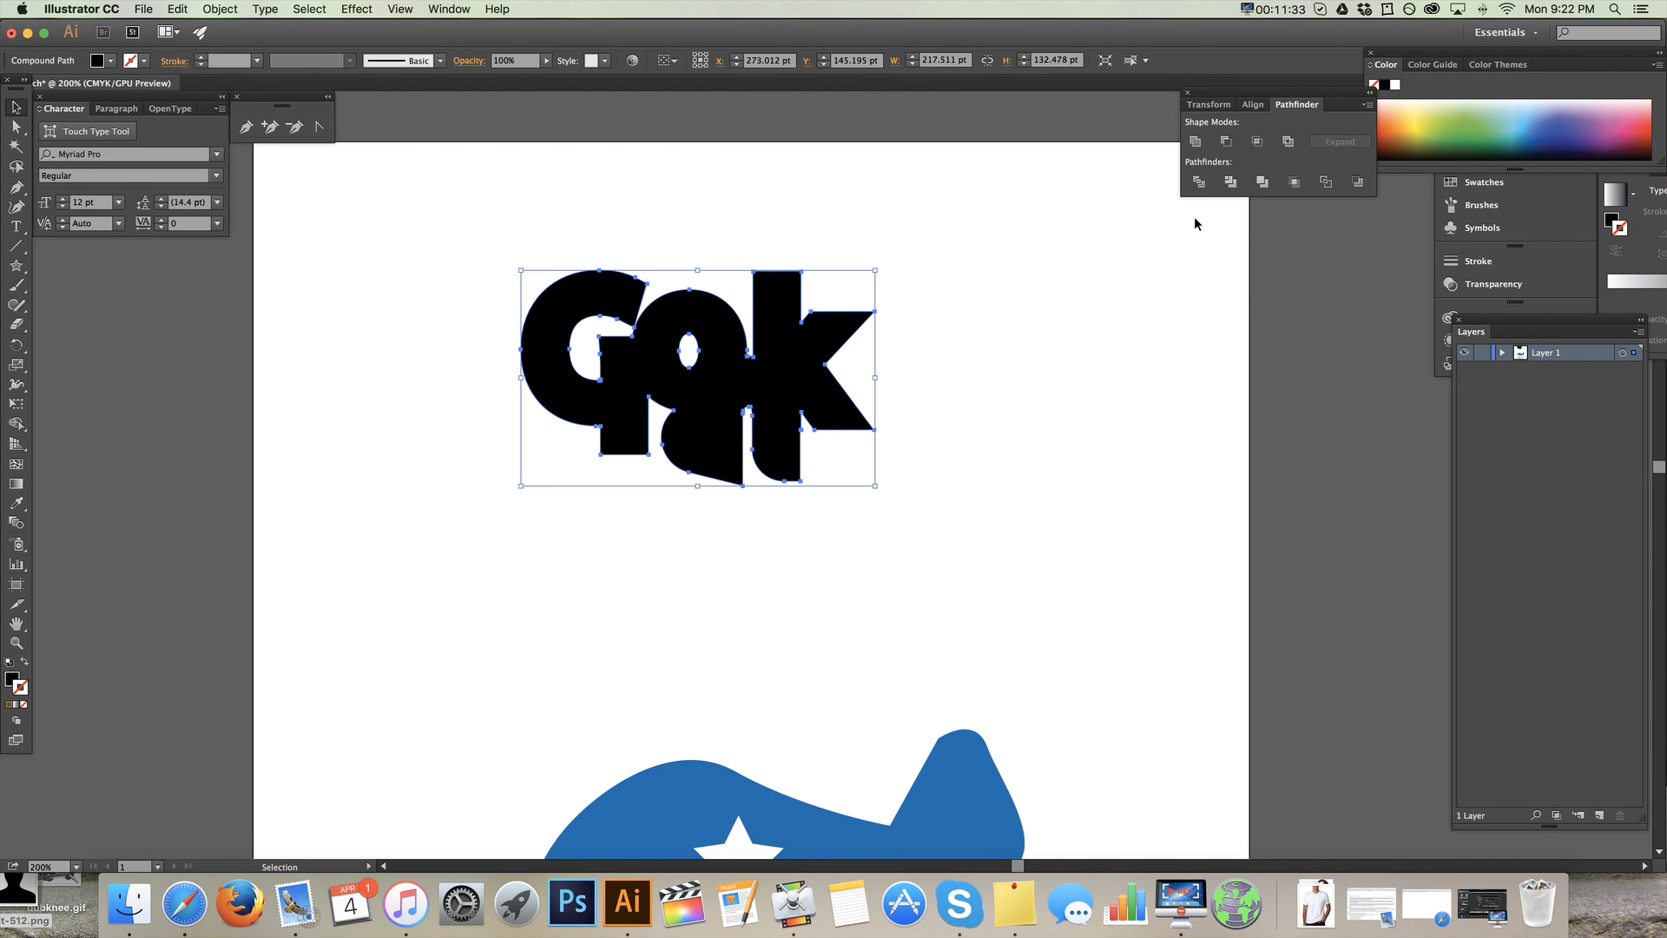
mouse_move(720, 477)
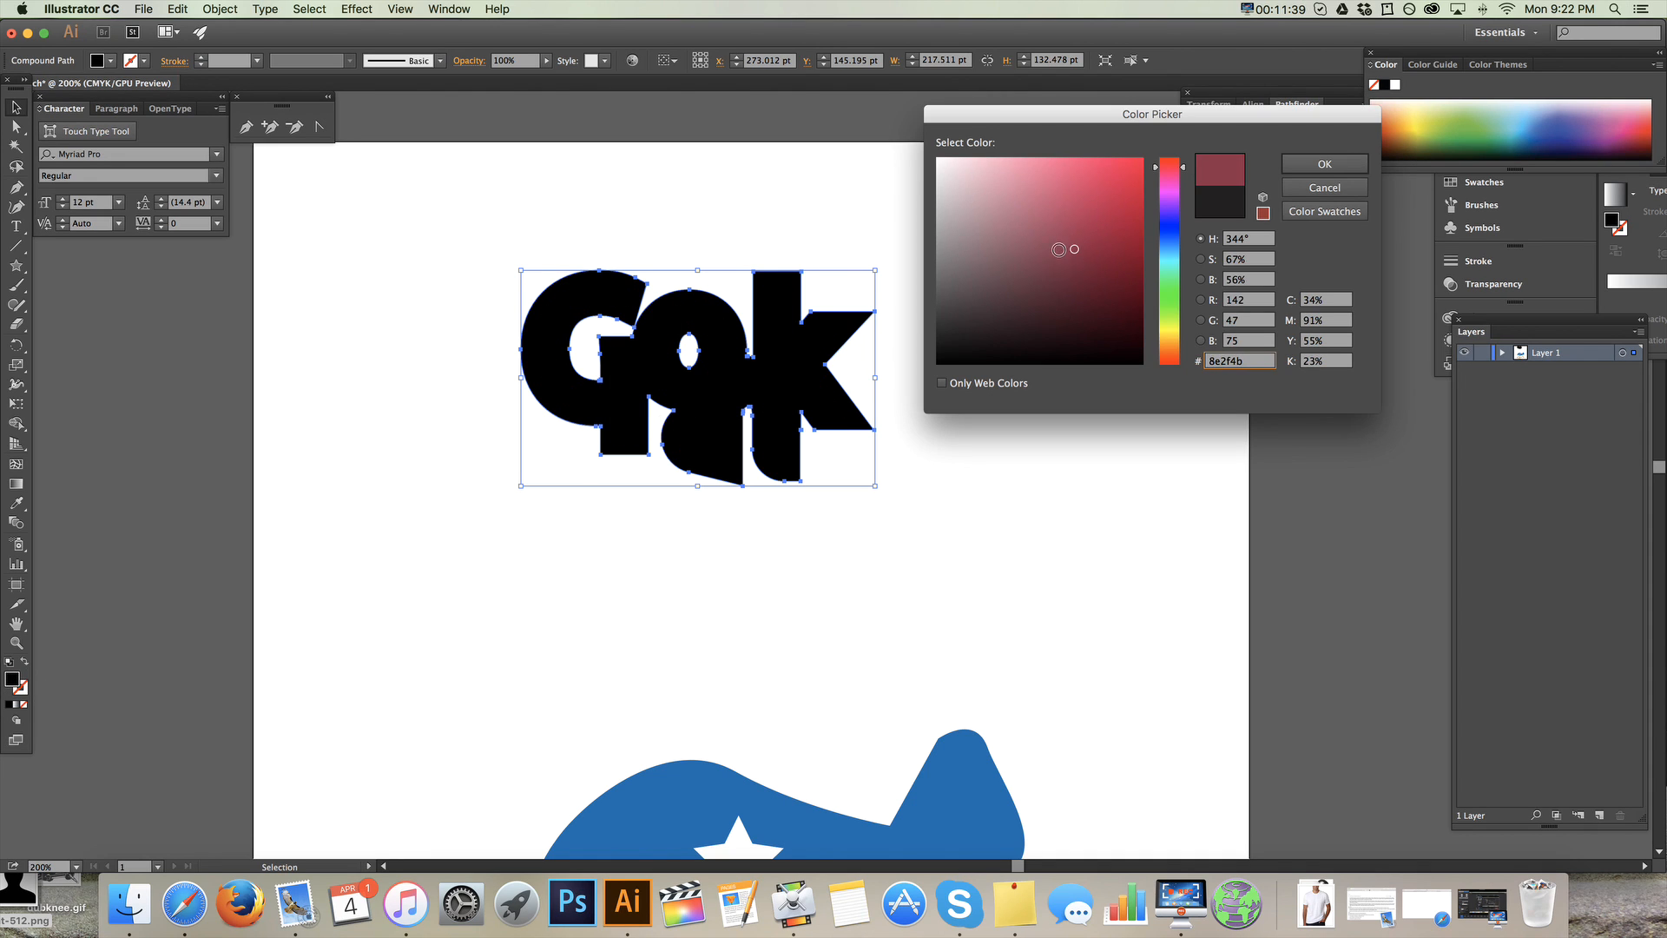
- Fill the Cronk offset silhouette red
click(1323, 165)
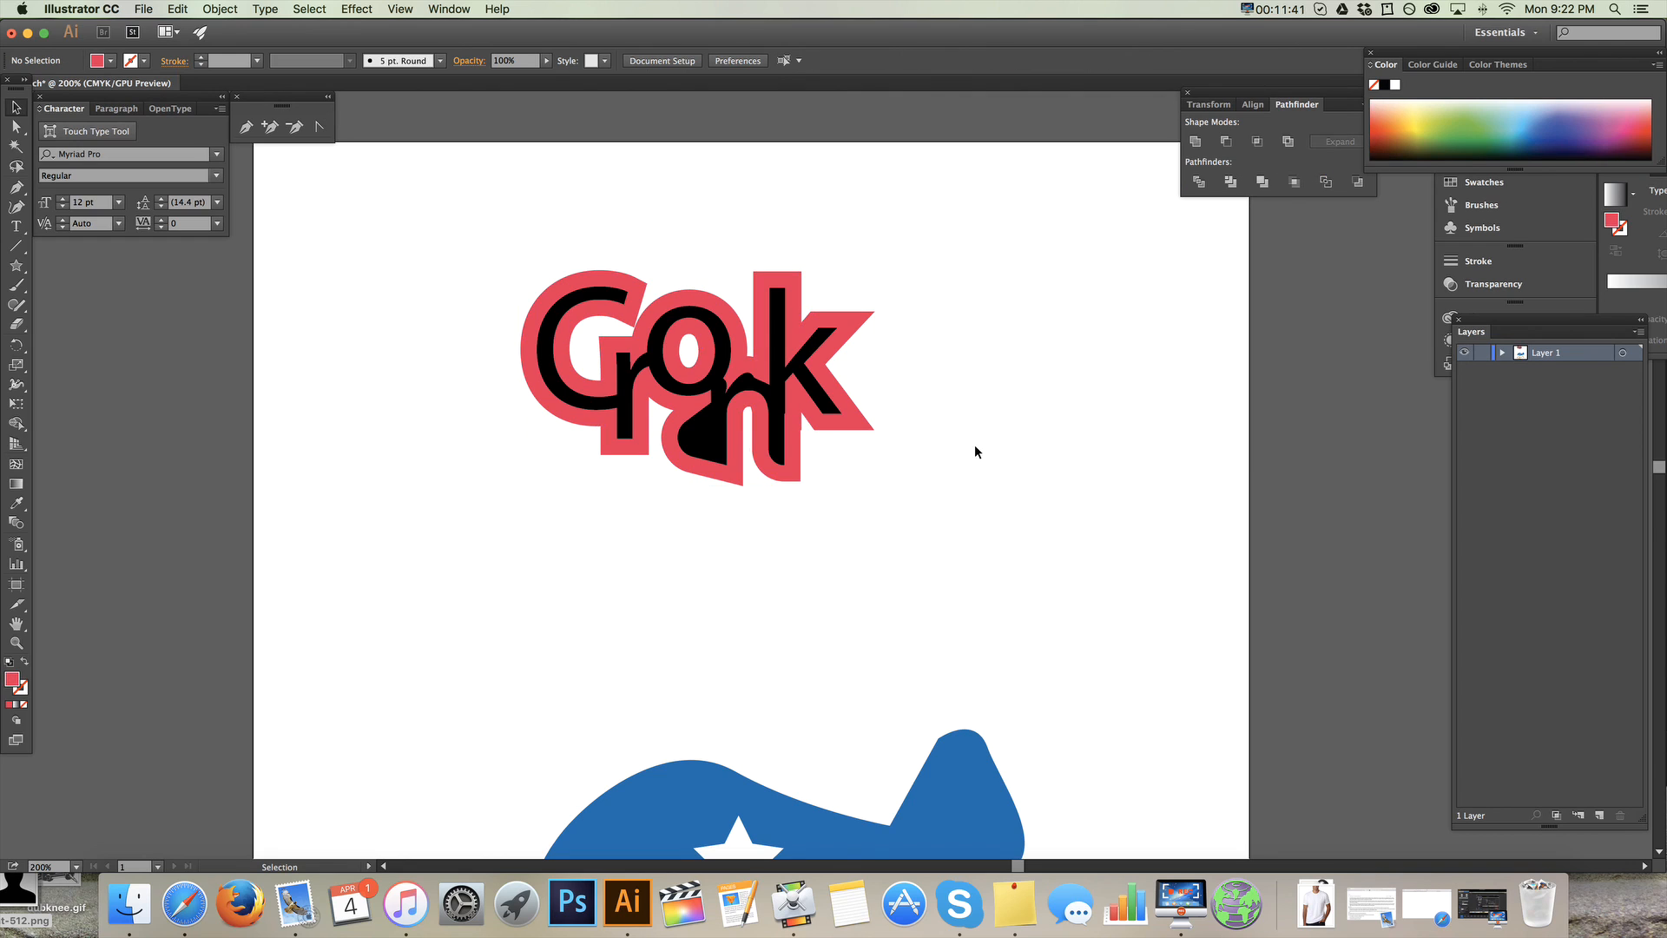
mouse_move(504, 262)
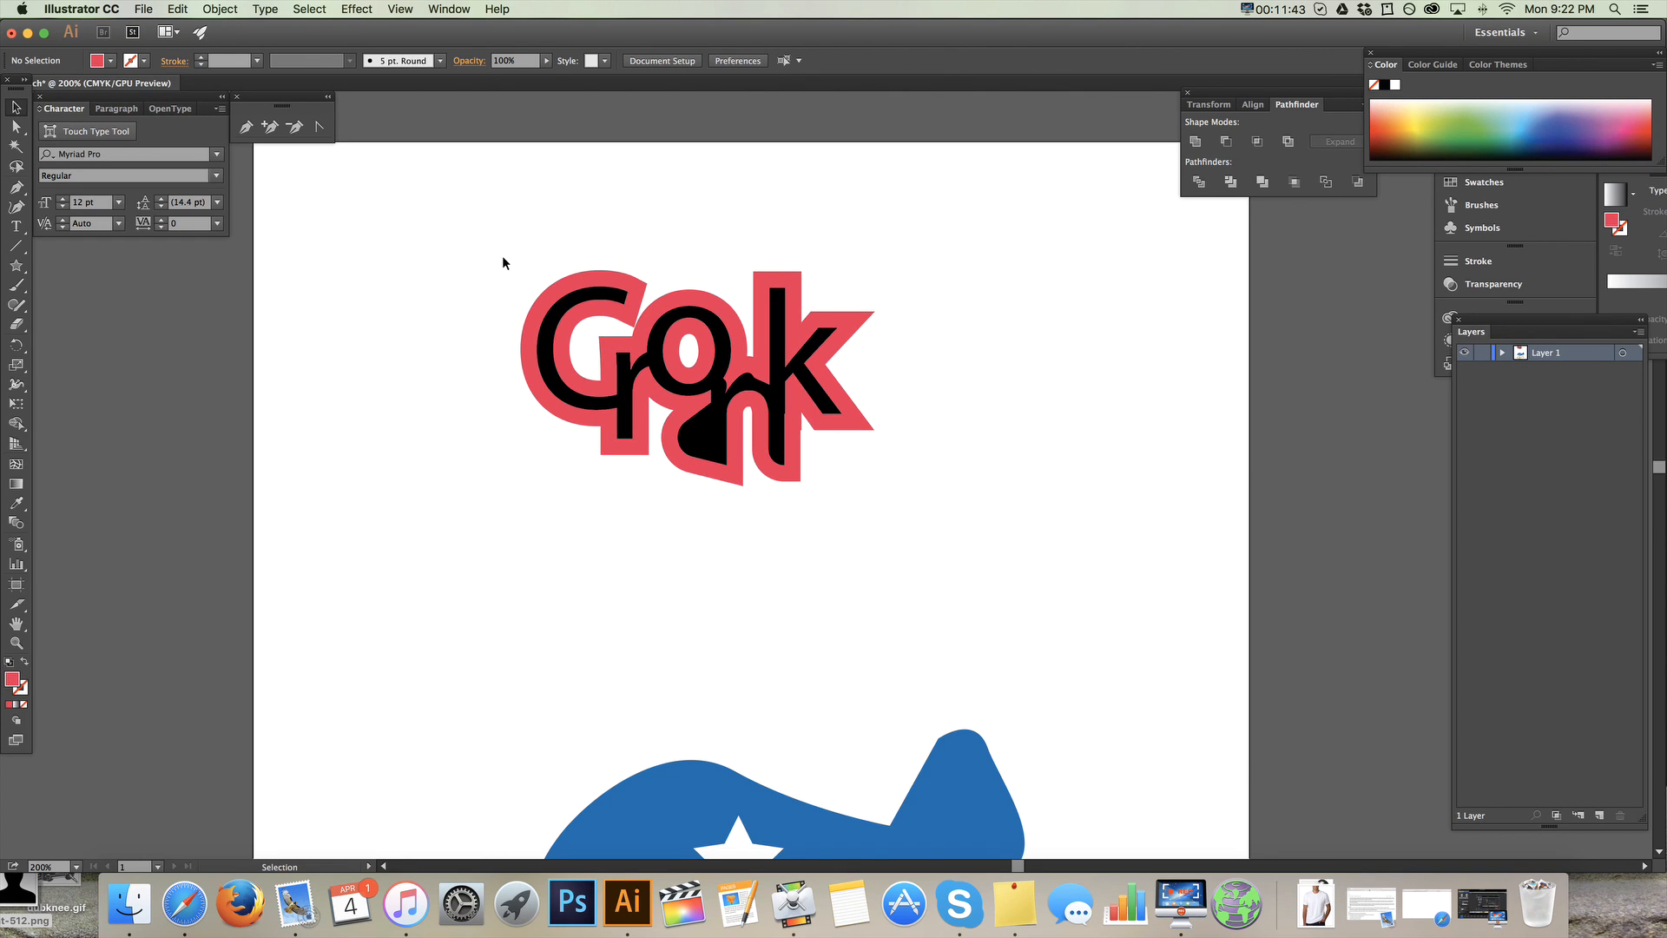
scroll(down, 3)
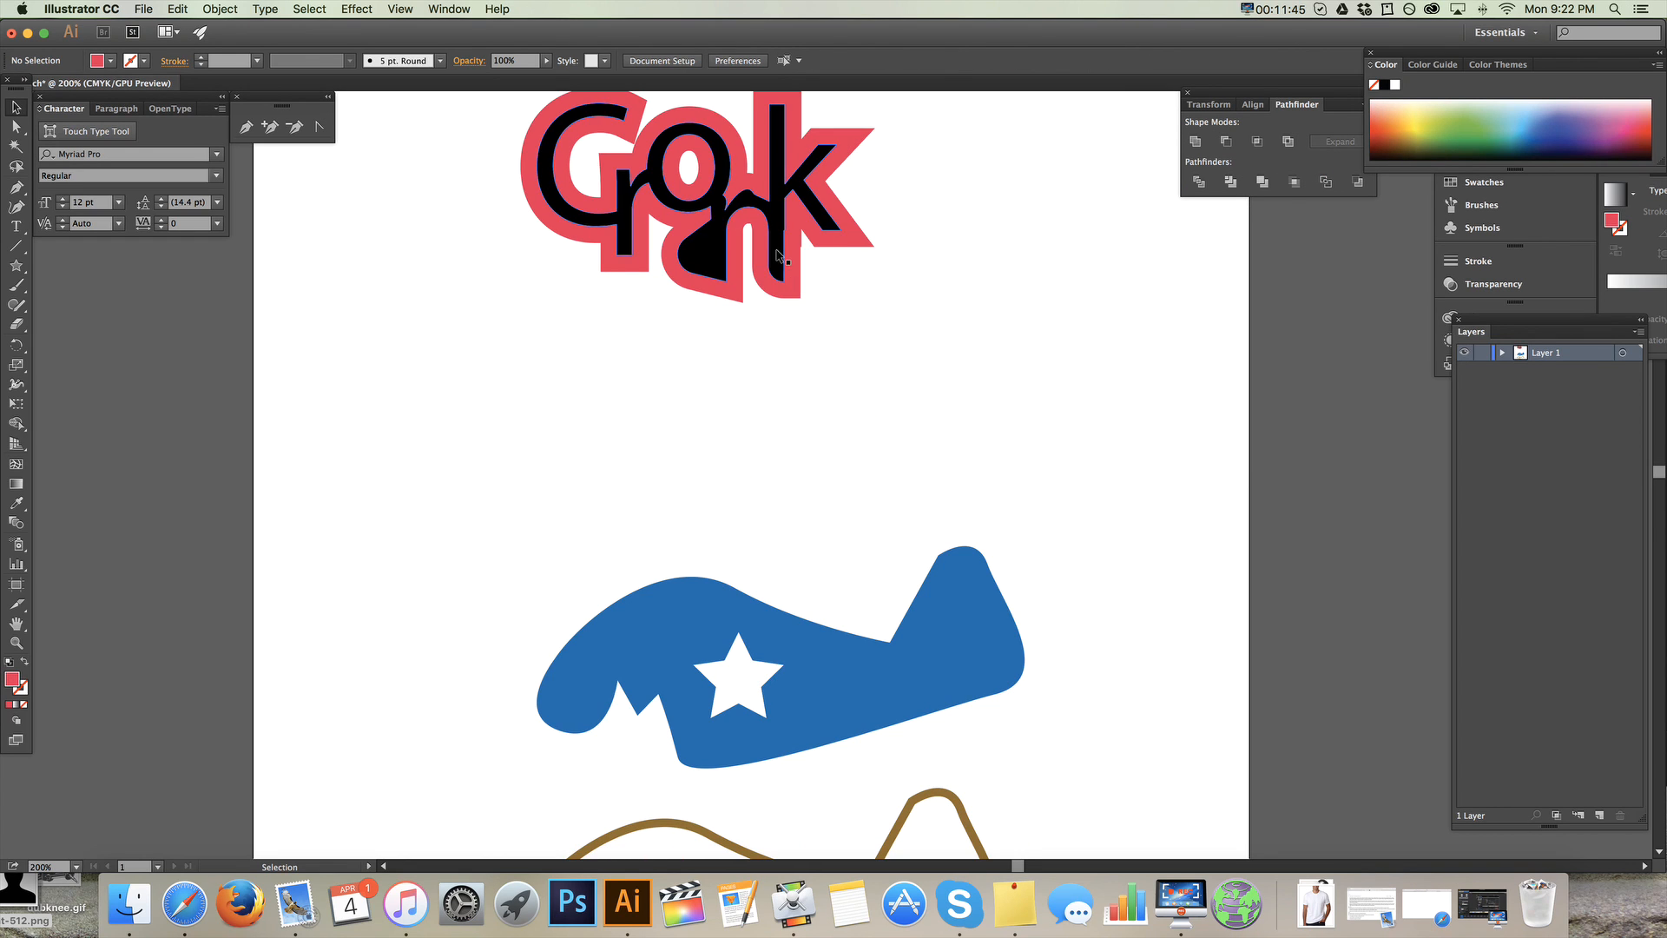
click(744, 191)
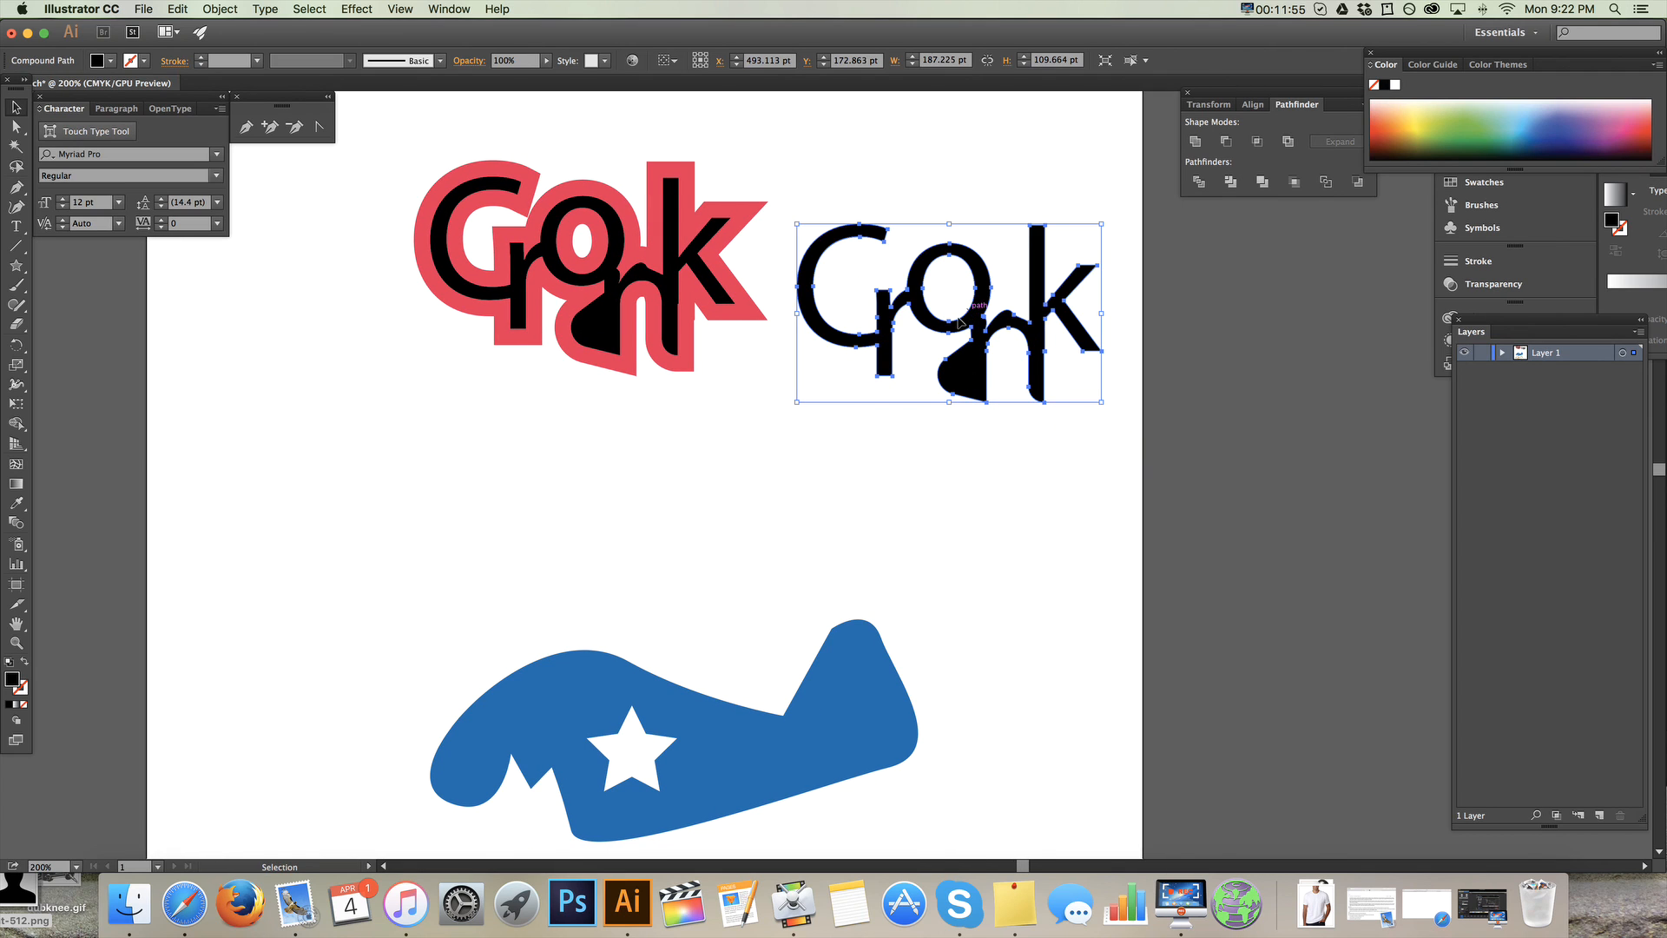
mouse_move(27, 659)
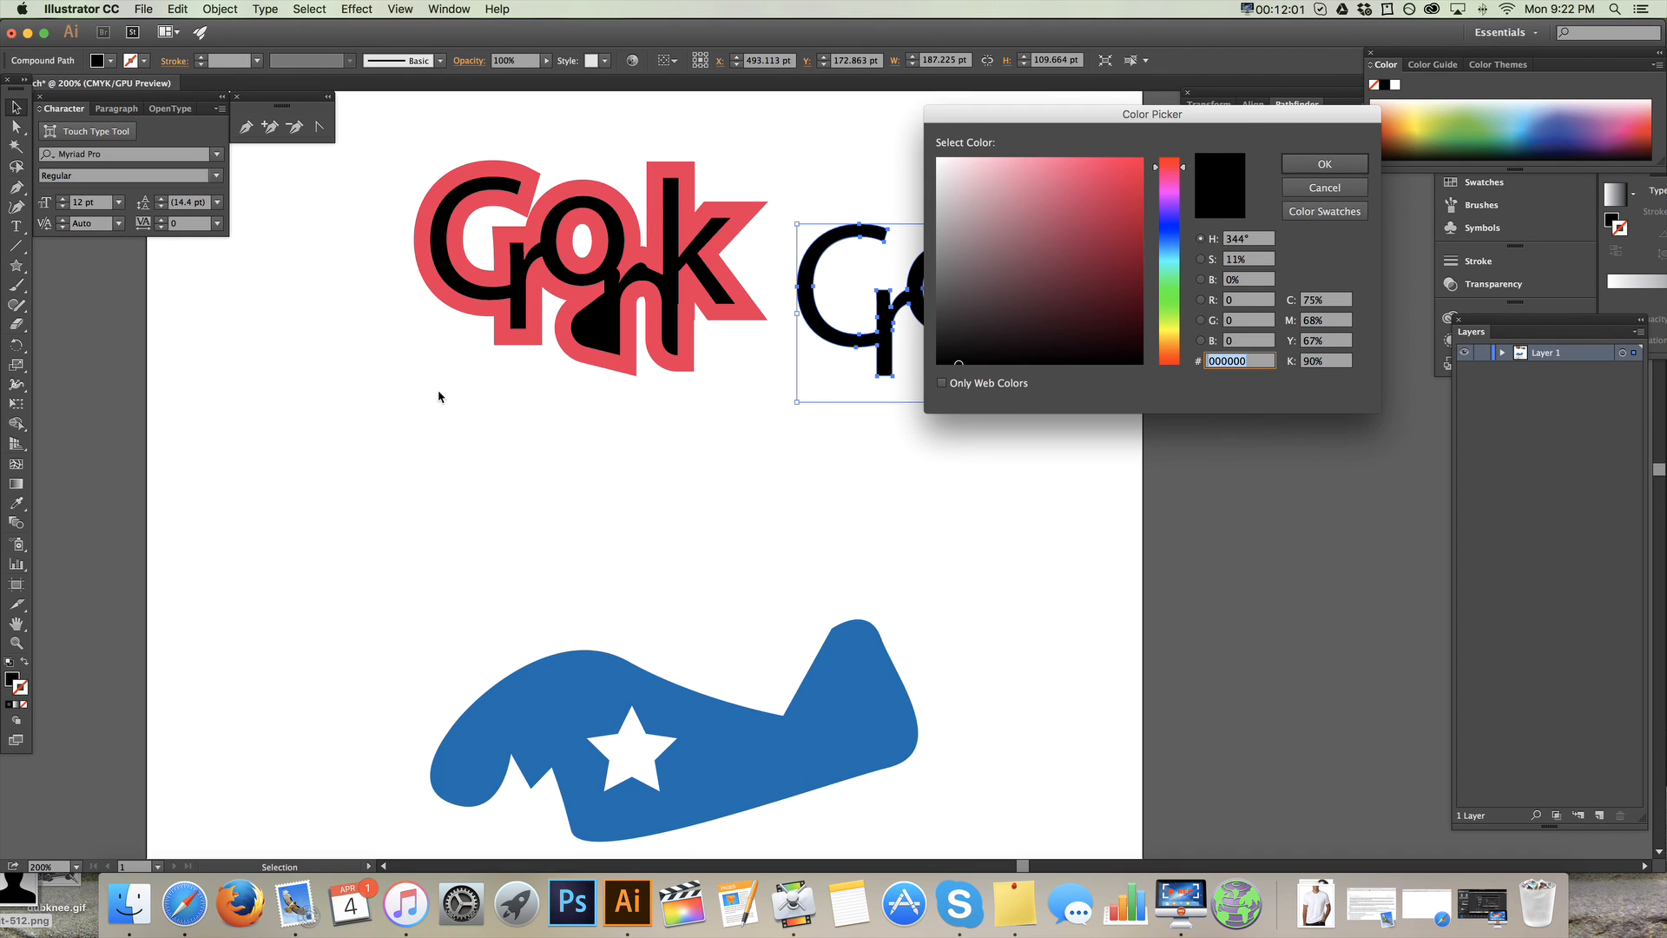
- Give the second Cronk copy a red outline and thicken its stroke toward 8 pt
click(1119, 186)
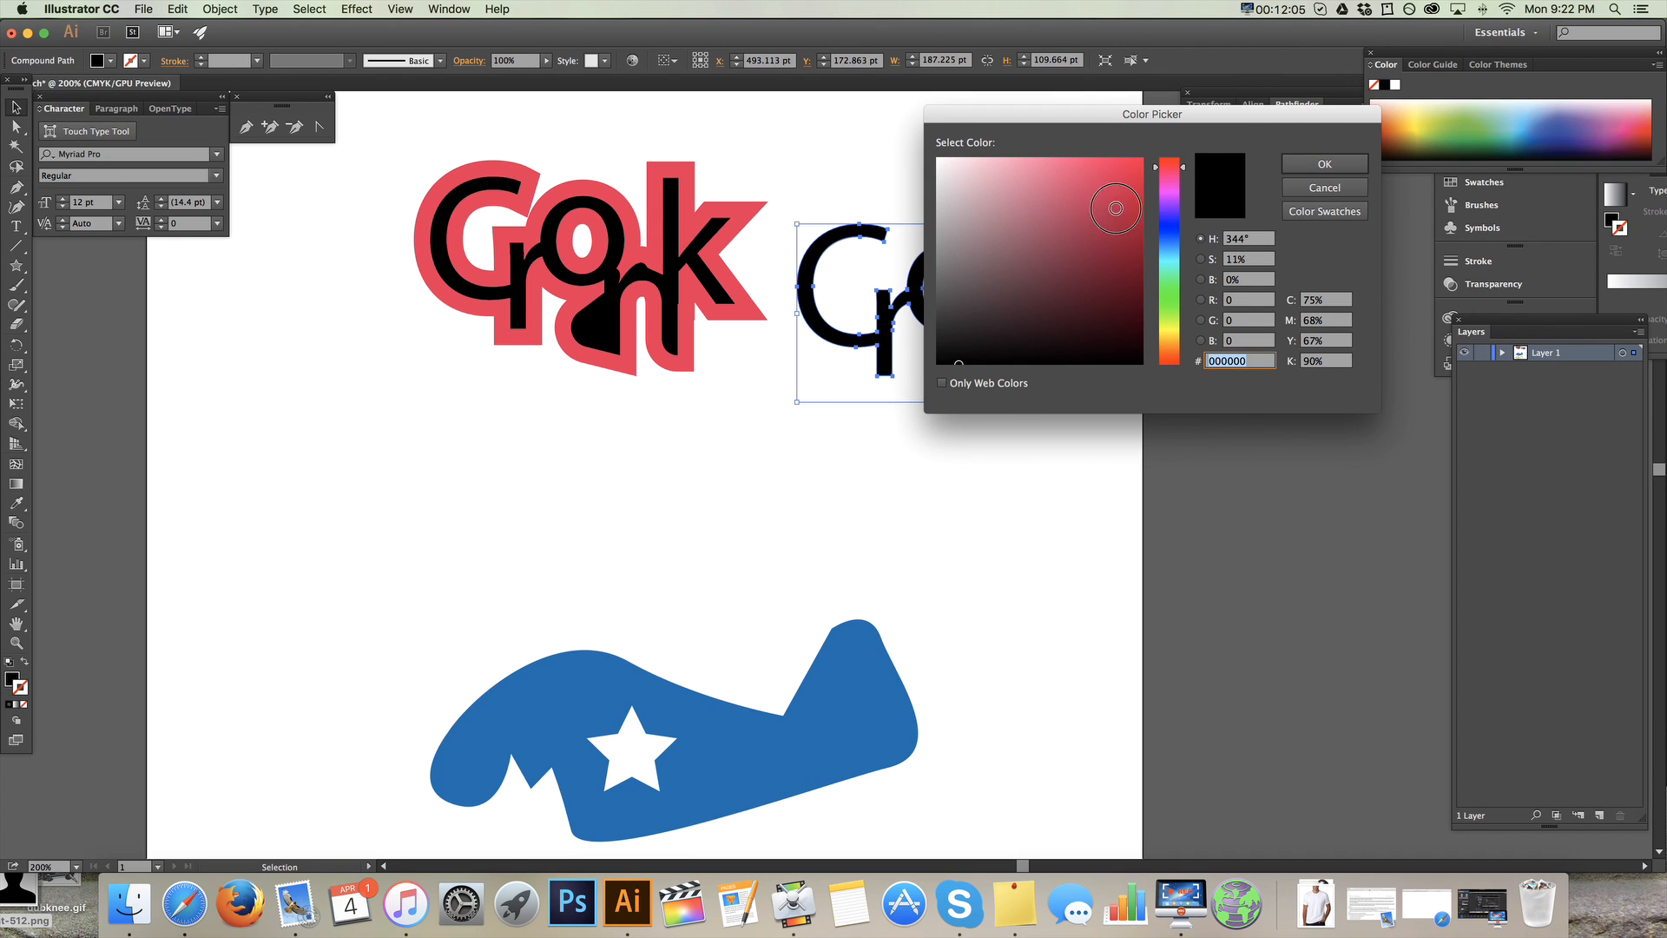
click(1323, 164)
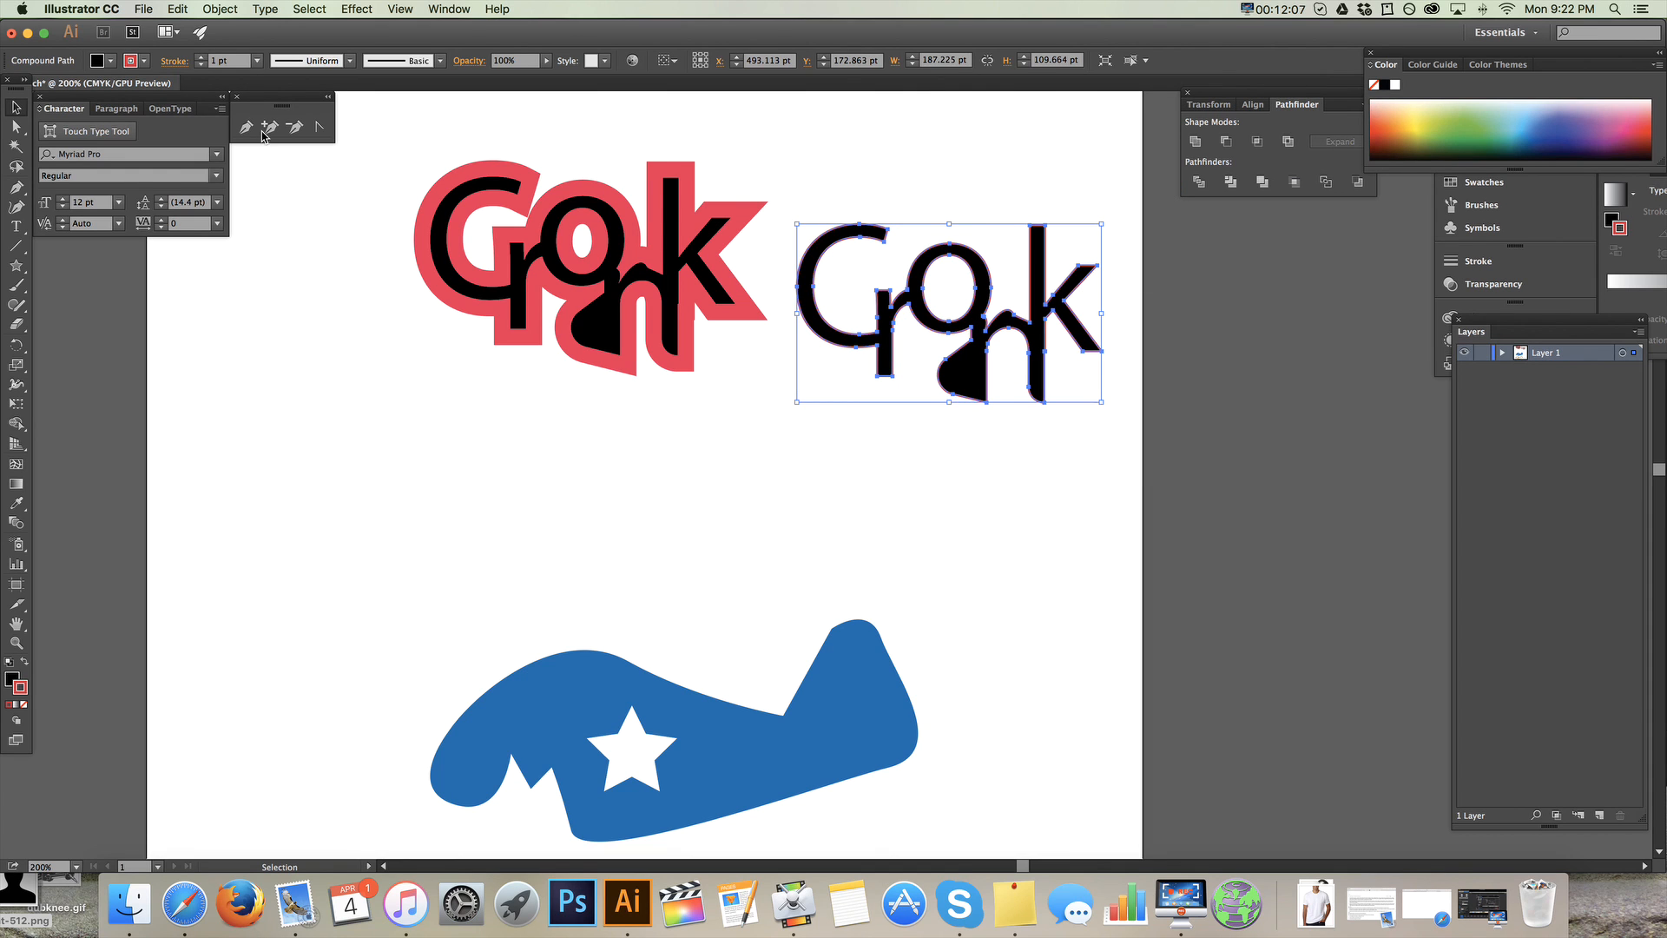
click(224, 60)
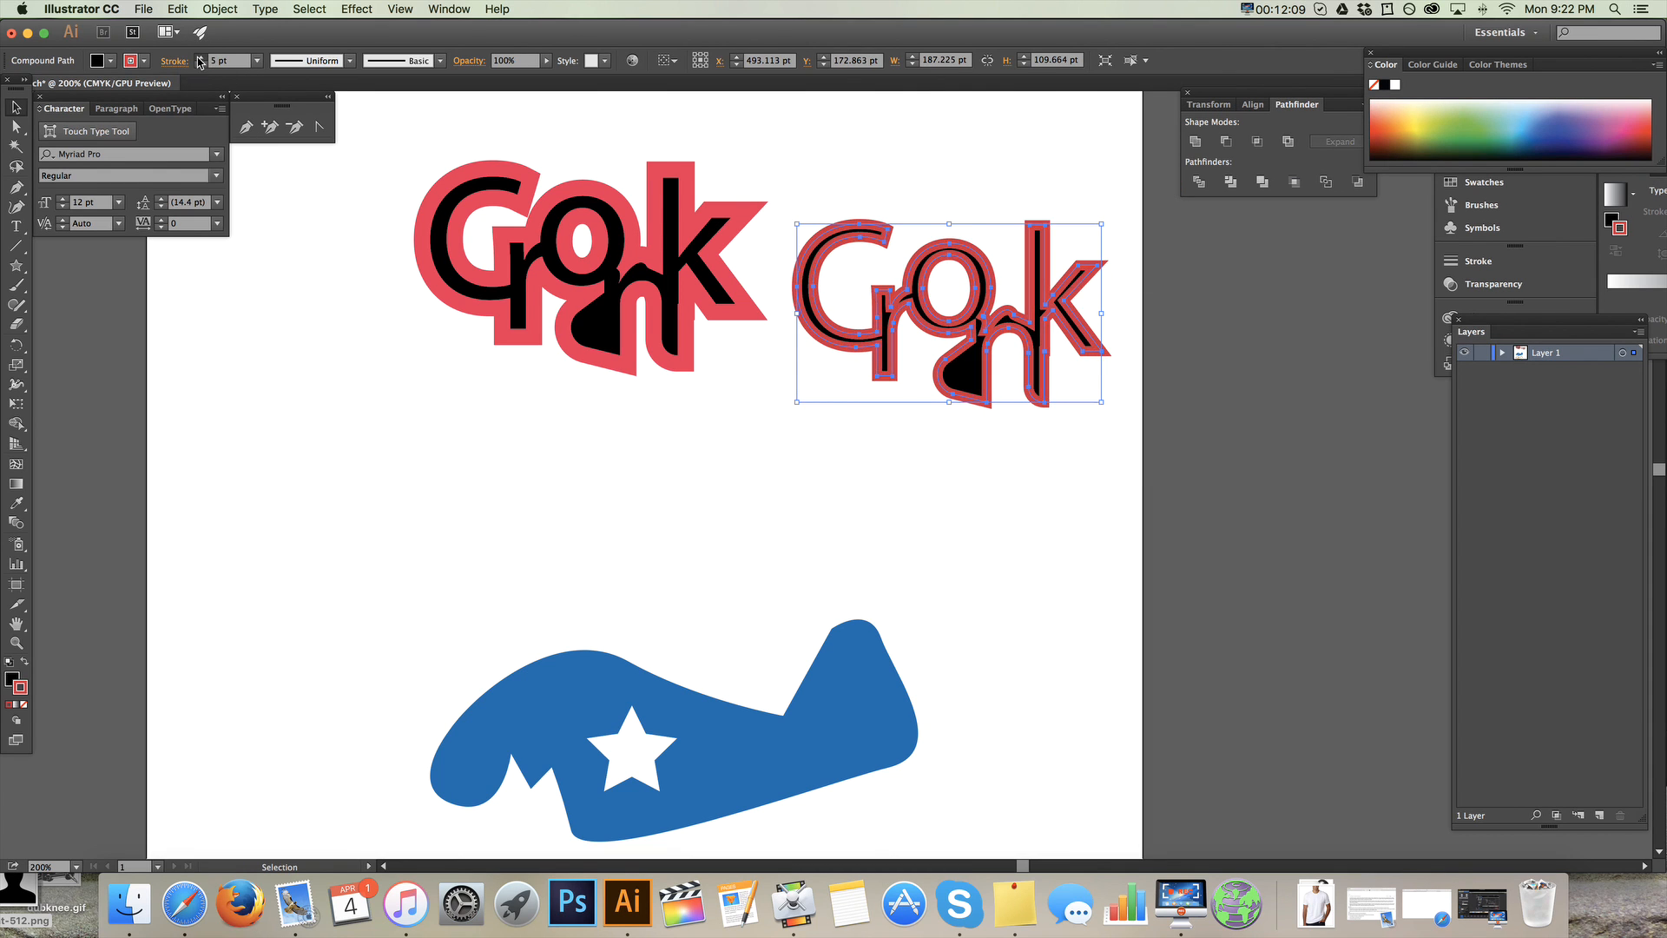
click(220, 59)
text(8)
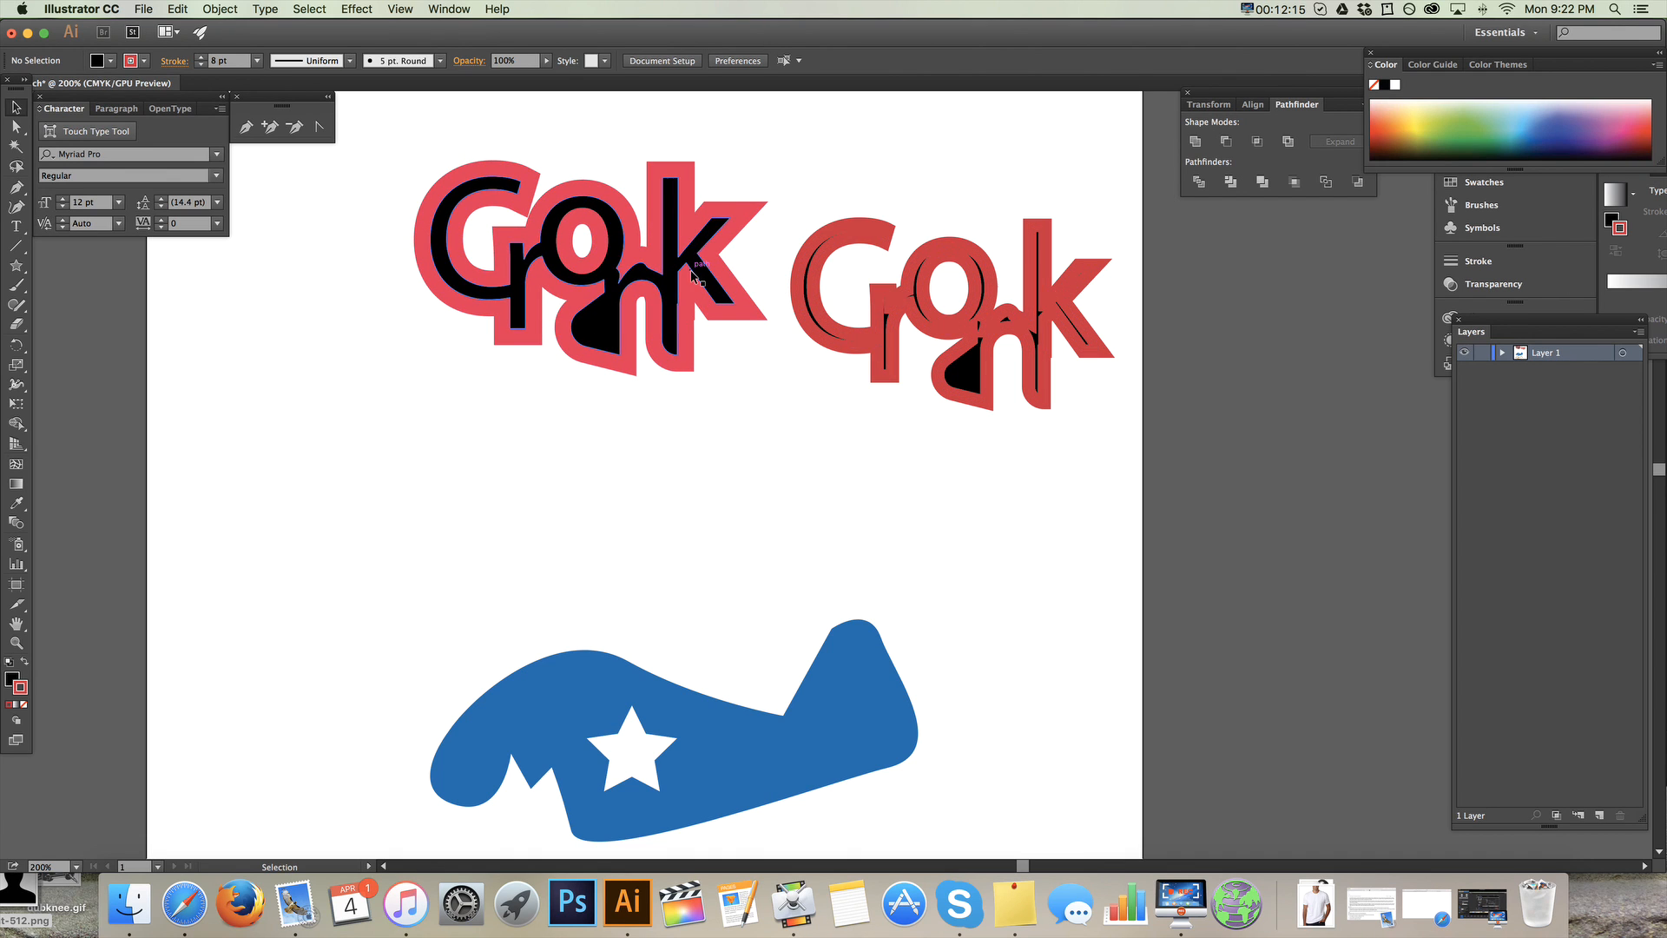
click(220, 8)
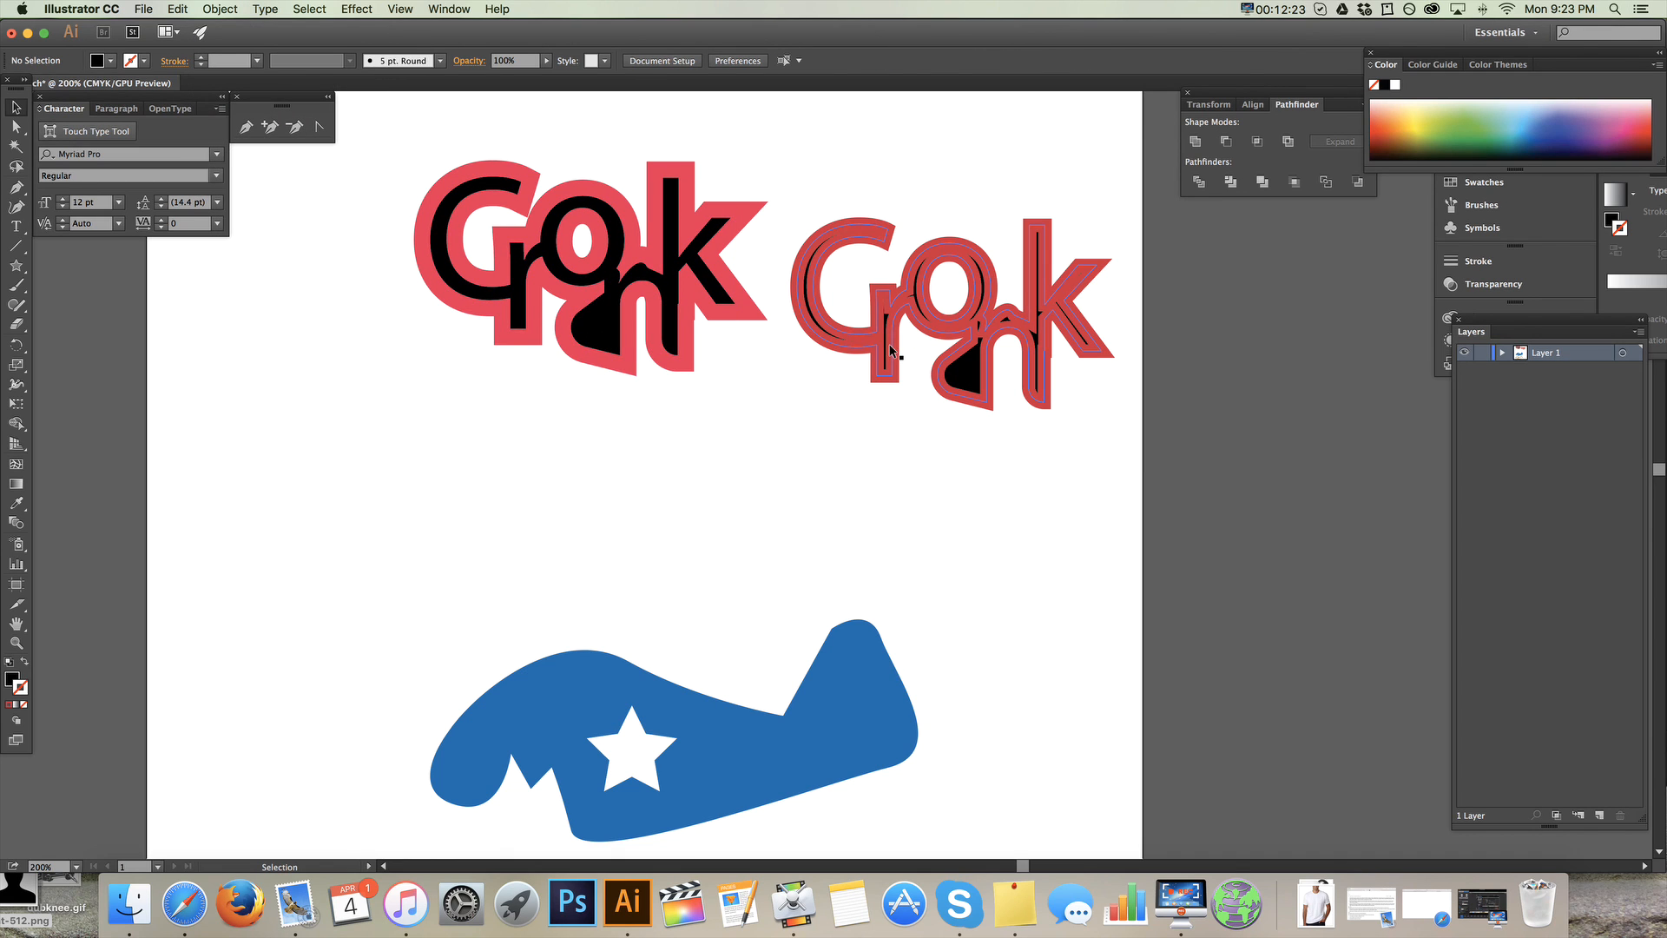
click(218, 285)
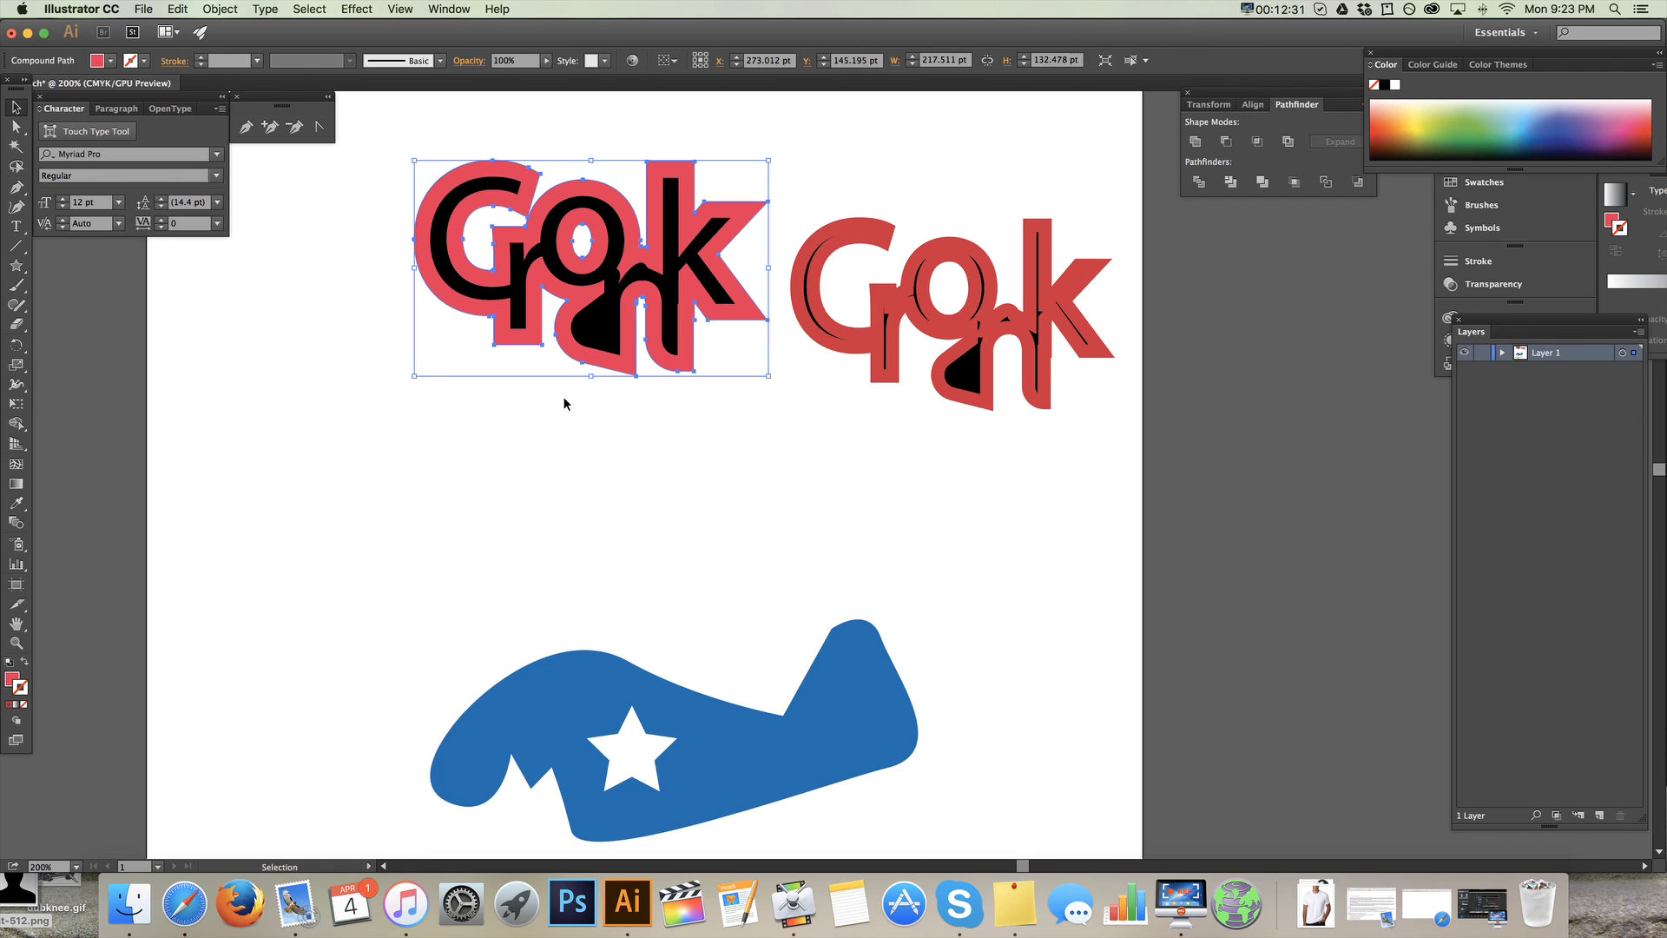
mouse_move(155, 674)
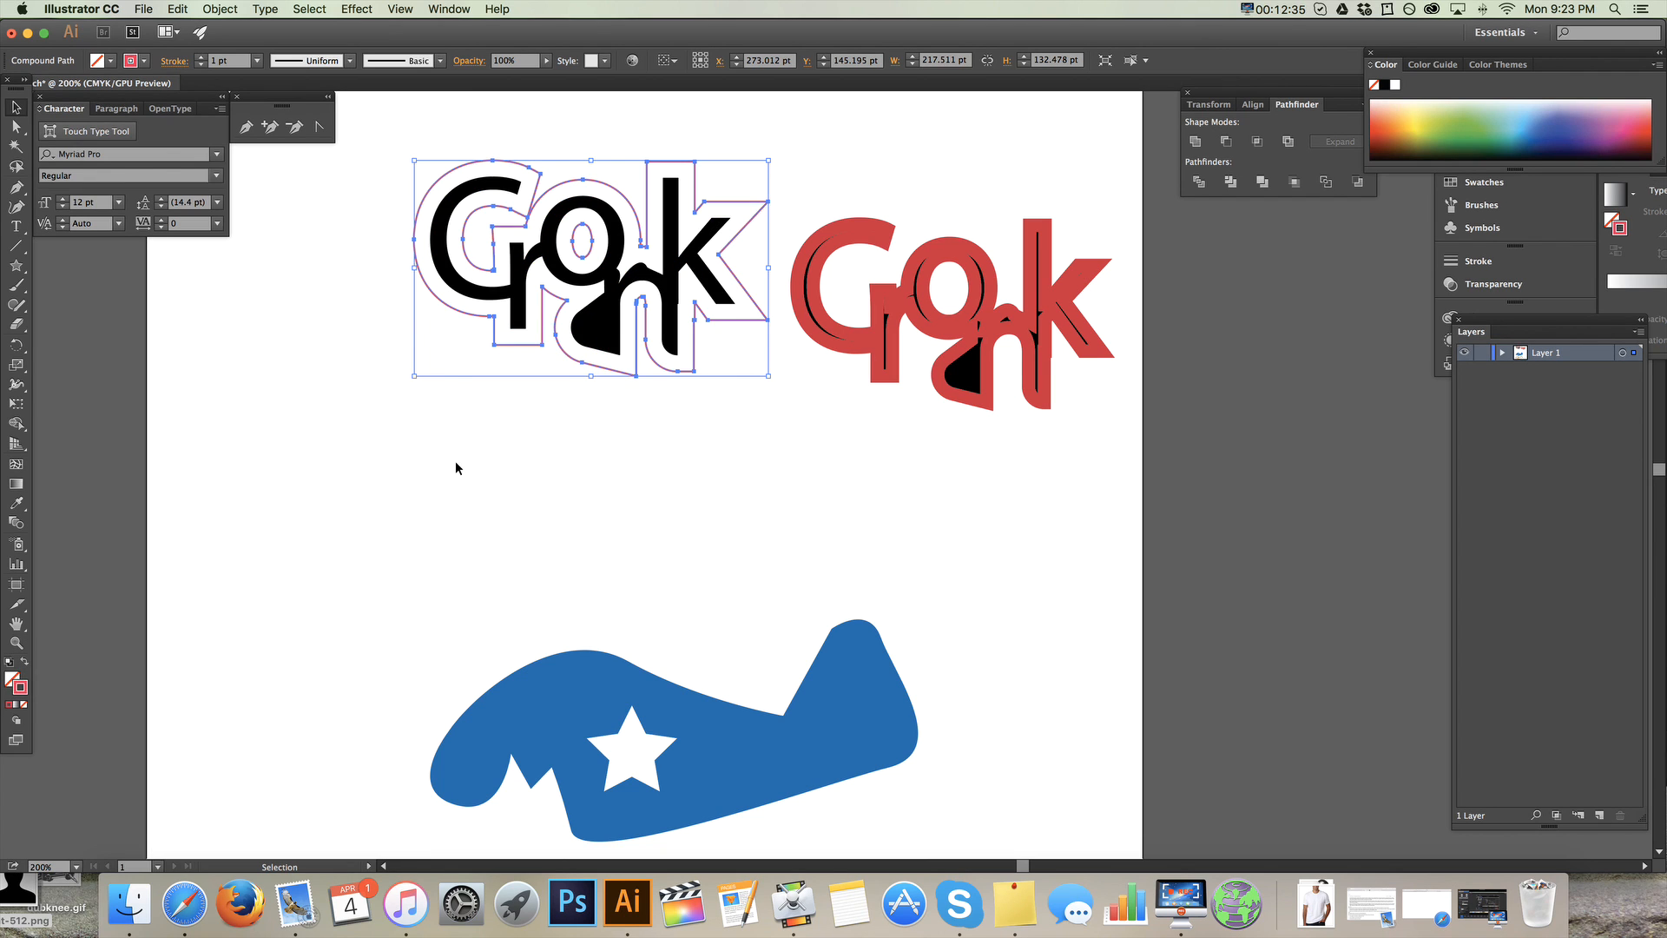
- Set the offset outline's red stroke to about 5 pt and drag its bottom-left anchor out into a spike
click(202, 60)
text(8)
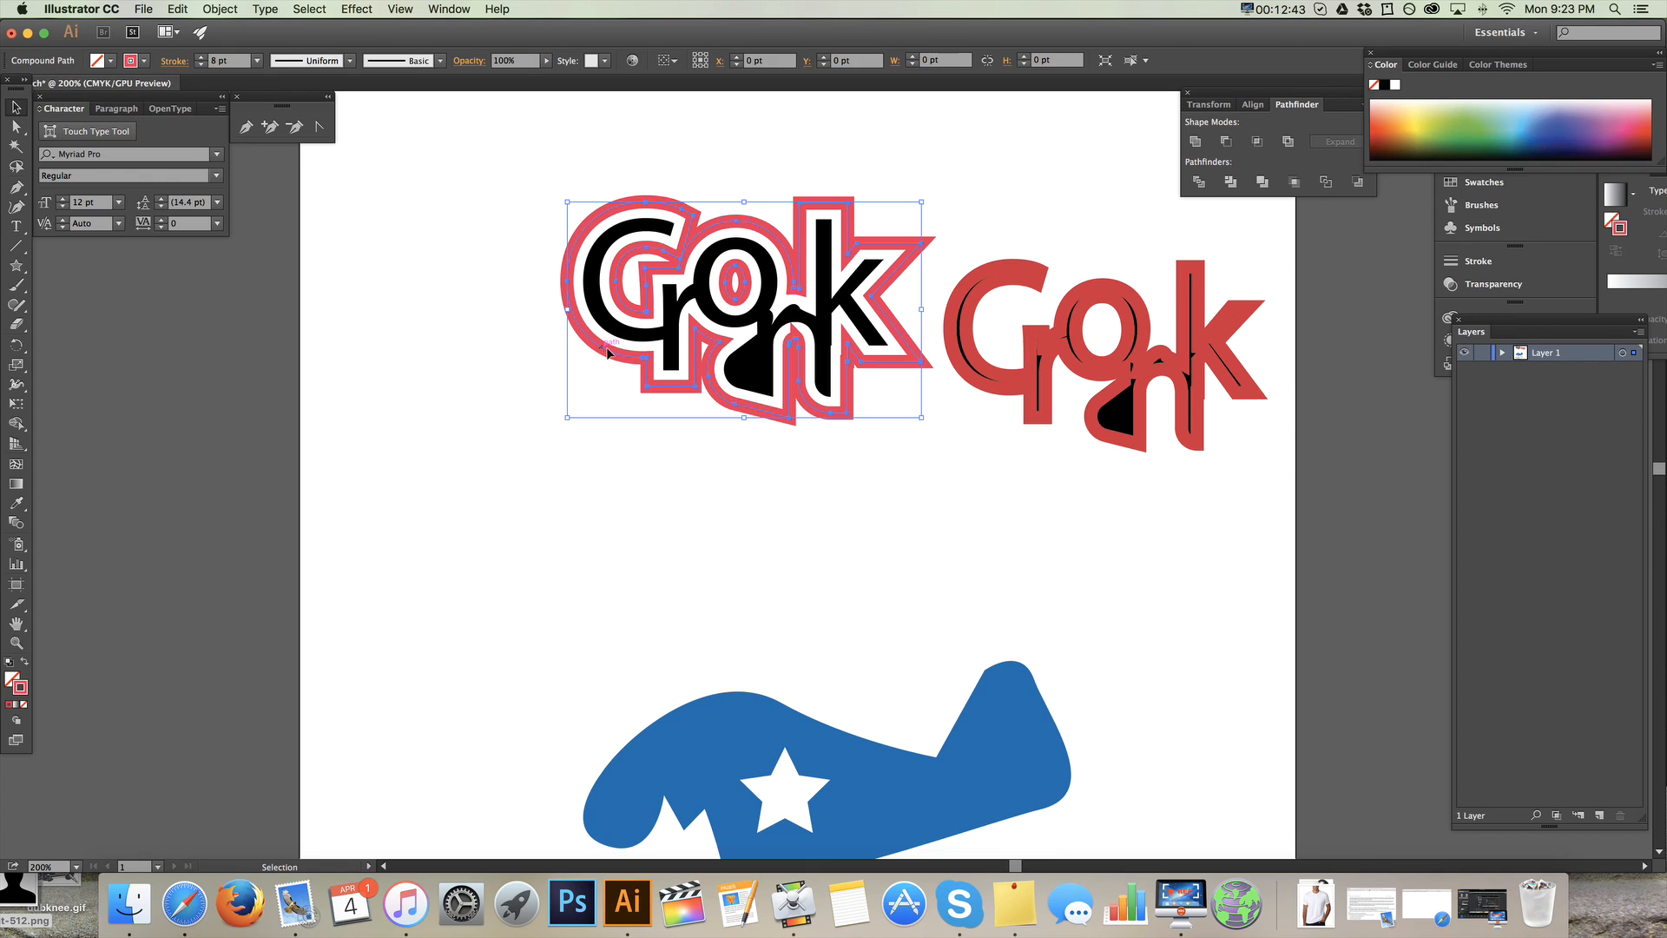
click(200, 65)
text(5)
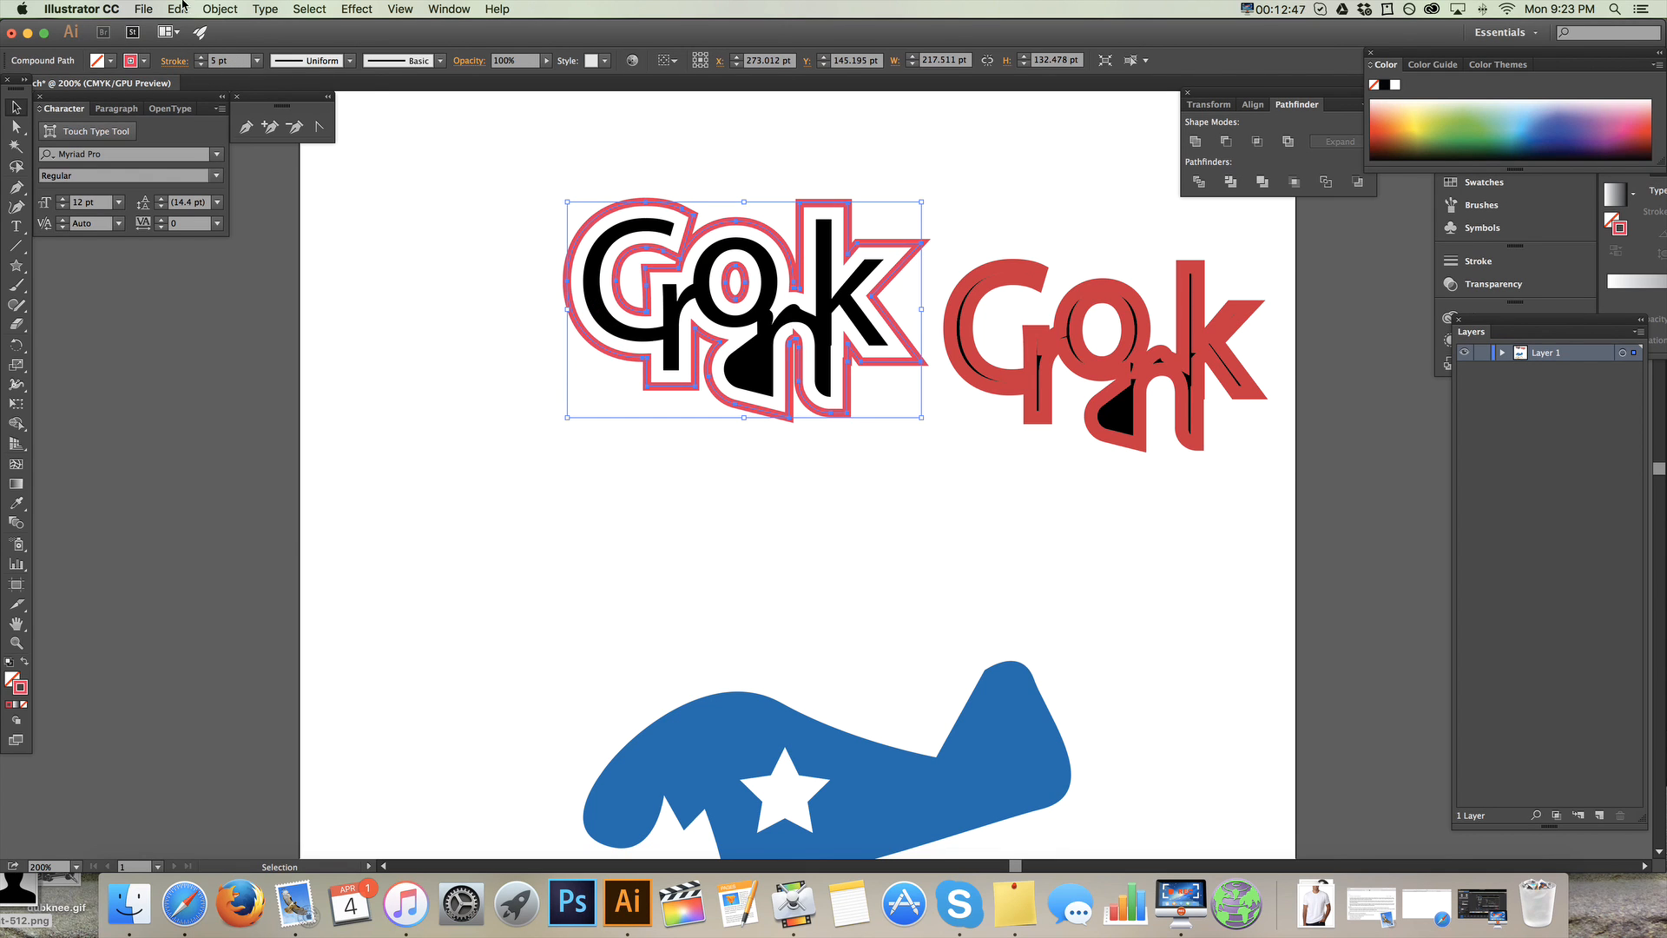
click(220, 9)
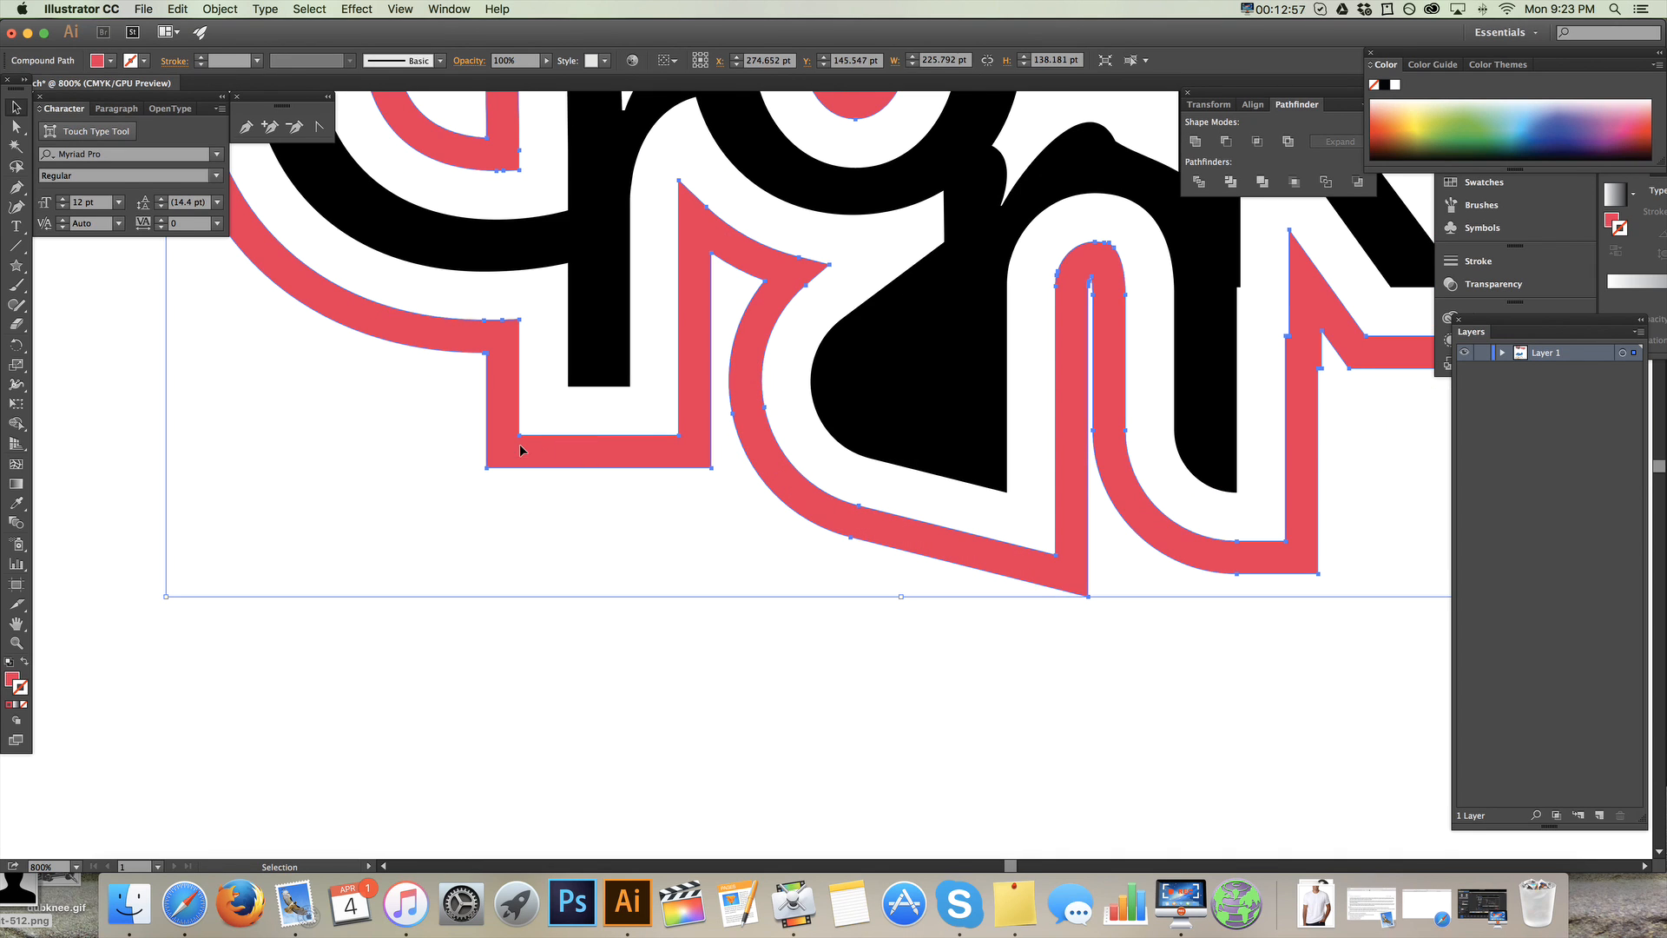
click(16, 124)
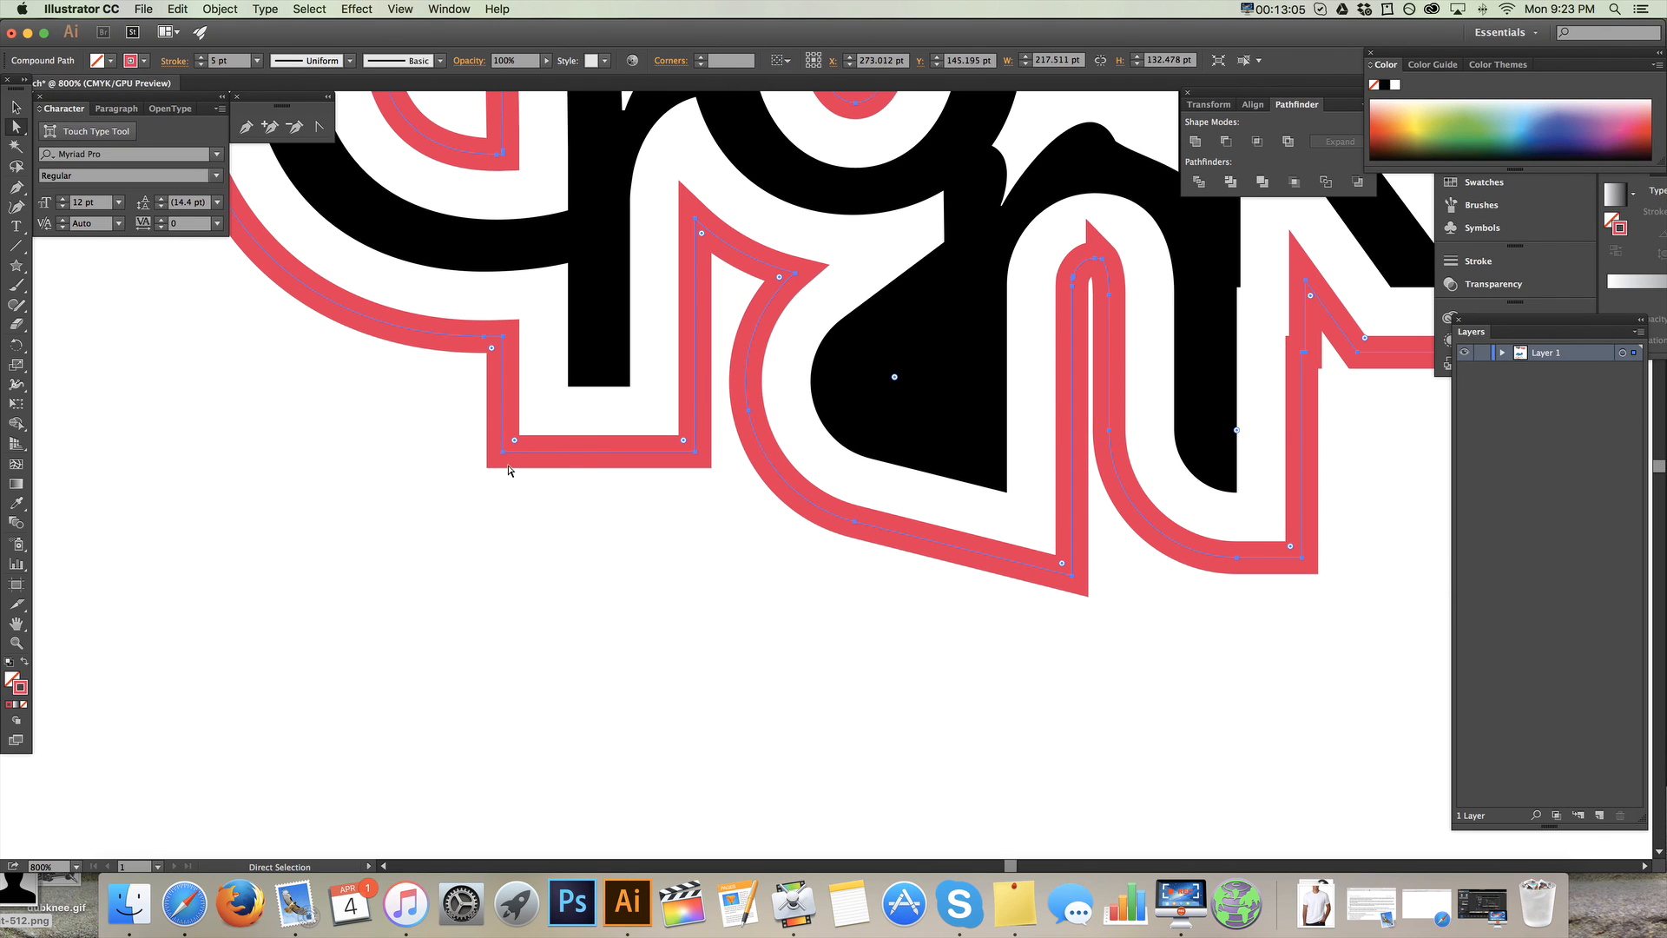
drag(513, 441, 186, 736)
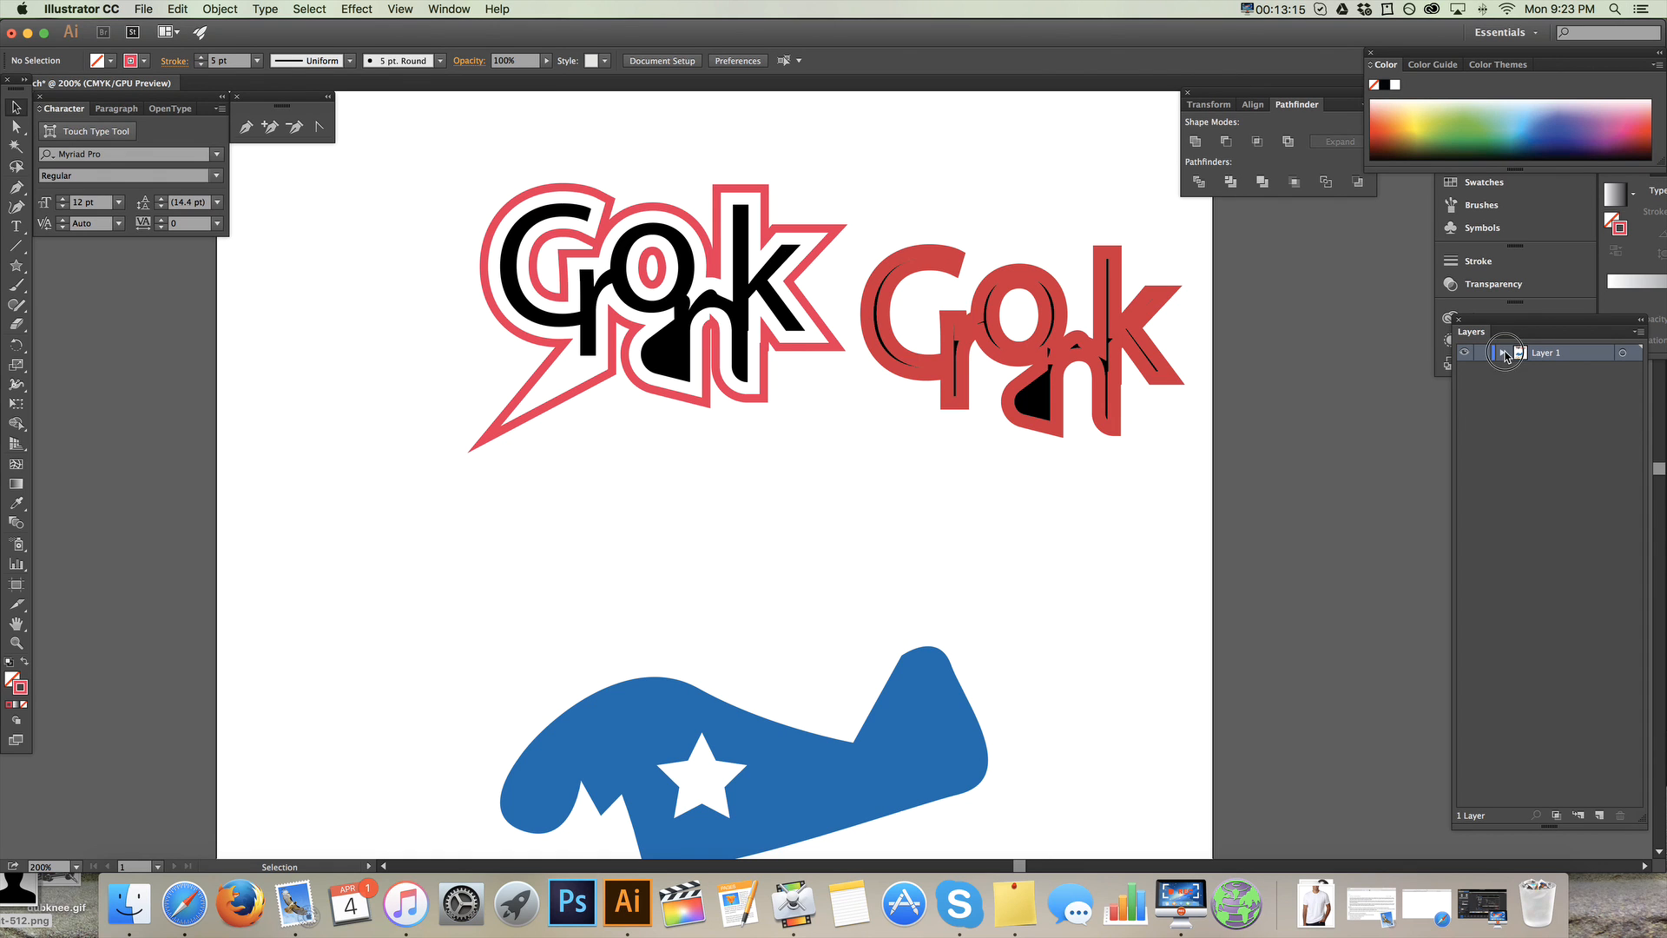
- Select the blue plane in Layer 1 and send it backward behind its brown outline
click(1503, 352)
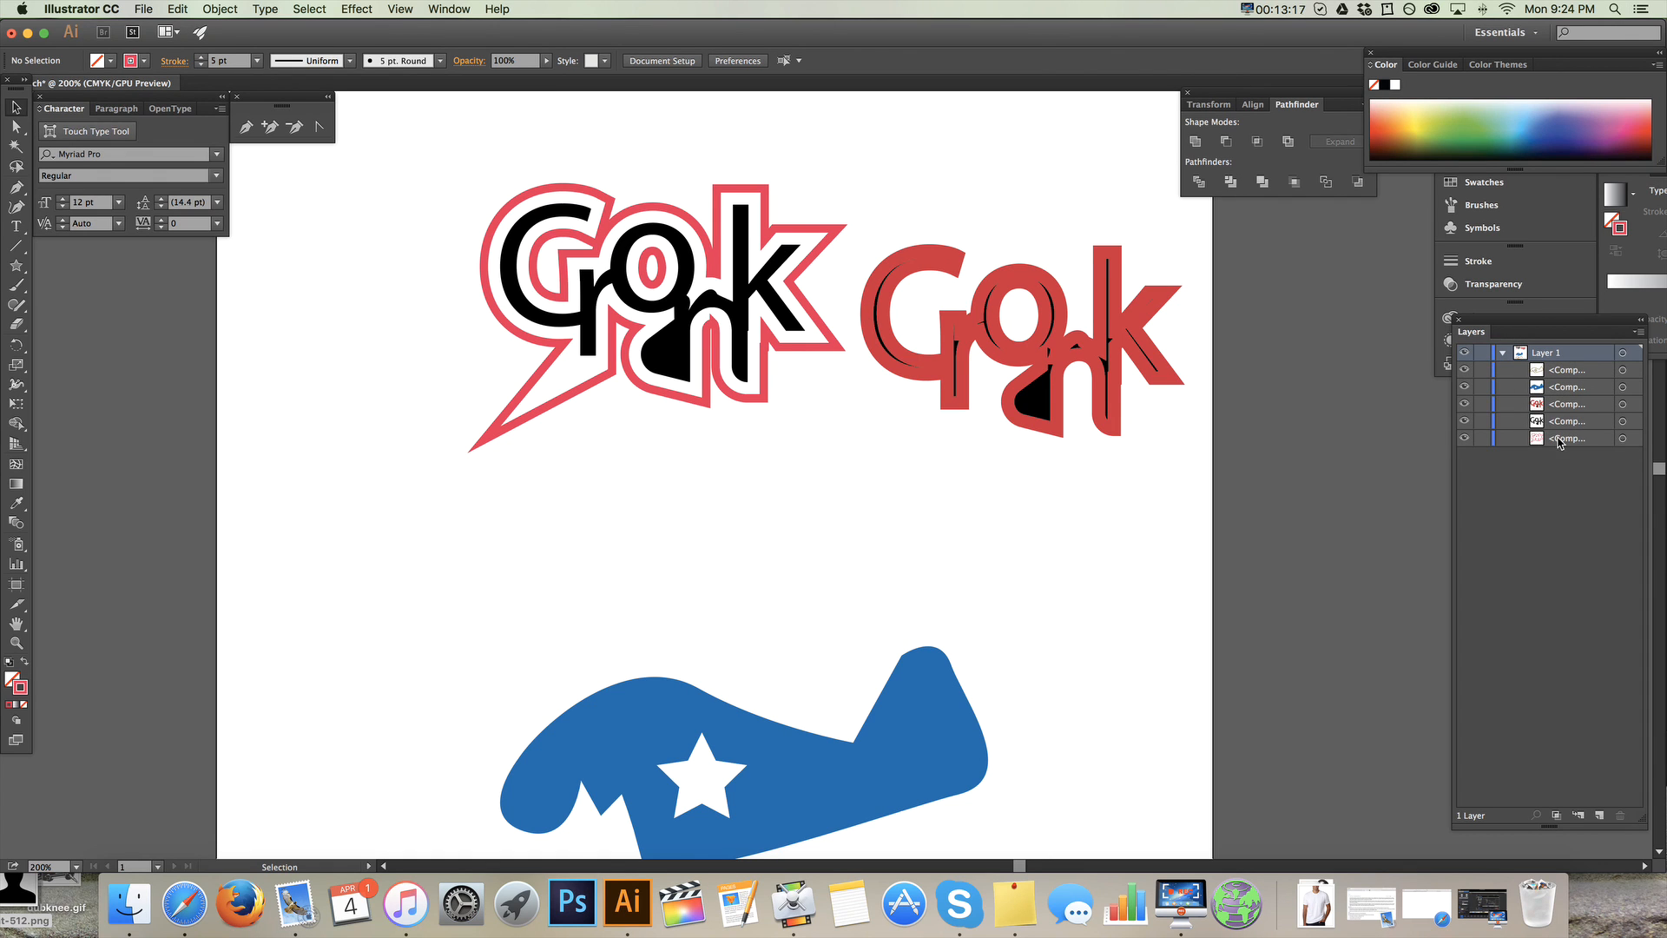
scroll(down, 3)
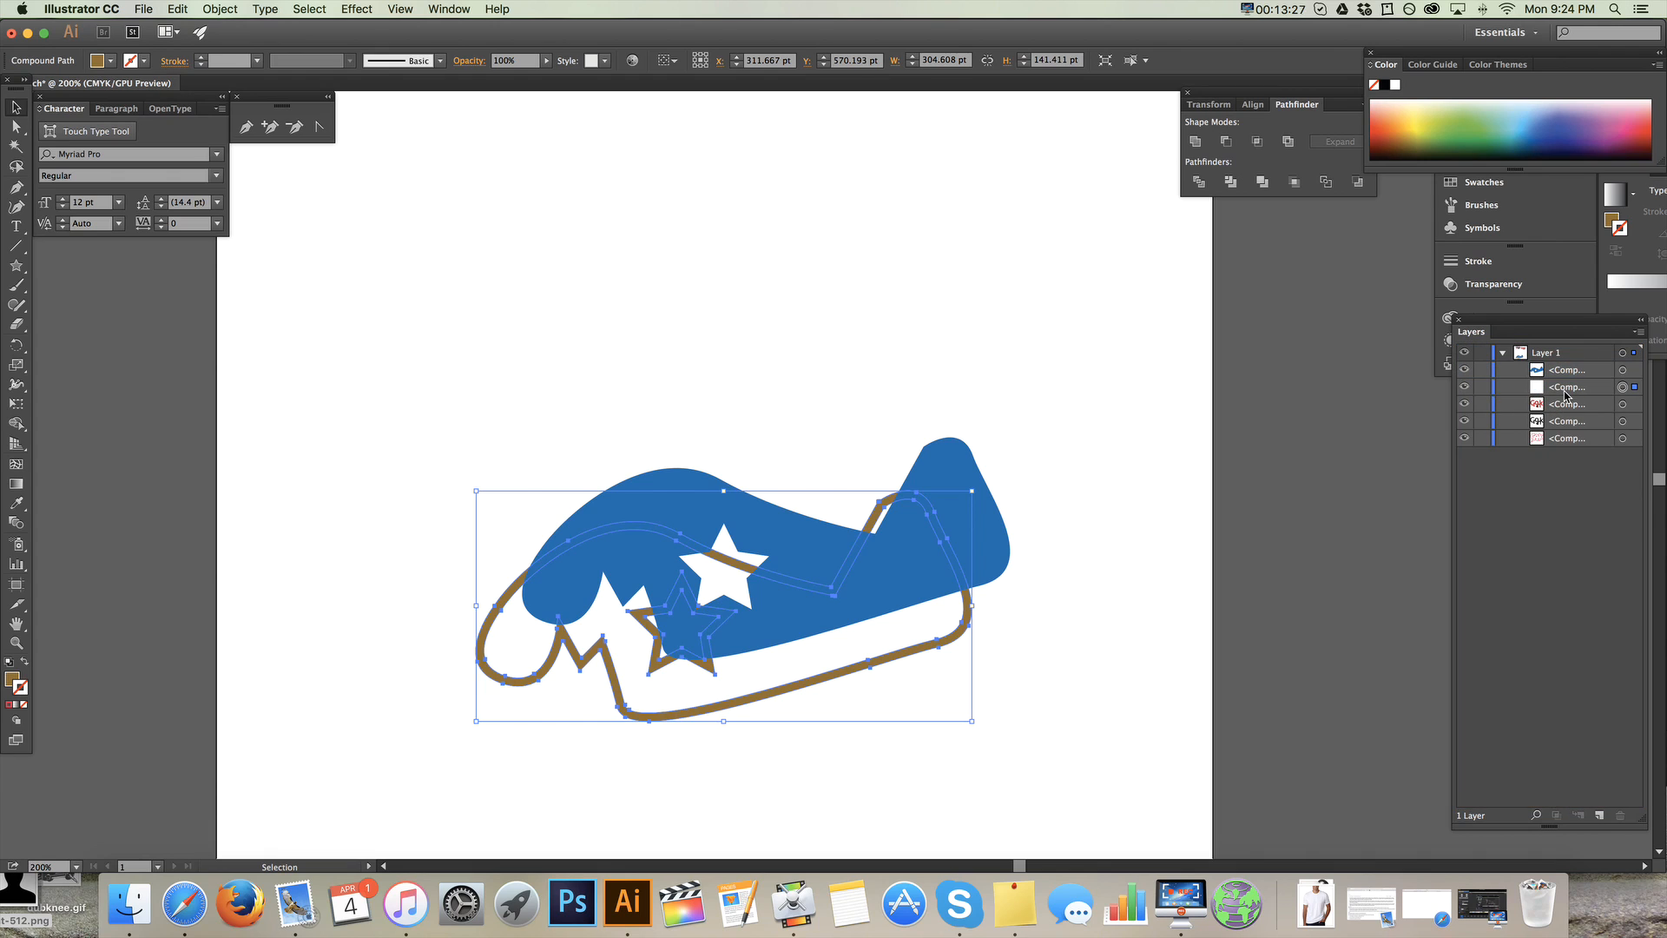
click(1568, 386)
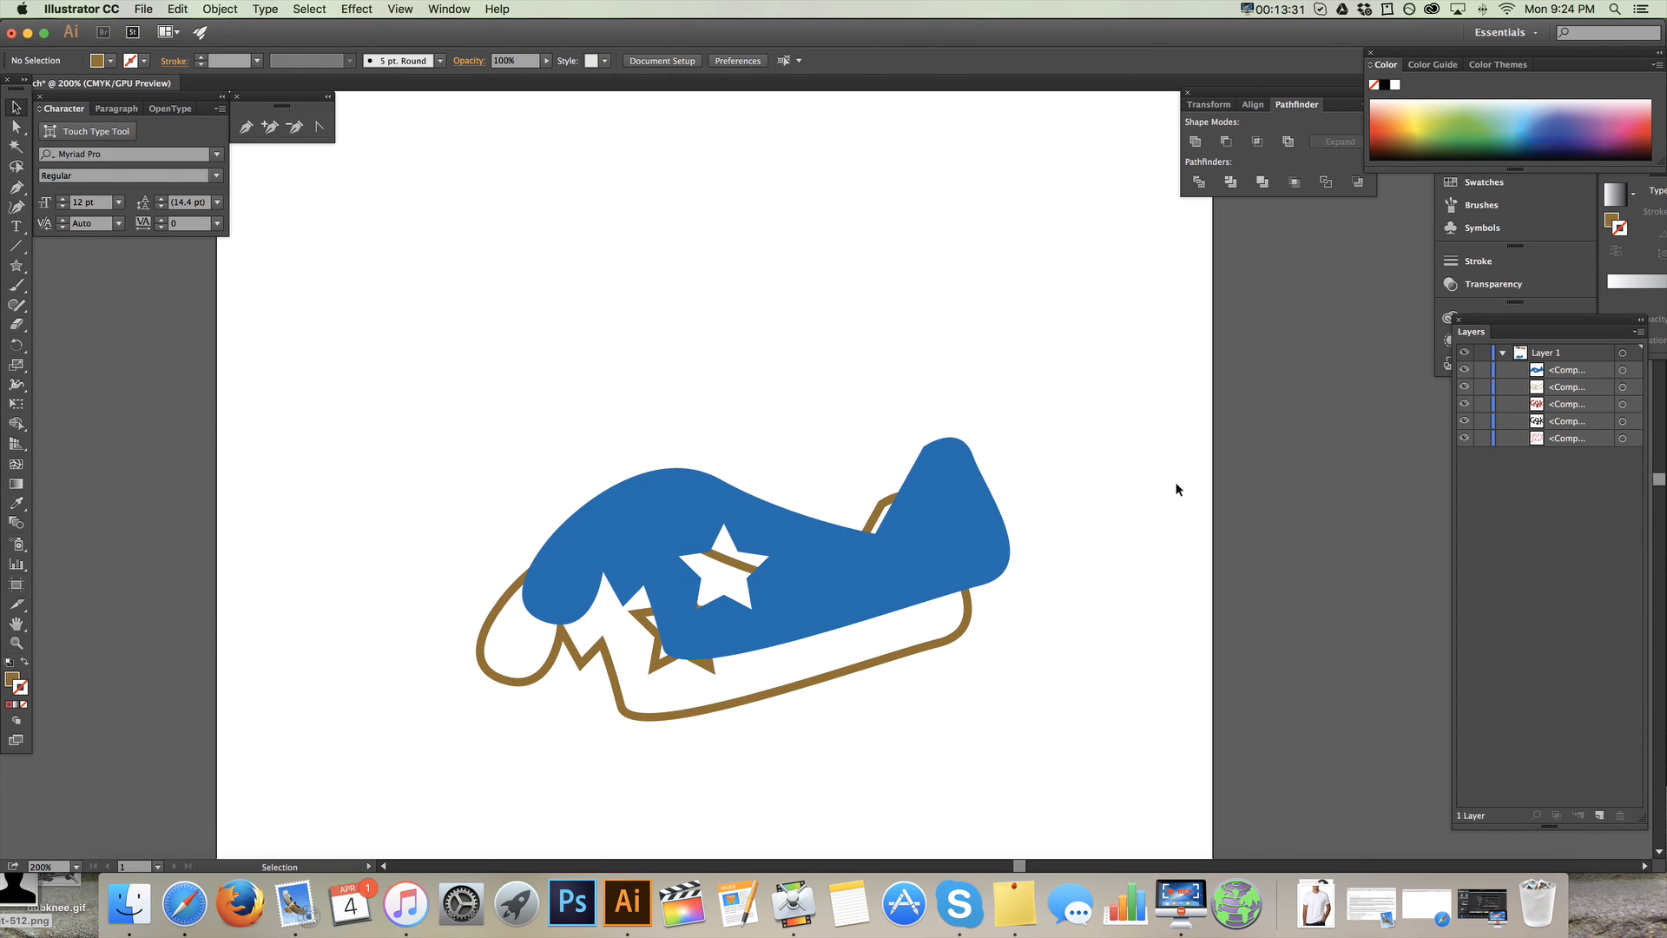
click(942, 546)
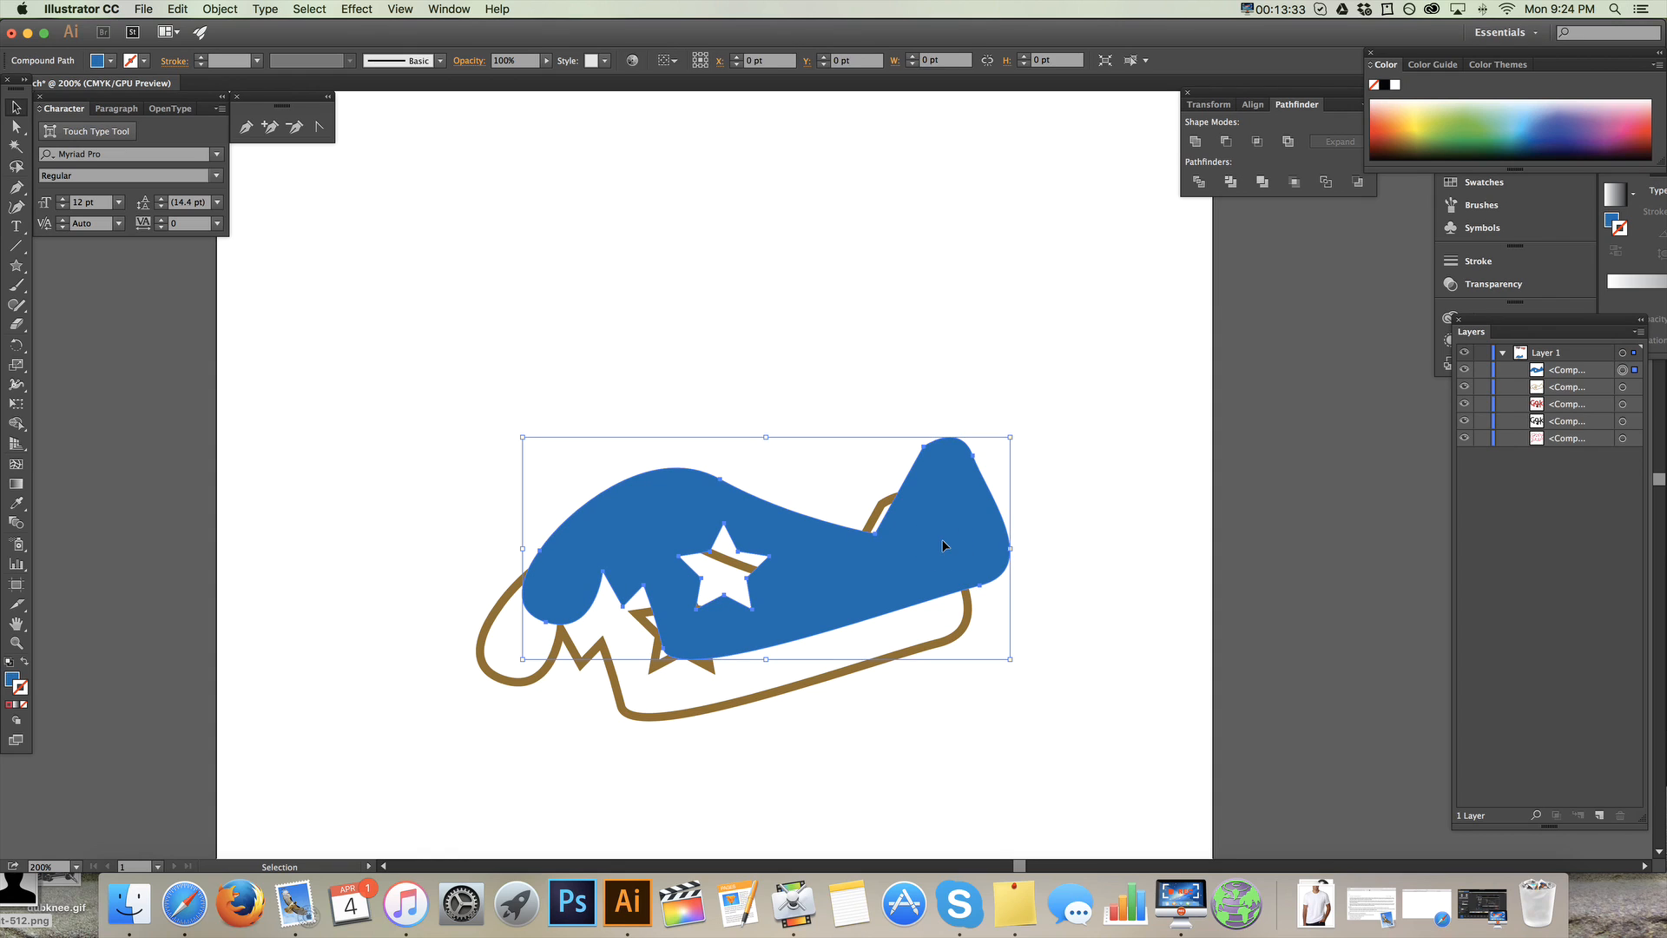
right_click(942, 545)
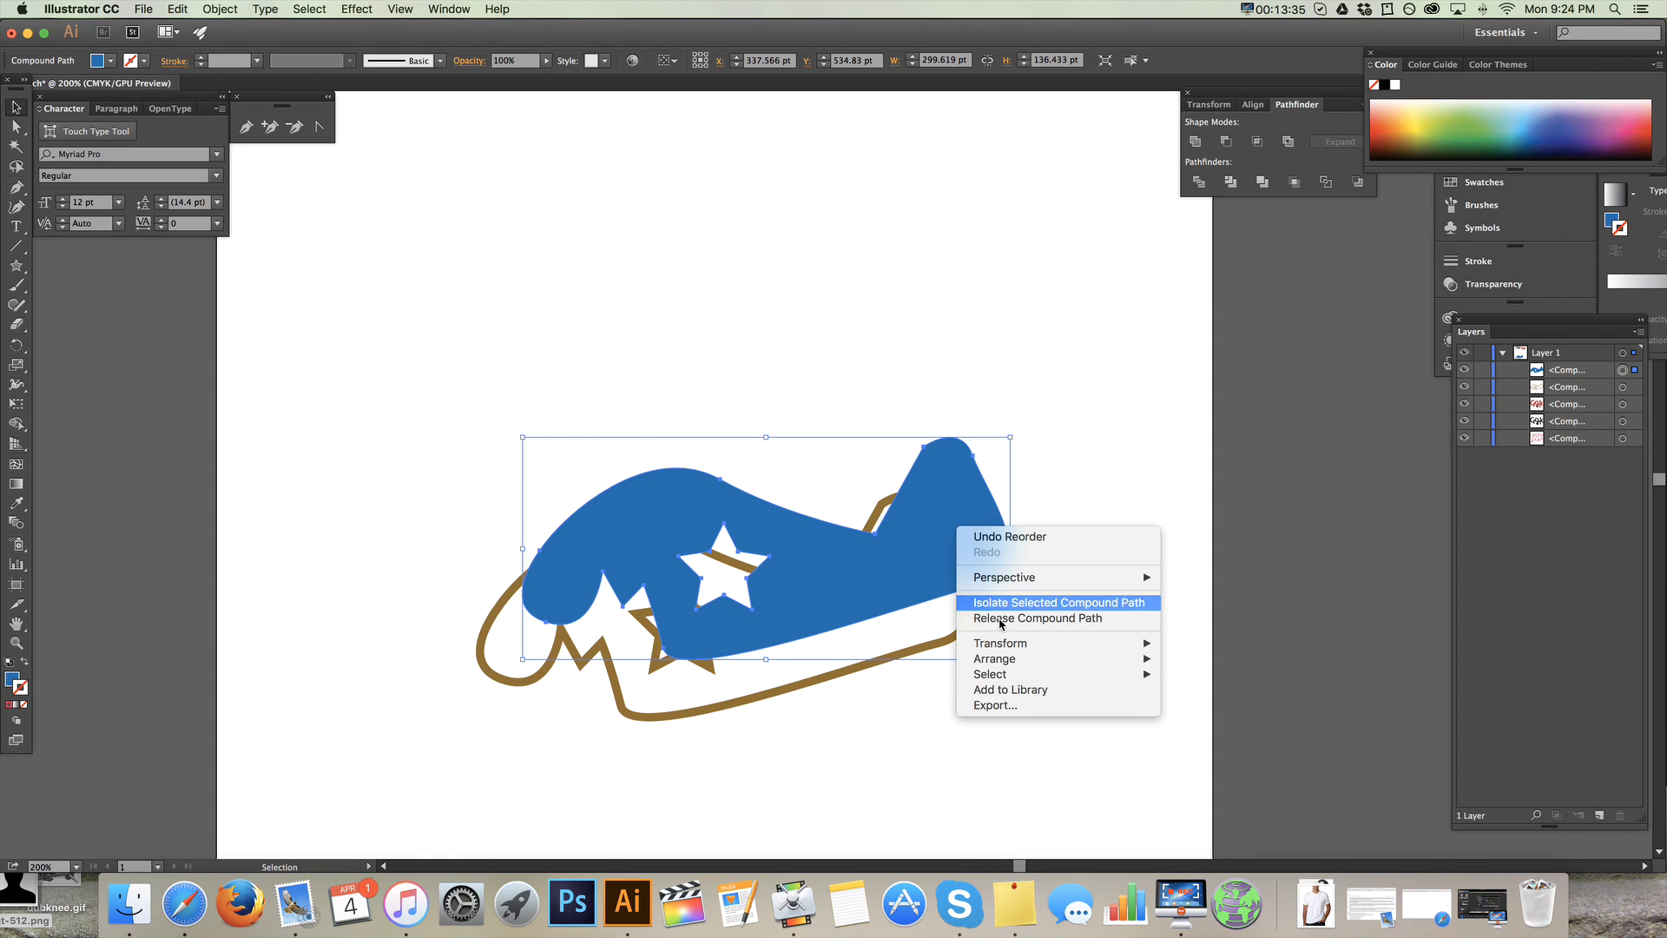
mouse_move(1000, 643)
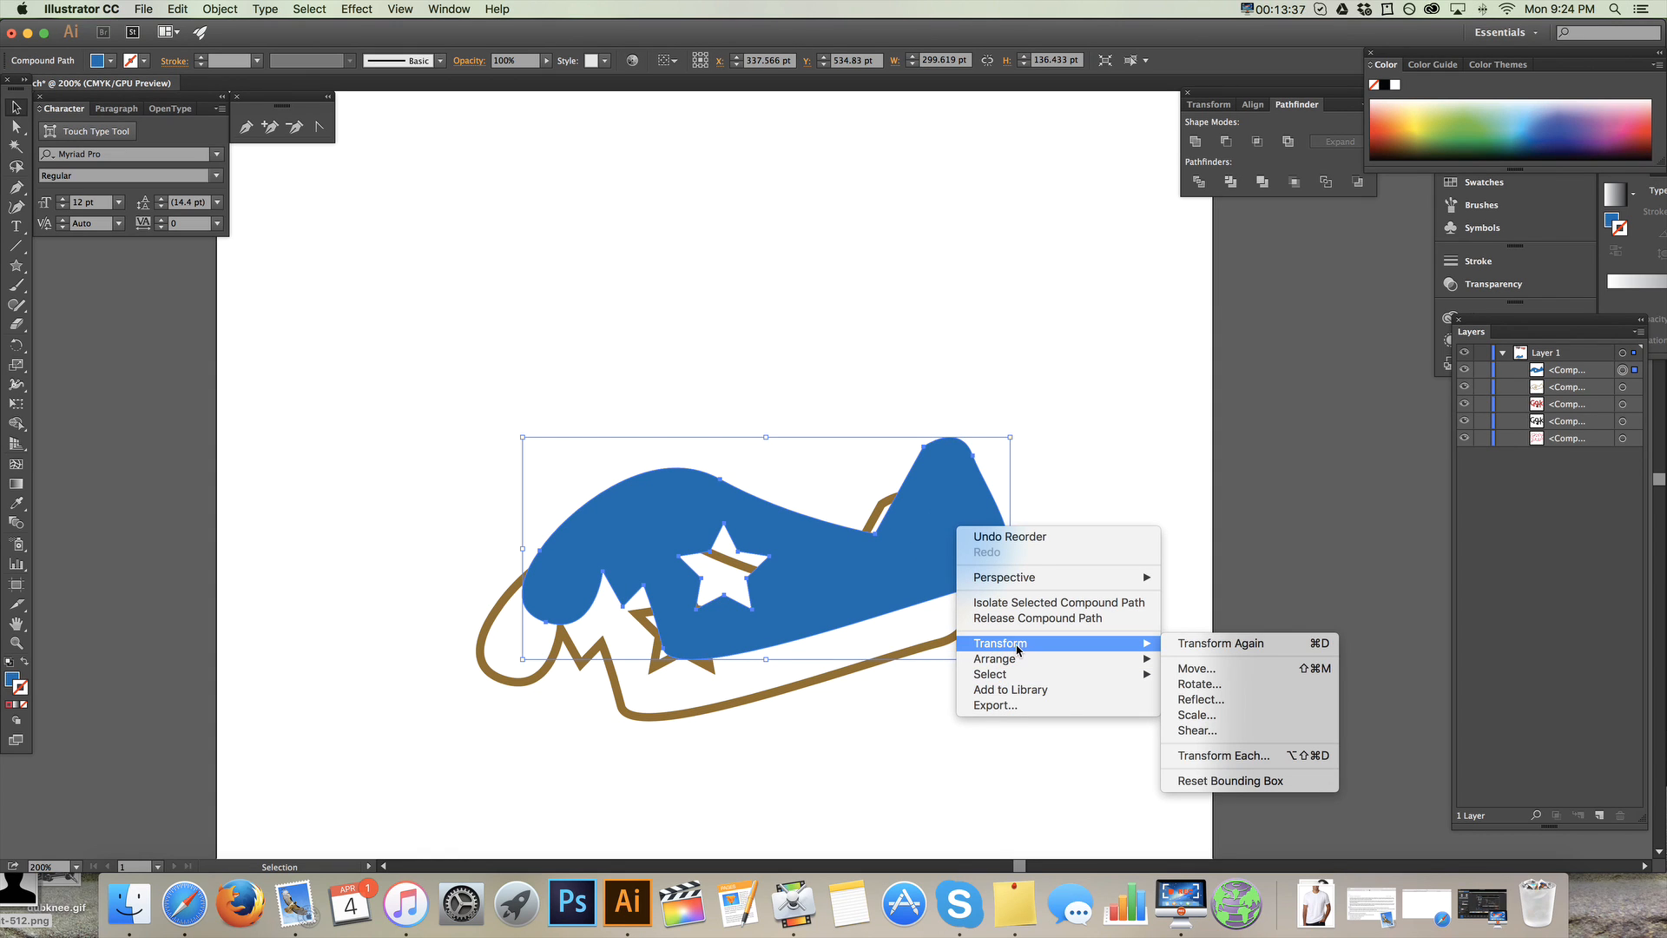
mouse_move(994, 658)
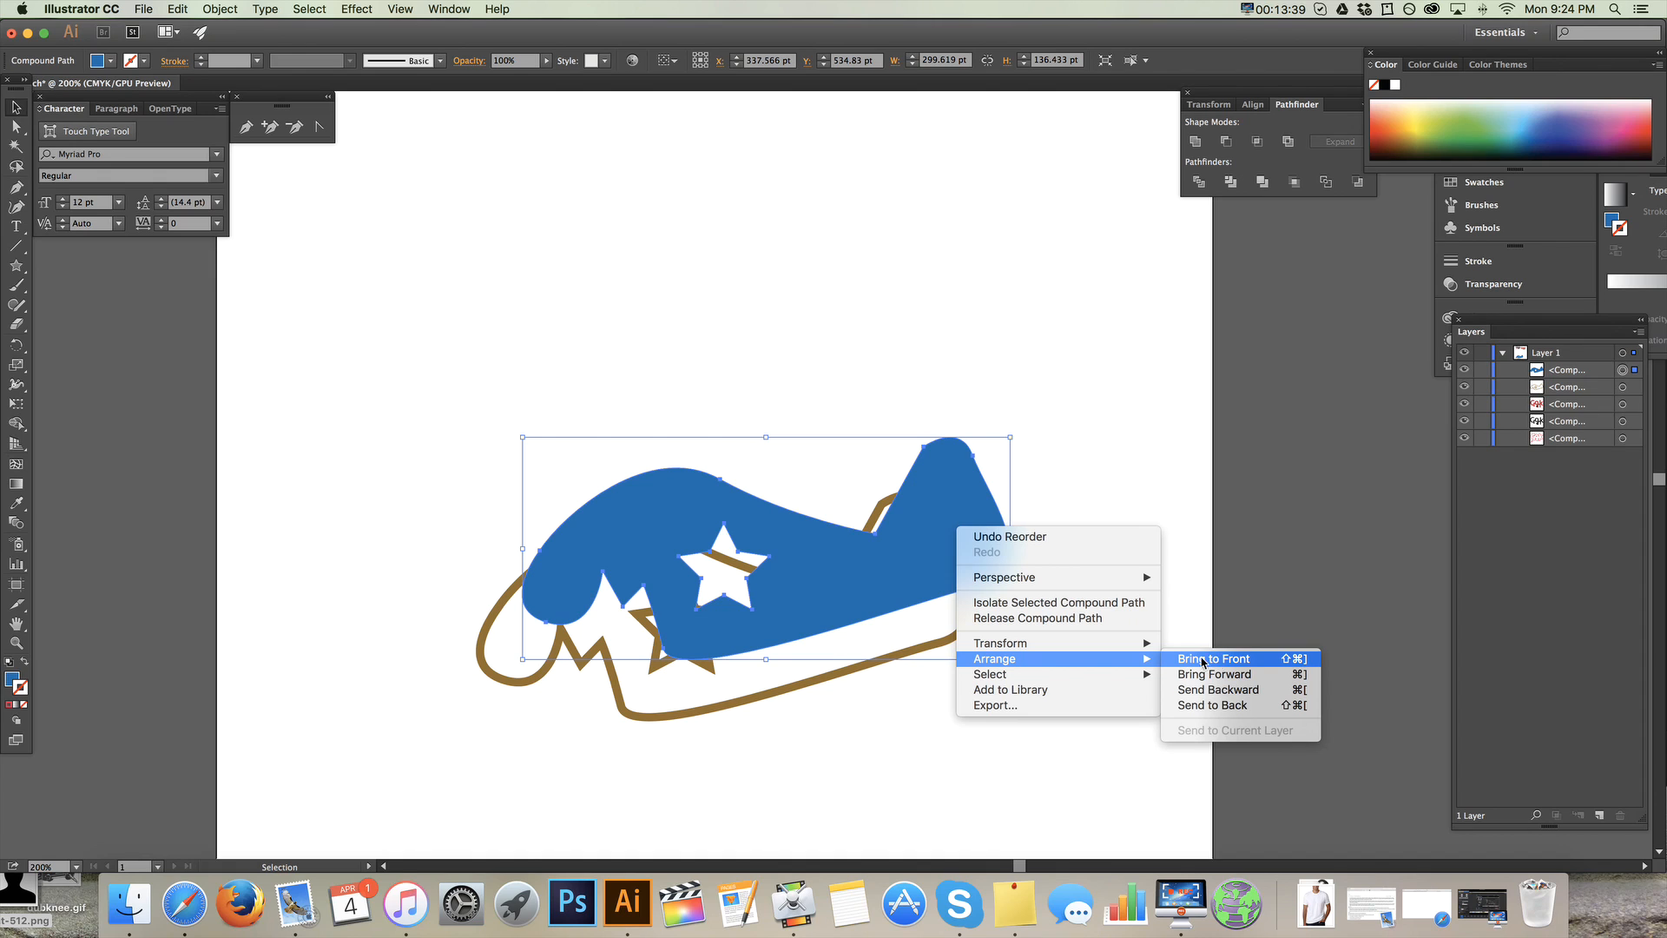
mouse_move(1218, 689)
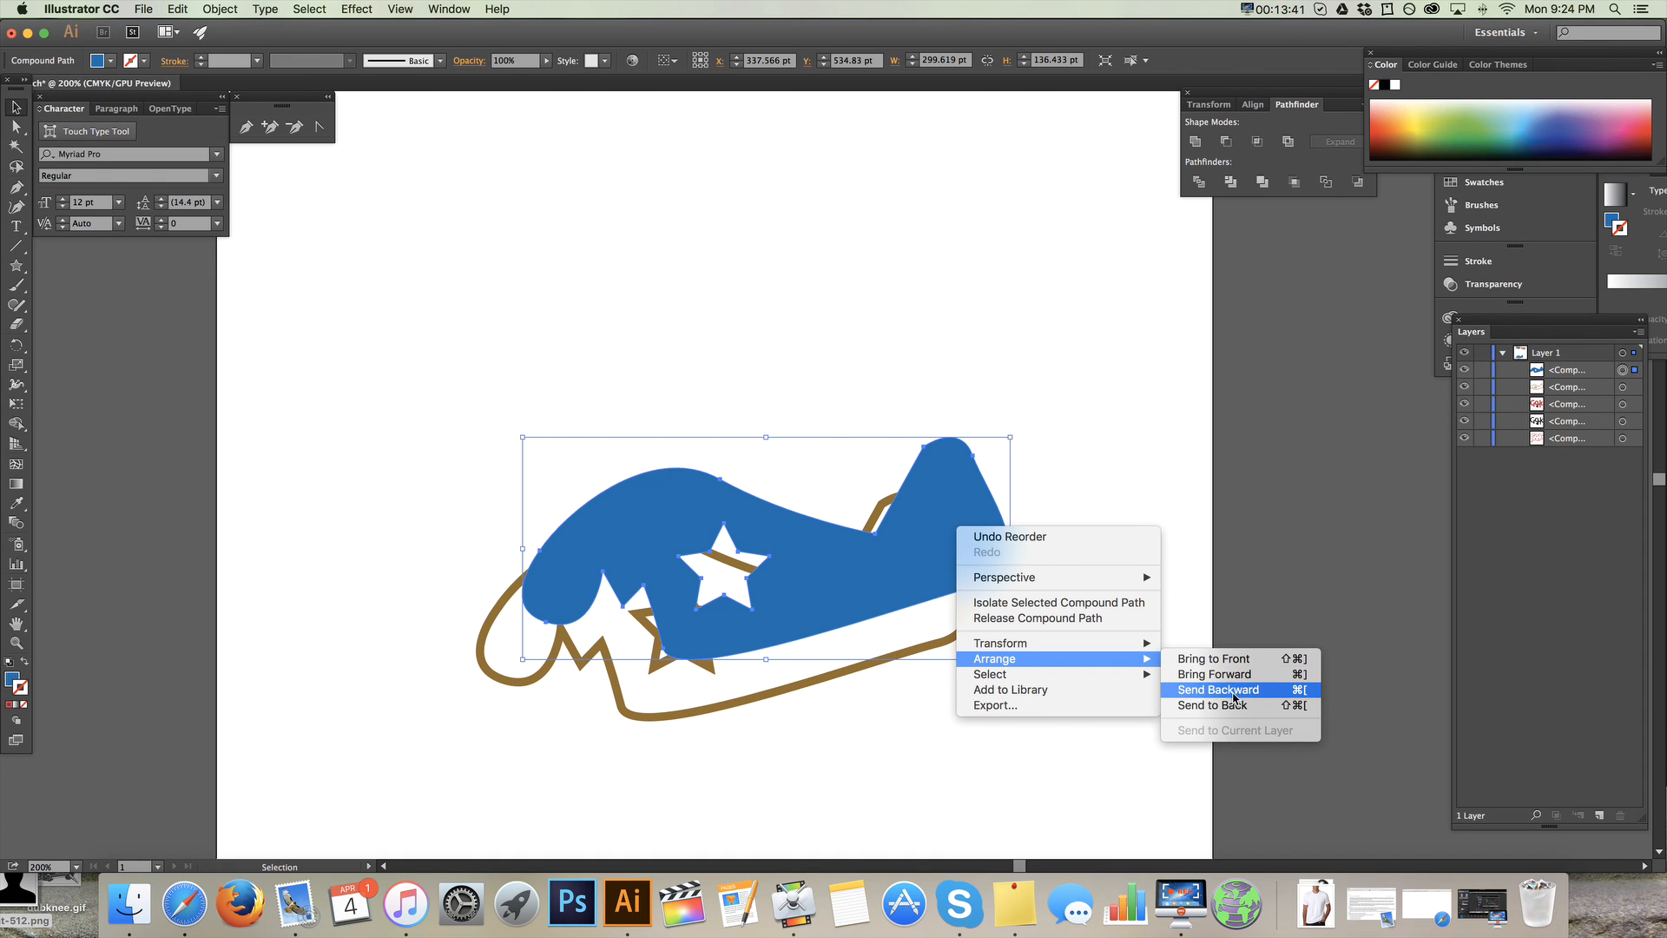
click(1217, 688)
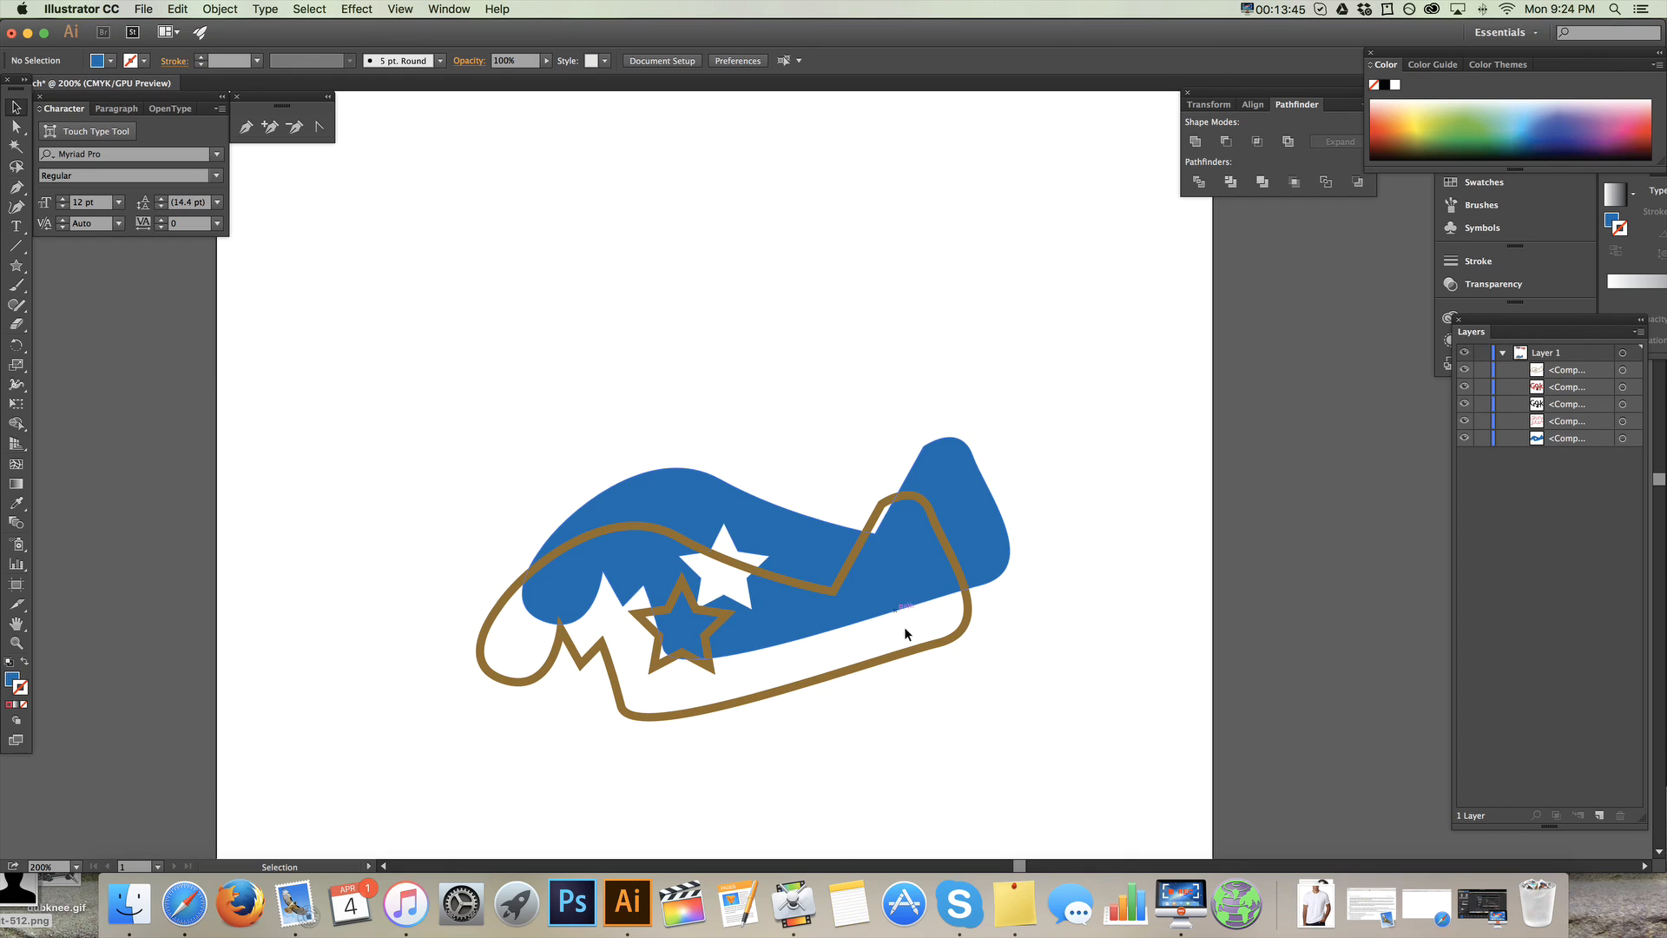
mouse_move(963, 531)
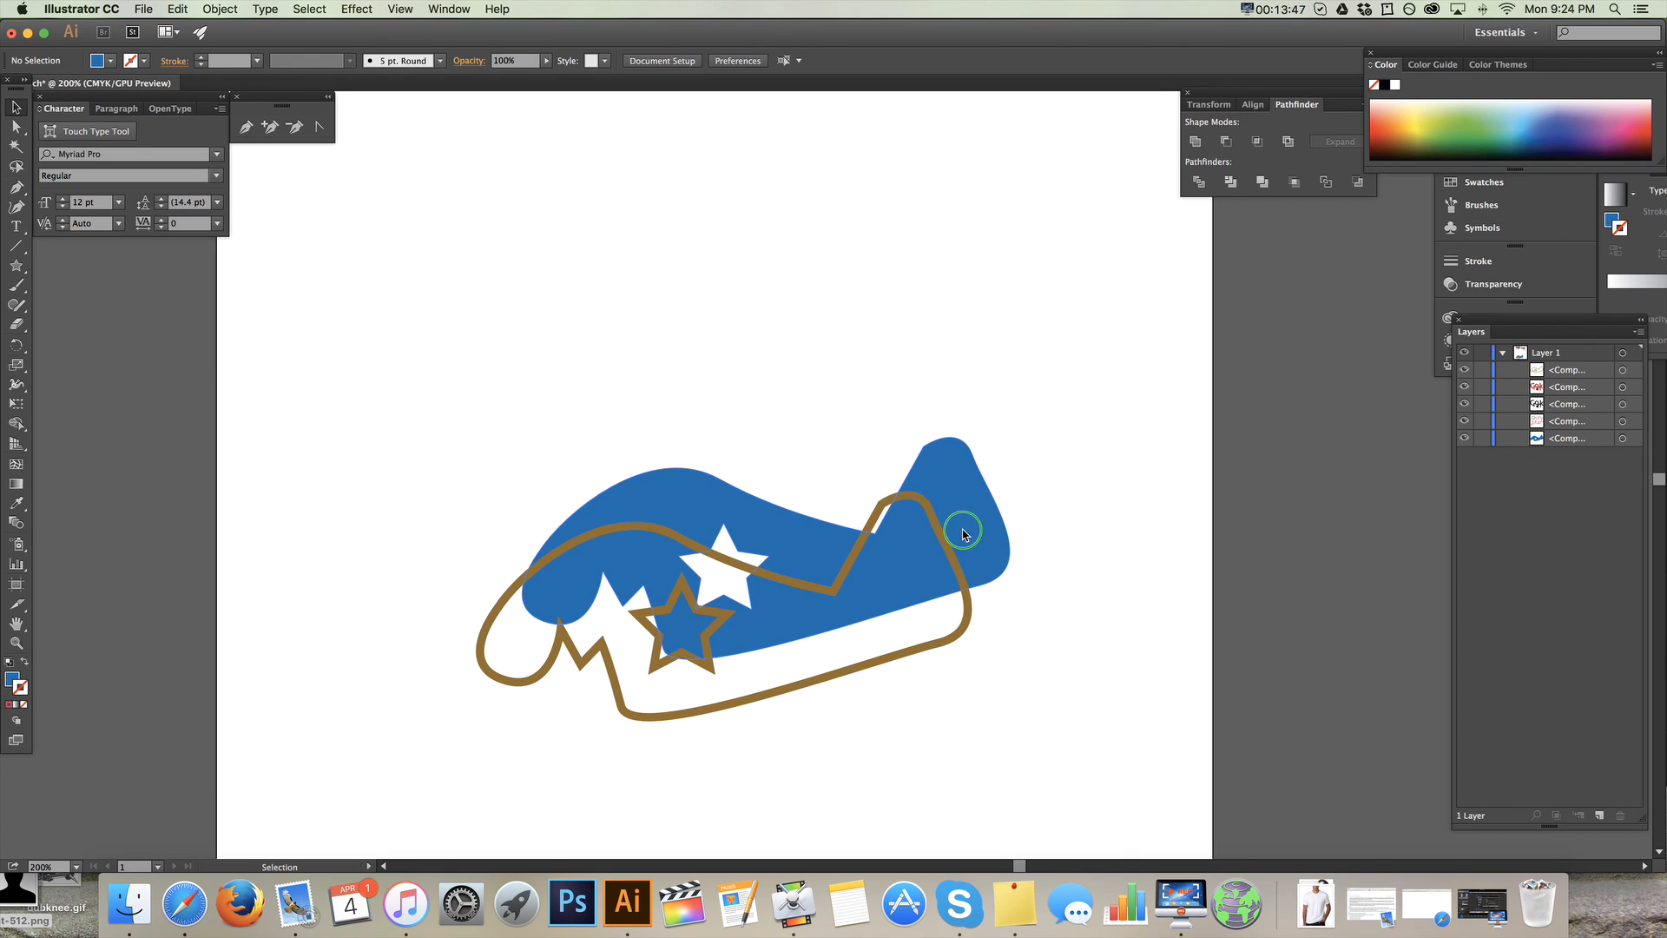
mouse_move(888, 583)
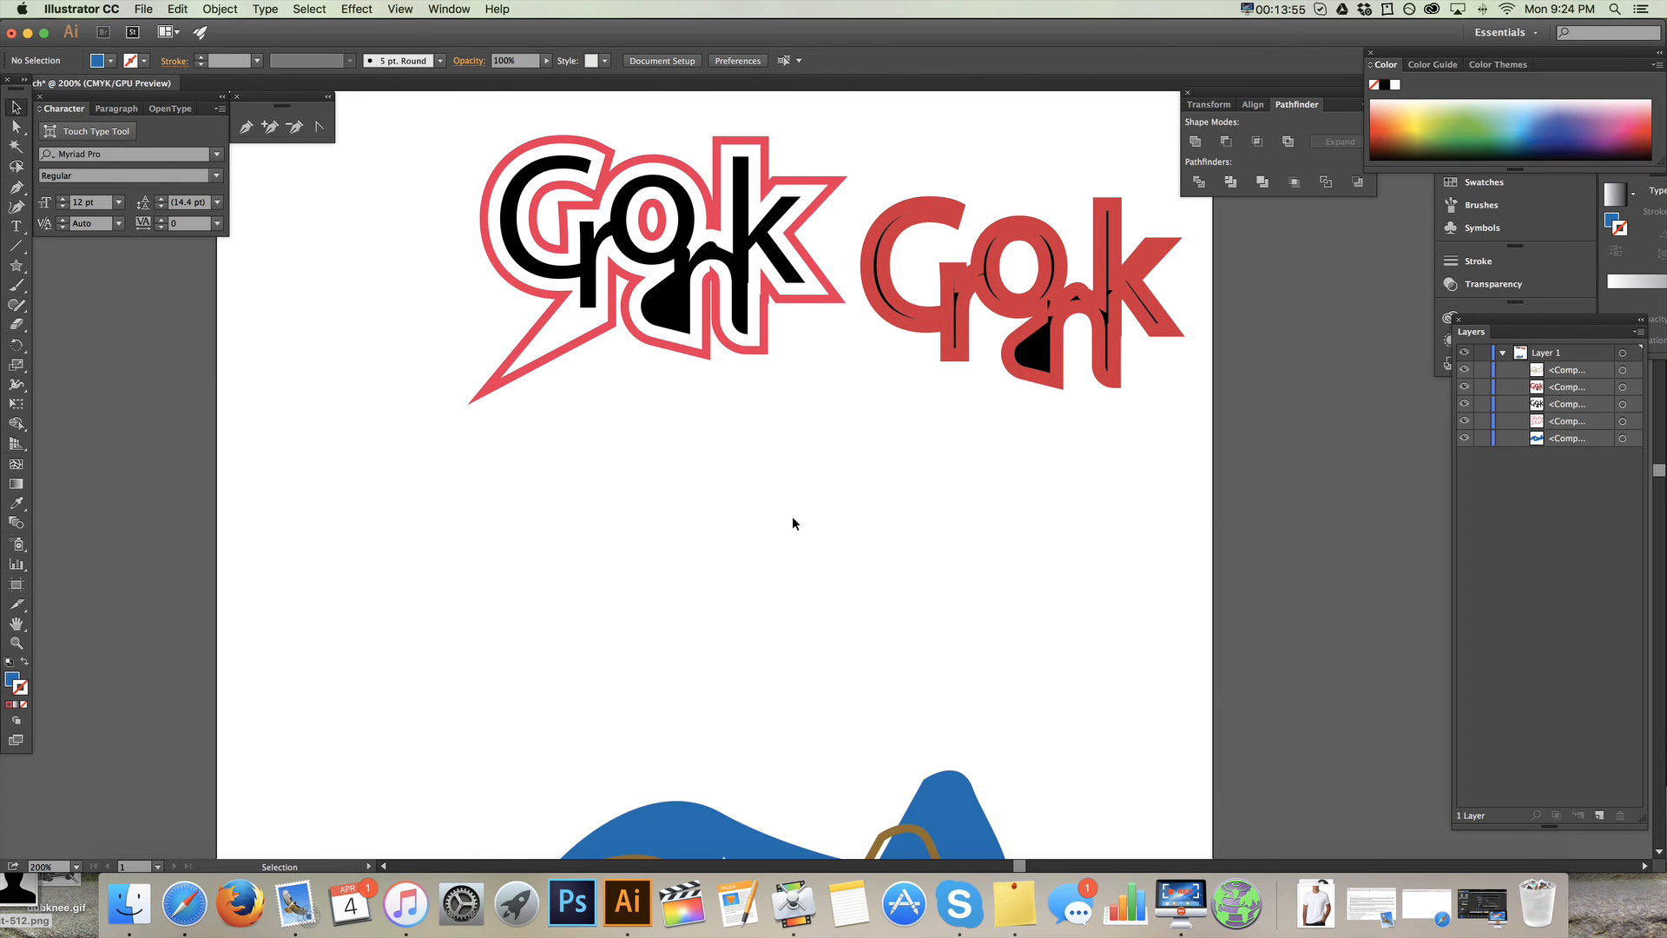
key(cmd+-)
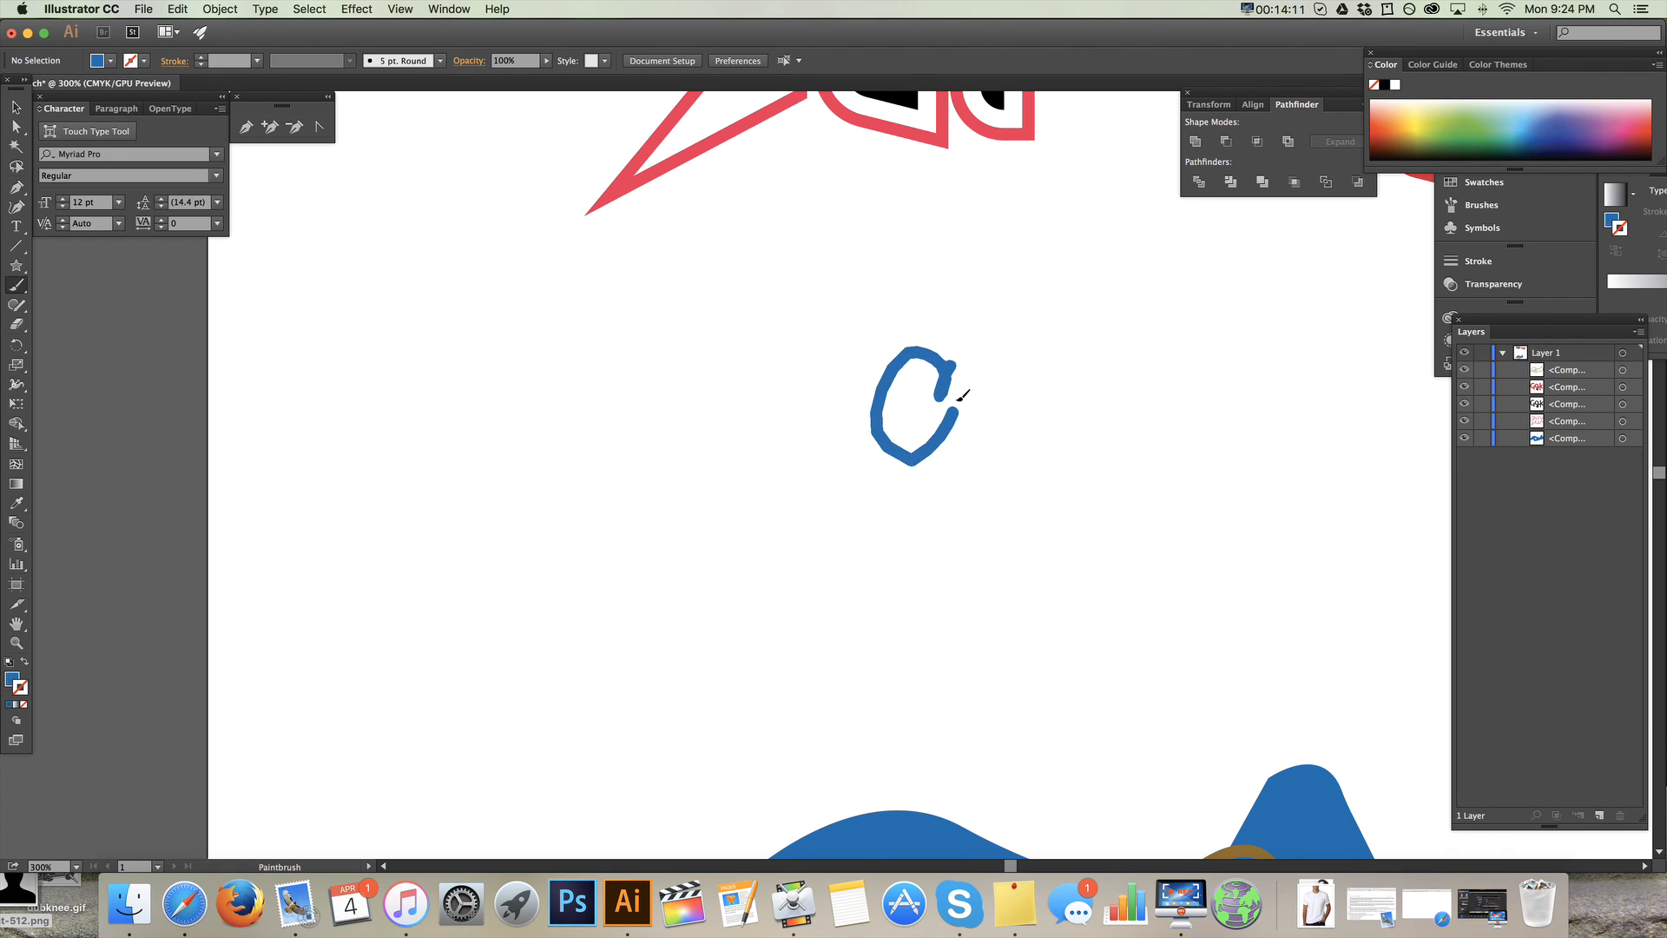
- Paint a blue Cronk scribble below the logos and give it a charcoal-style chalky brush
drag(989, 361, 1084, 446)
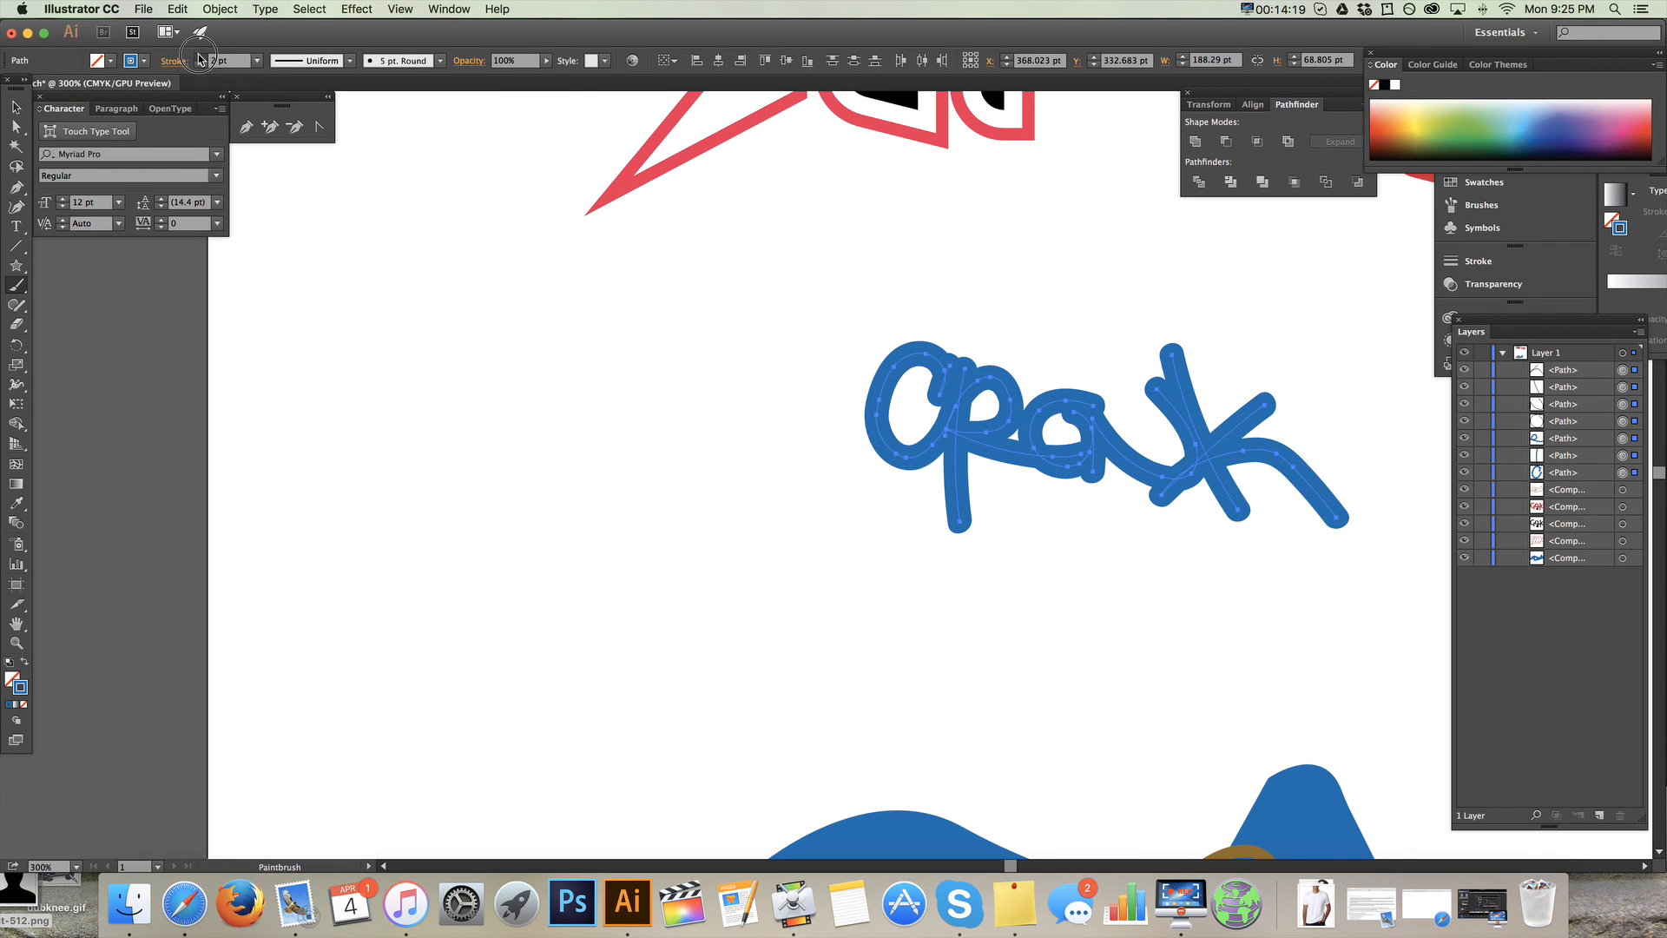
click(16, 109)
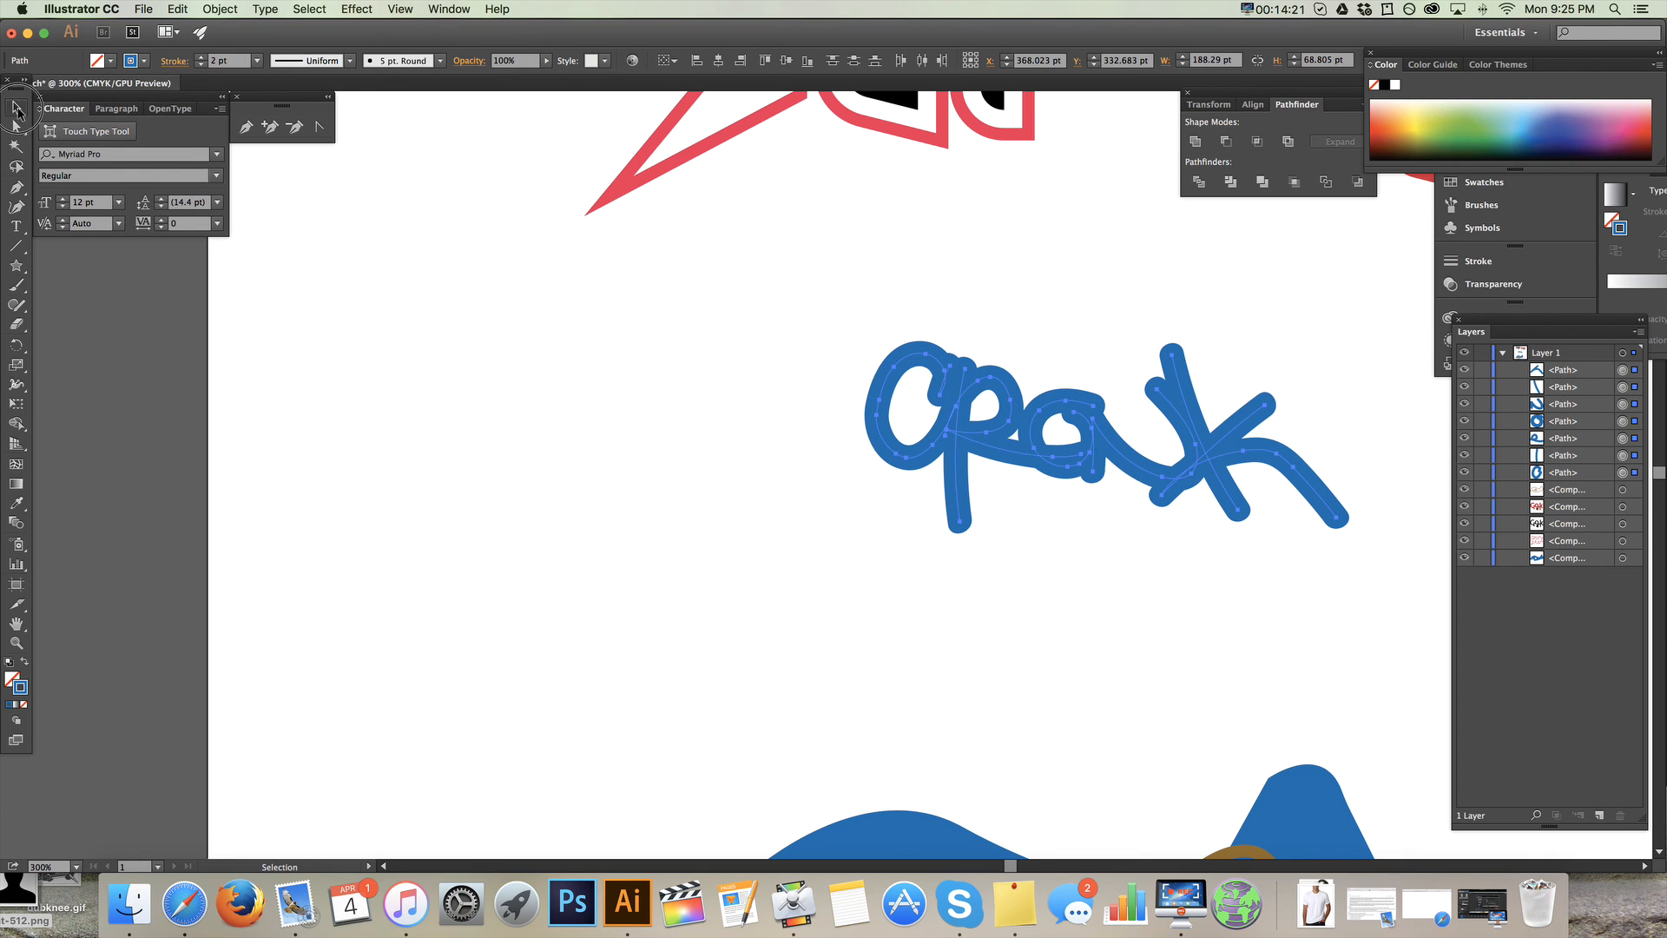
click(349, 60)
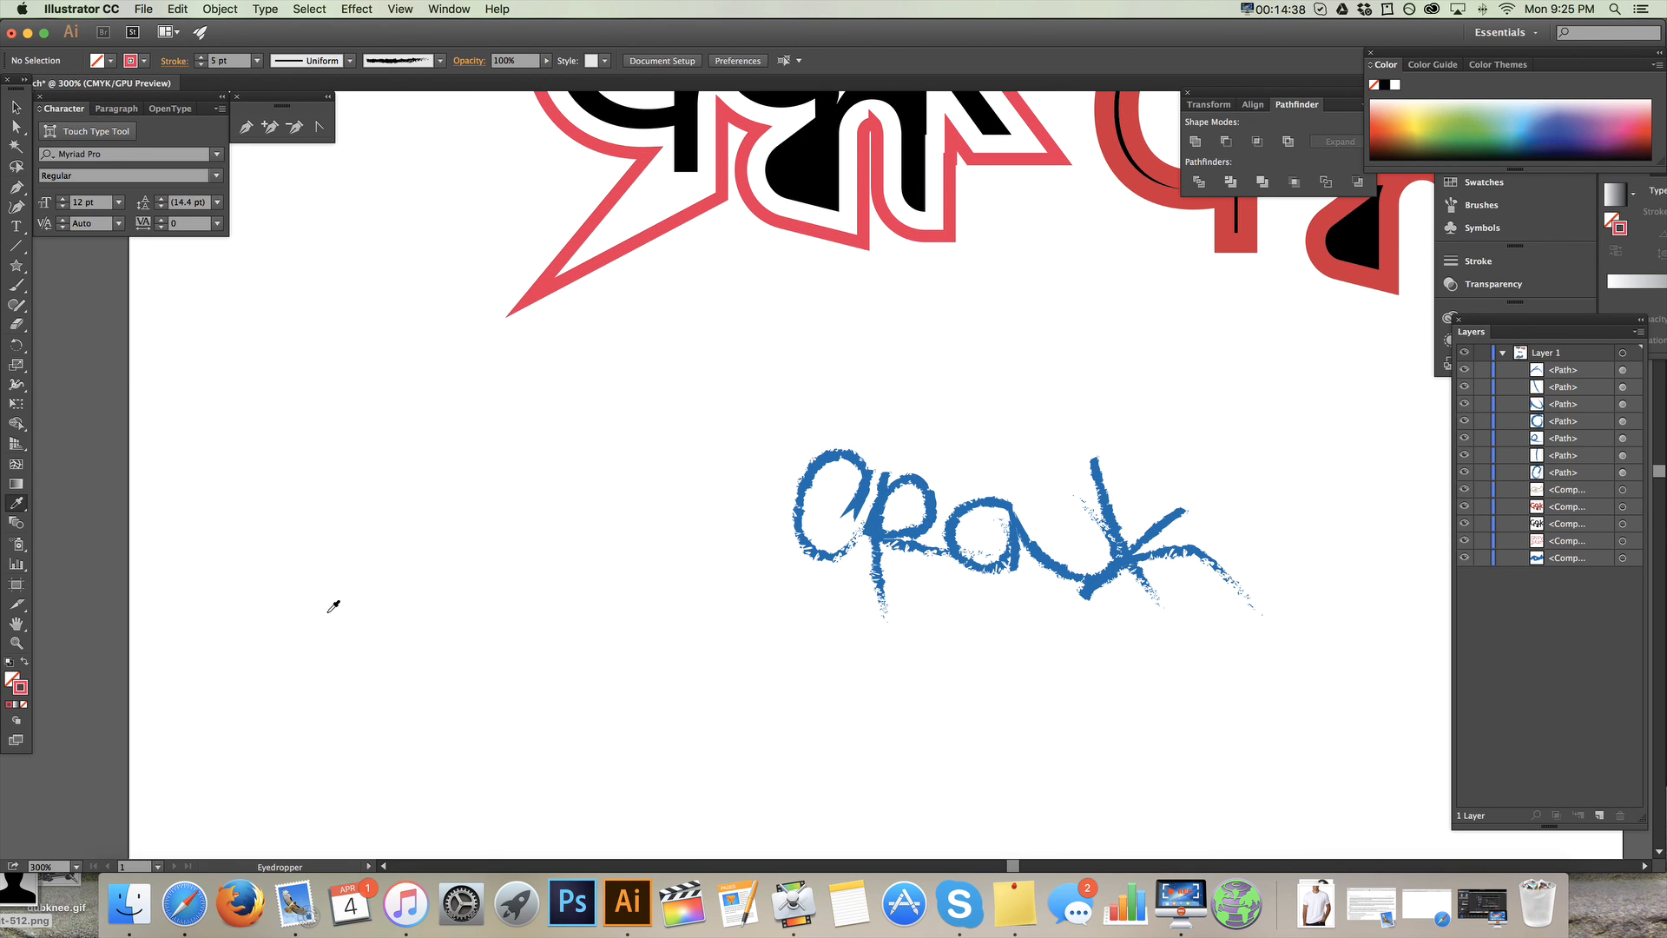
mouse_move(18, 391)
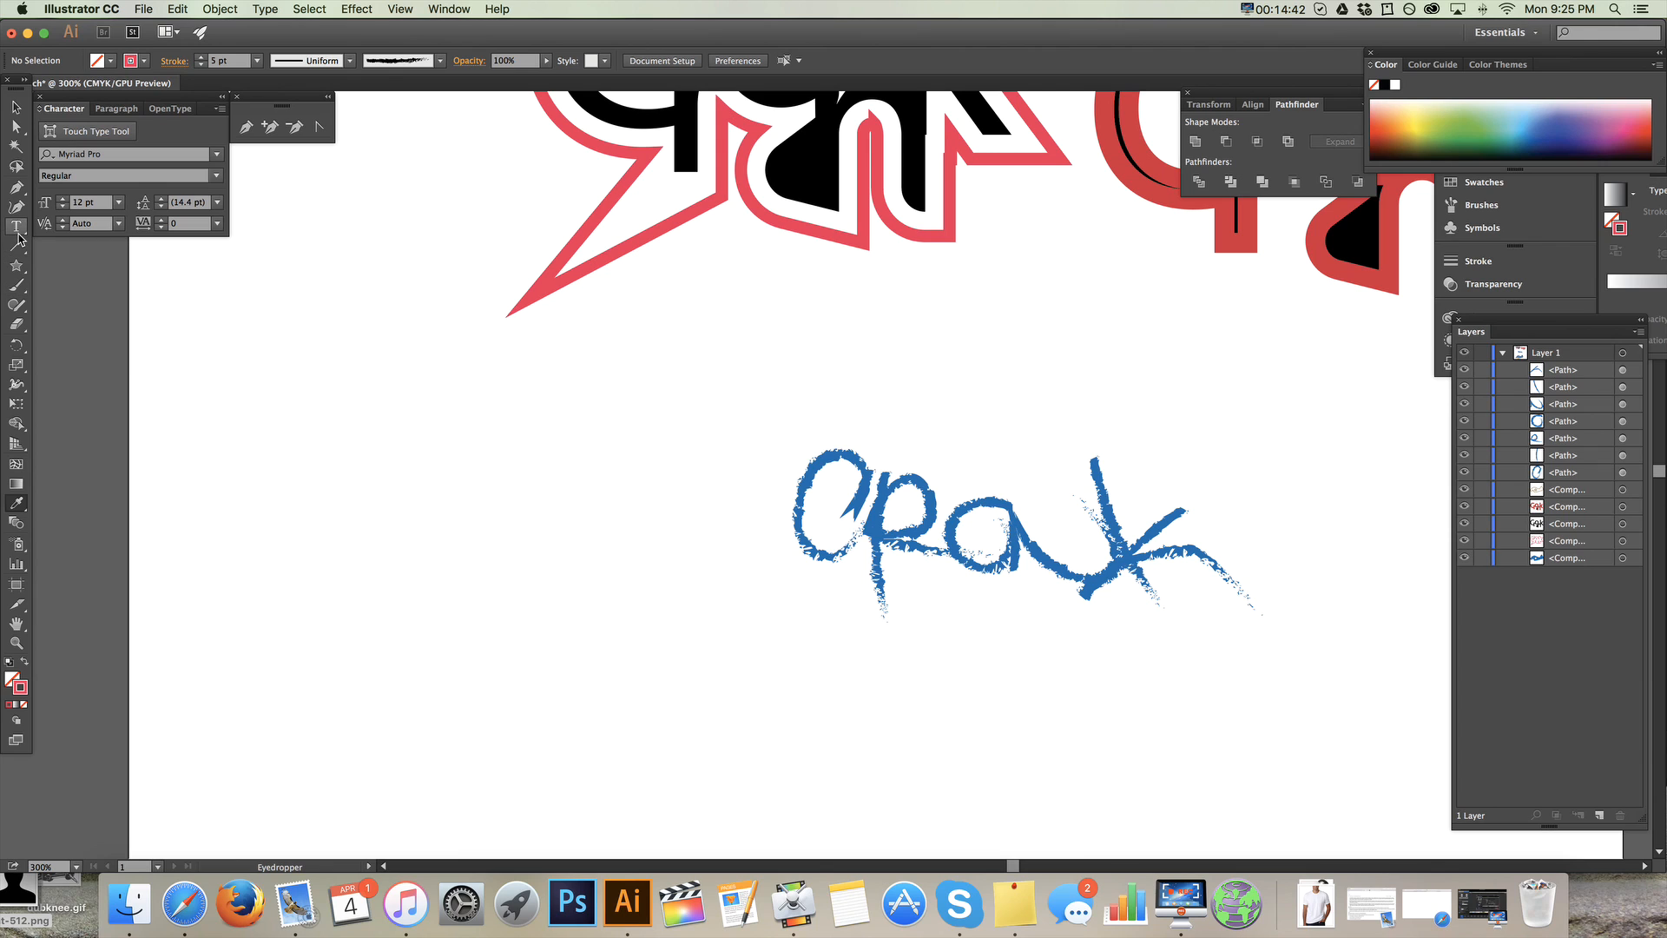
mouse_move(17, 347)
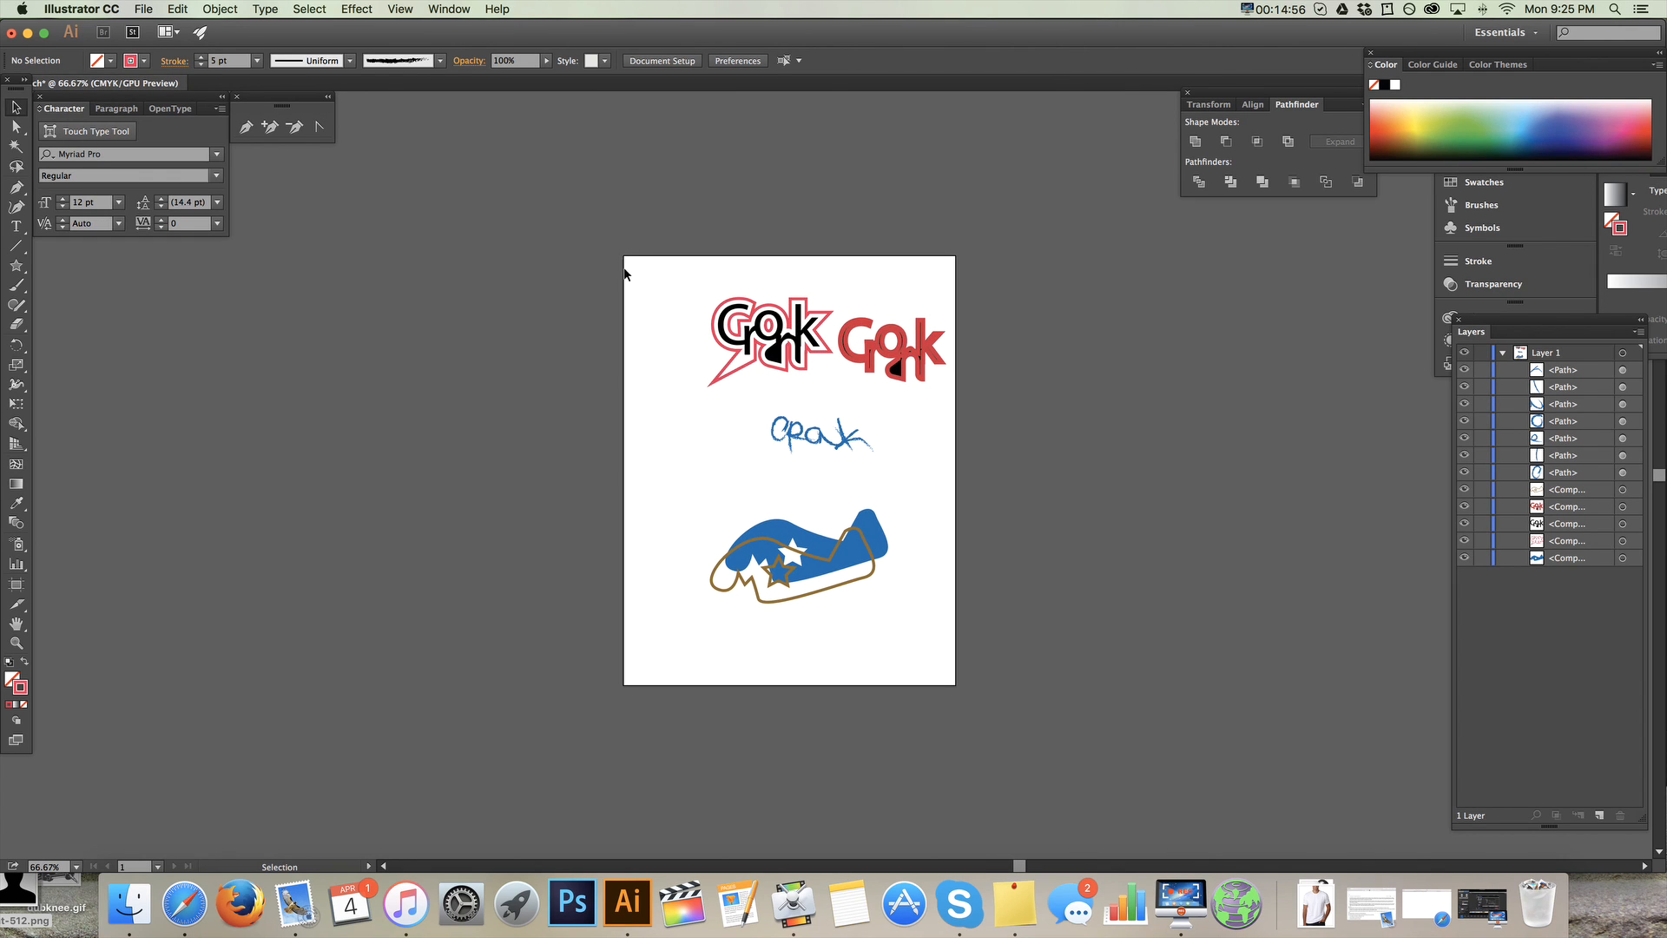
mouse_move(774, 279)
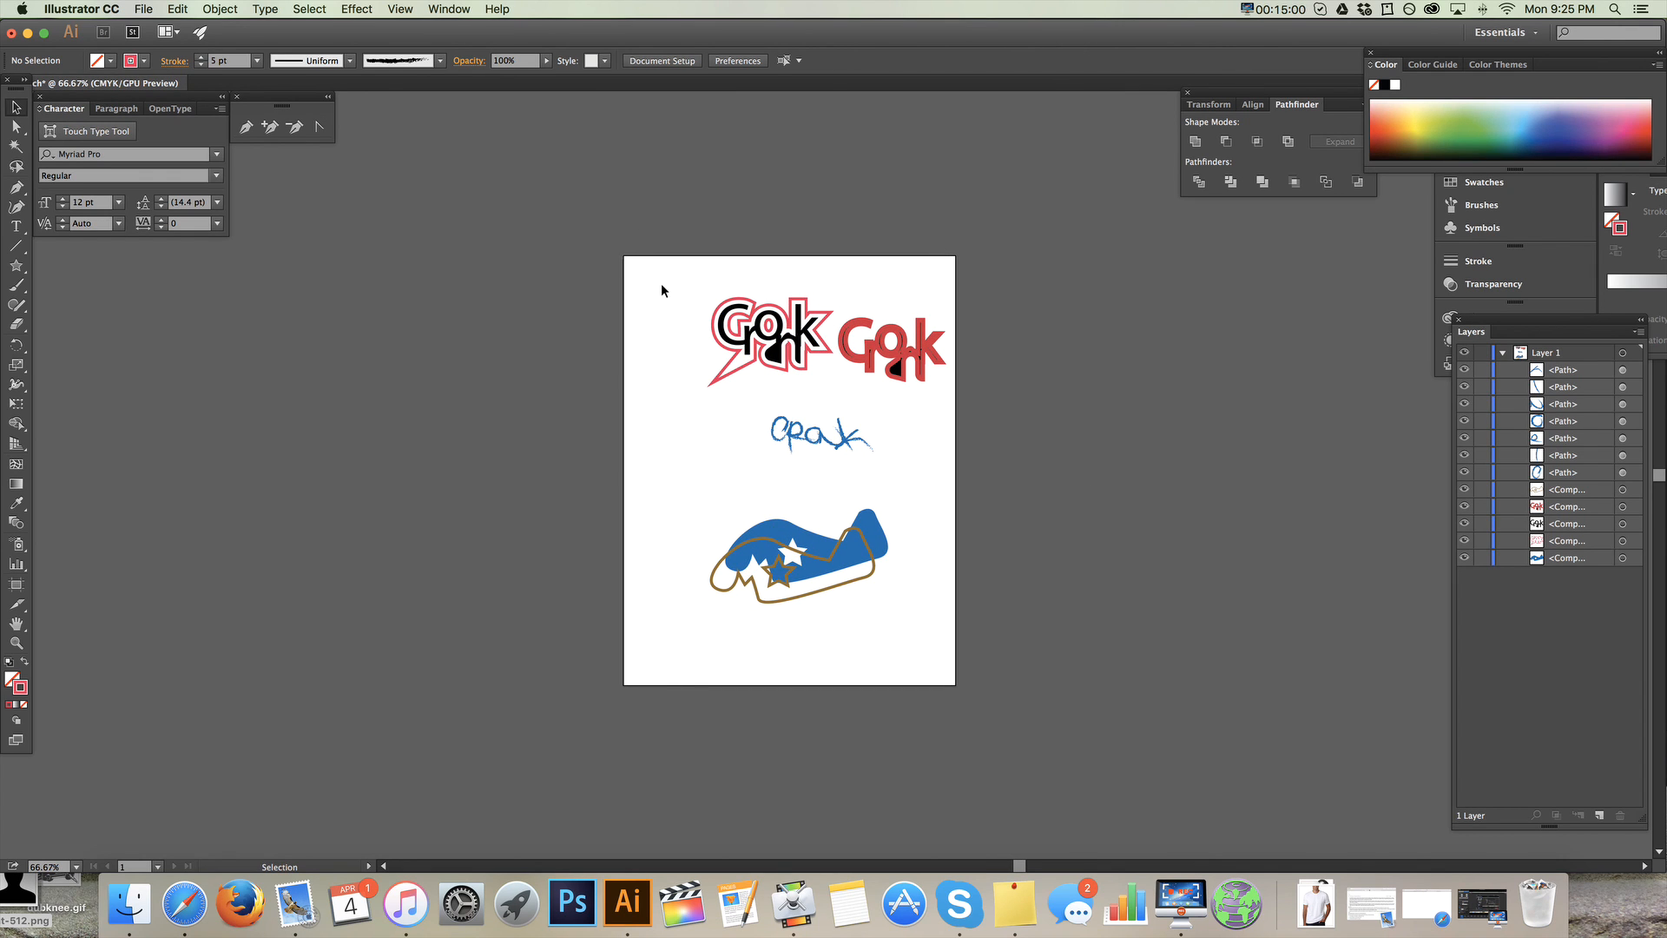
mouse_move(682, 302)
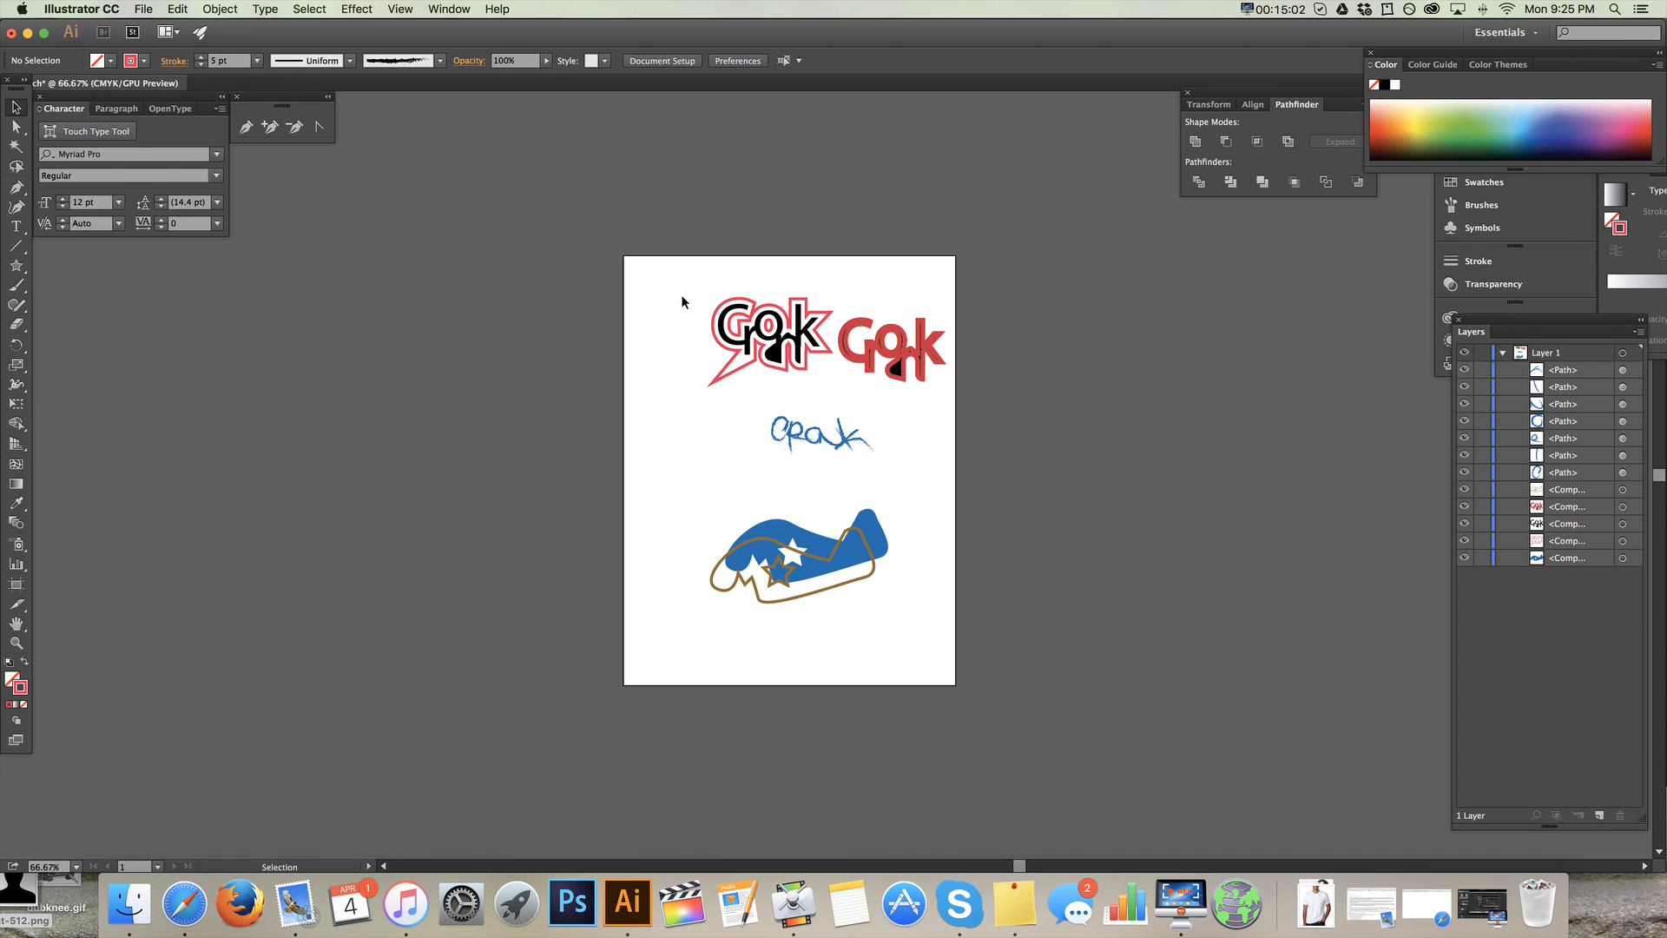